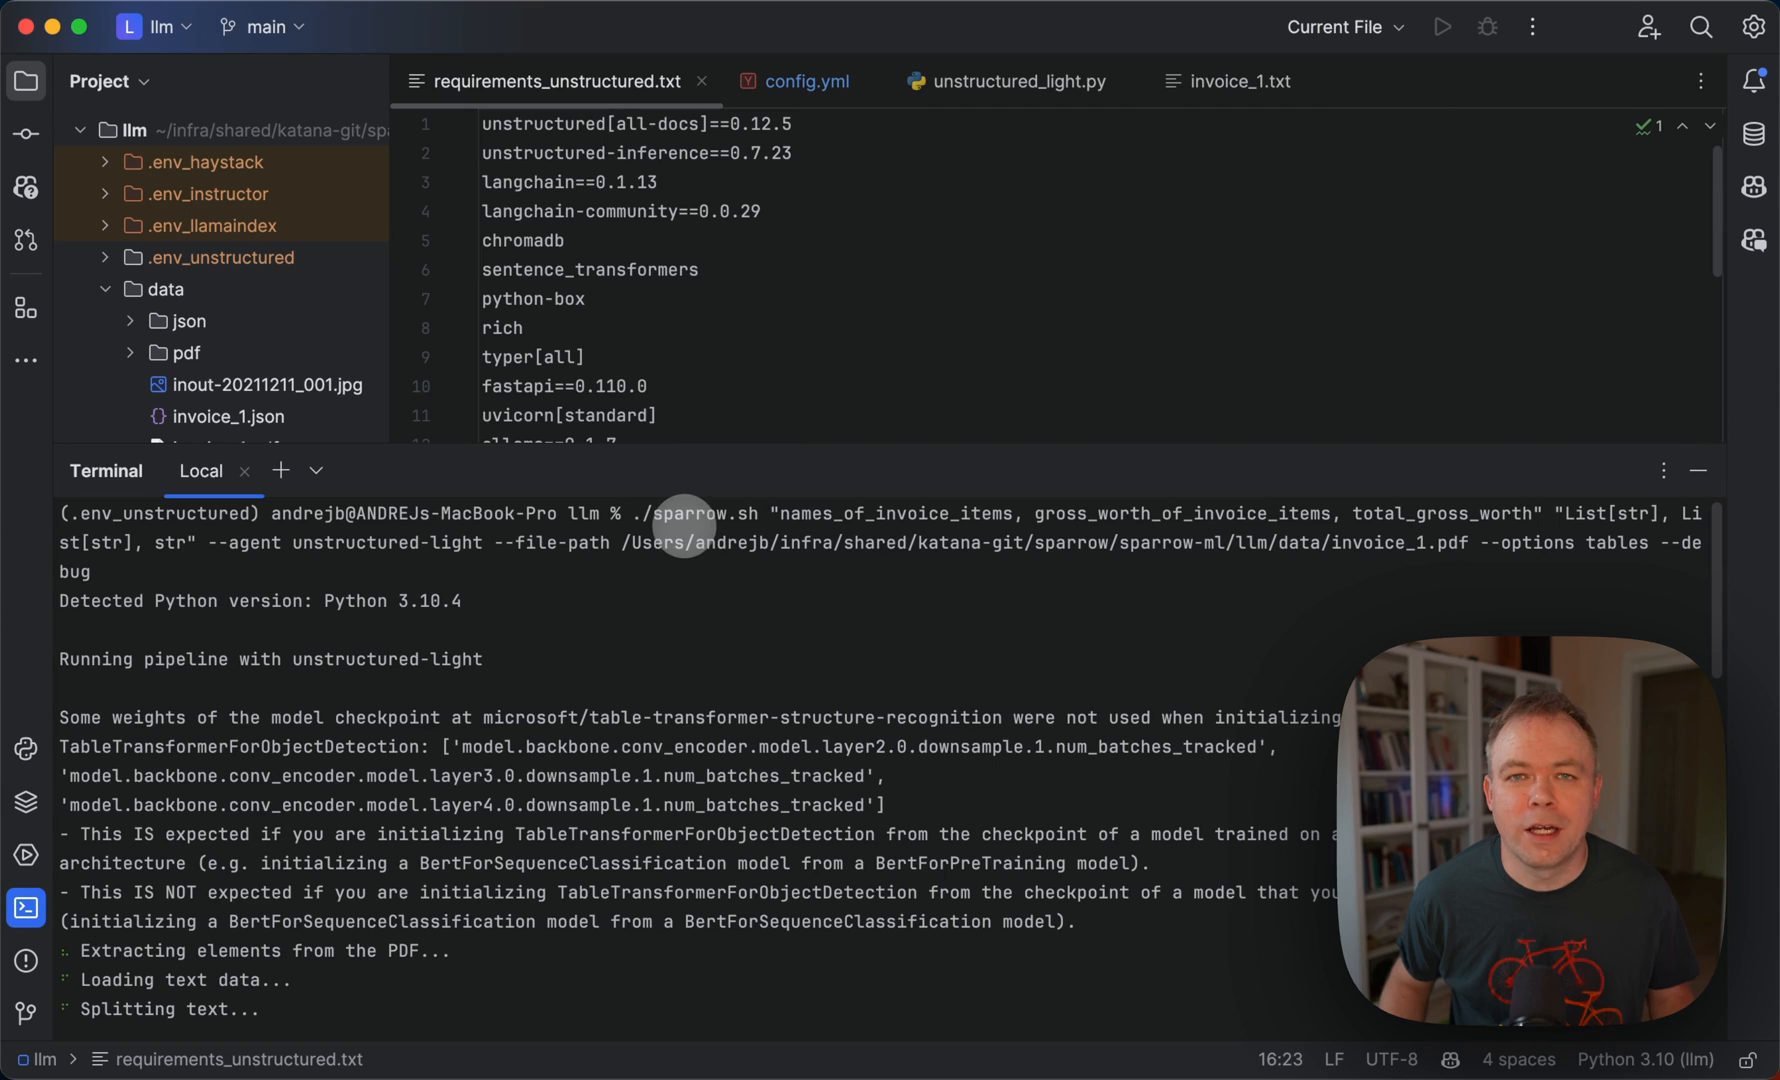
pyautogui.moveTo(744, 522)
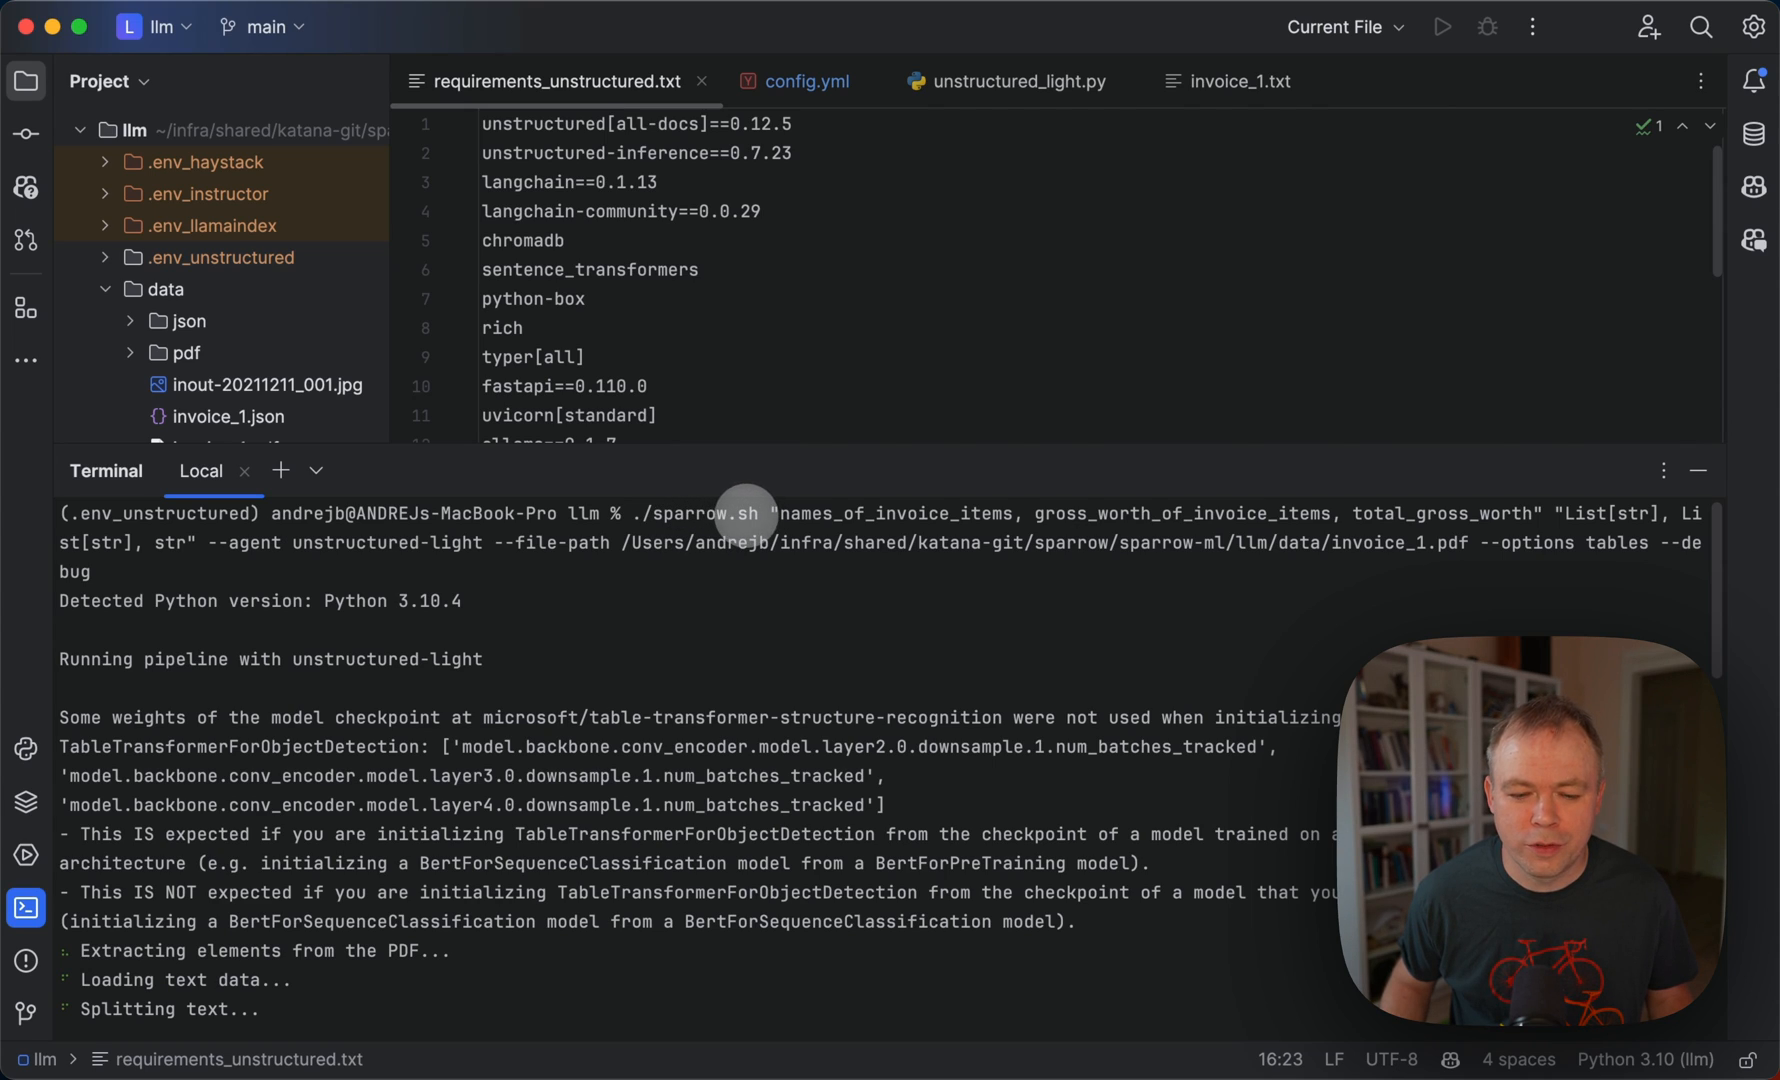
pyautogui.moveTo(976, 504)
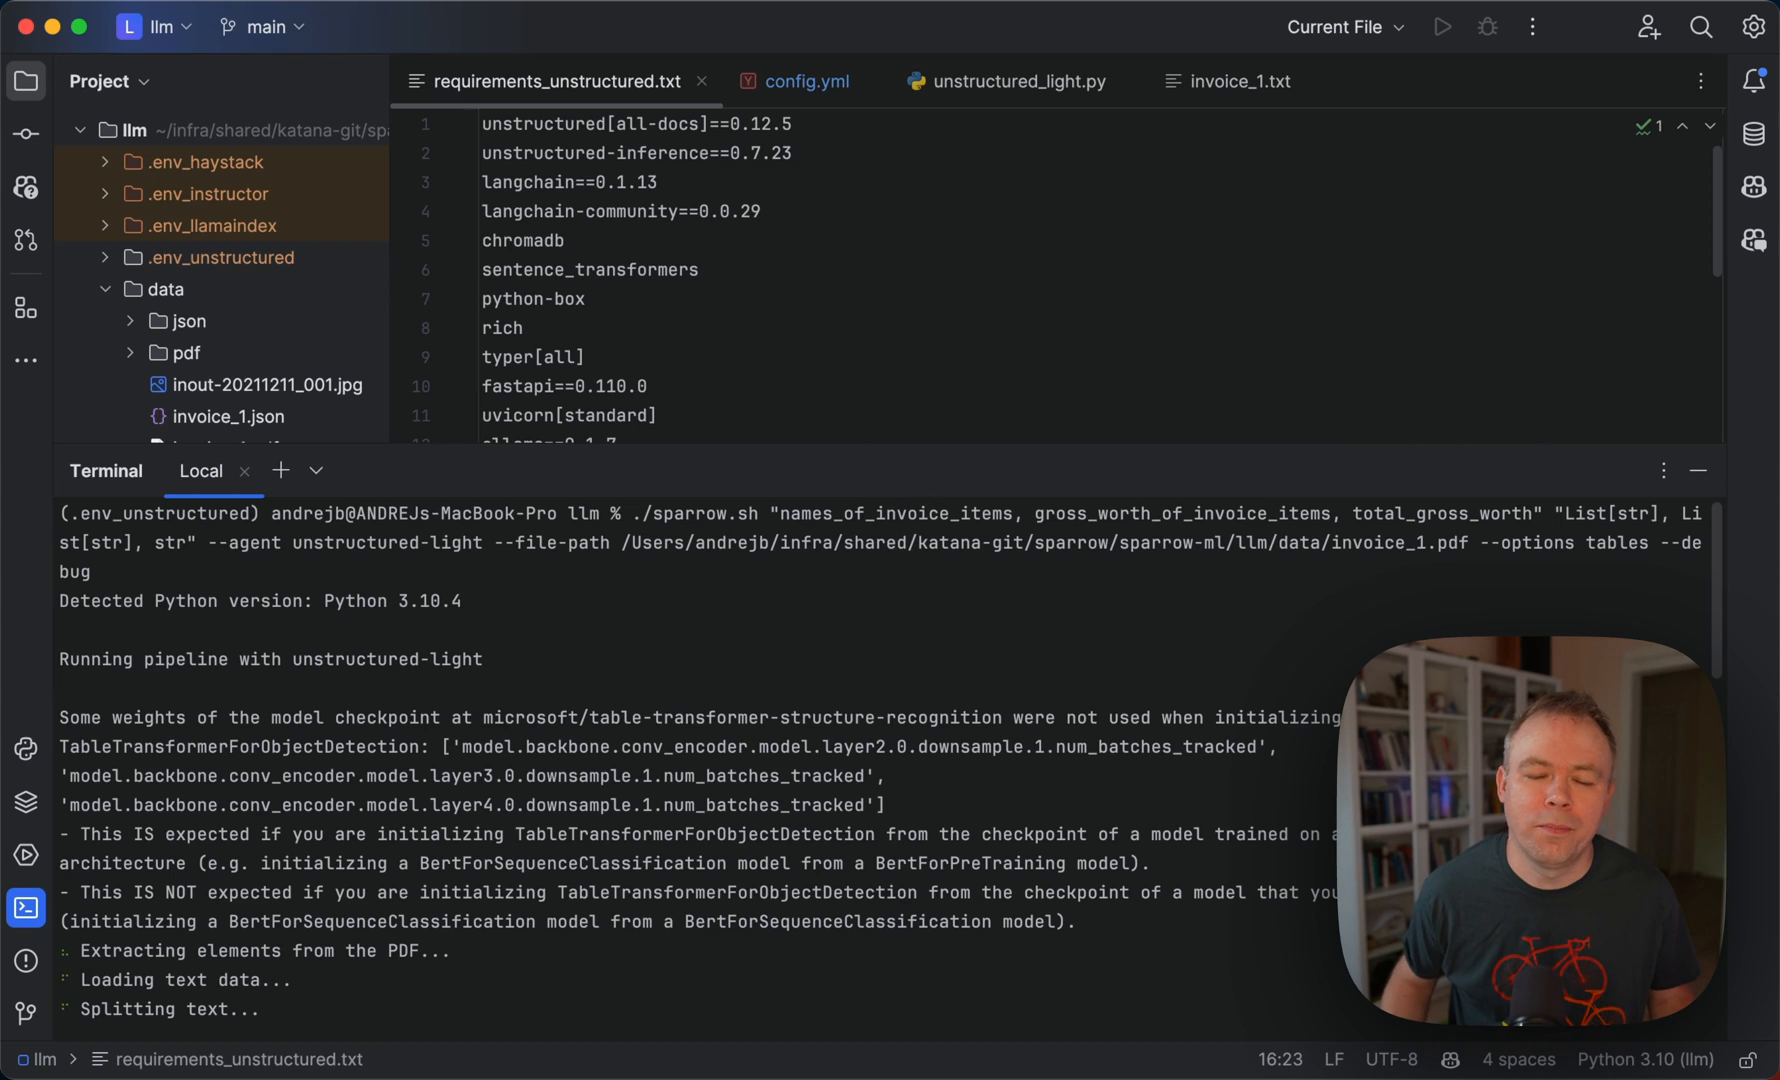
pyautogui.moveTo(1194, 504)
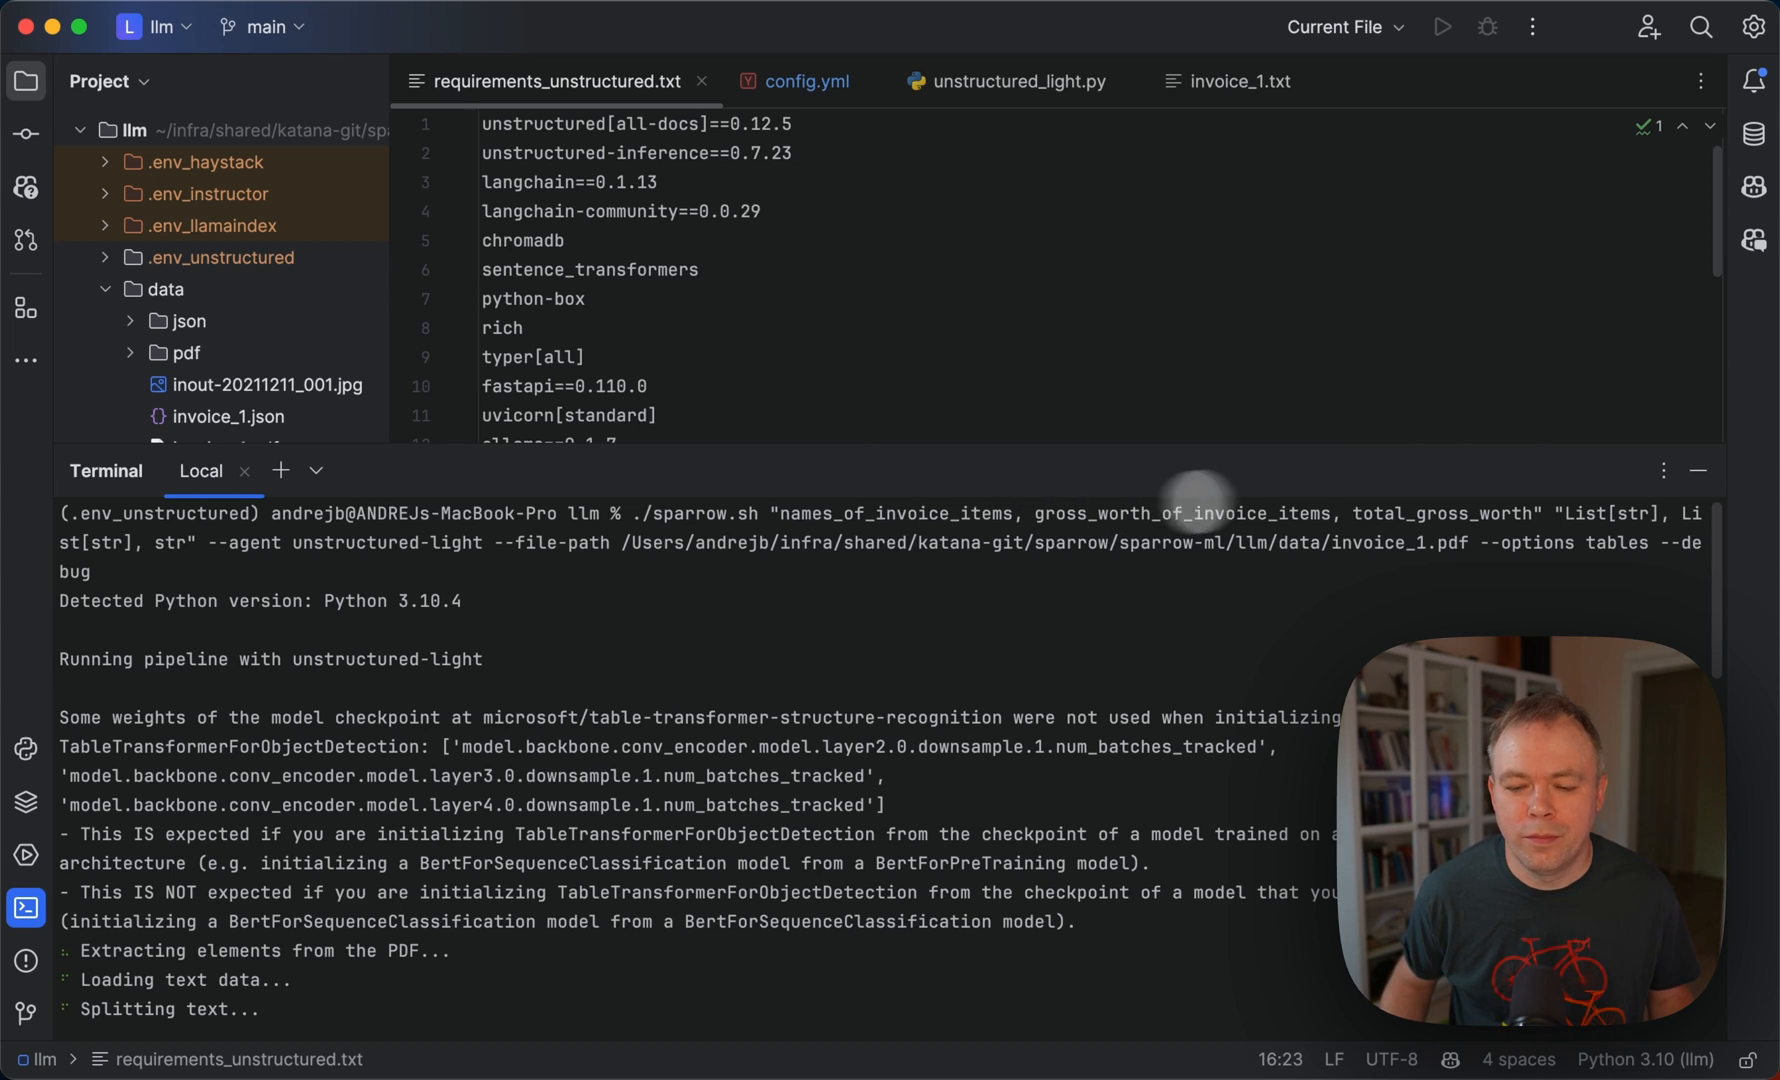
pyautogui.moveTo(1518, 542)
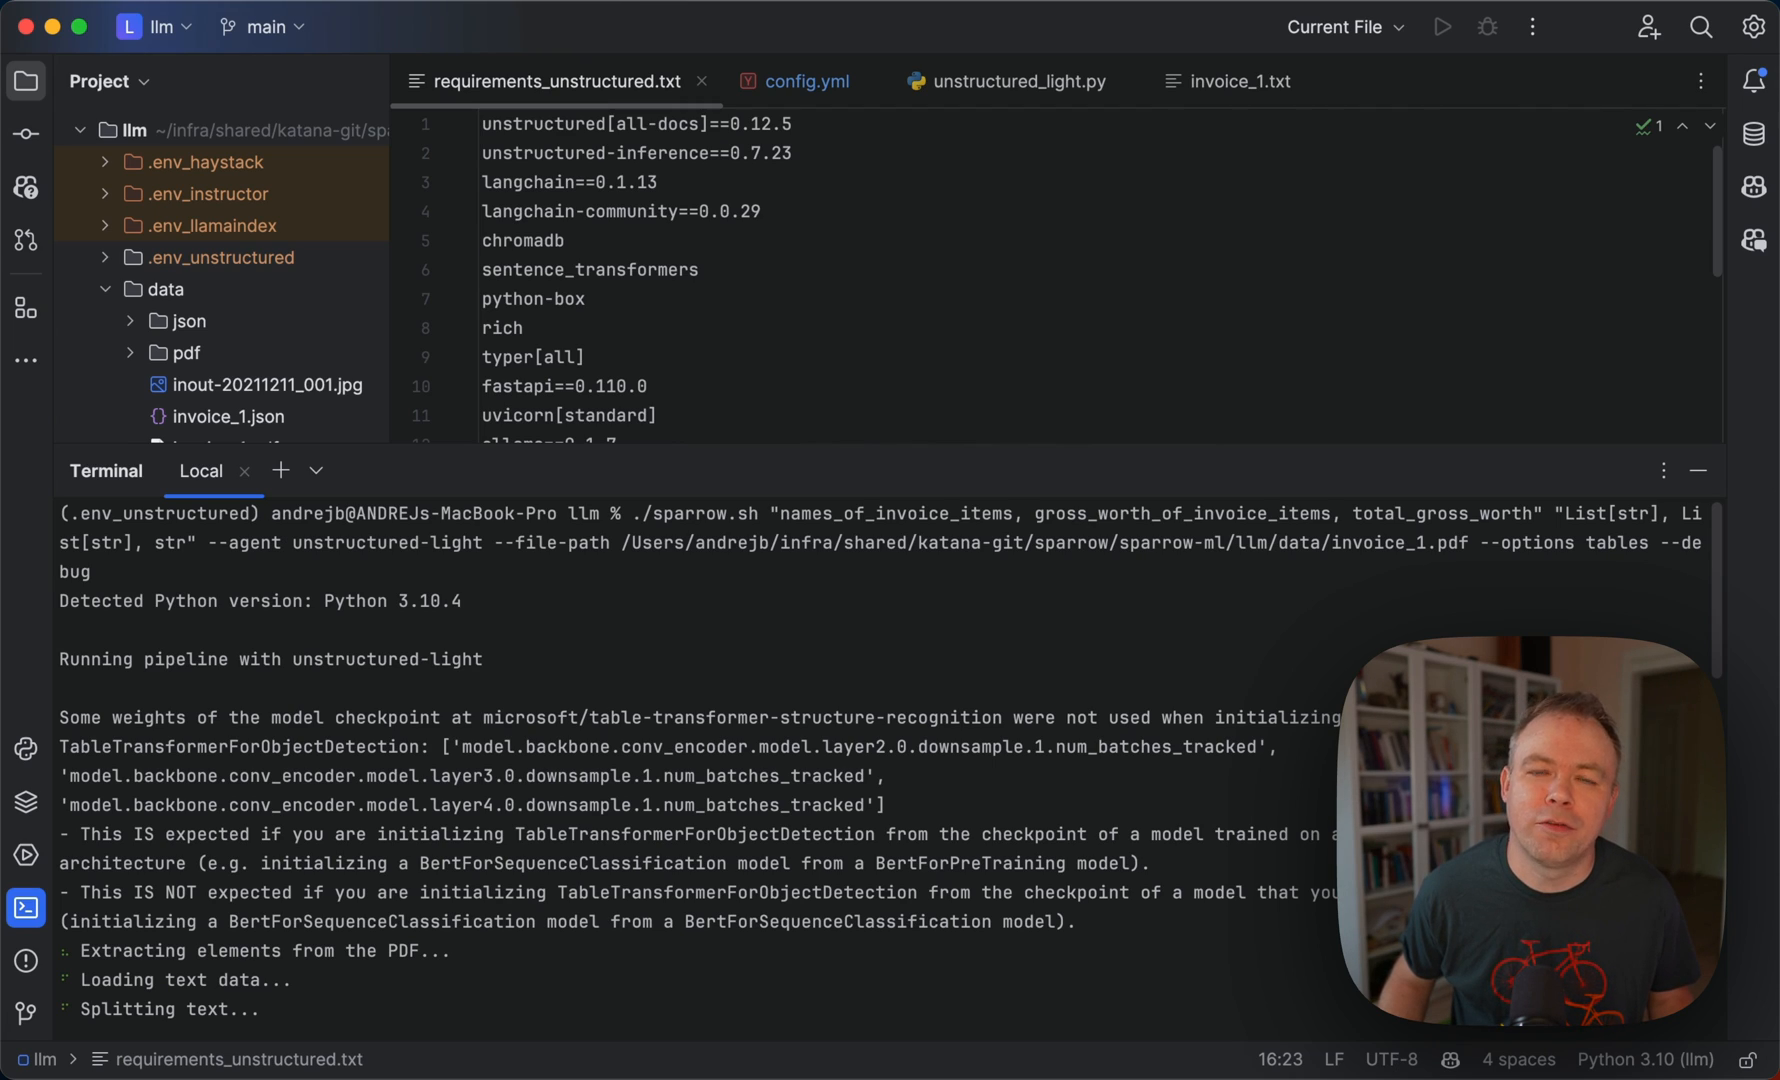
pyautogui.moveTo(1608, 544)
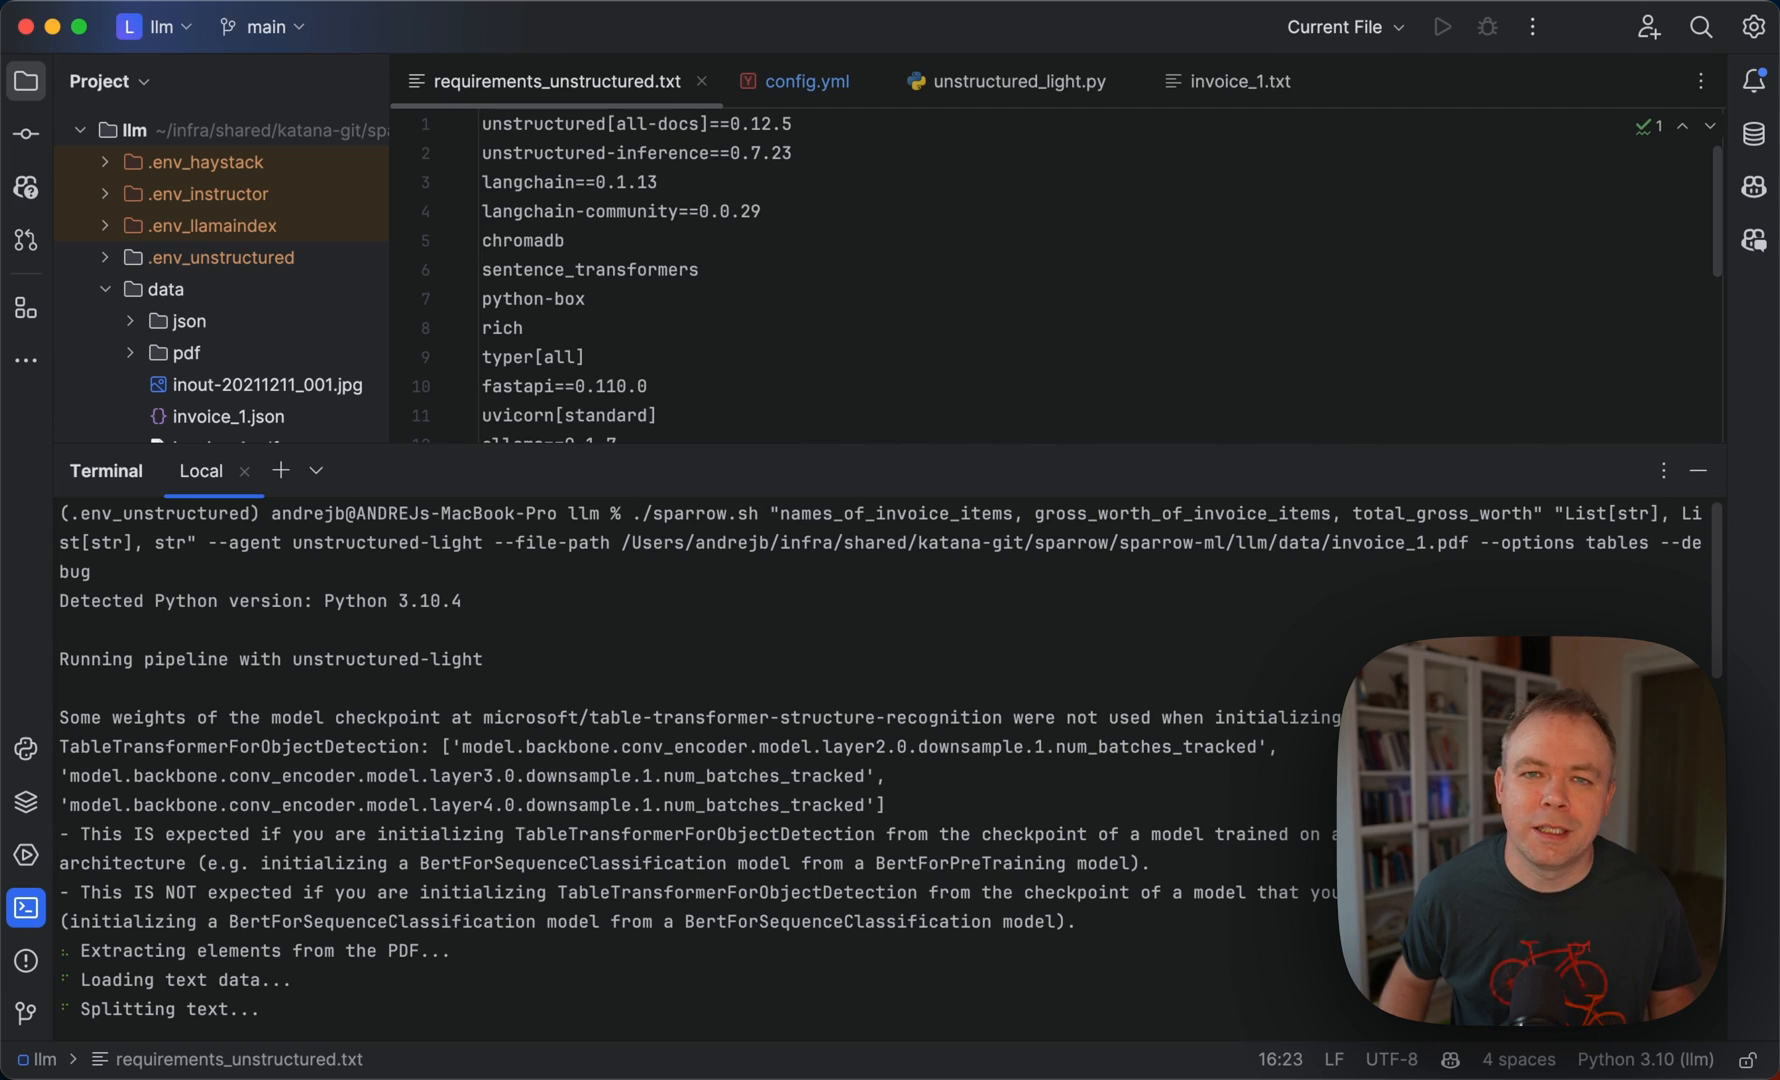
pyautogui.moveTo(1518, 550)
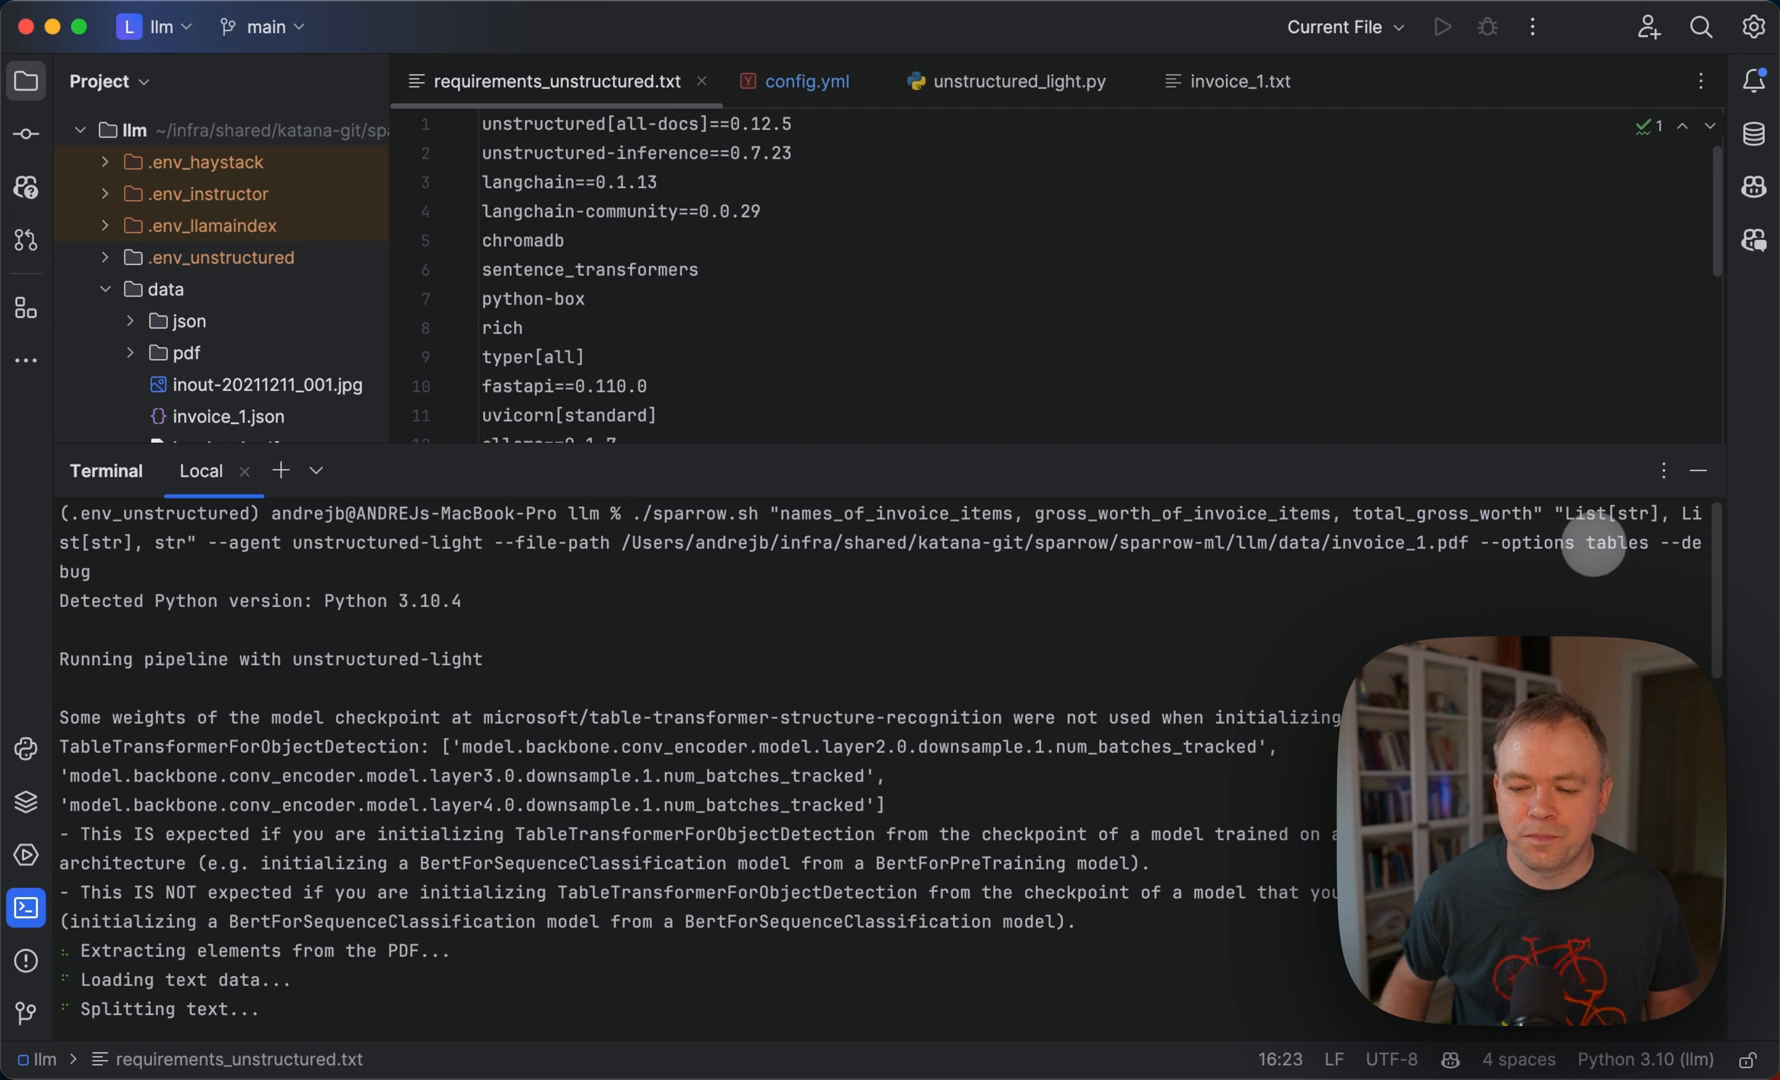
pyautogui.moveTo(1674, 548)
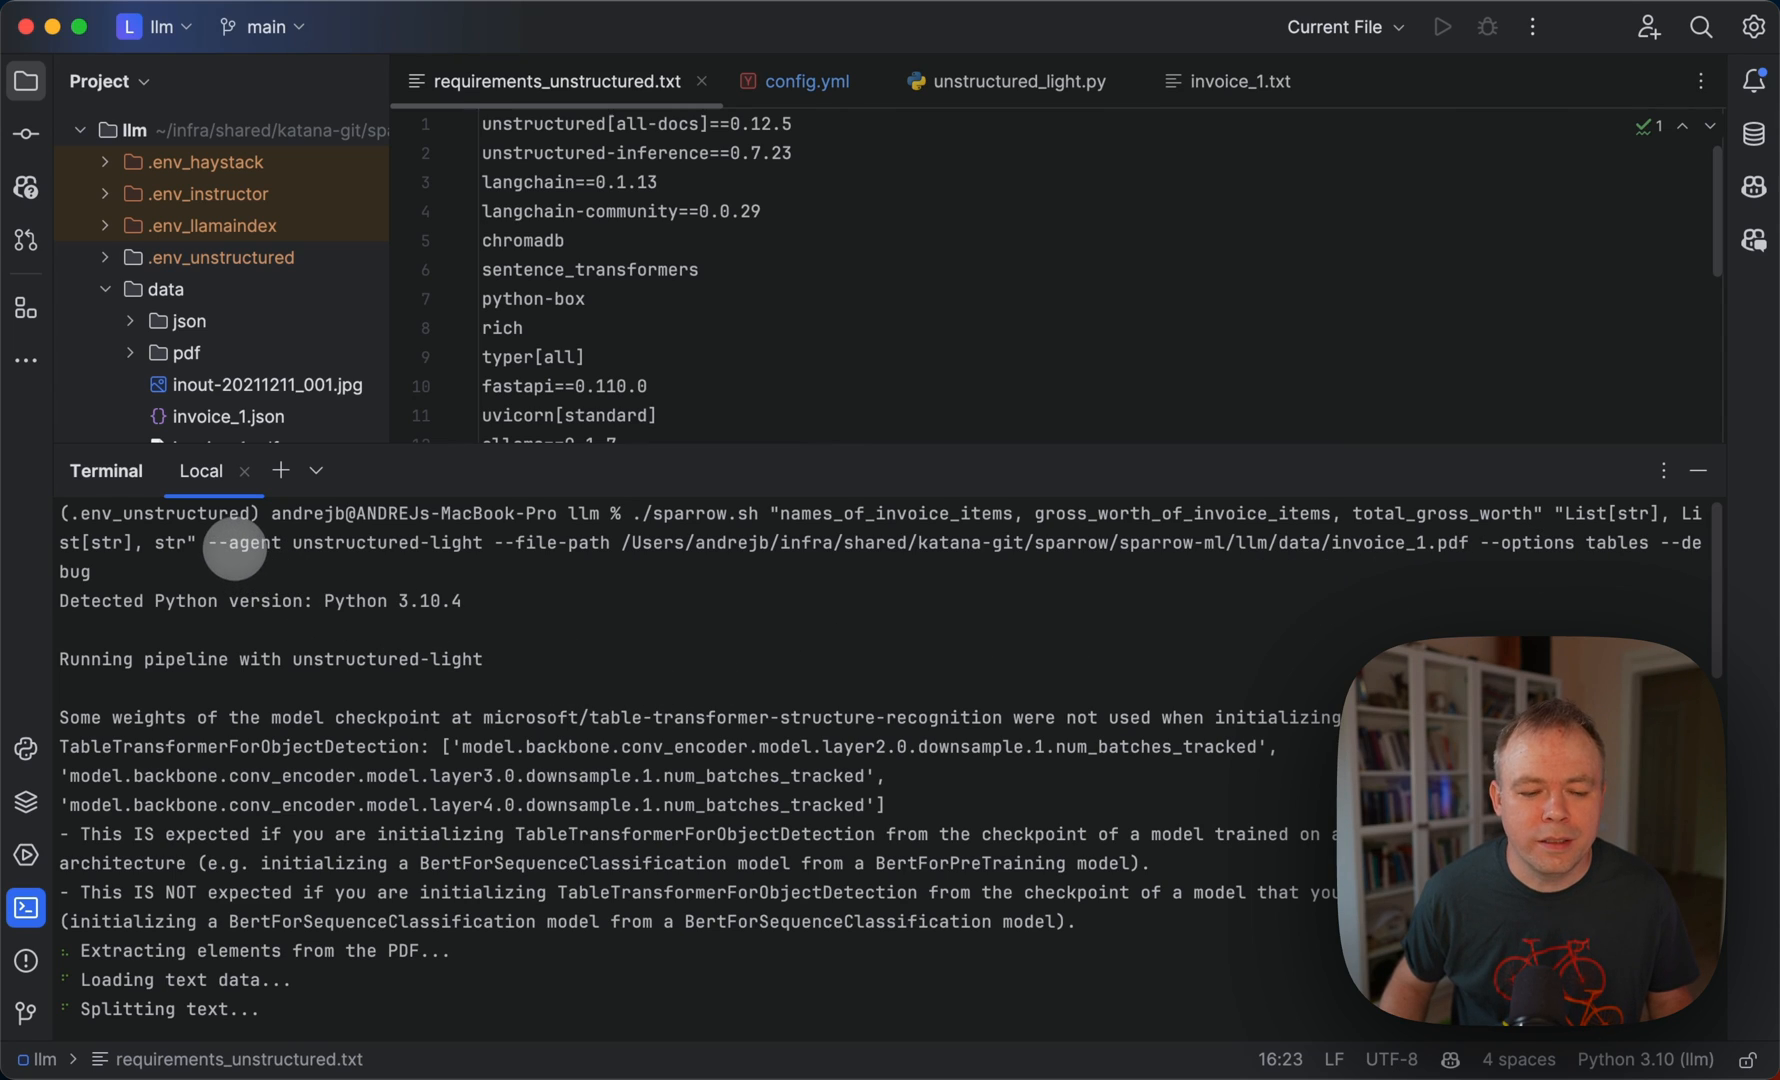
pyautogui.moveTo(456, 542)
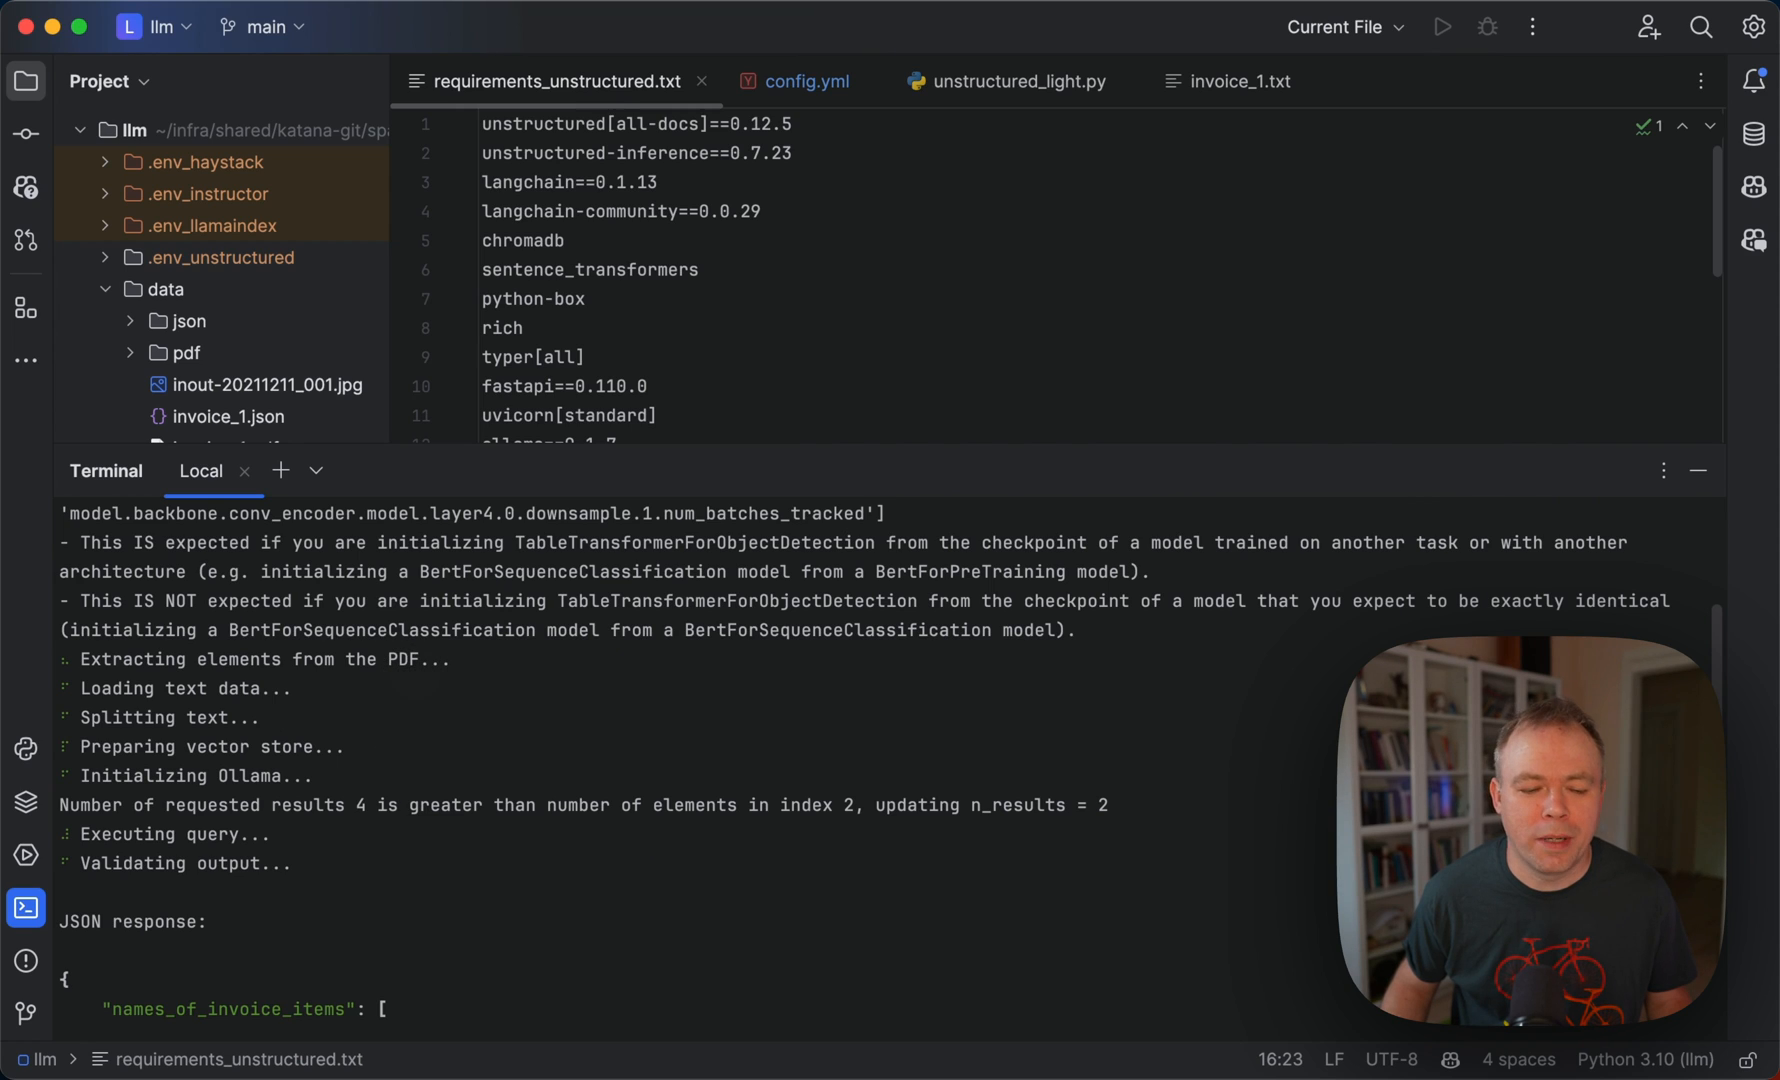
# Scroll the terminal to read the four item names, gross worths and $212.09 total, retrieved in ~98 s.
pyautogui.scroll(-3)
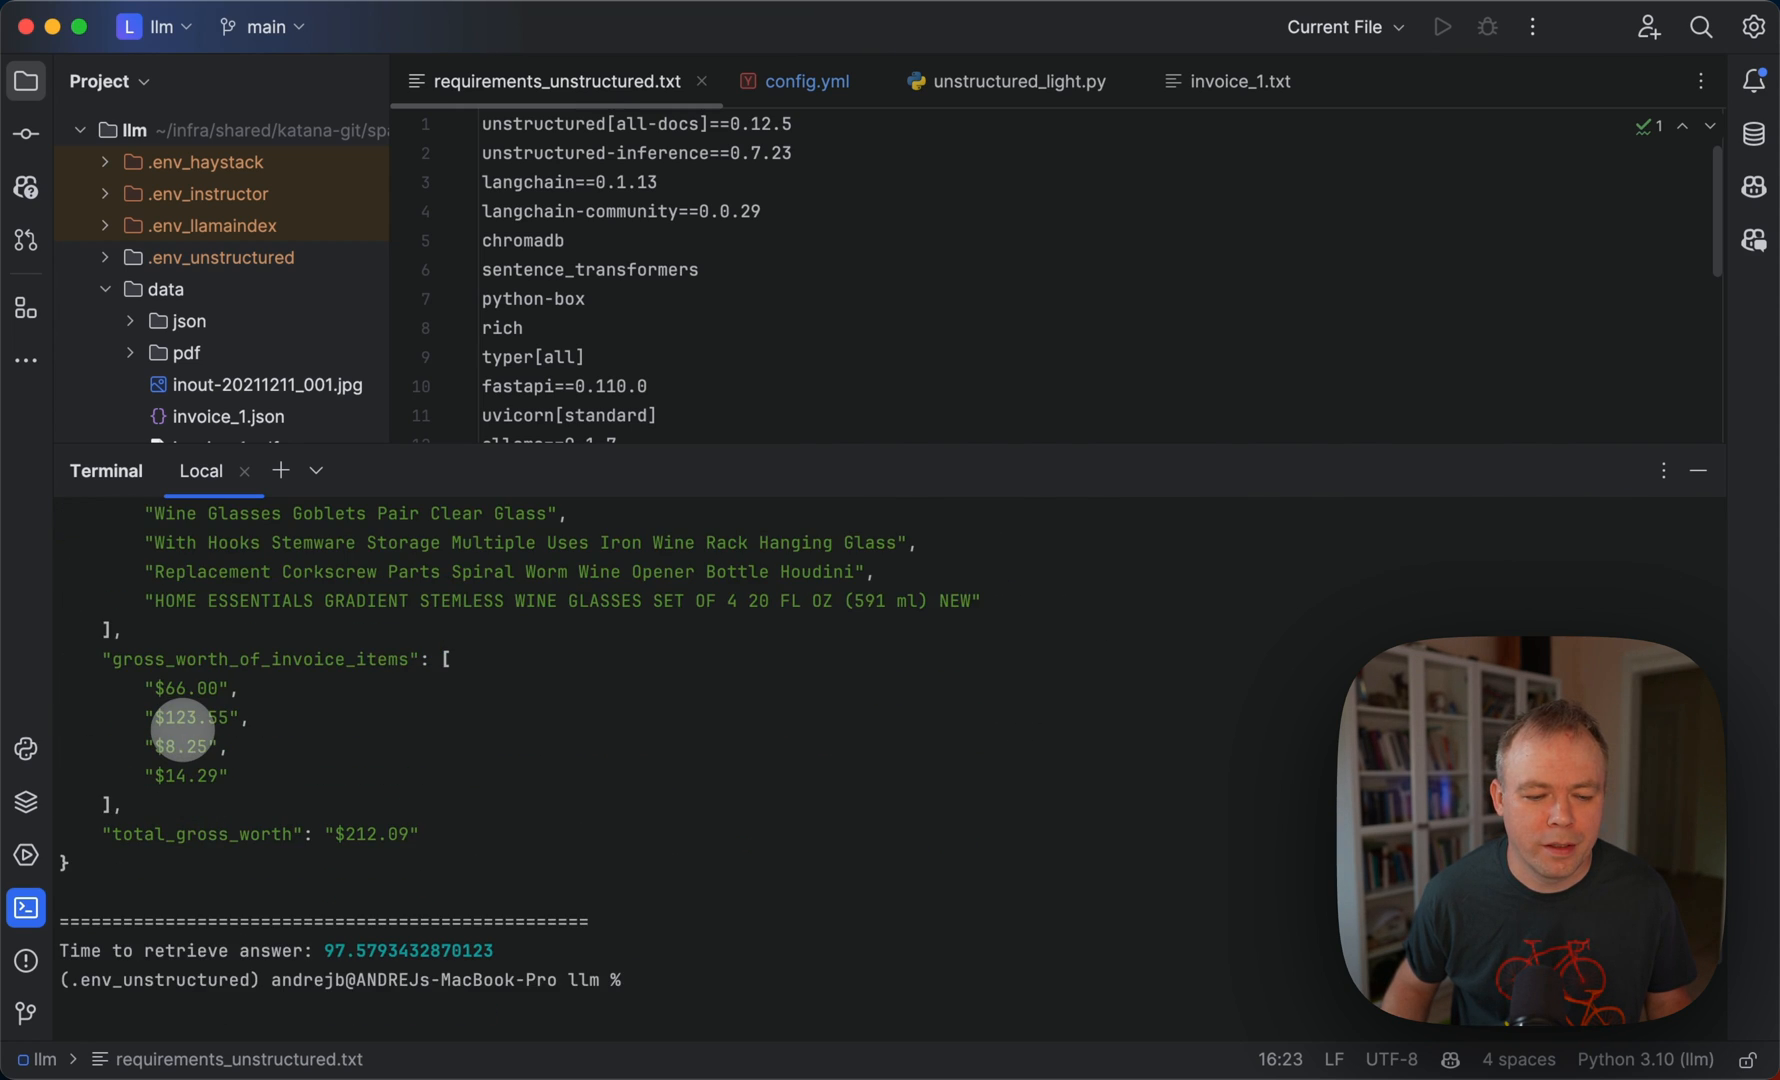
pyautogui.scroll(3)
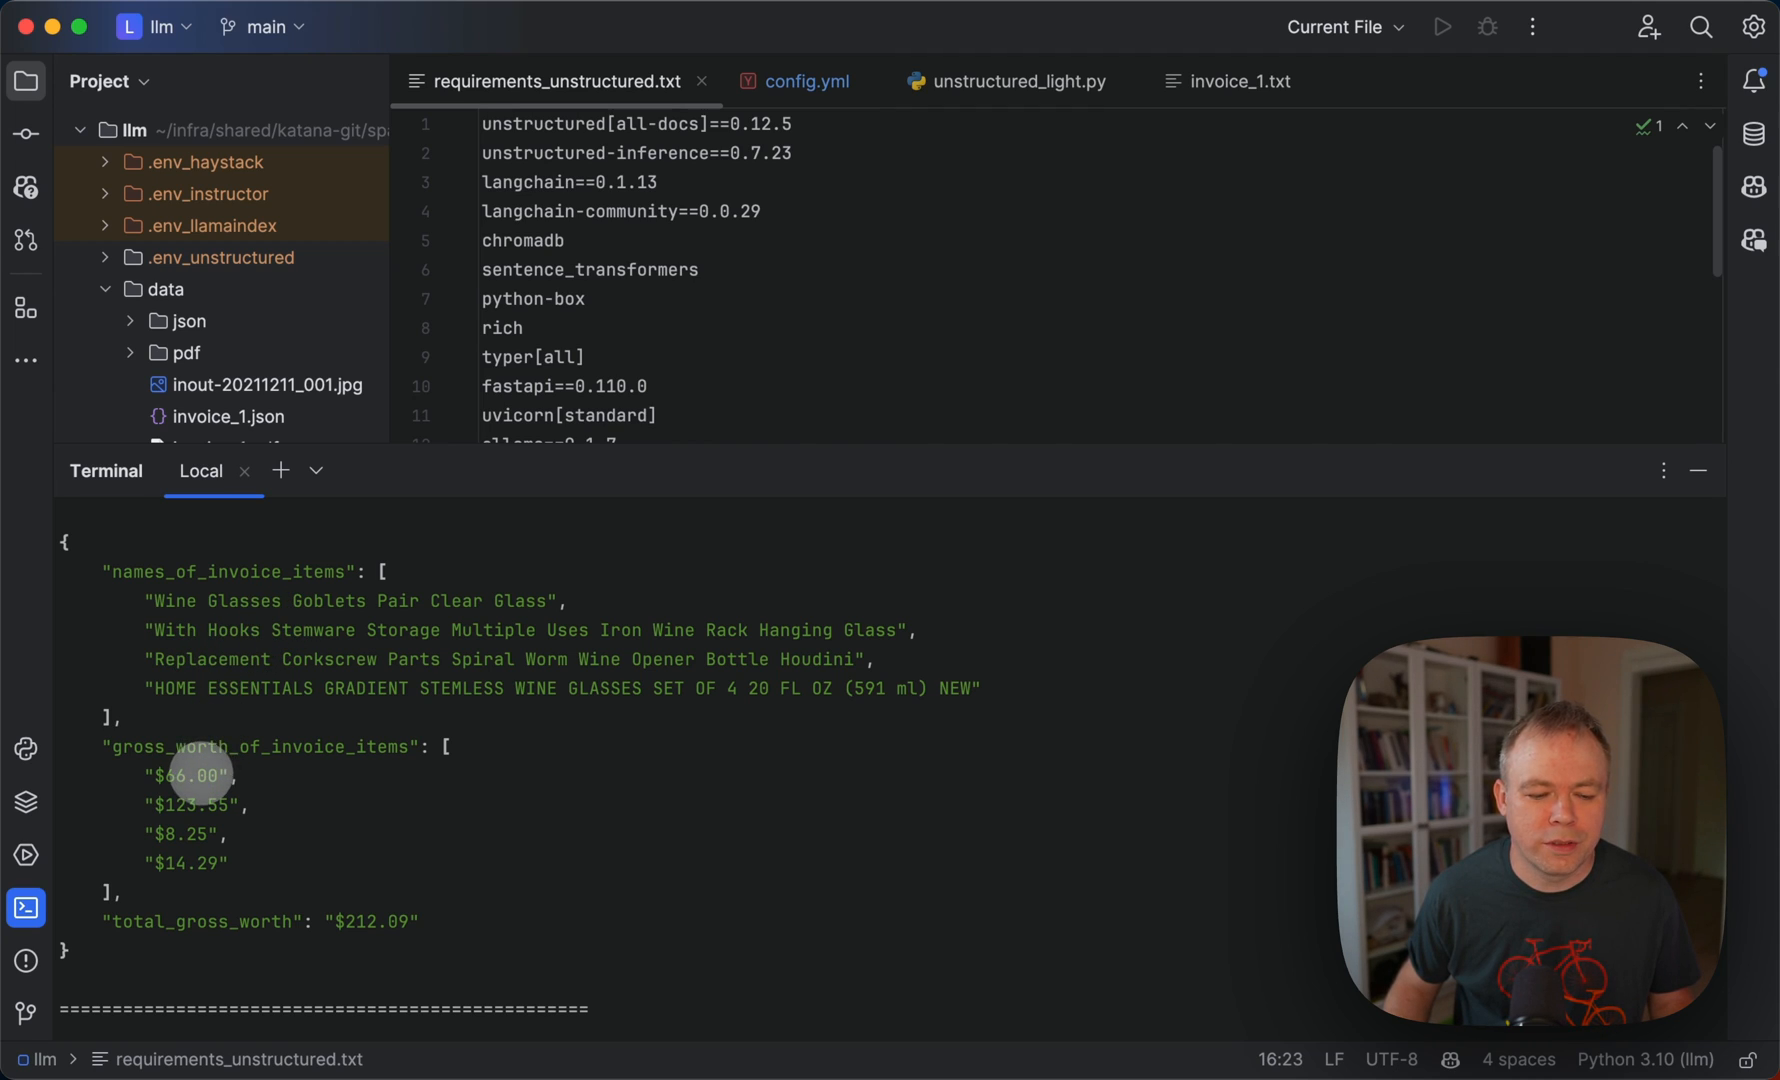
pyautogui.moveTo(214, 868)
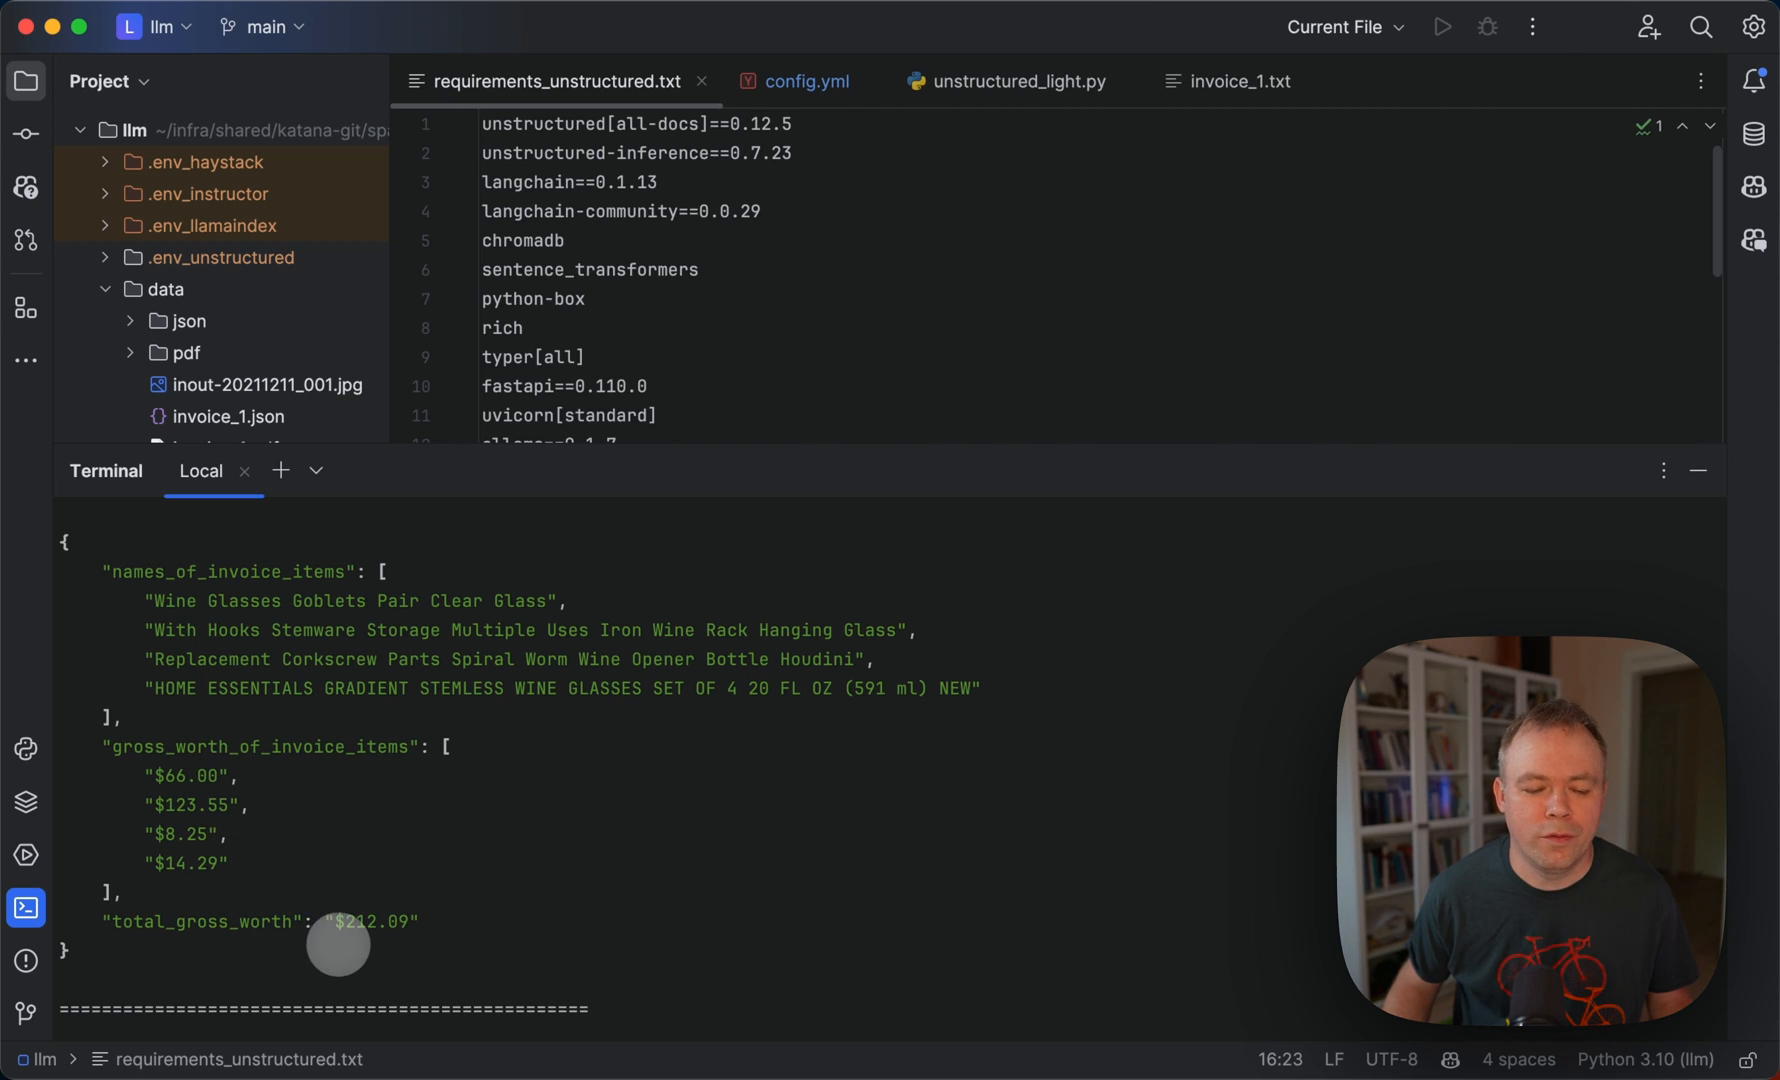
pyautogui.moveTo(224, 660)
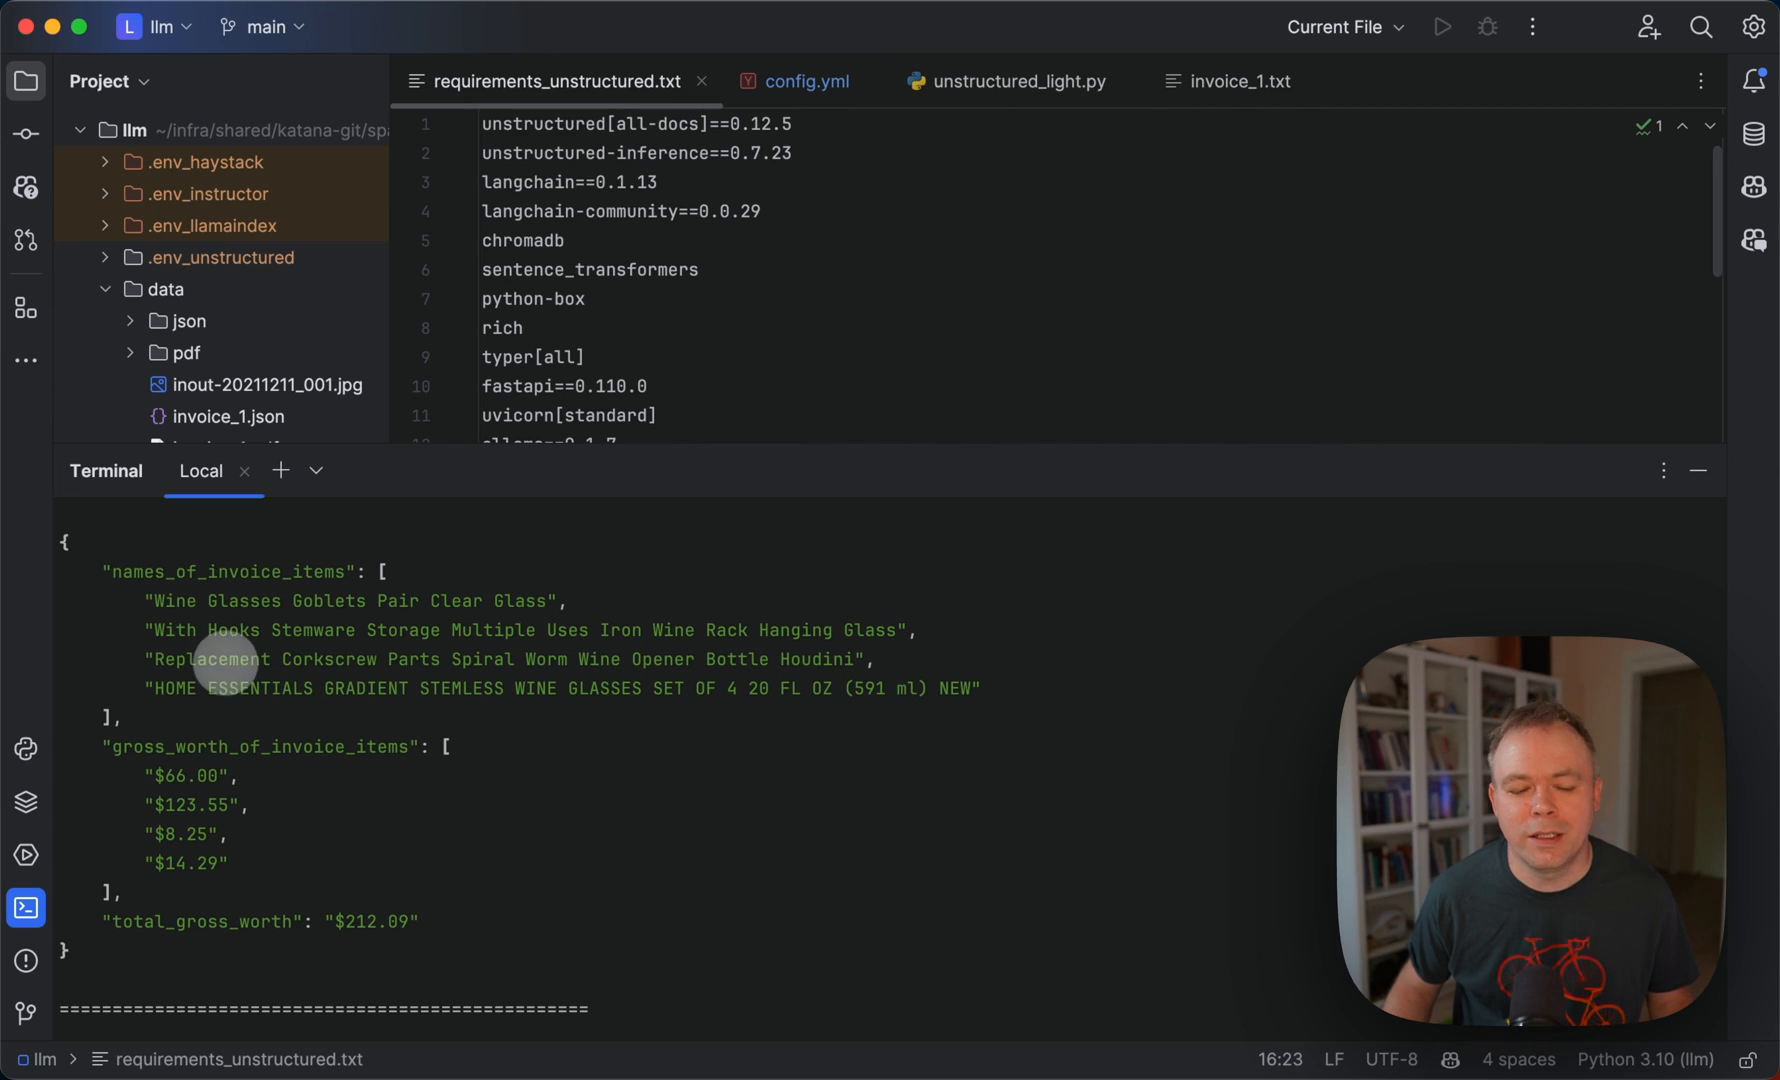
pyautogui.moveTo(214, 934)
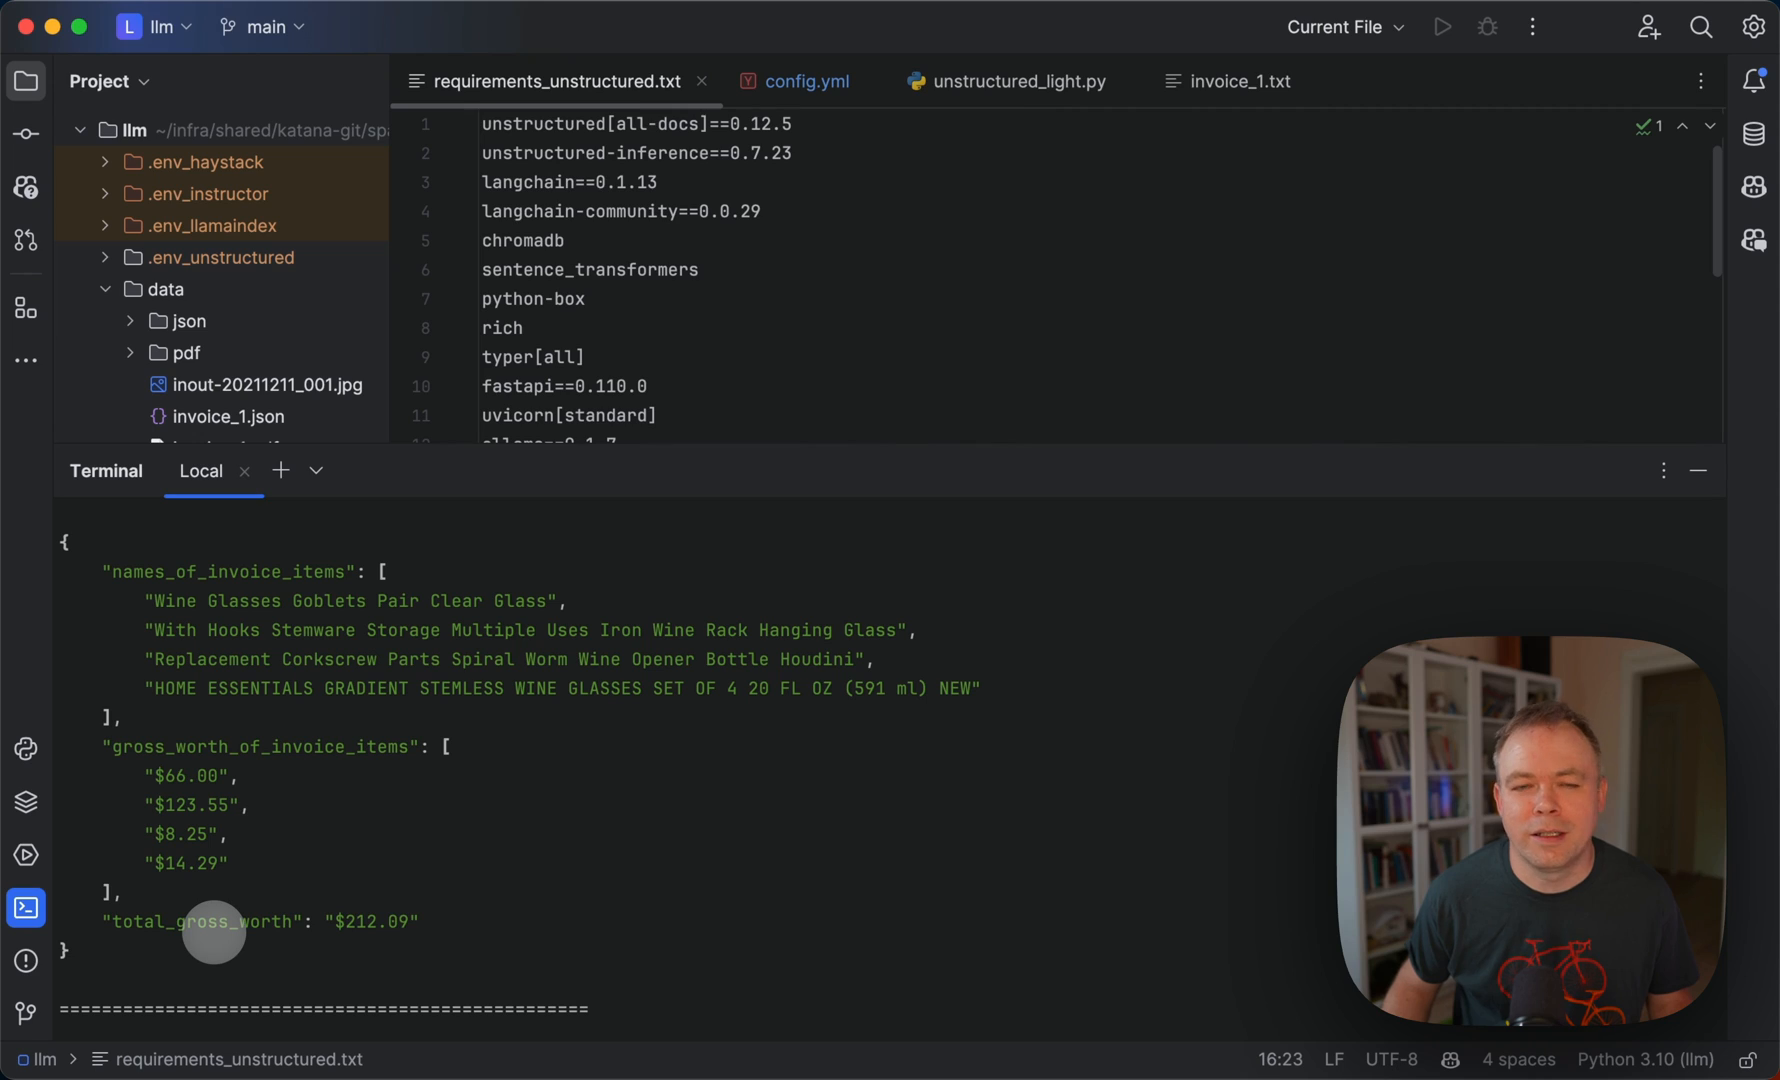
pyautogui.moveTo(214, 584)
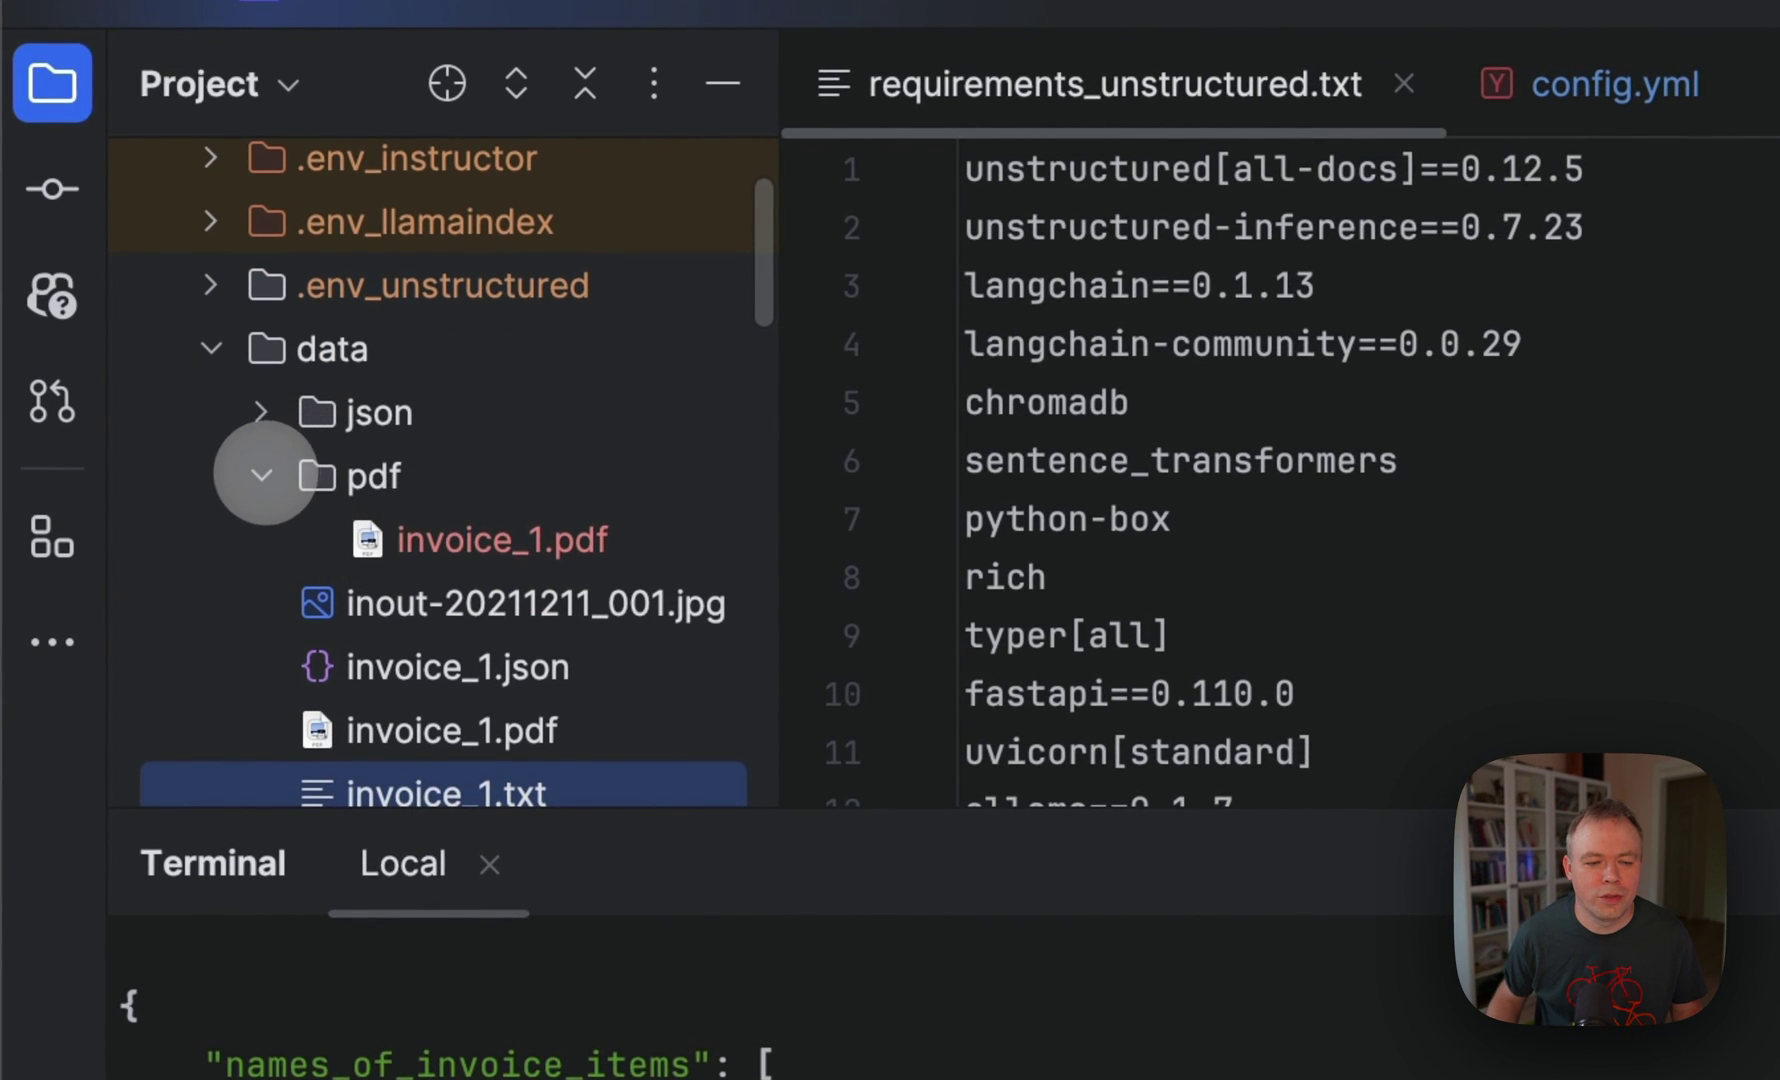
# Collapse the pdf folder and scroll requirements_unstructured.txt to the weaviate-client 3.26.2 and force-reinstall lines.
pyautogui.click(258, 474)
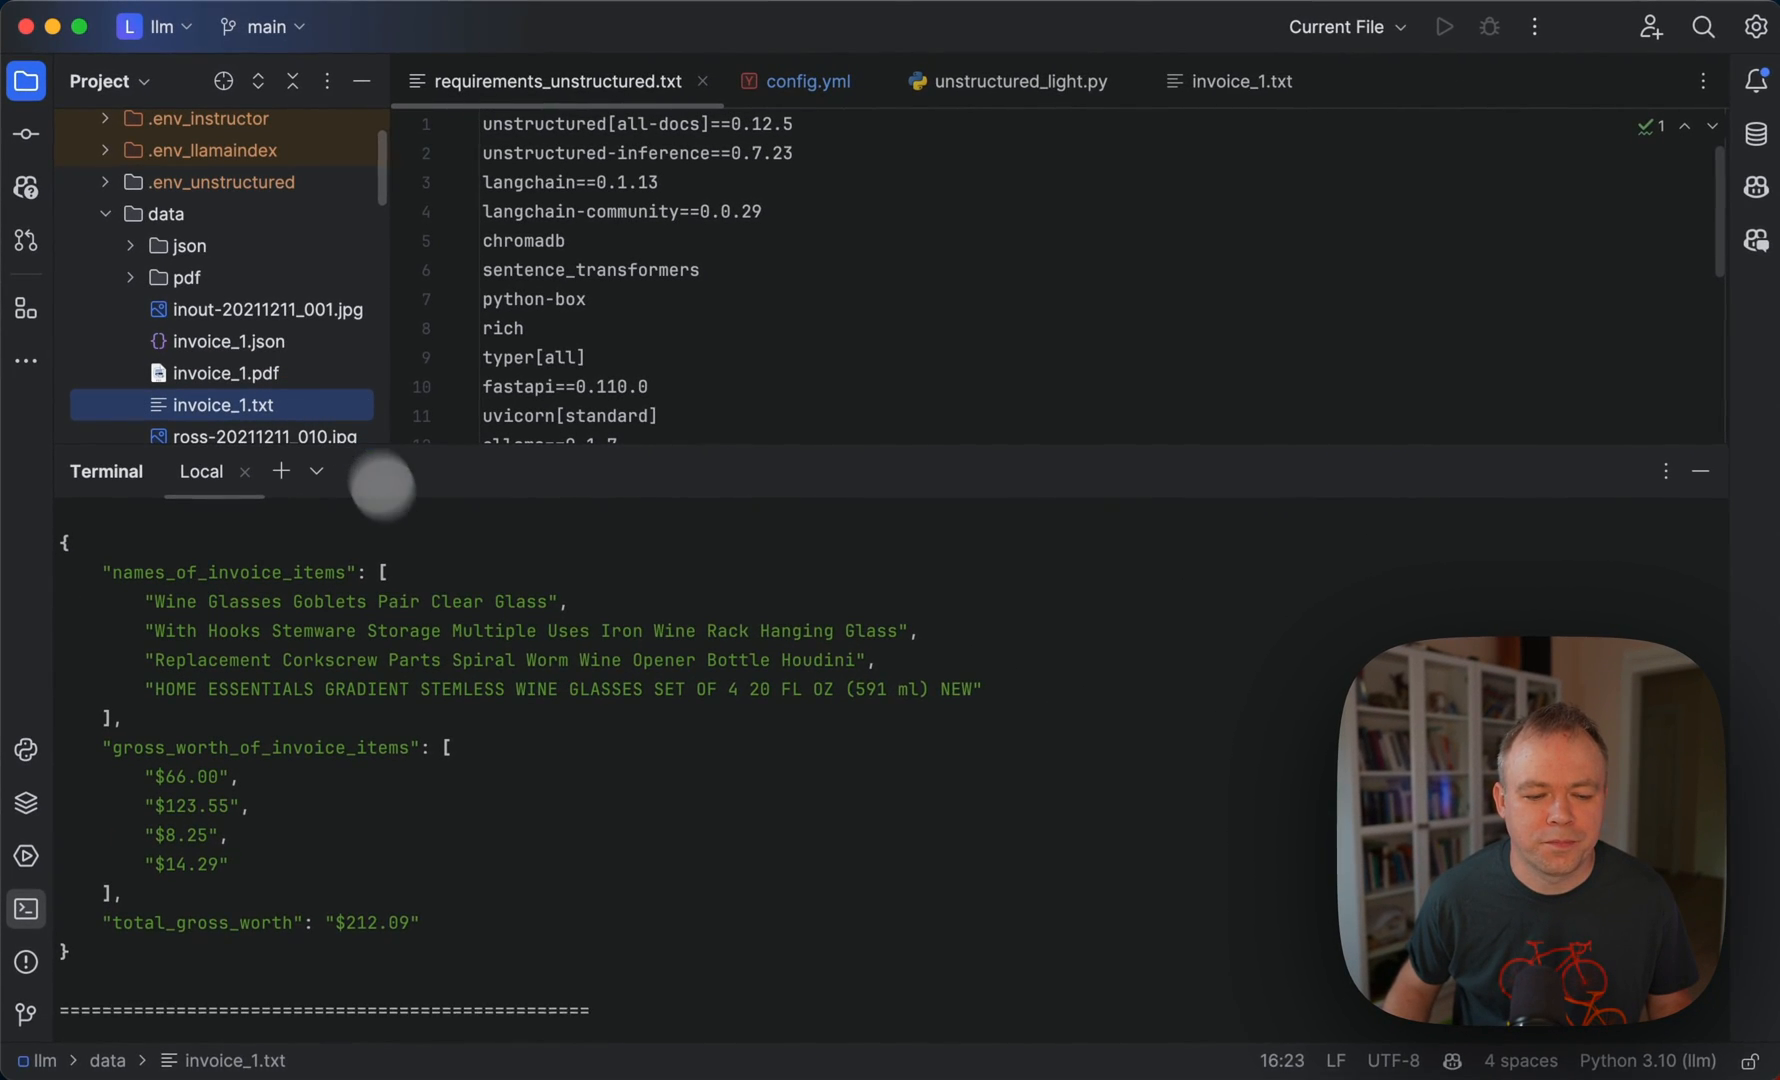
pyautogui.scroll(-3)
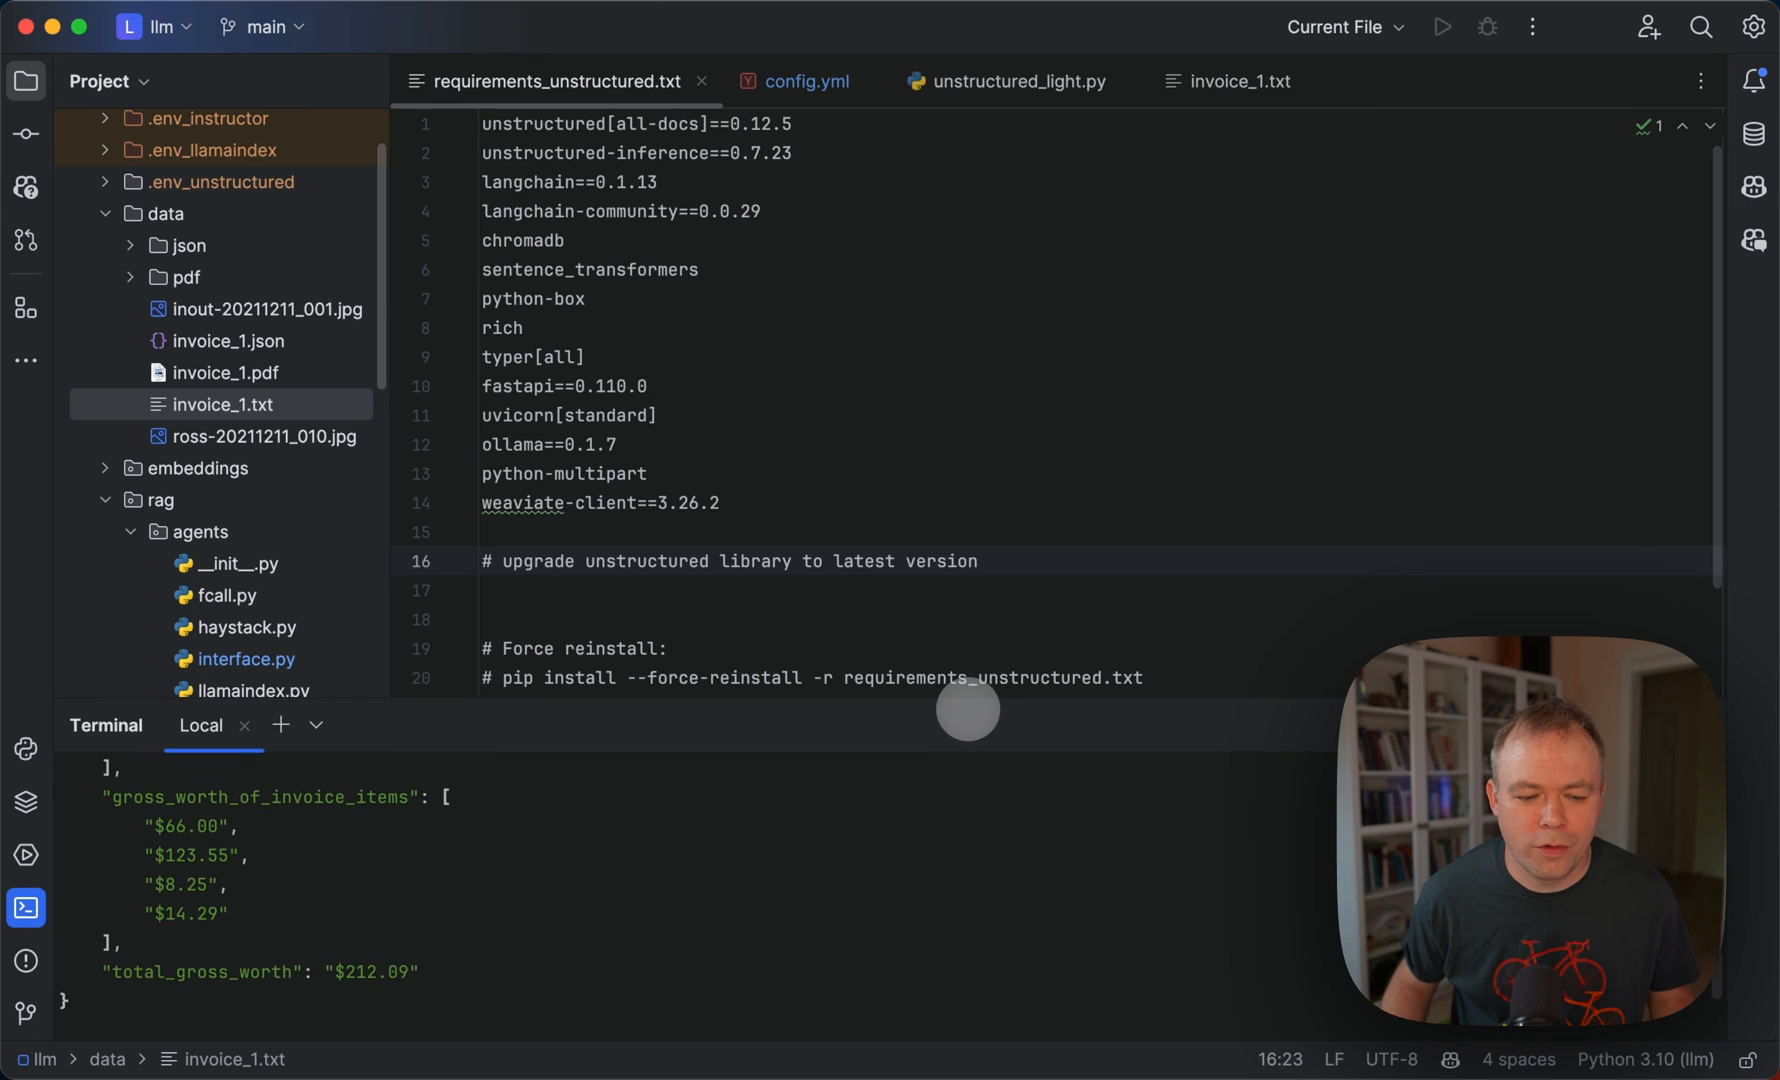
pyautogui.moveTo(552, 80)
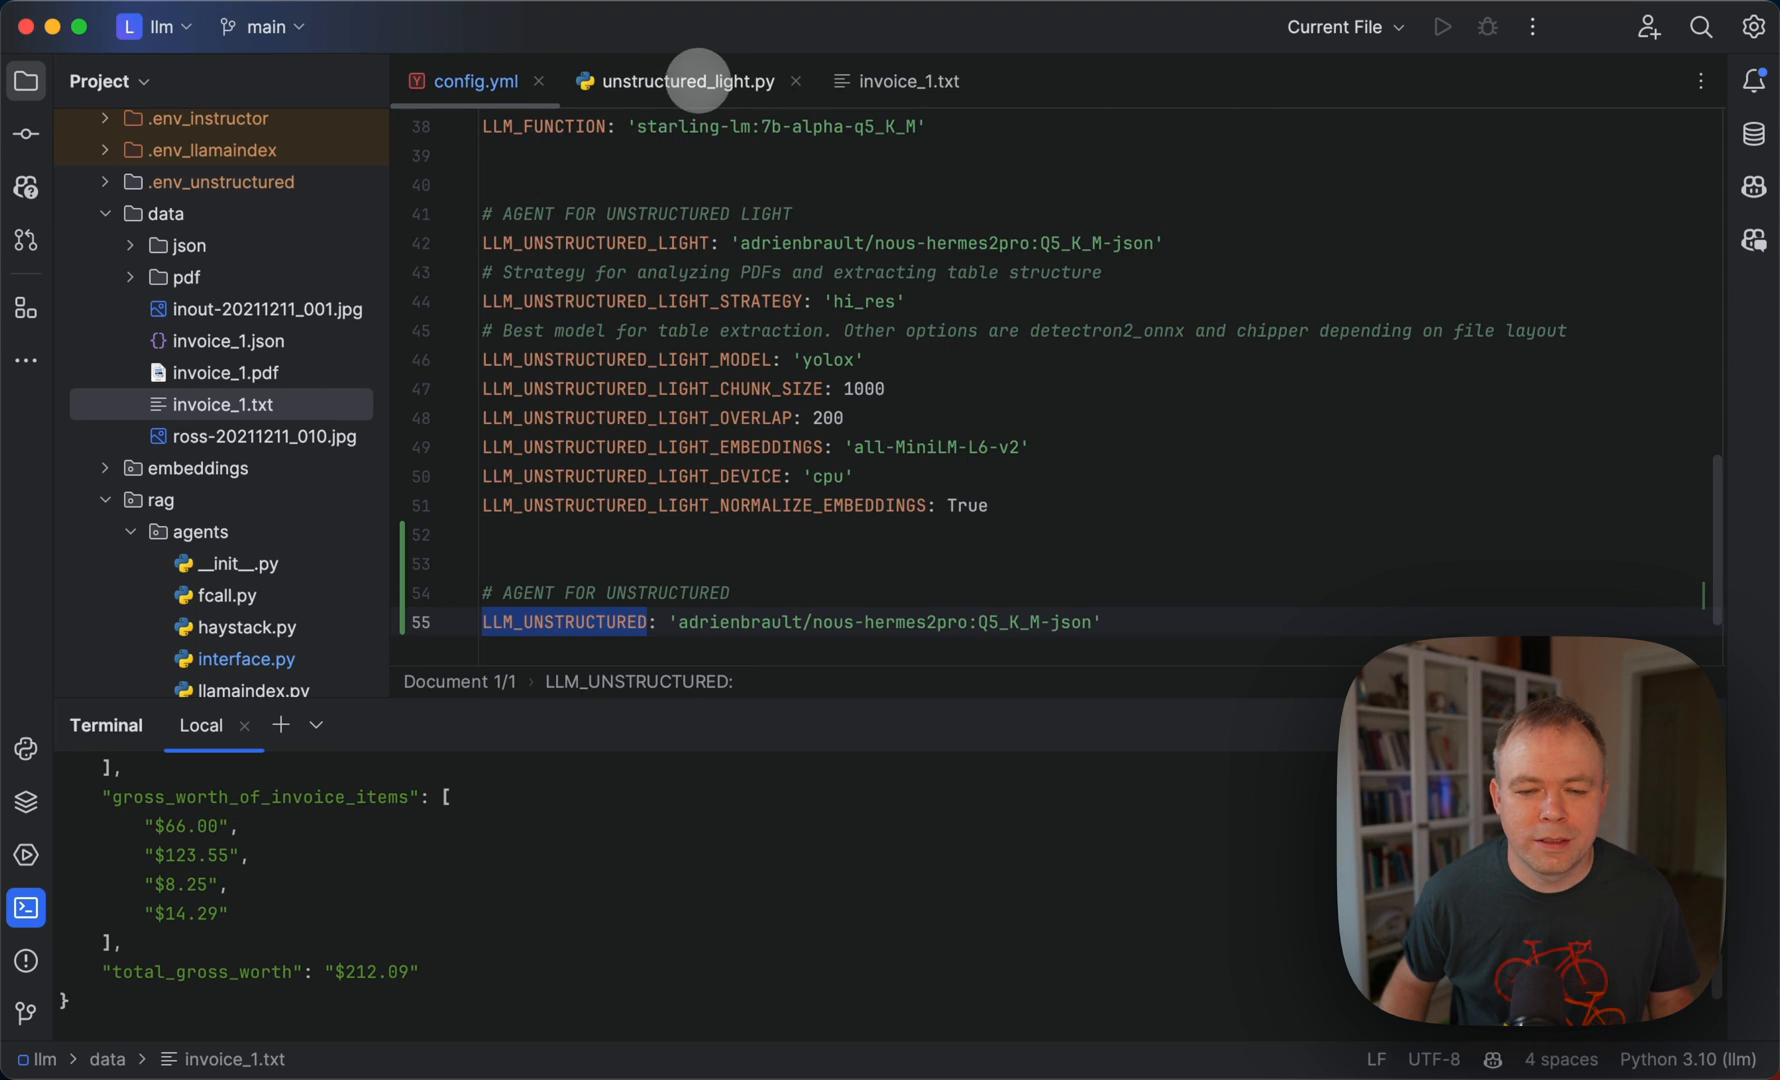
# Scroll config.yml to the unstructured-light agent block with hi_res, yolox, chunk 1000, overlap 200, device cpu.
pyautogui.scroll(-3)
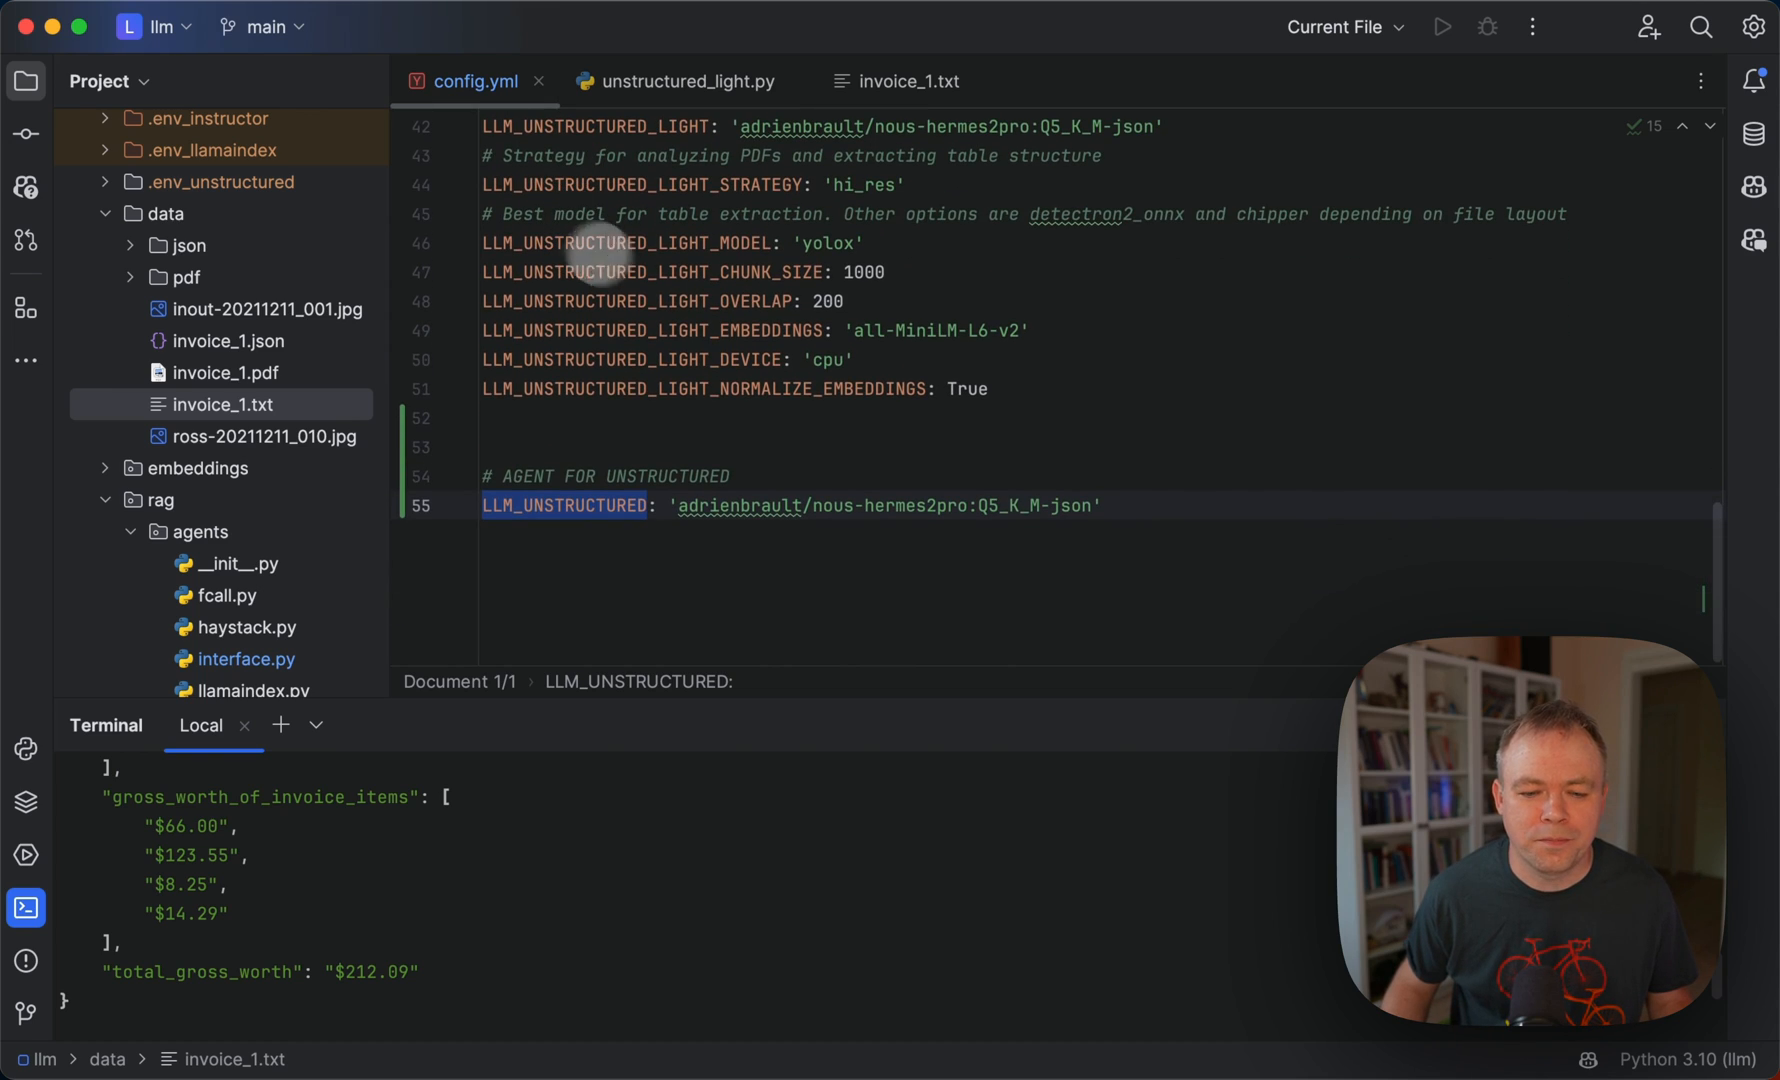
pyautogui.moveTo(658, 508)
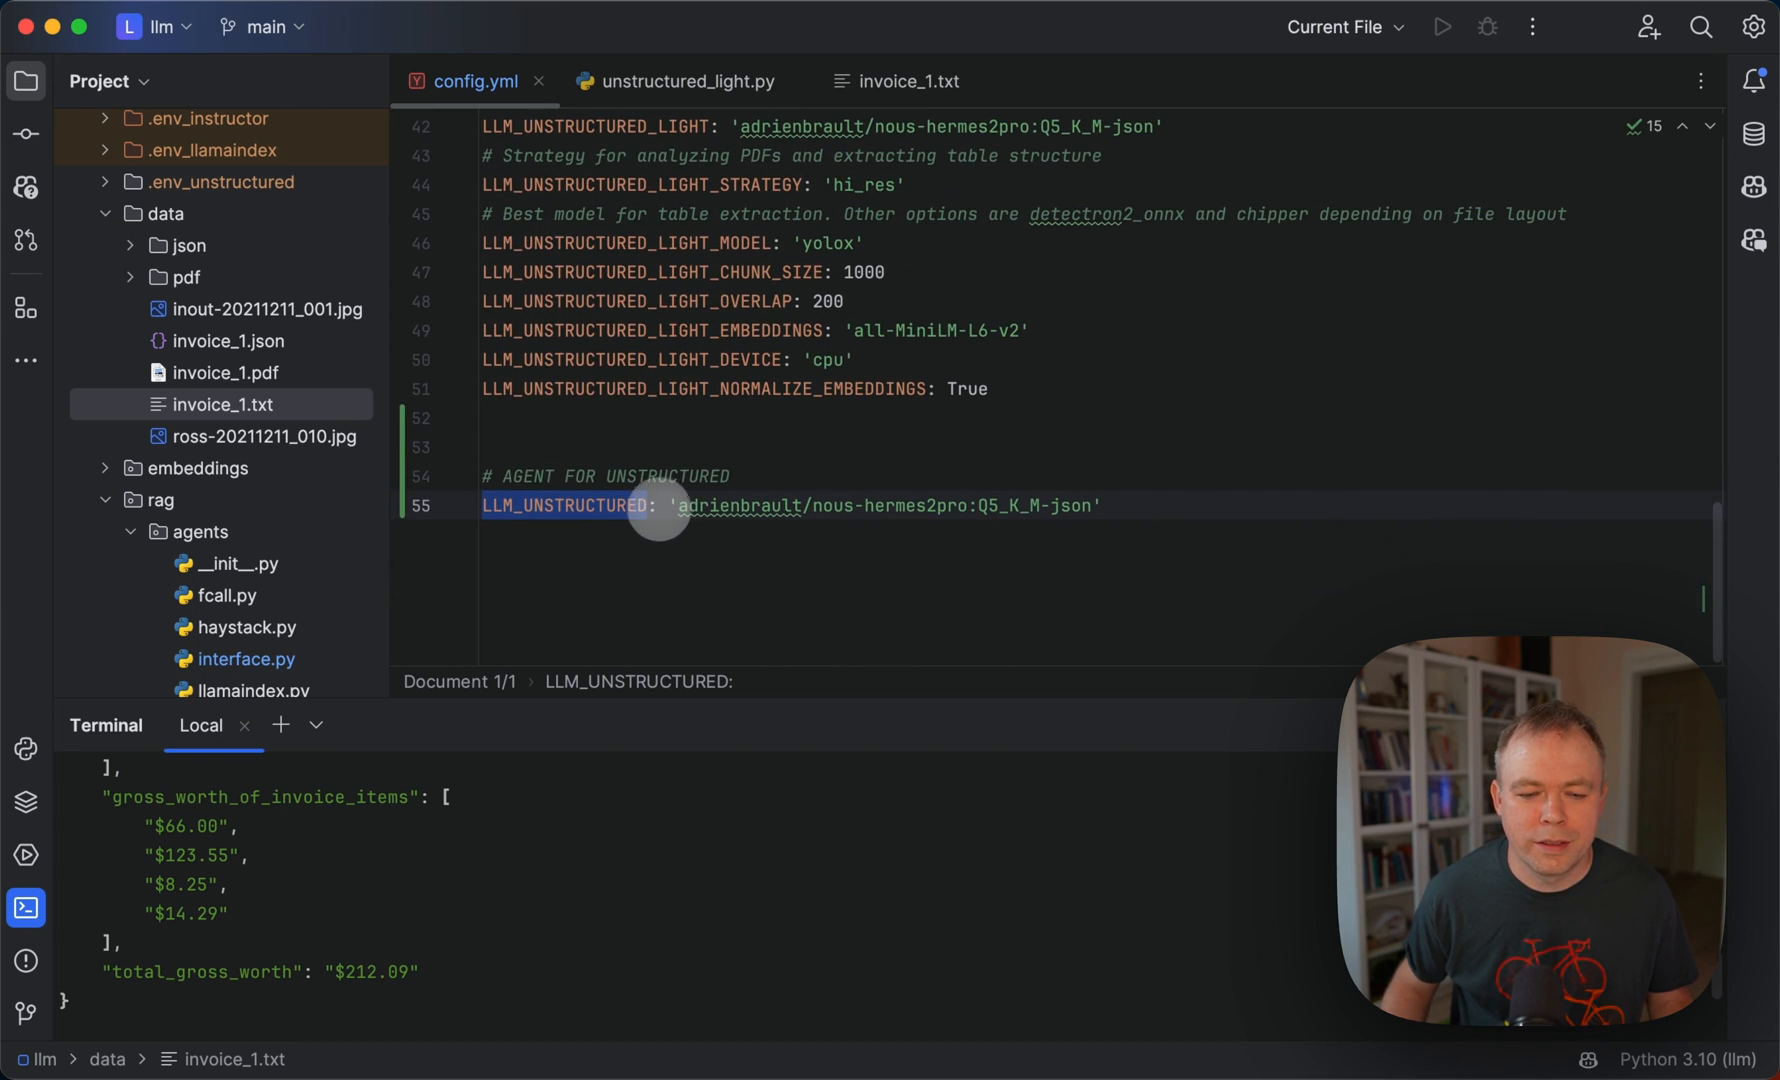
pyautogui.scroll(3)
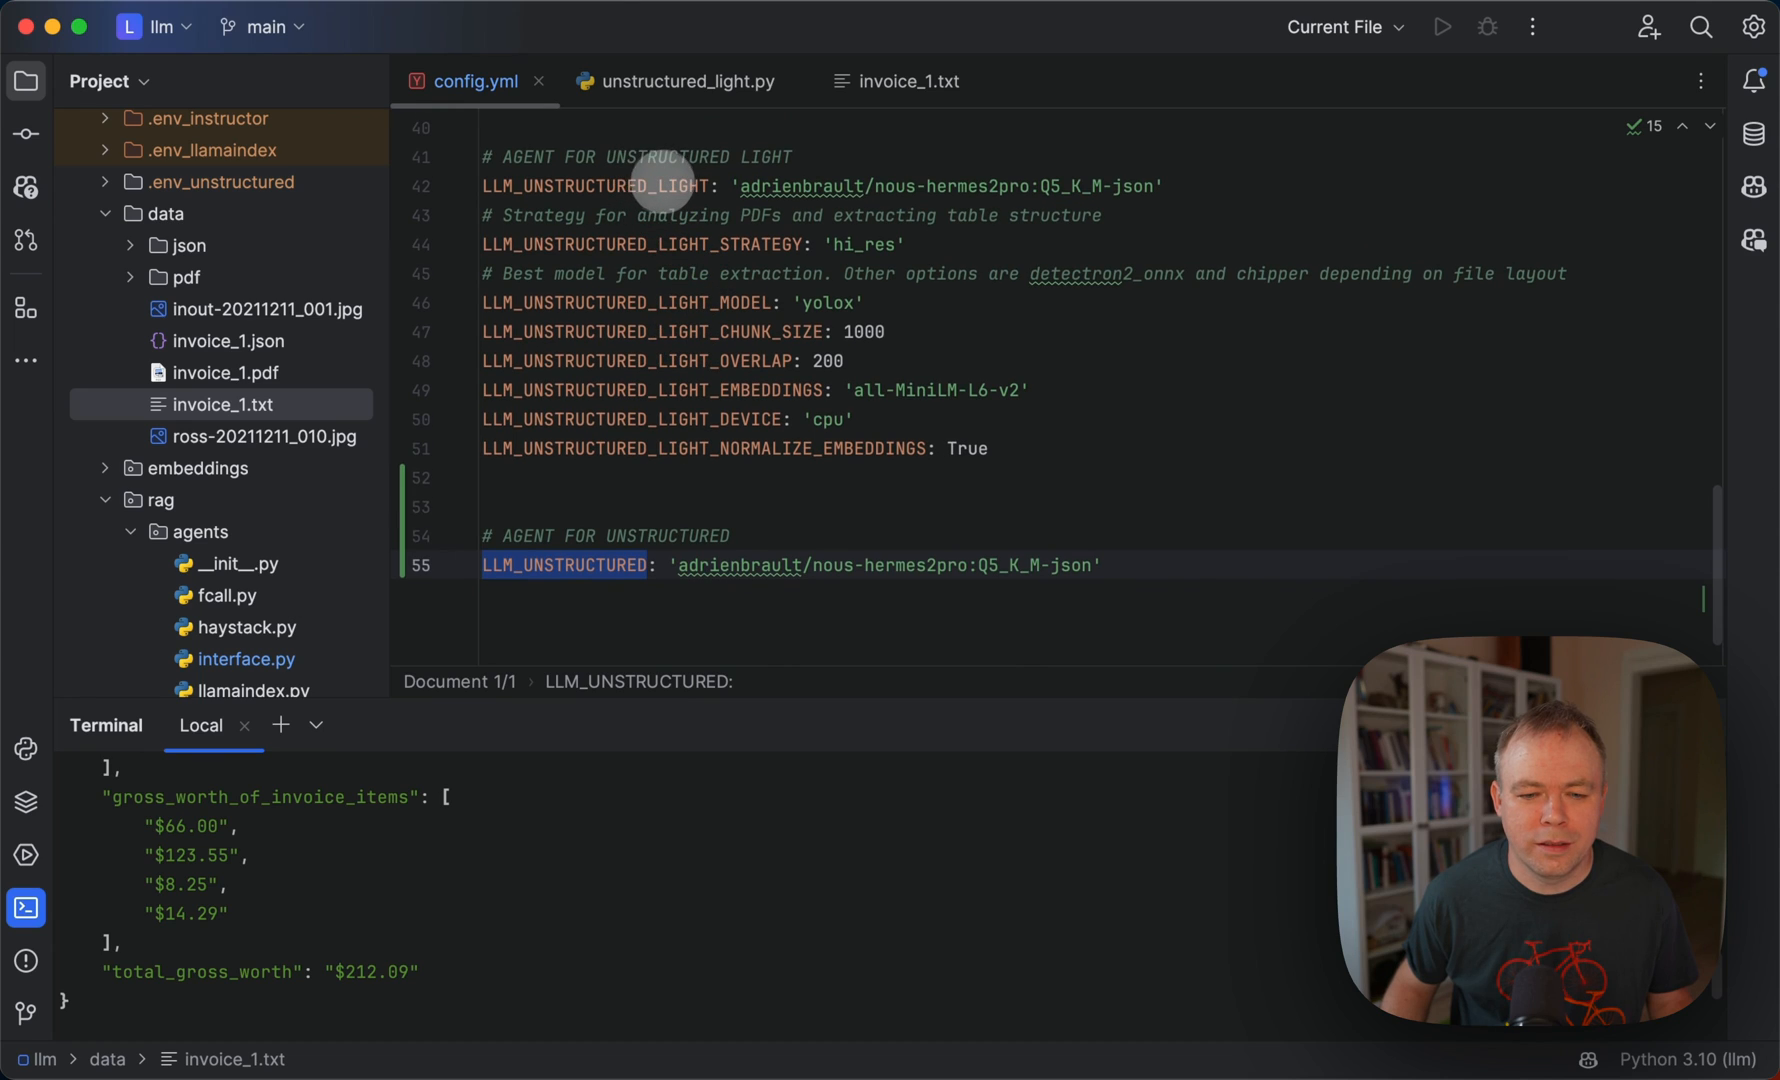
pyautogui.moveTo(926, 186)
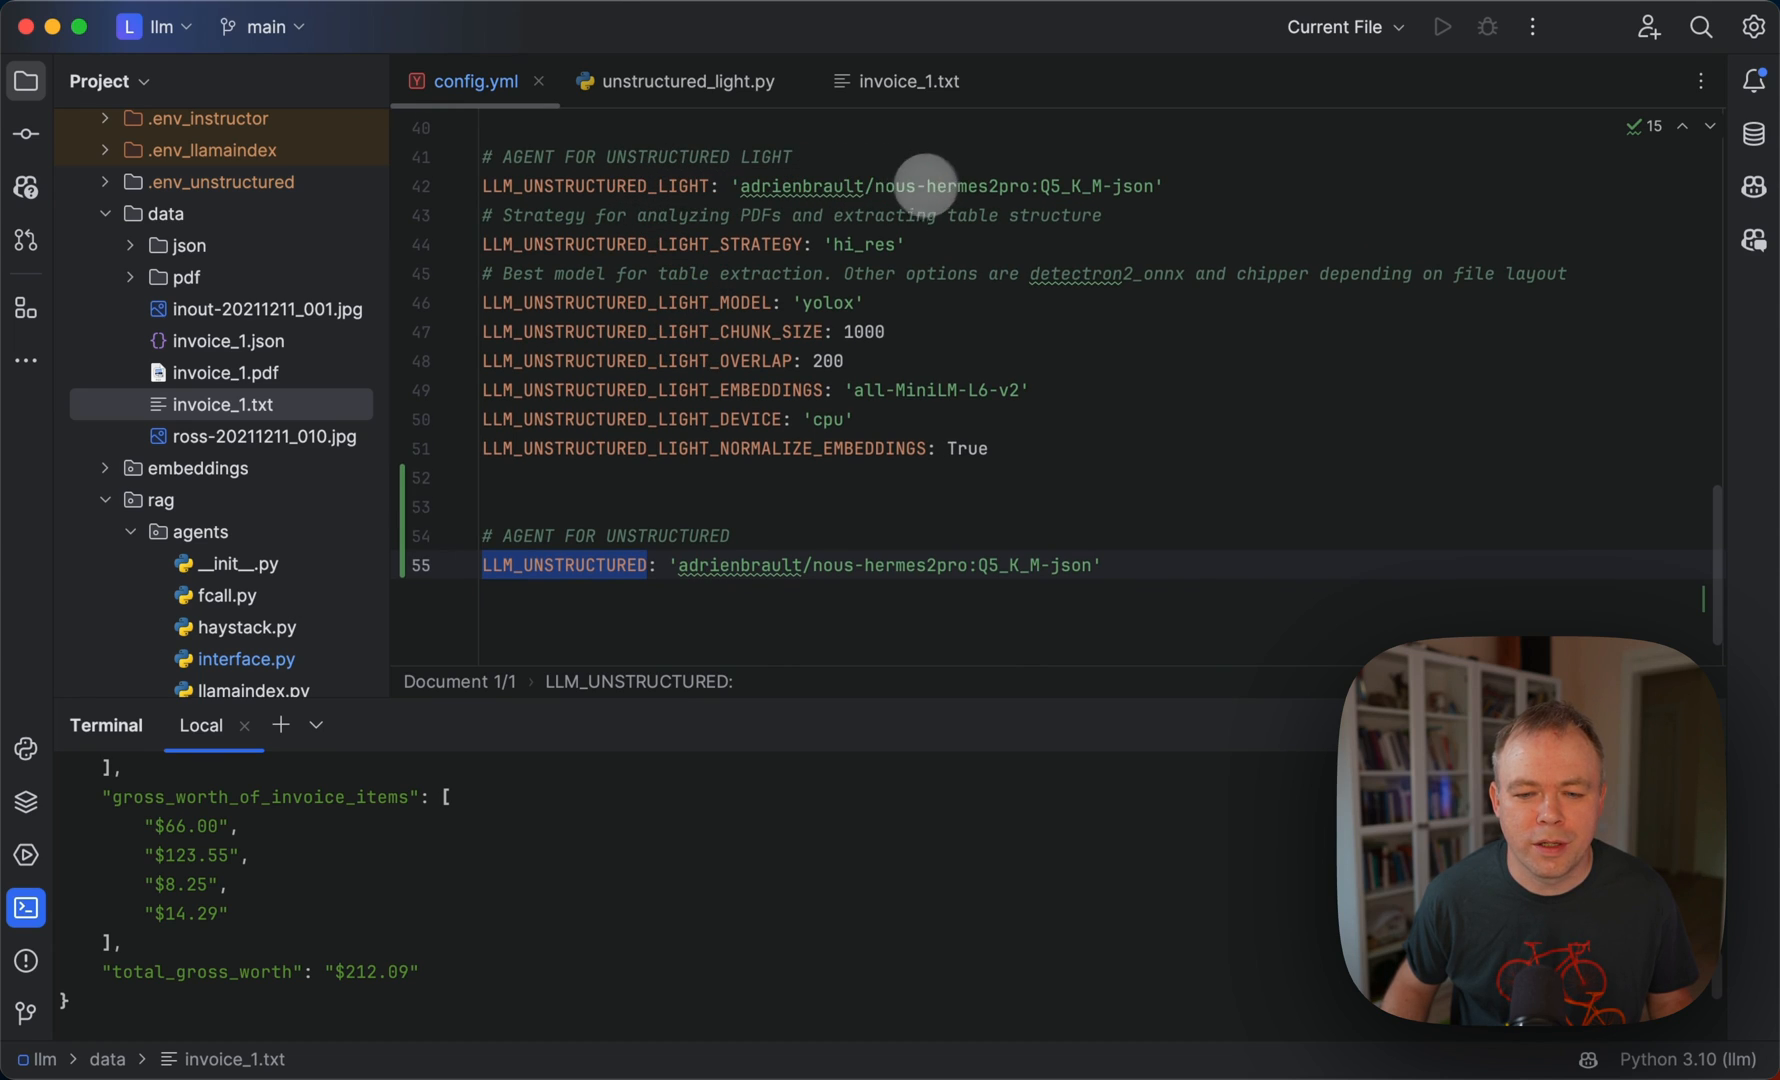
pyautogui.moveTo(862, 182)
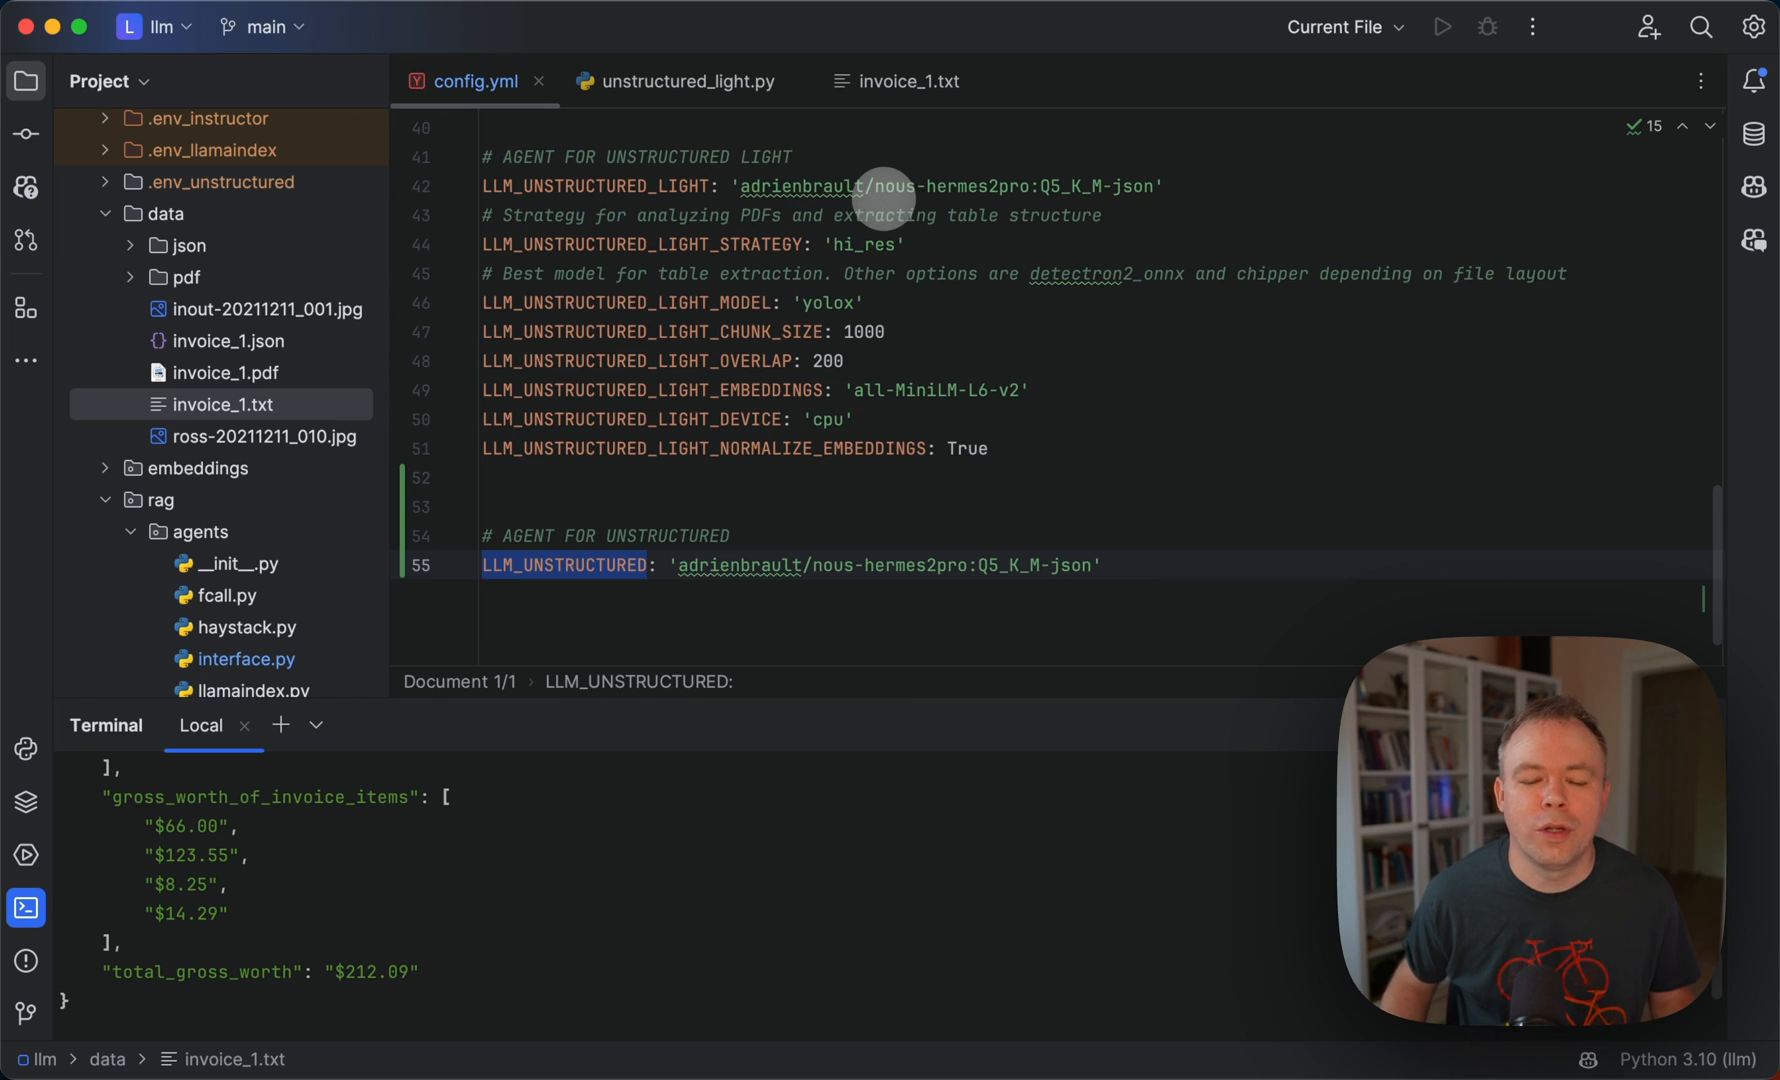
pyautogui.moveTo(982, 188)
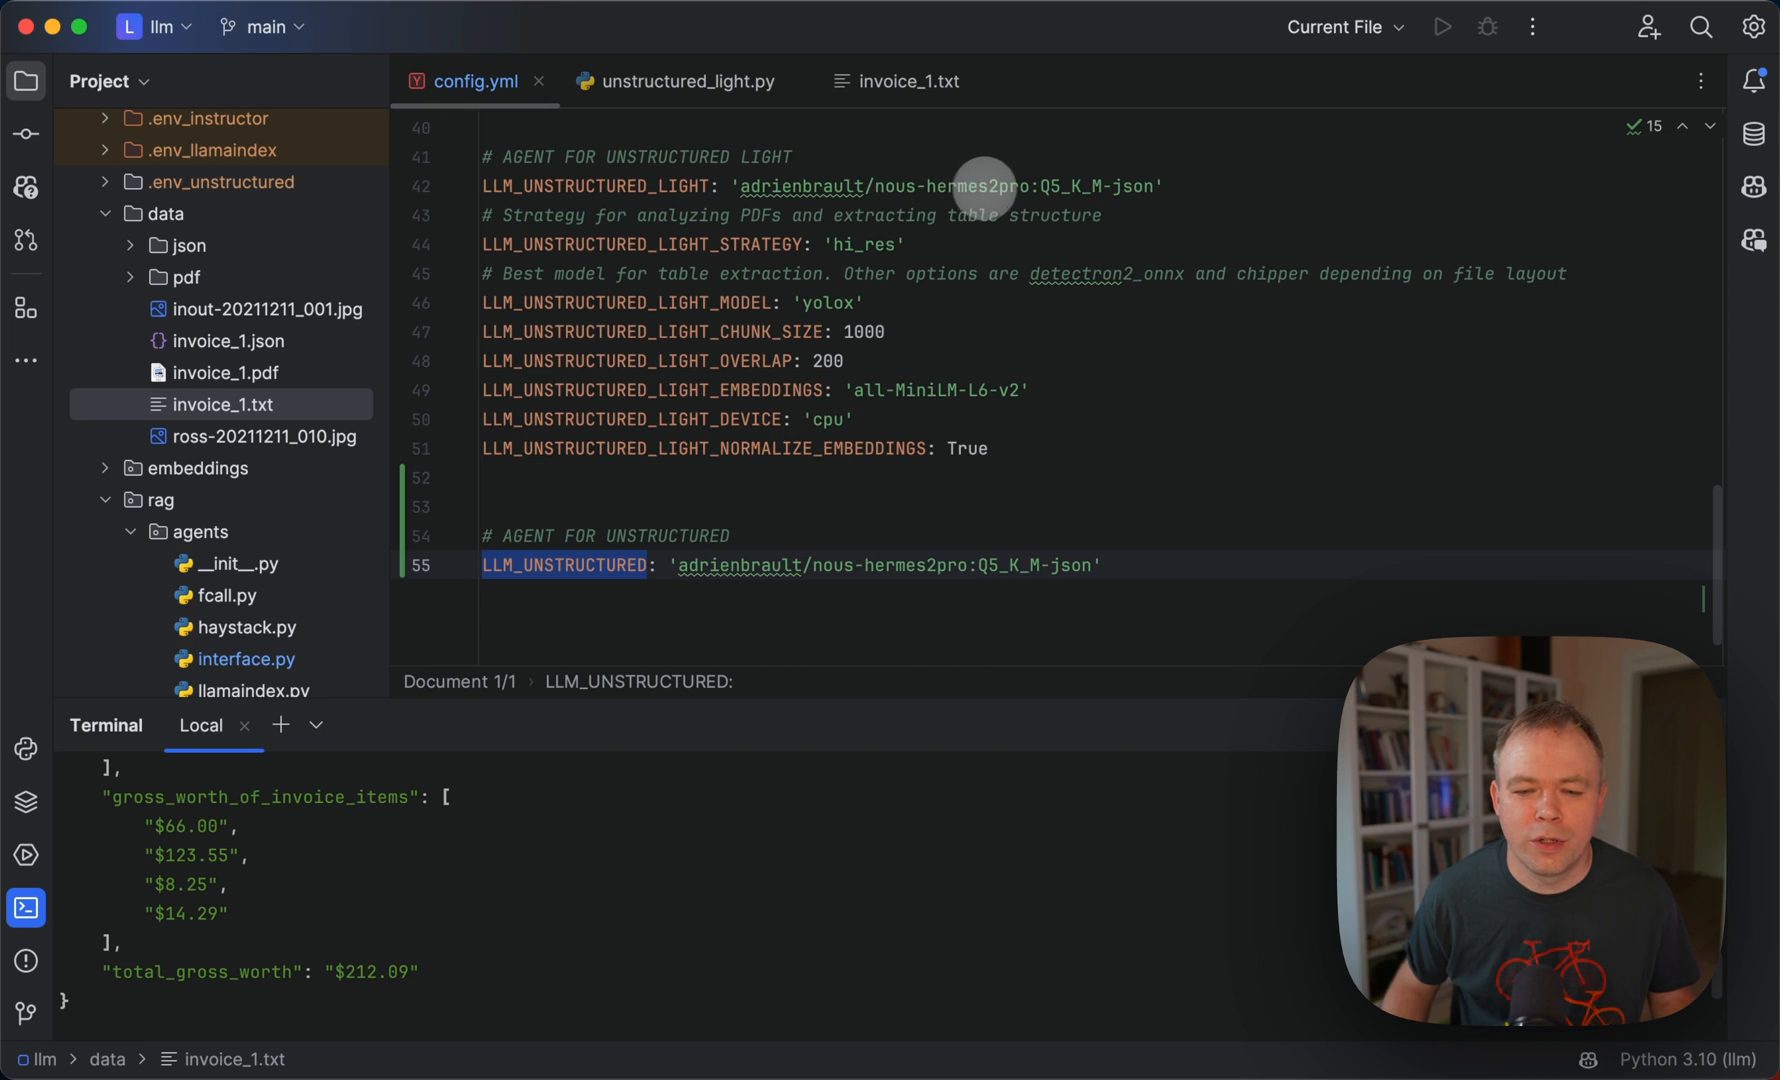
pyautogui.moveTo(1156, 184)
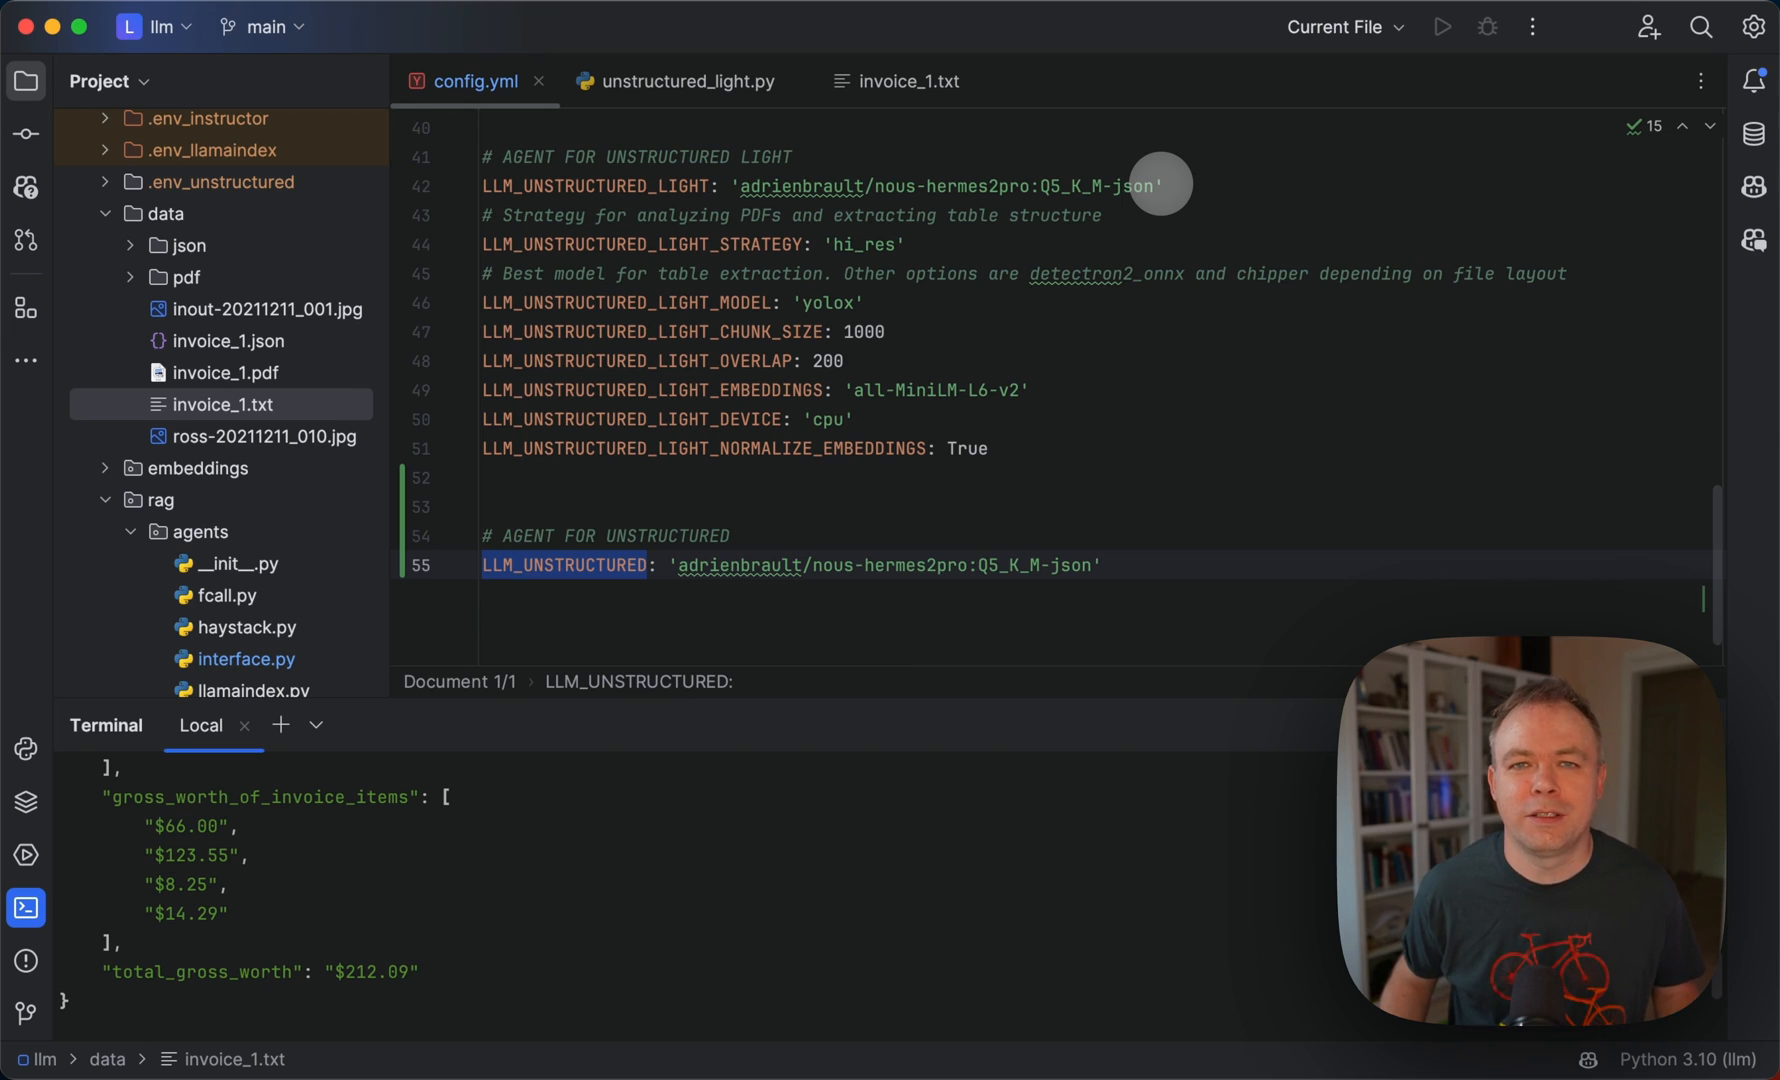
pyautogui.moveTo(1158, 184)
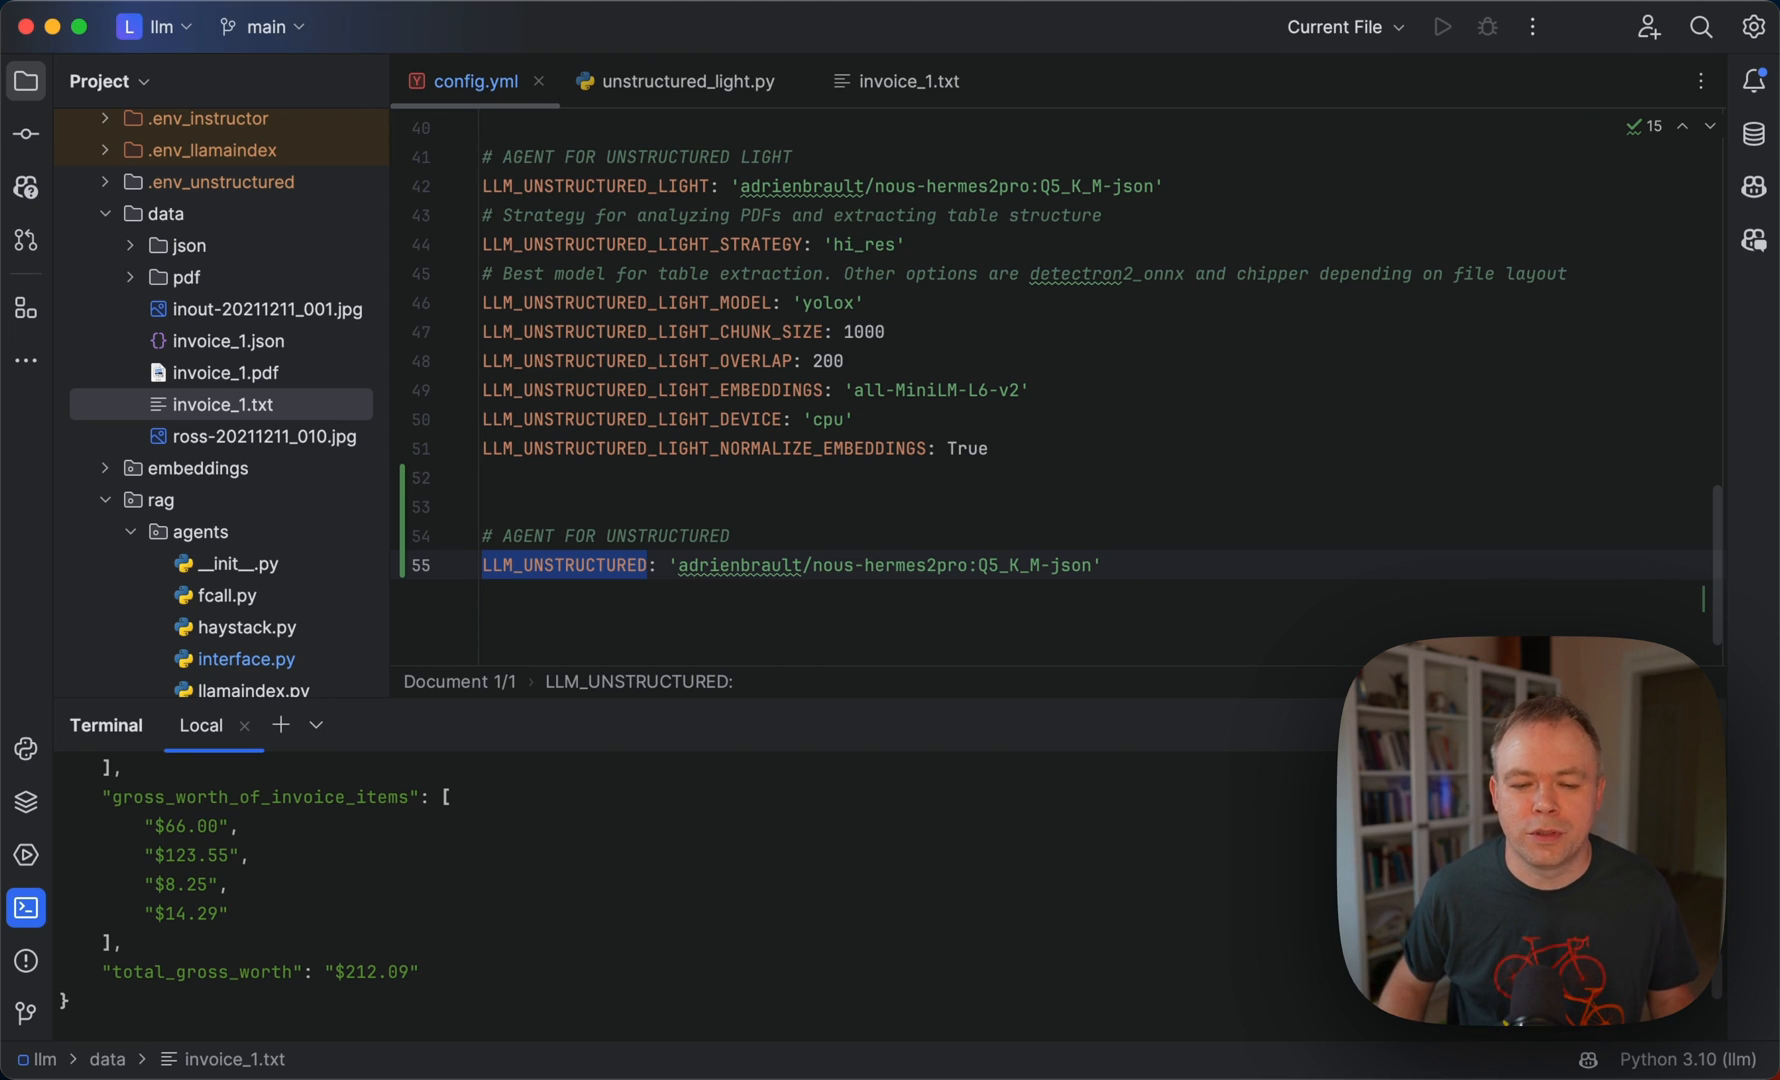
pyautogui.moveTo(808, 246)
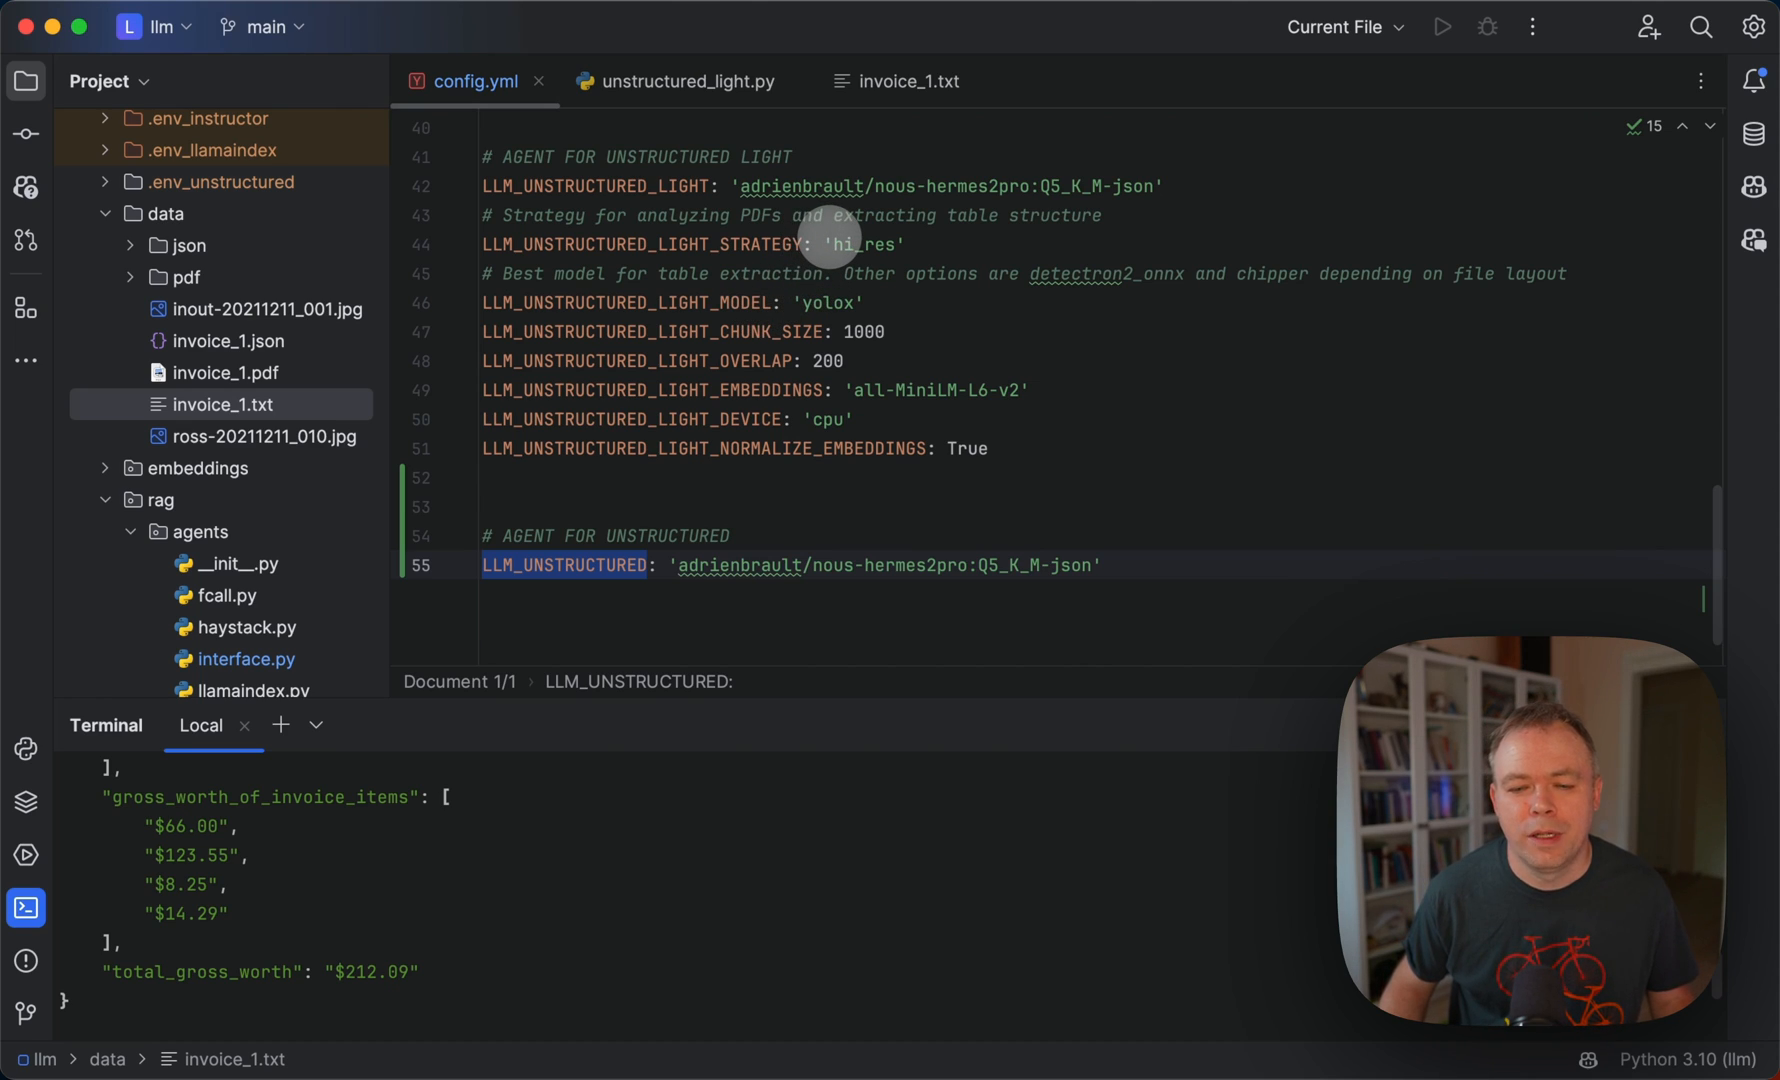
pyautogui.moveTo(846, 270)
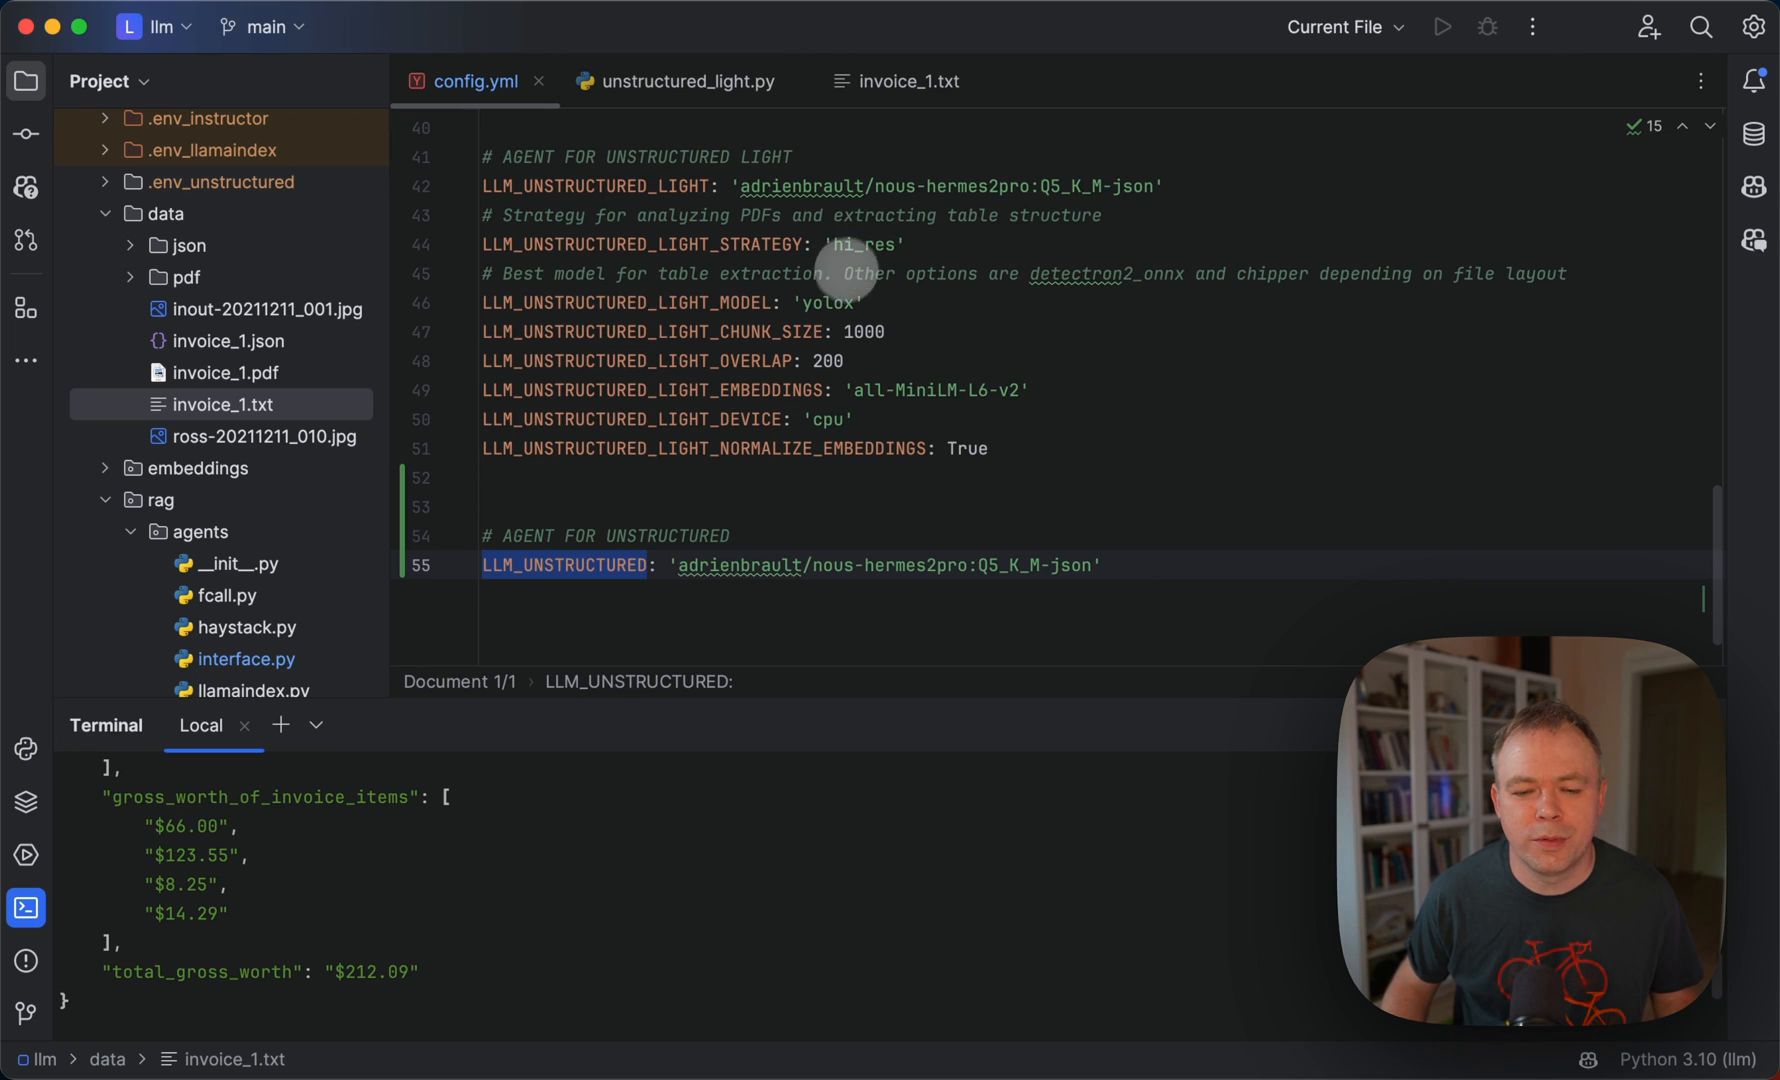
pyautogui.moveTo(828, 302)
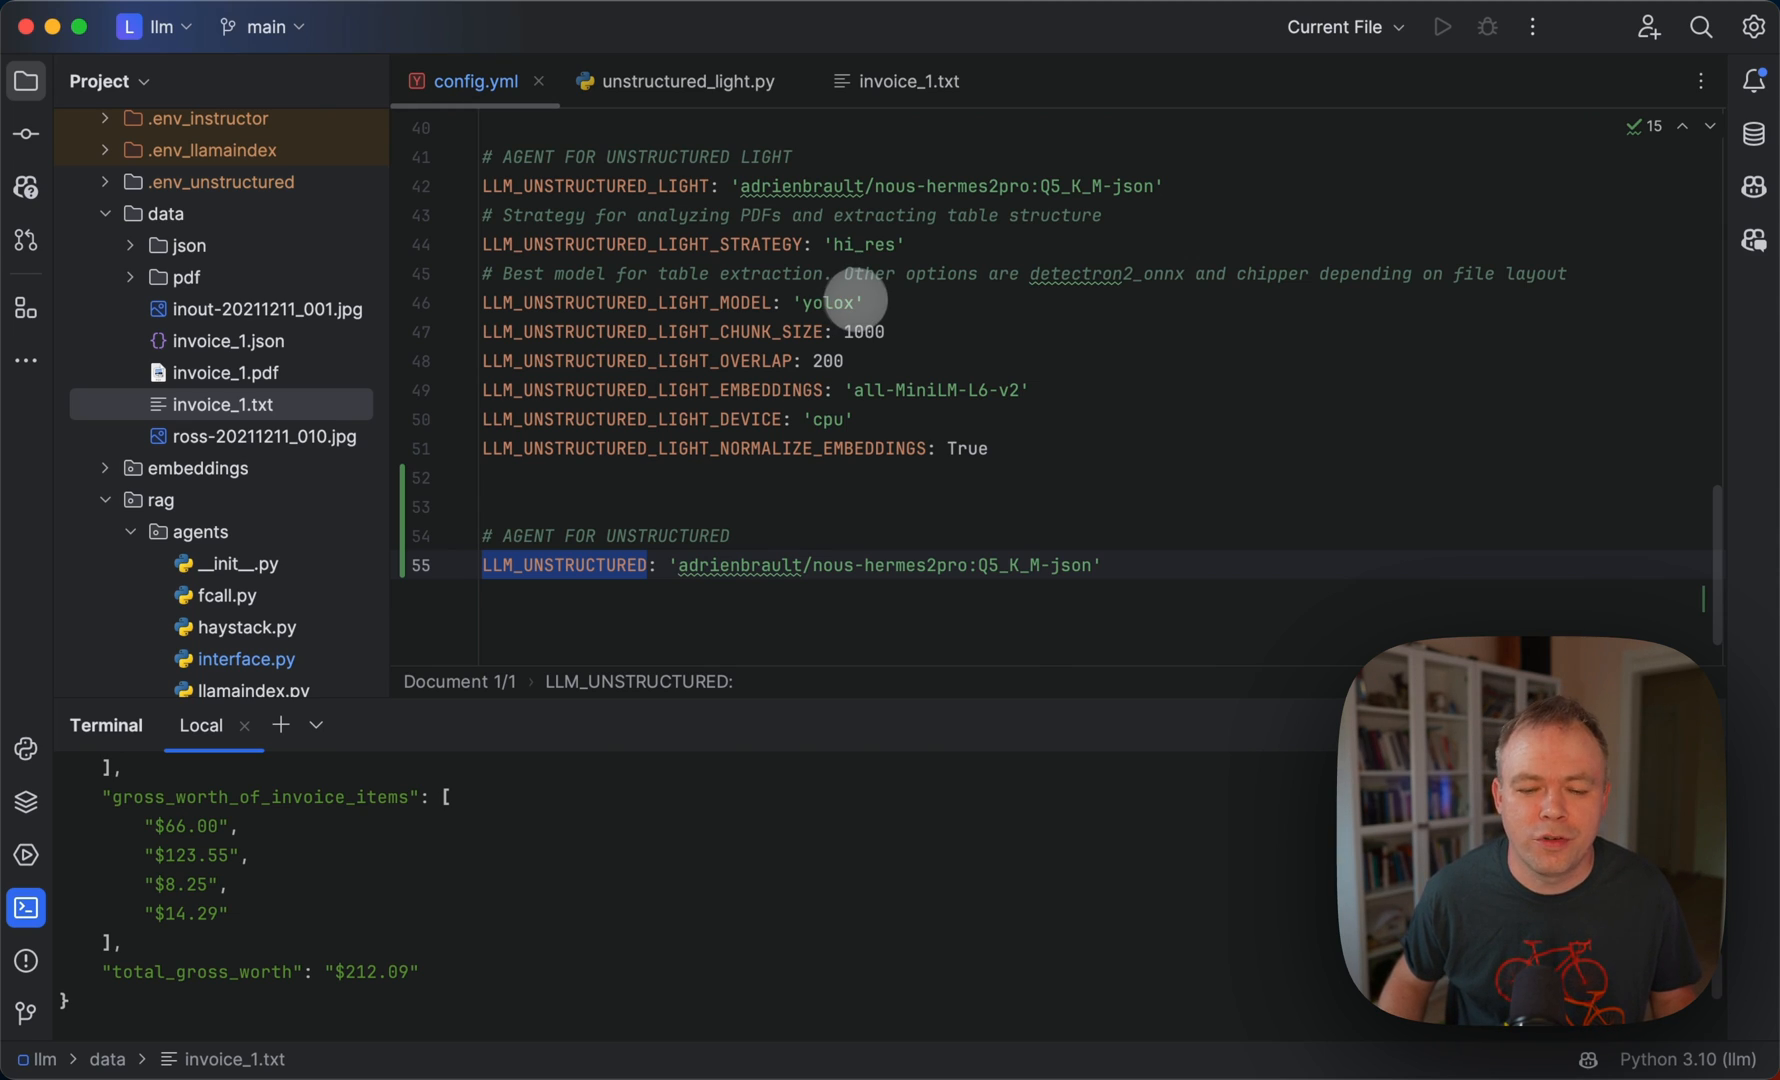
pyautogui.moveTo(806, 330)
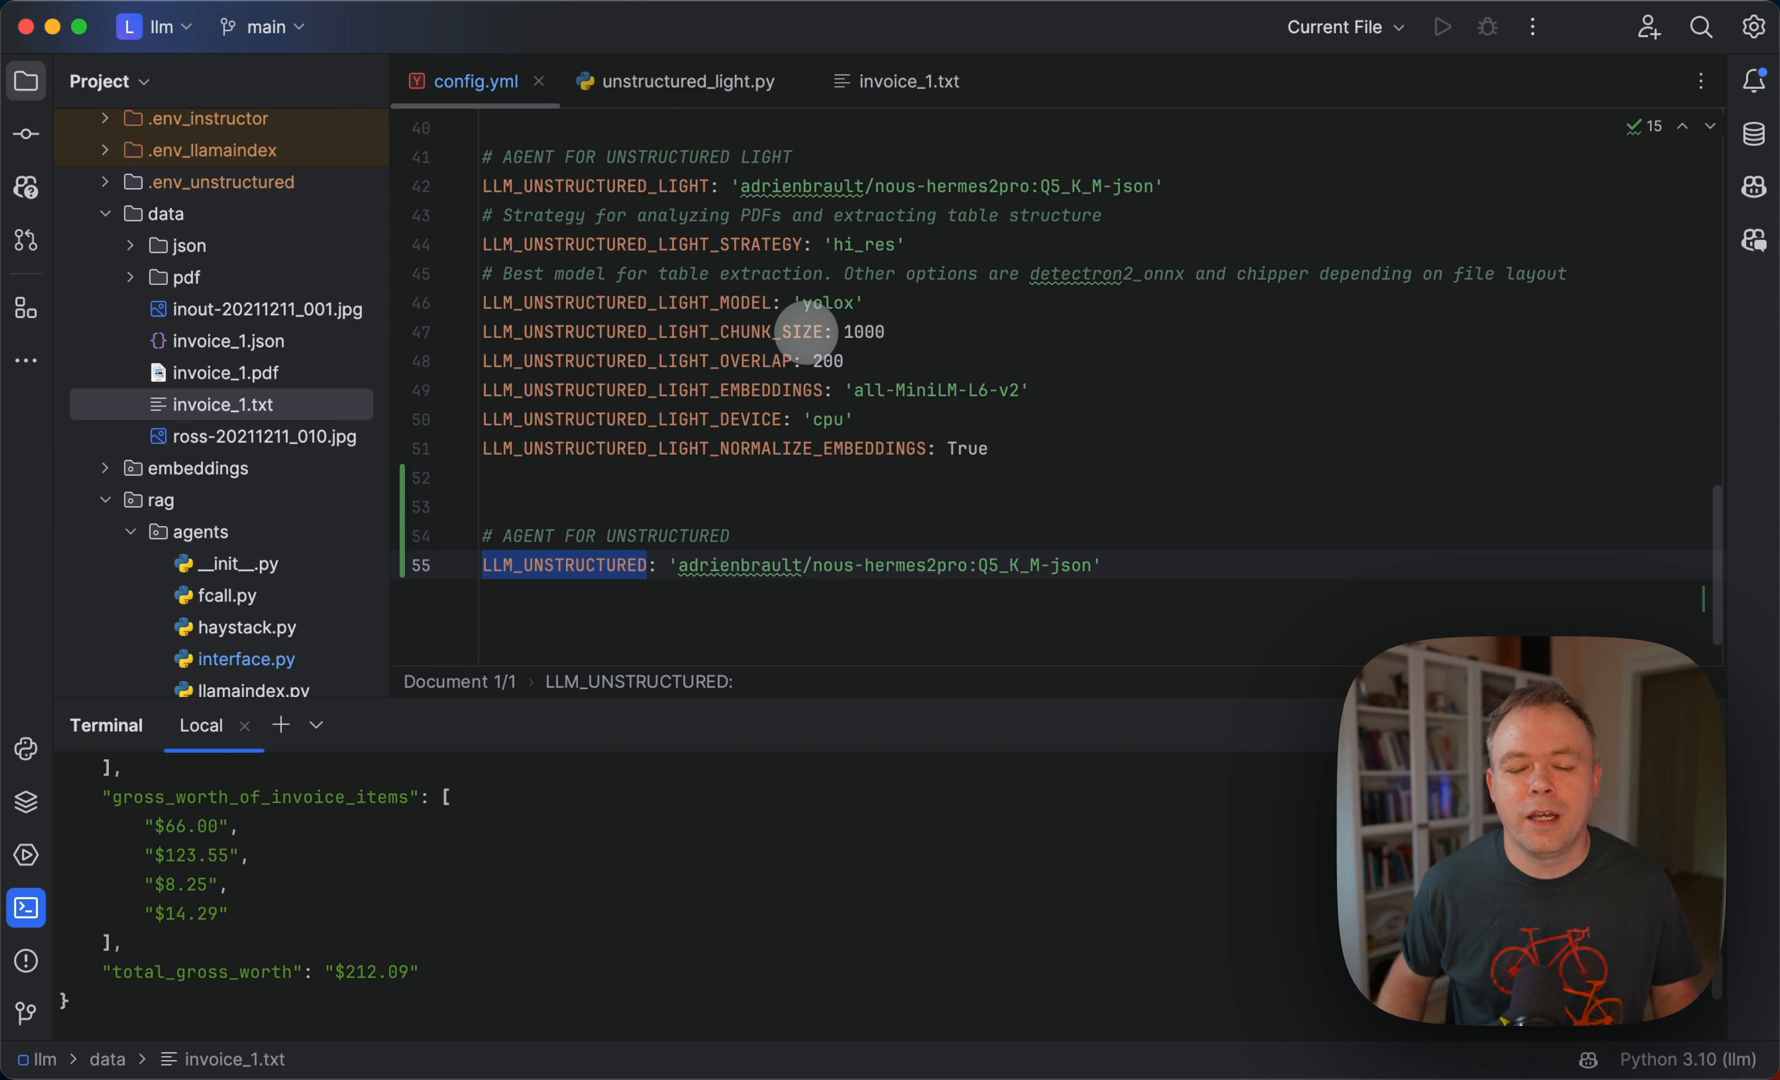
pyautogui.moveTo(820, 362)
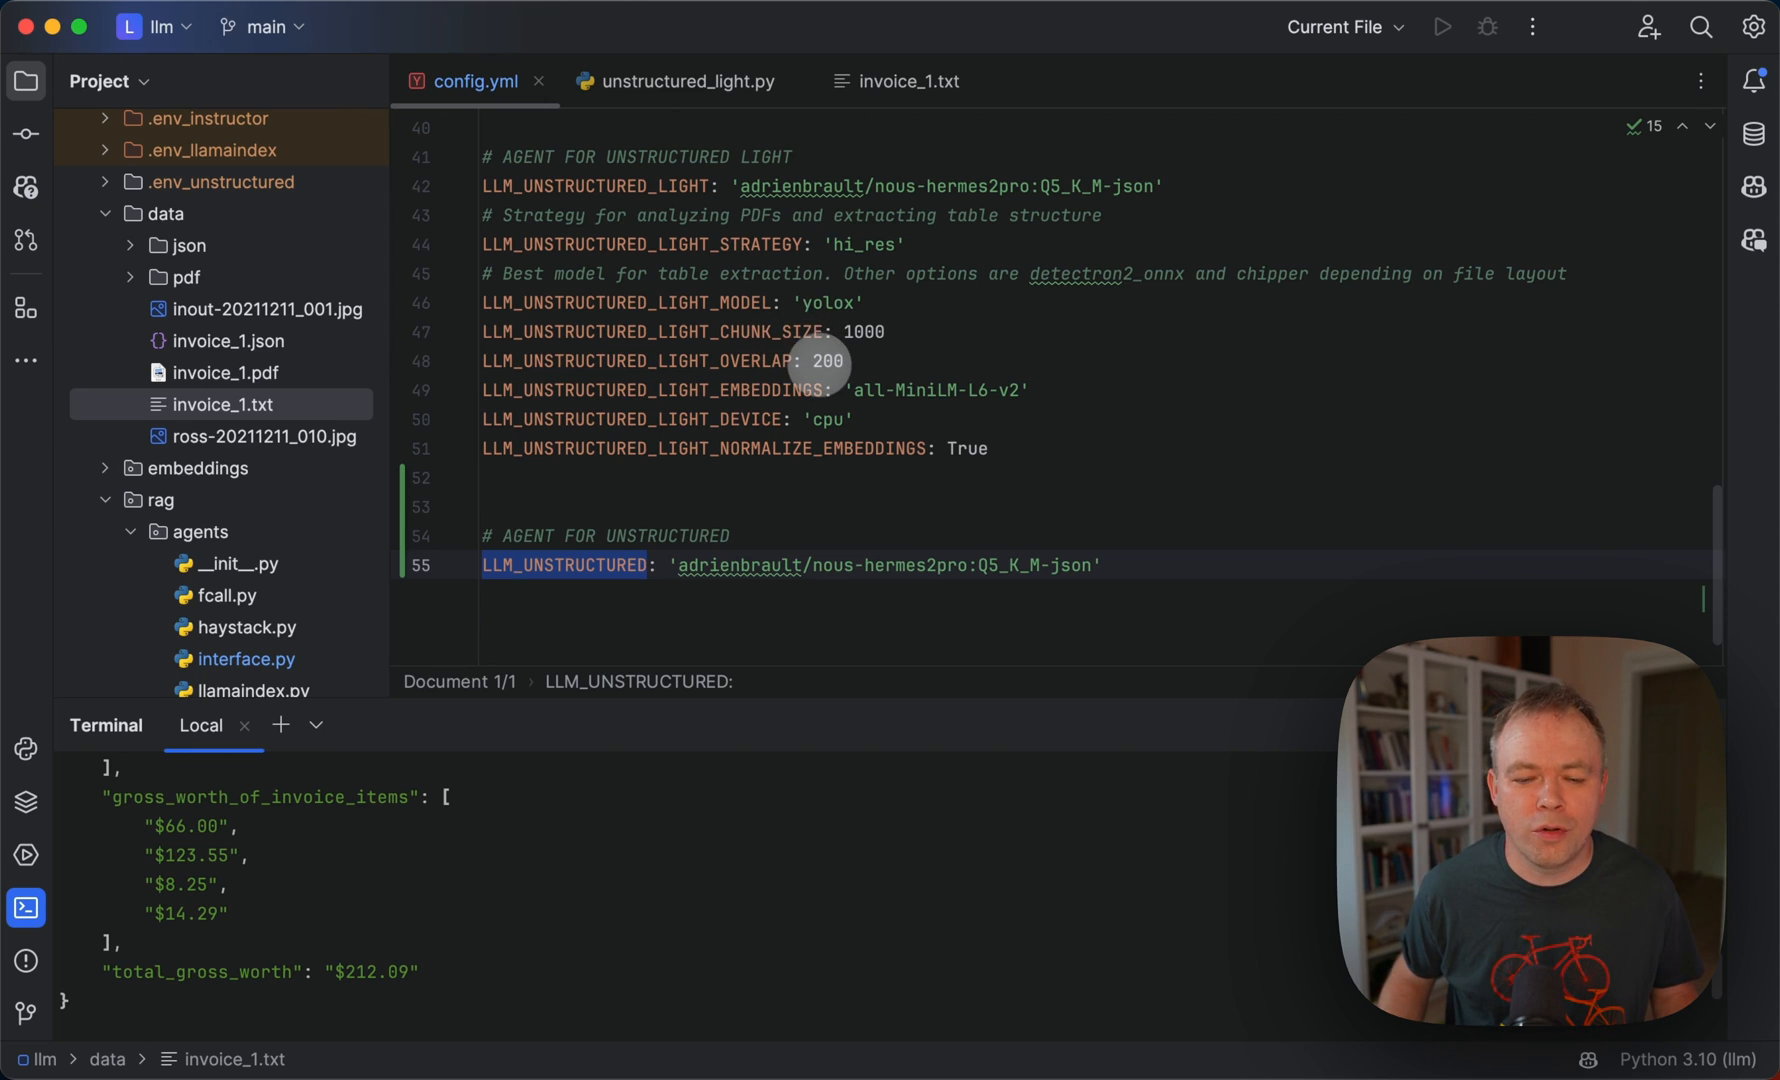
pyautogui.moveTo(792, 392)
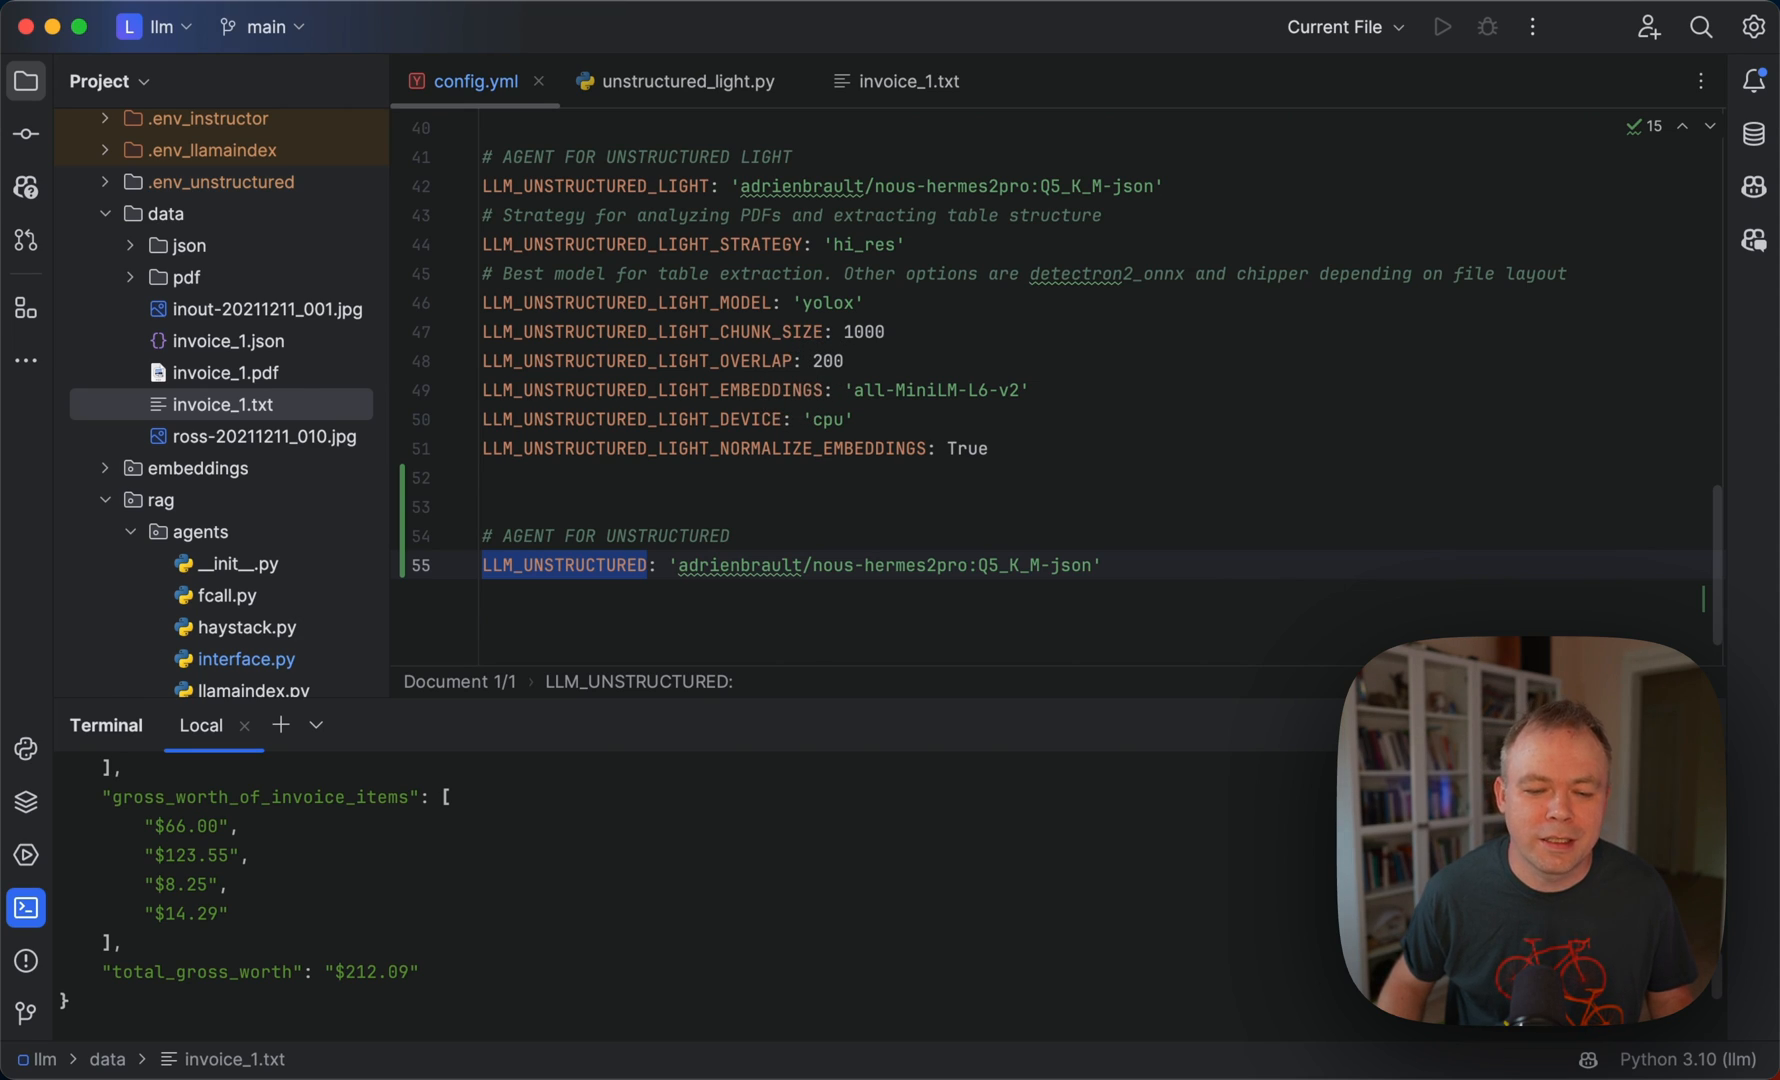
pyautogui.moveTo(784, 394)
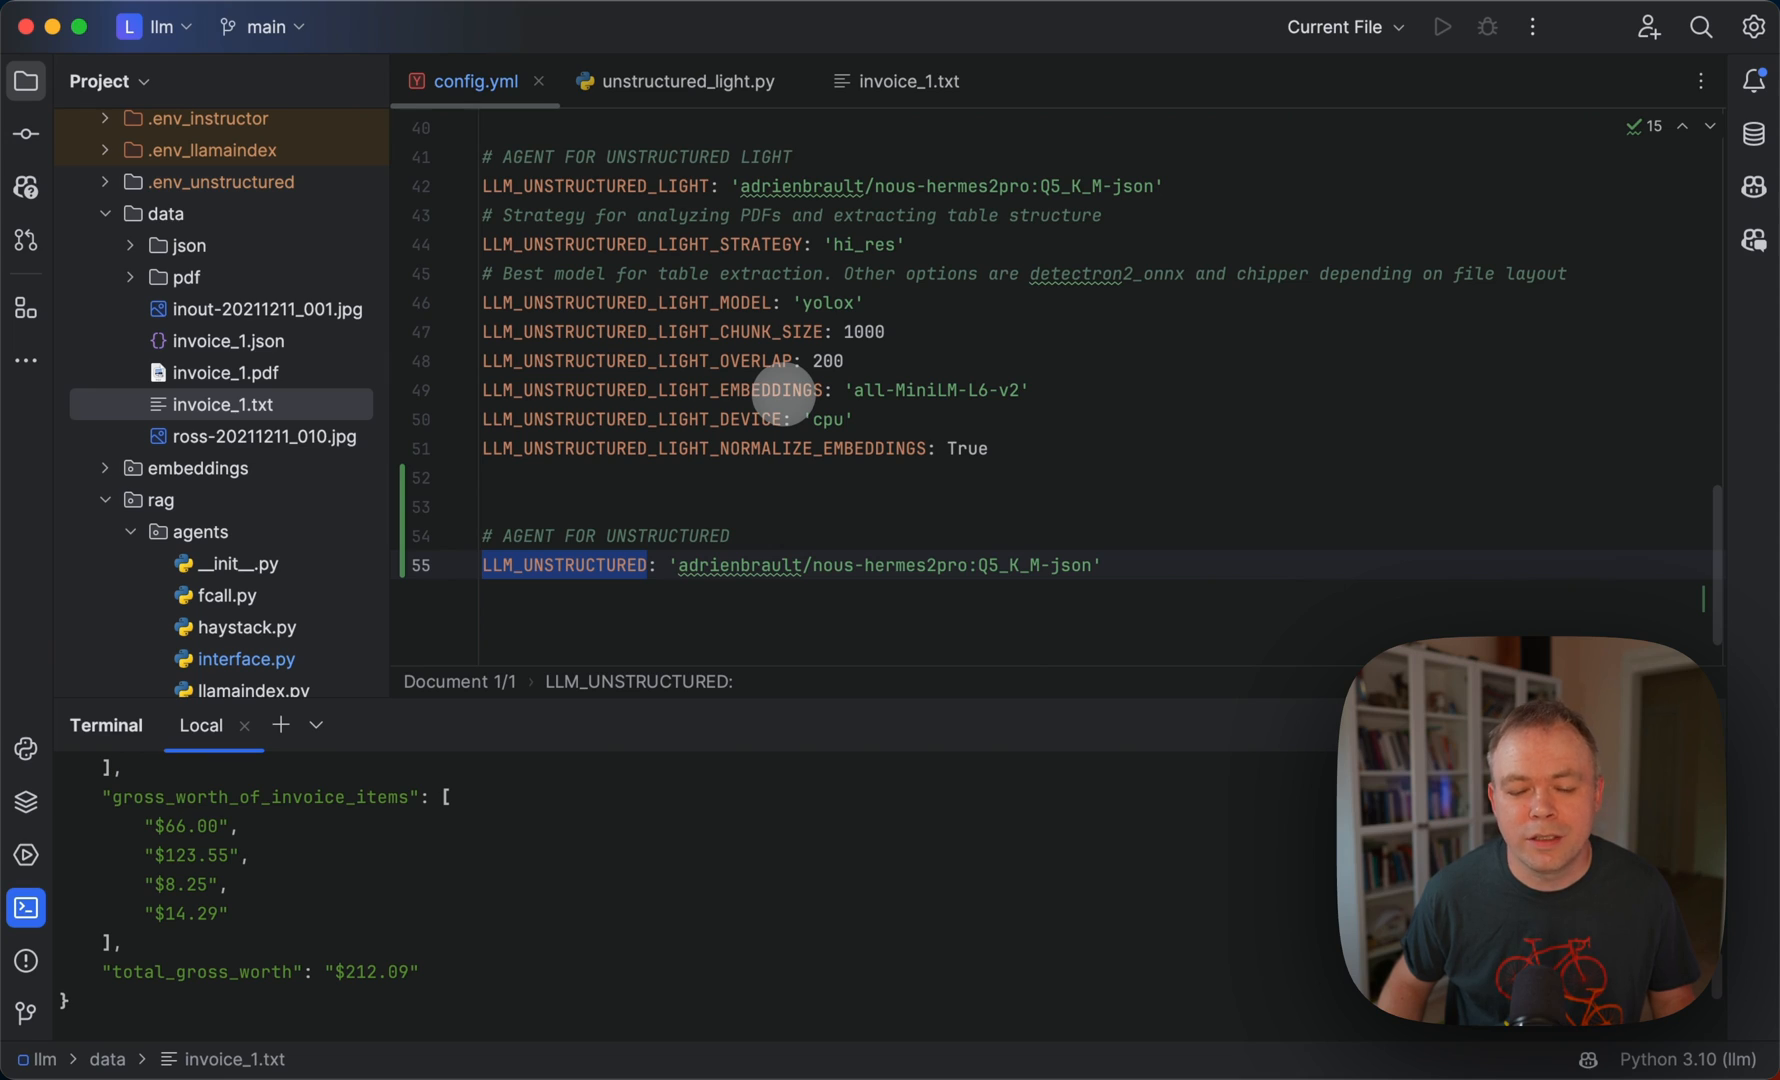
pyautogui.moveTo(960, 390)
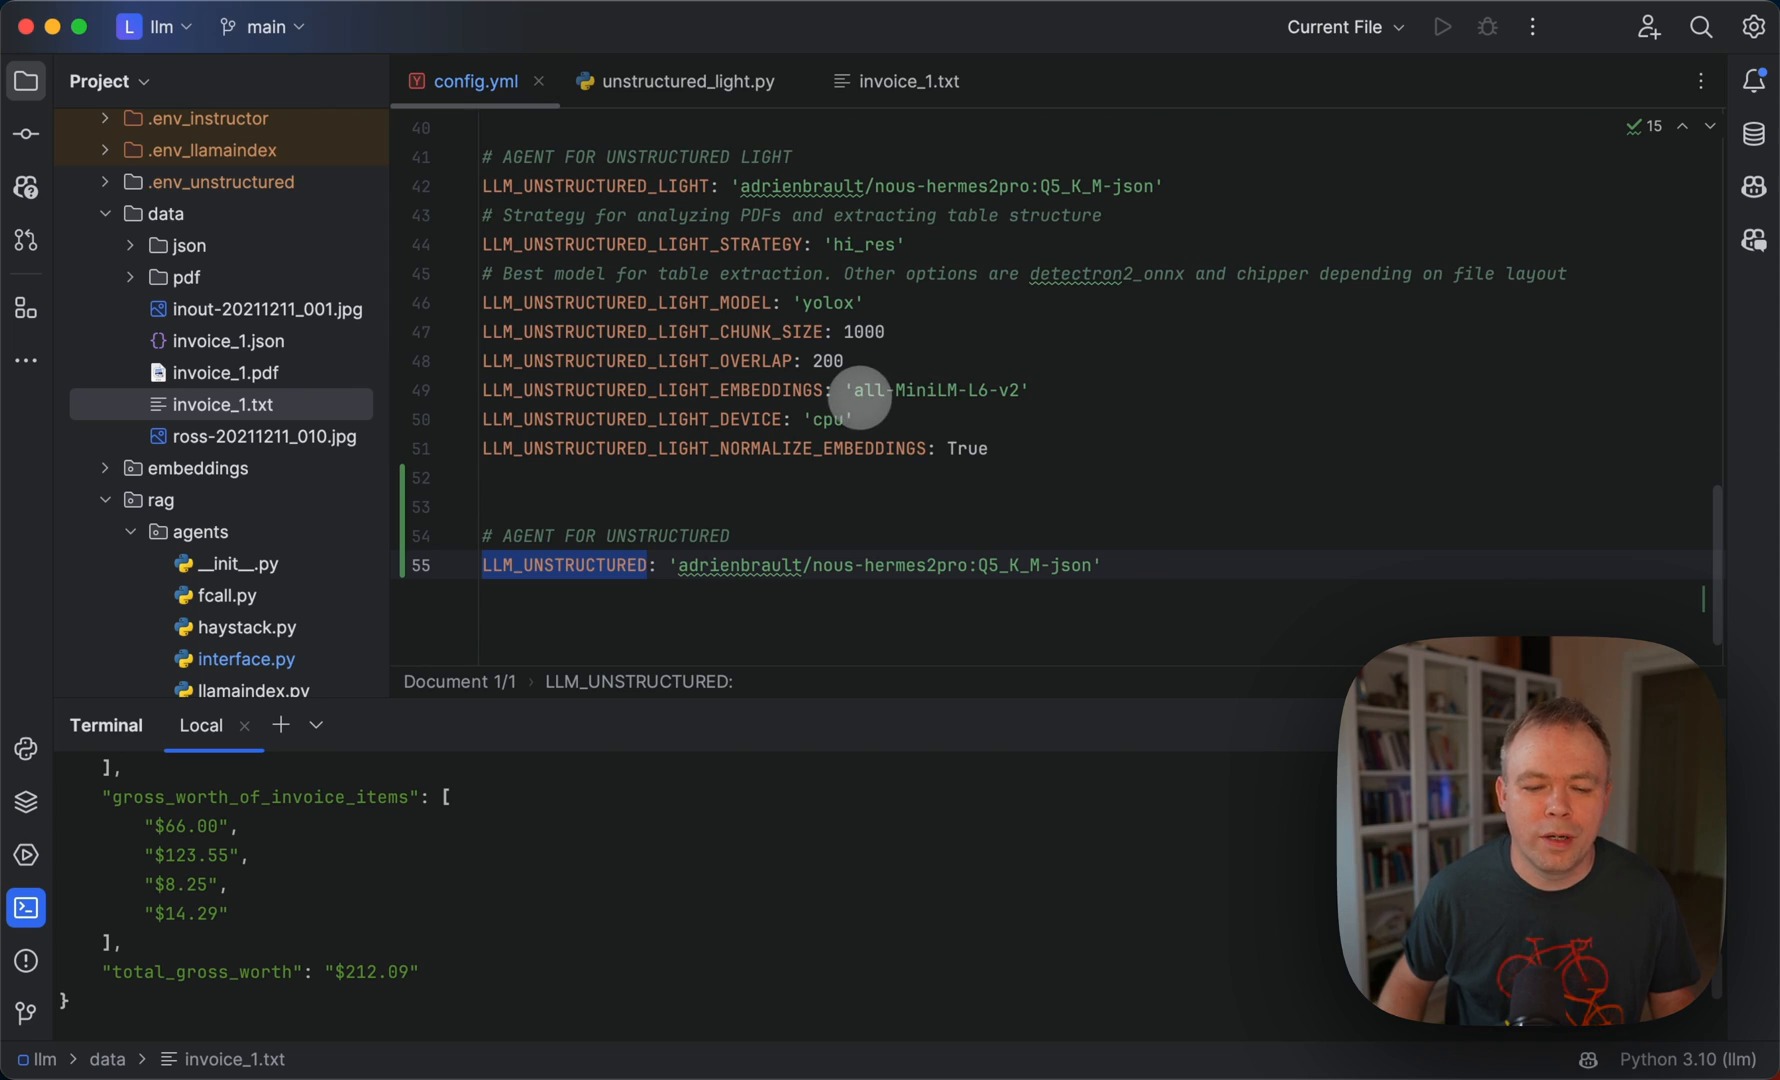
pyautogui.moveTo(778, 420)
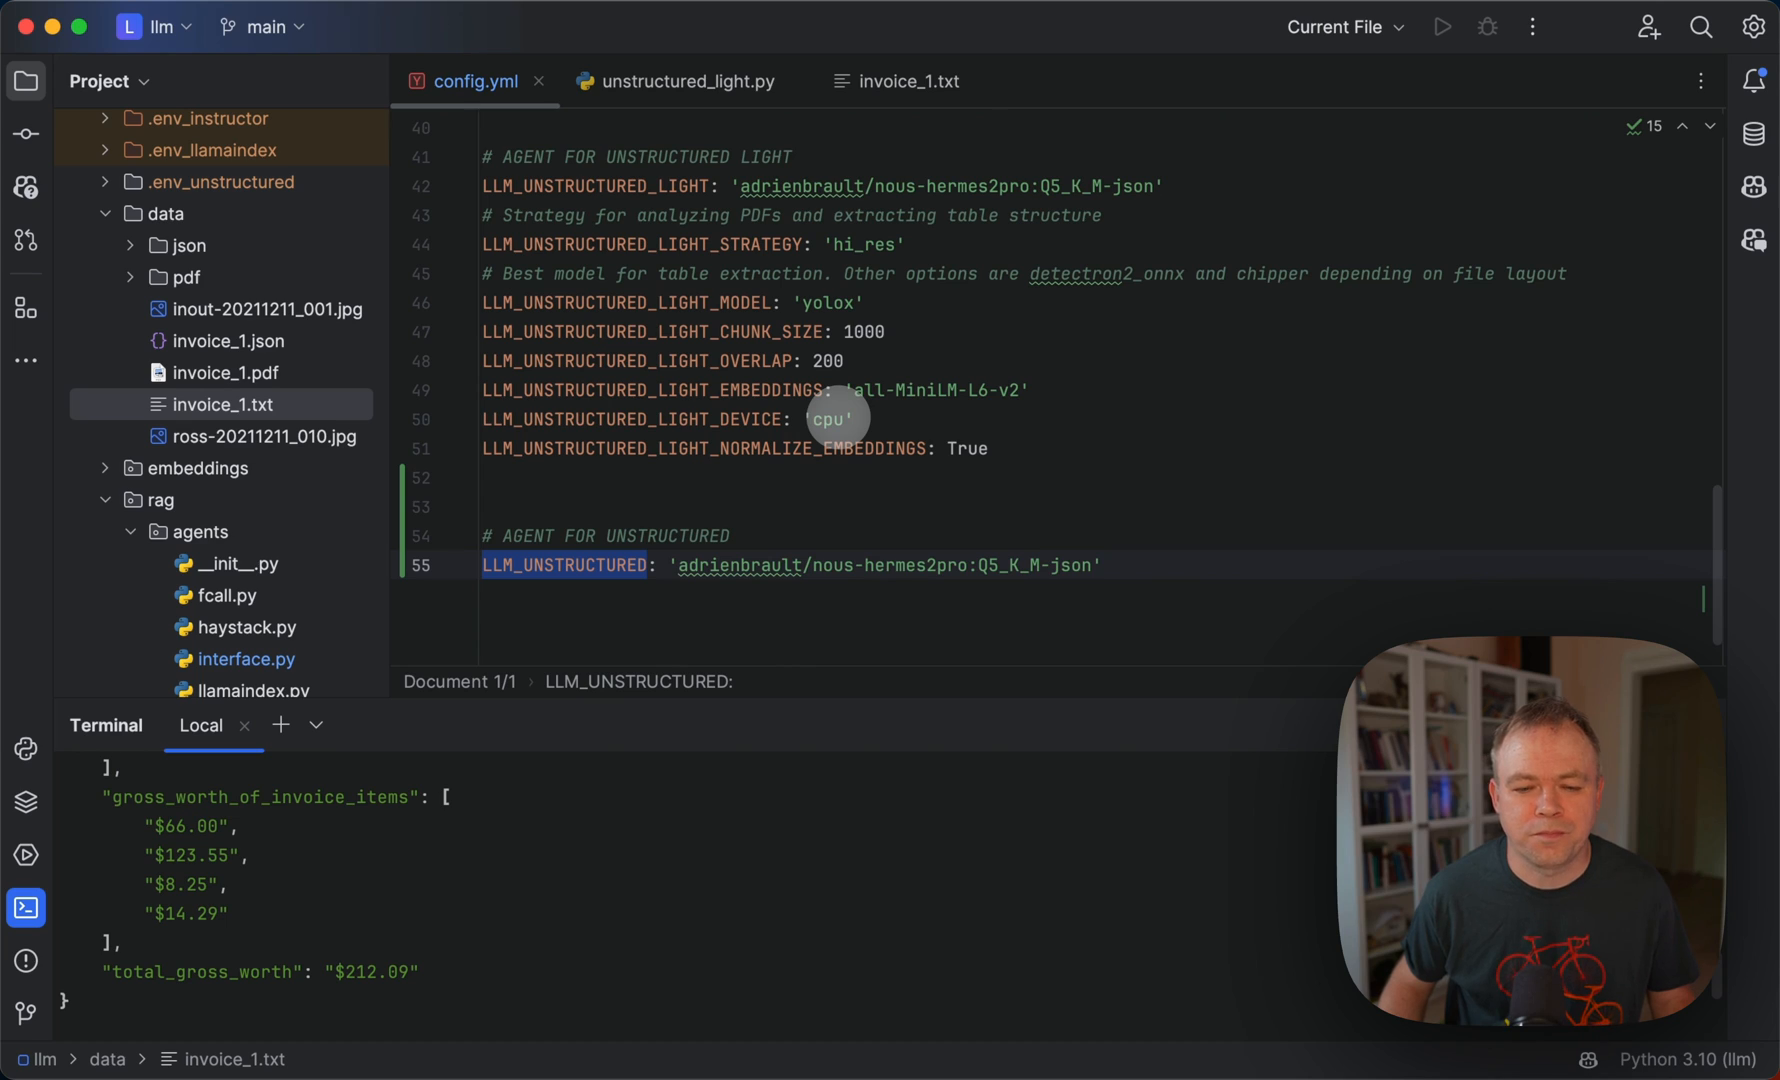
pyautogui.moveTo(524, 118)
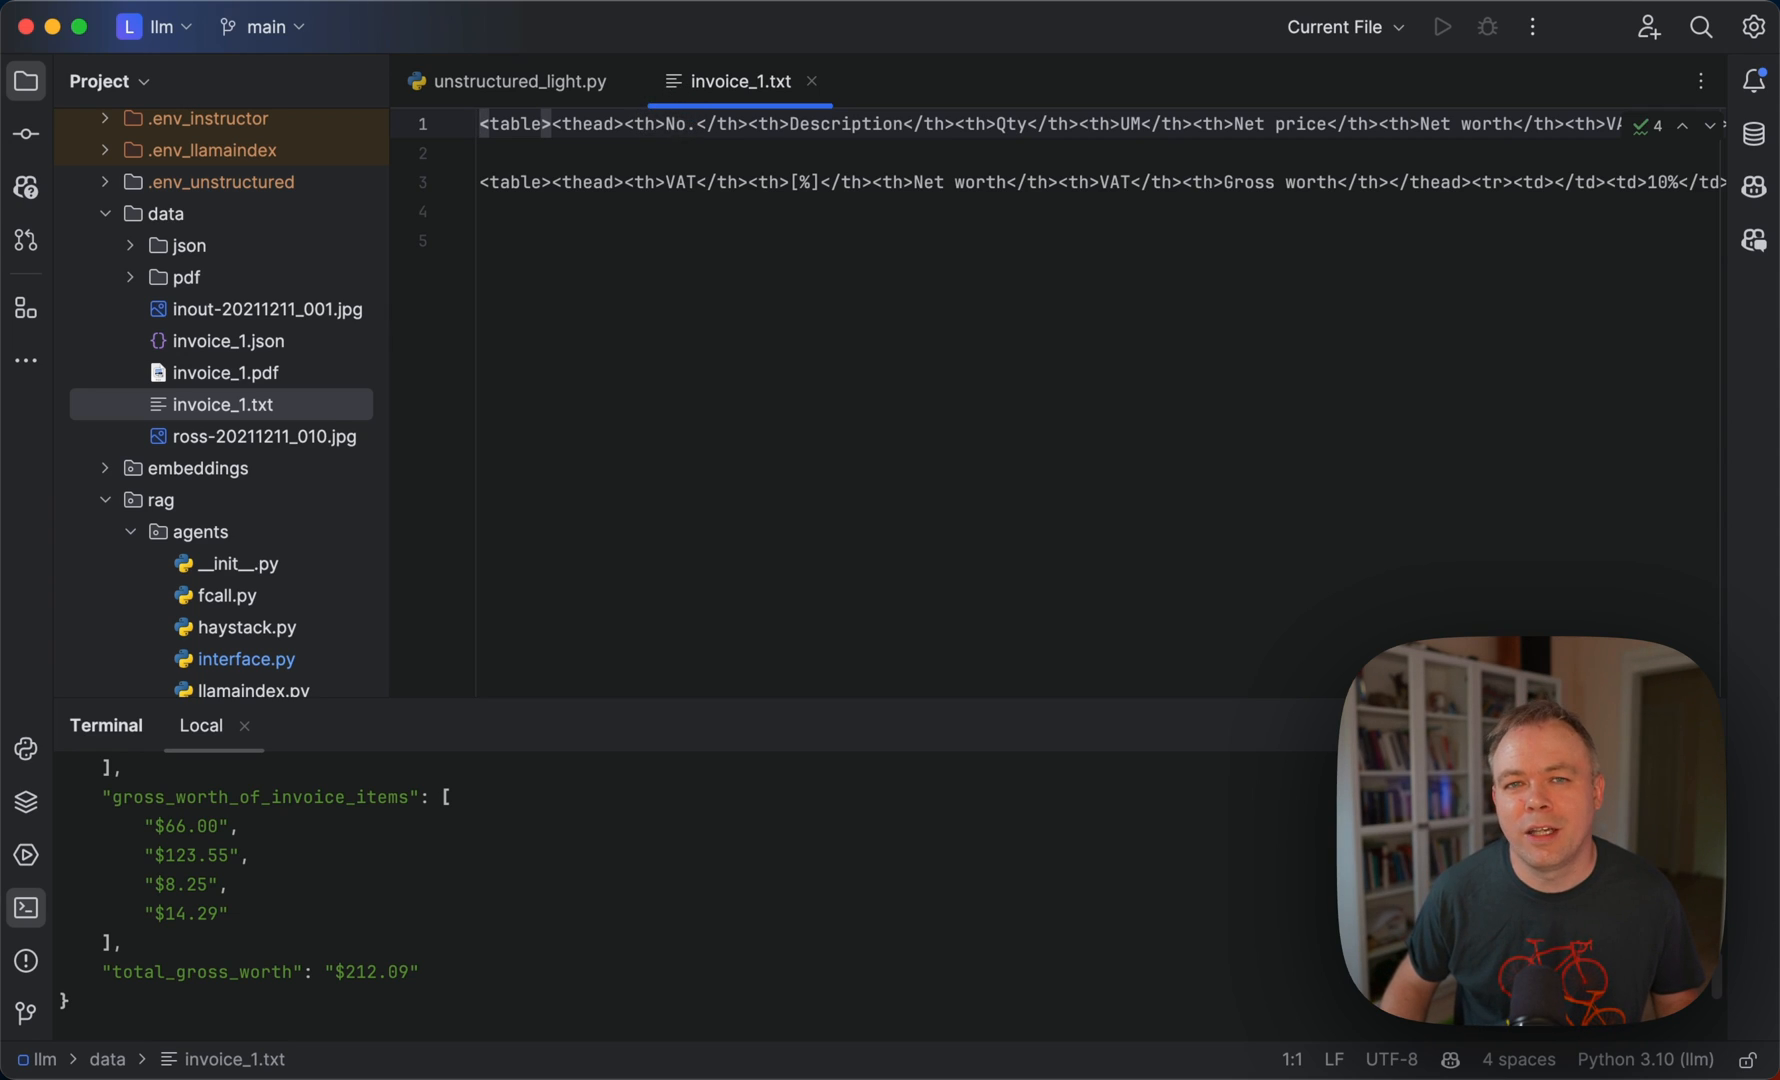
pyautogui.moveTo(804, 136)
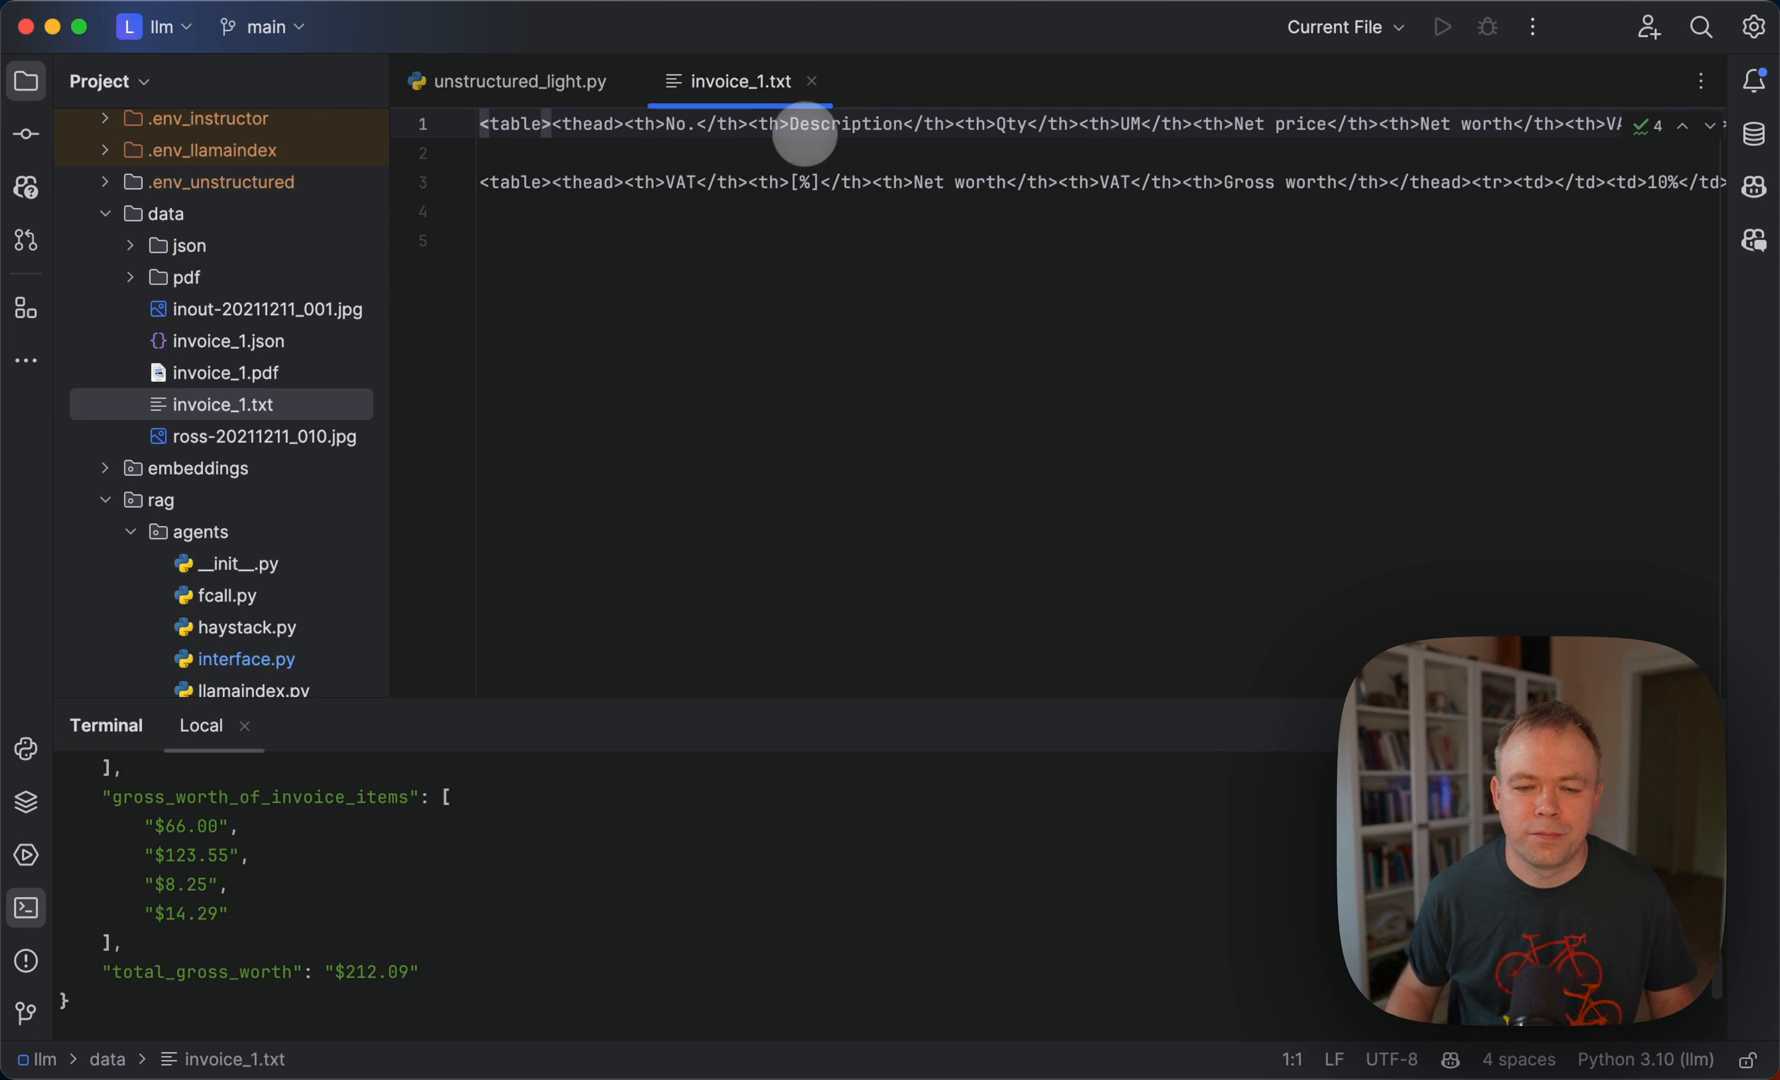
pyautogui.moveTo(812, 82)
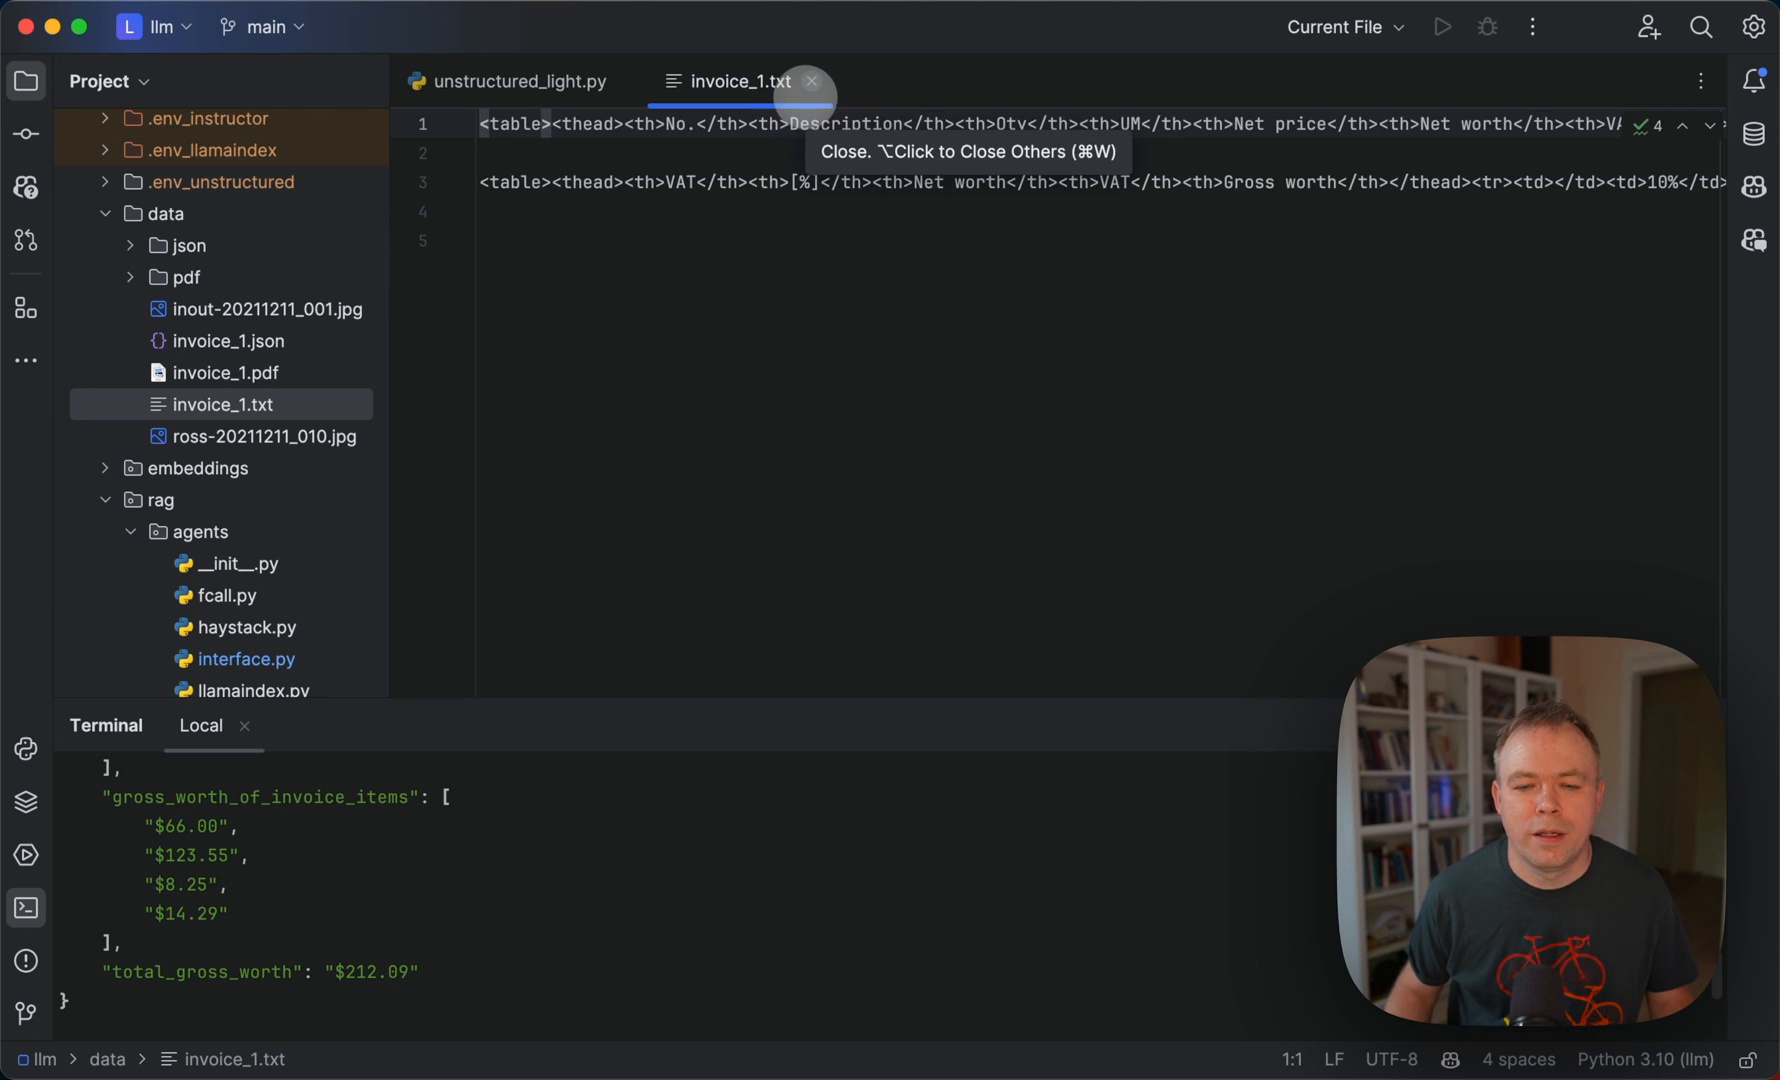
# Close invoice_1.txt so only unstructured_light.py remains open at UnstructuredLightPipeline.
pyautogui.click(810, 80)
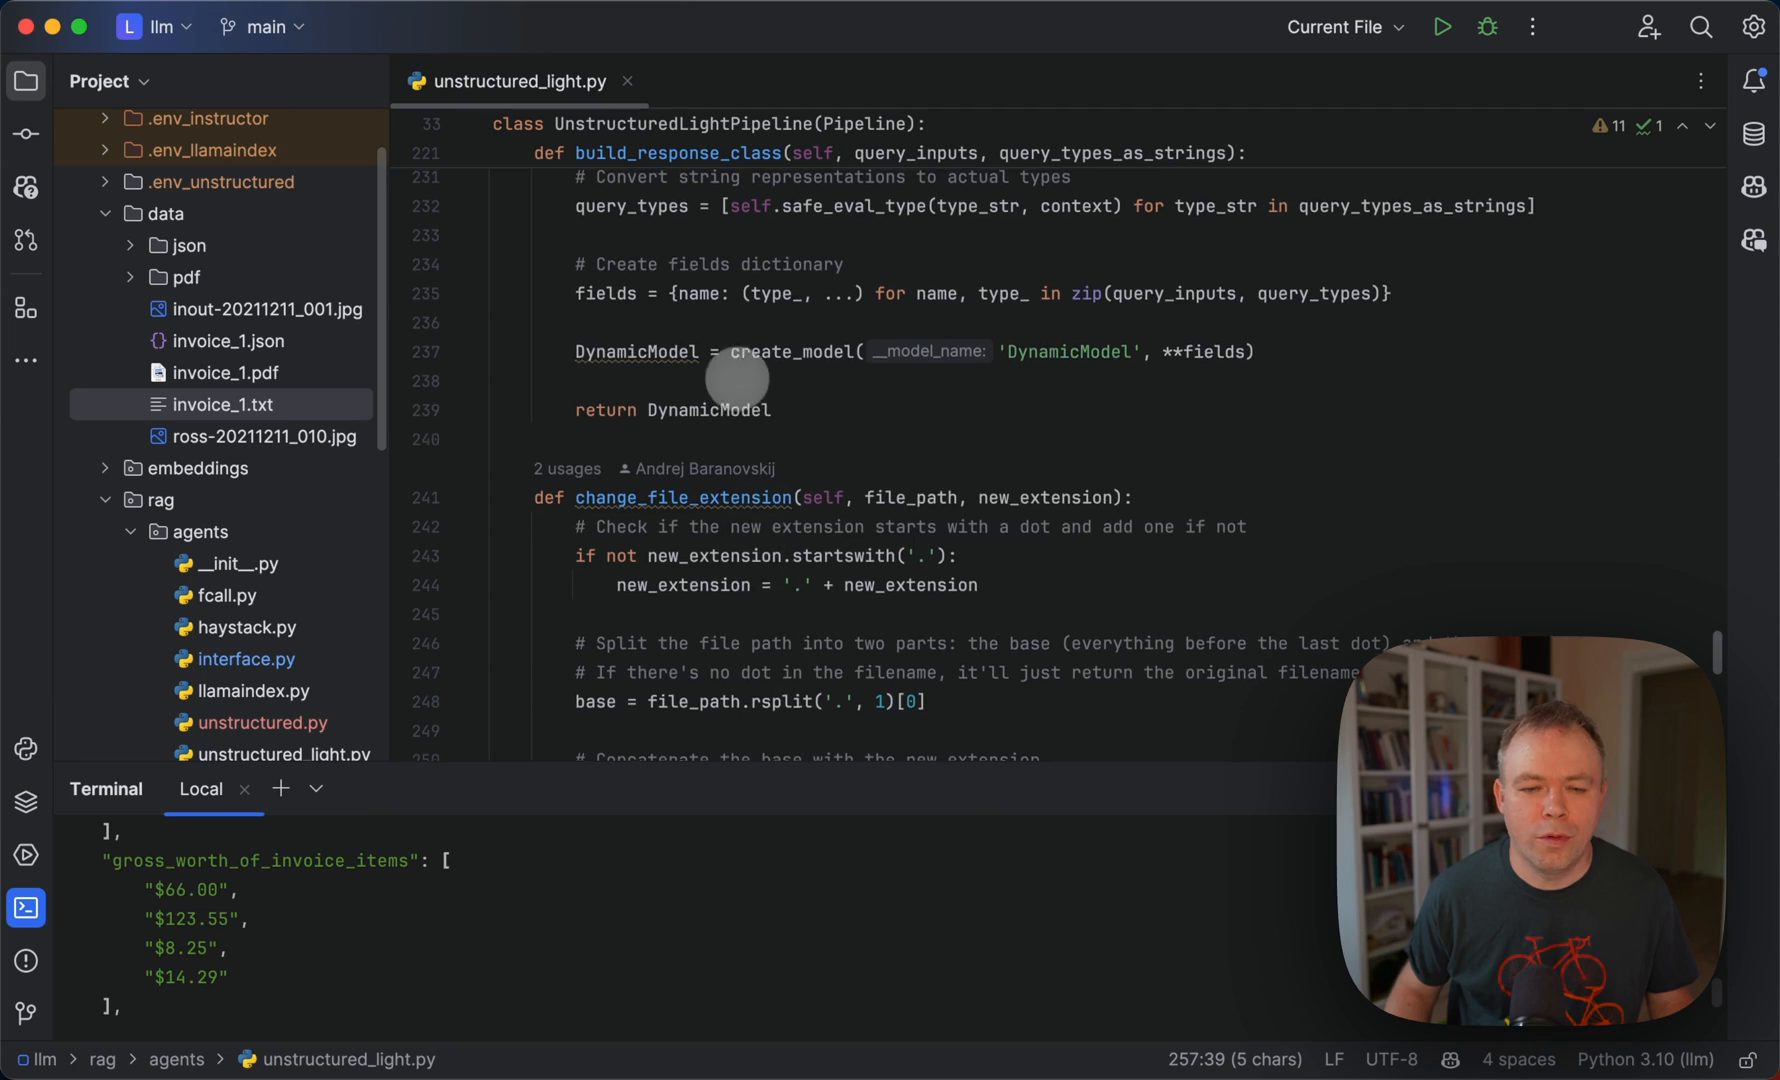
pyautogui.scroll(3)
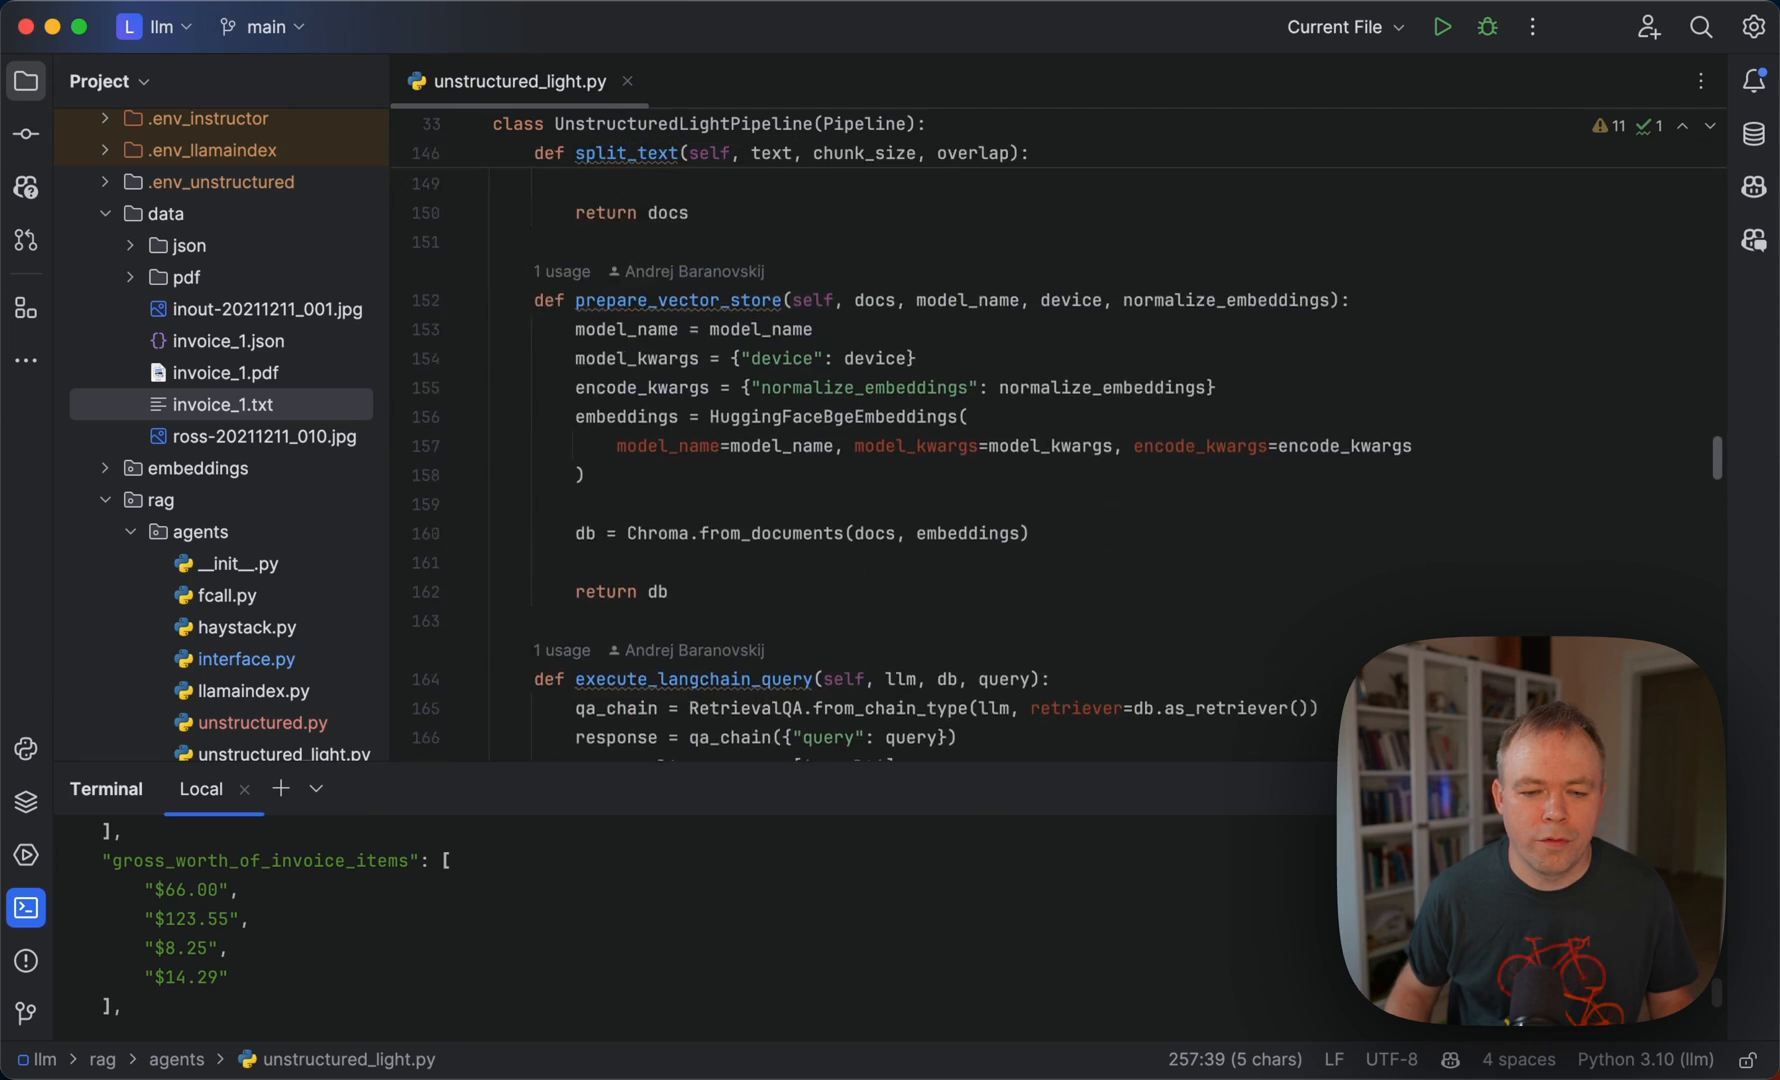
pyautogui.scroll(3)
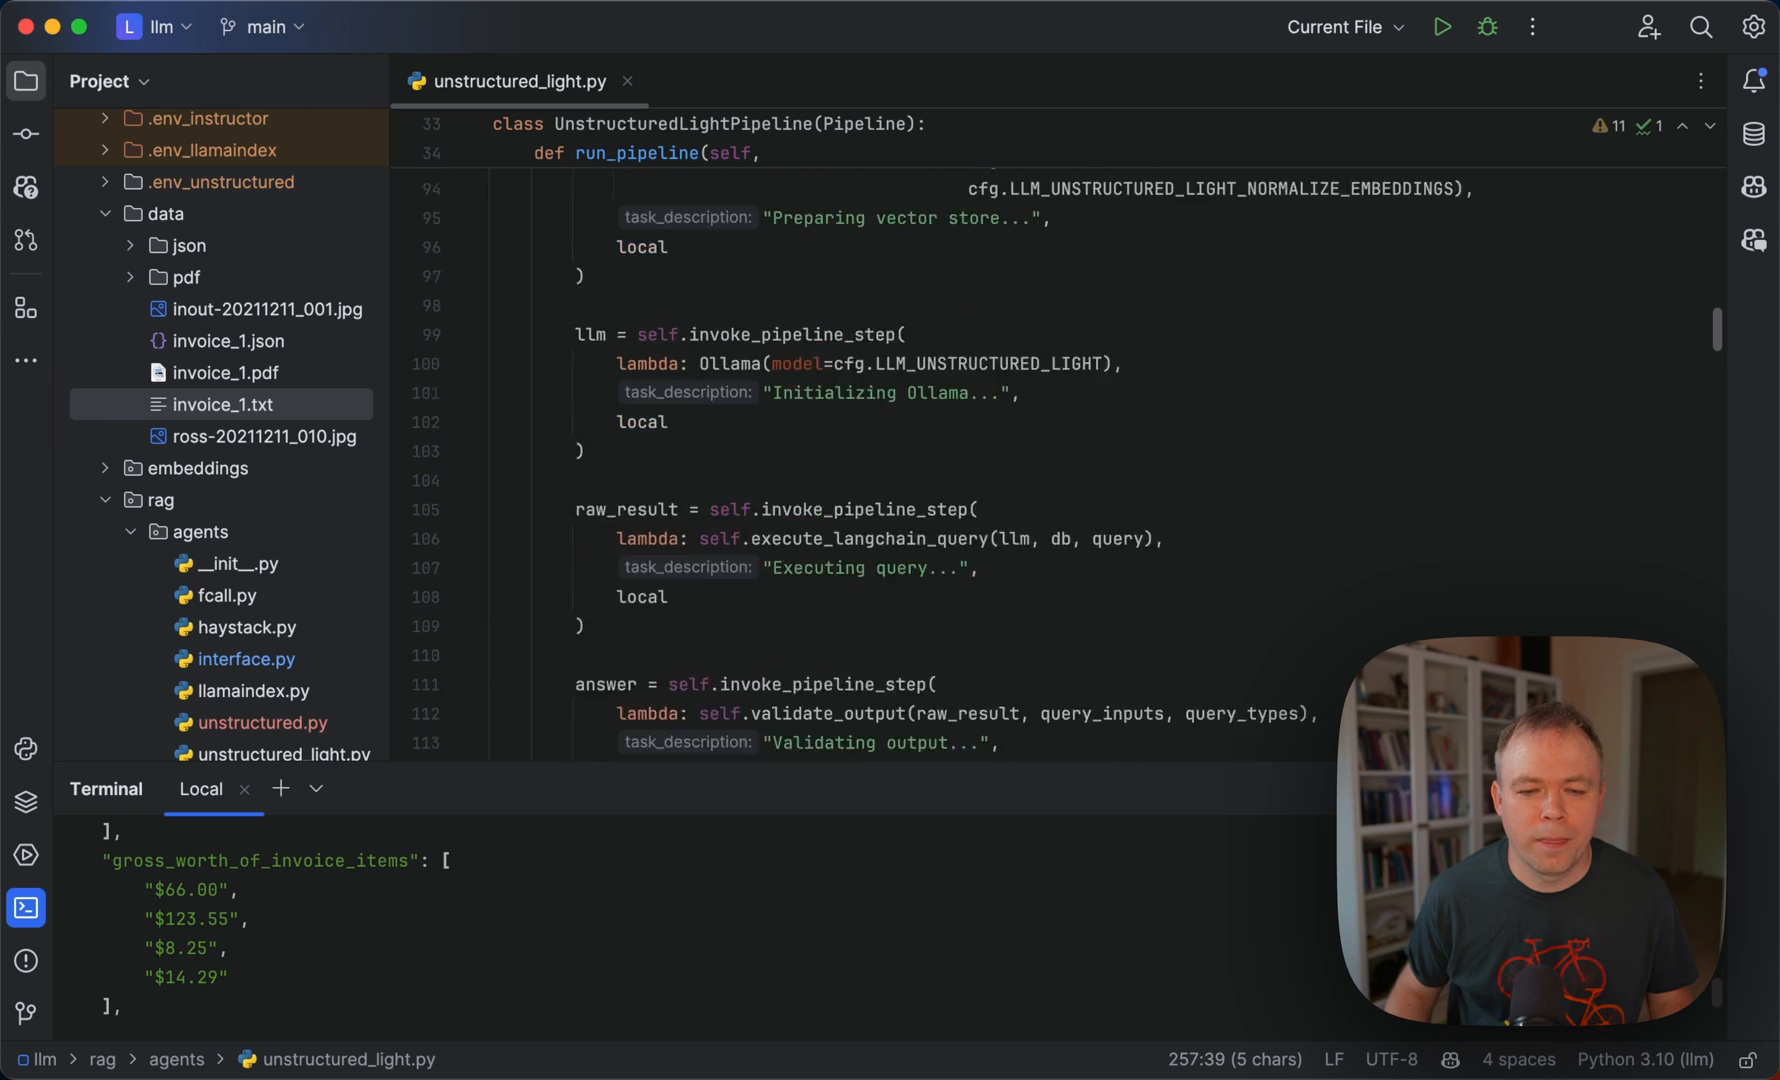
pyautogui.scroll(3)
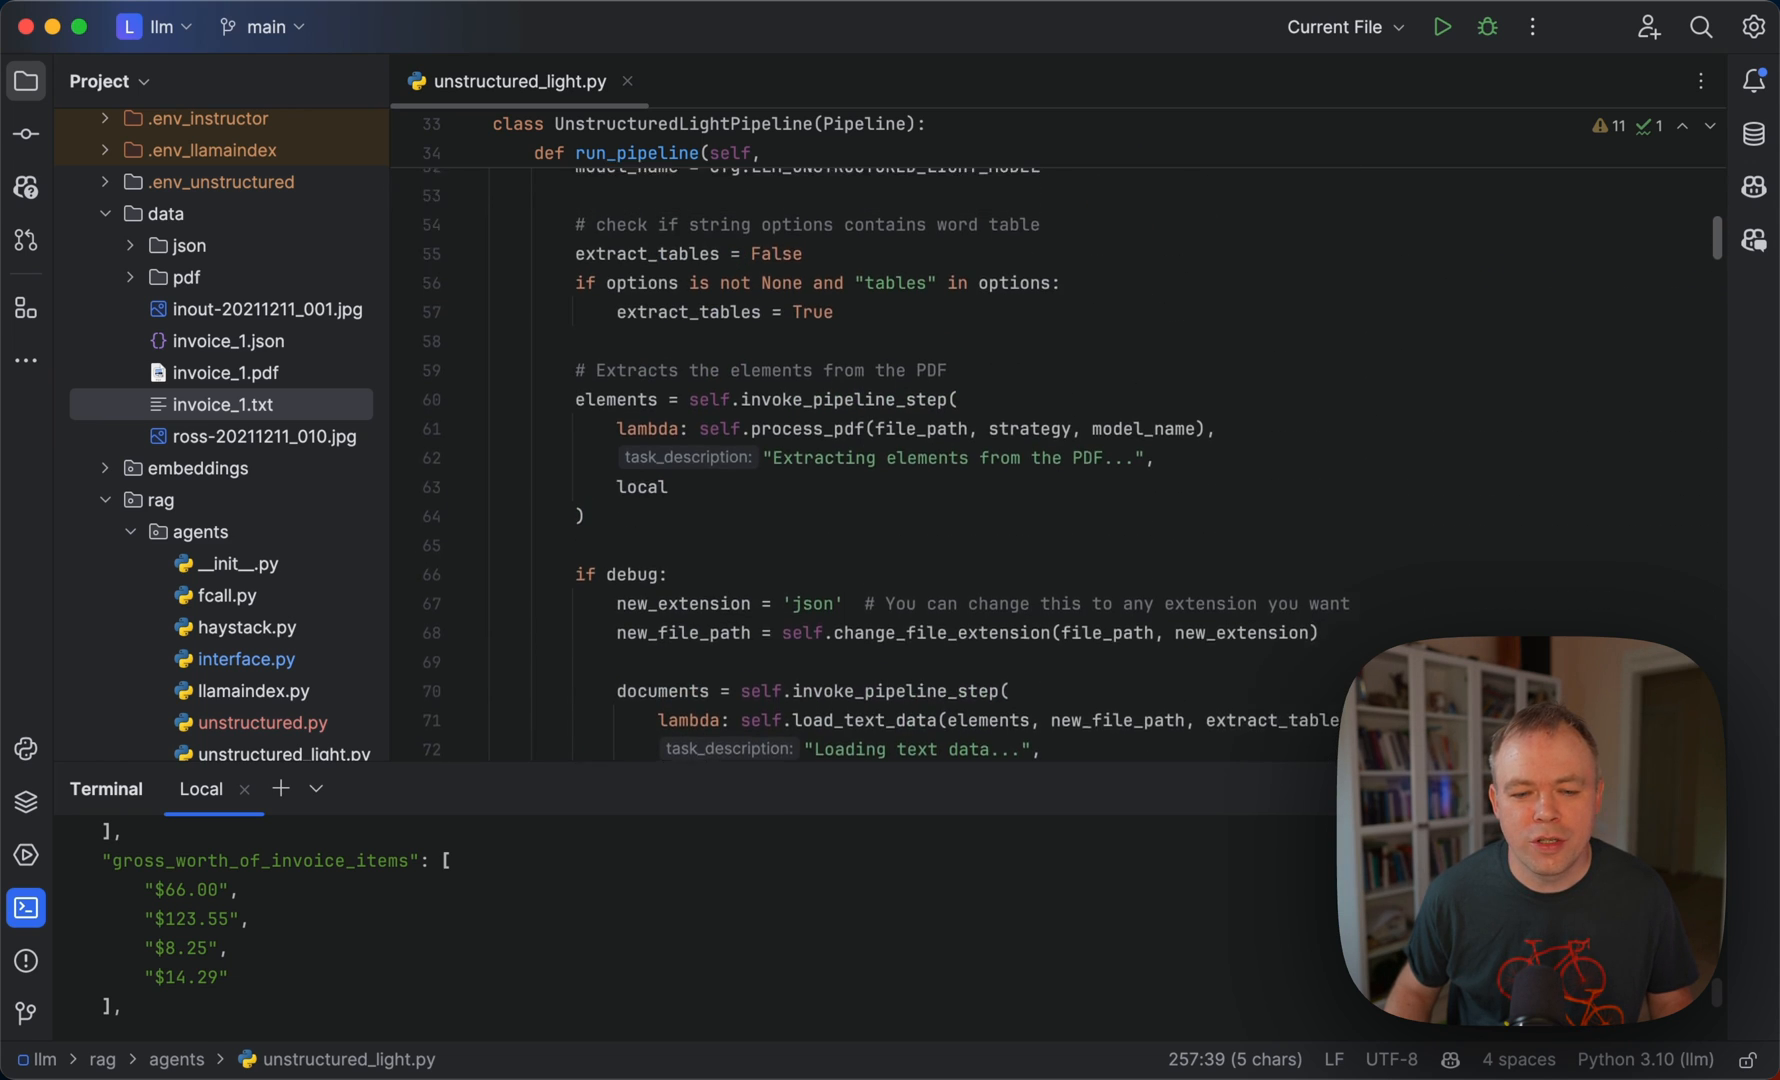
pyautogui.scroll(3)
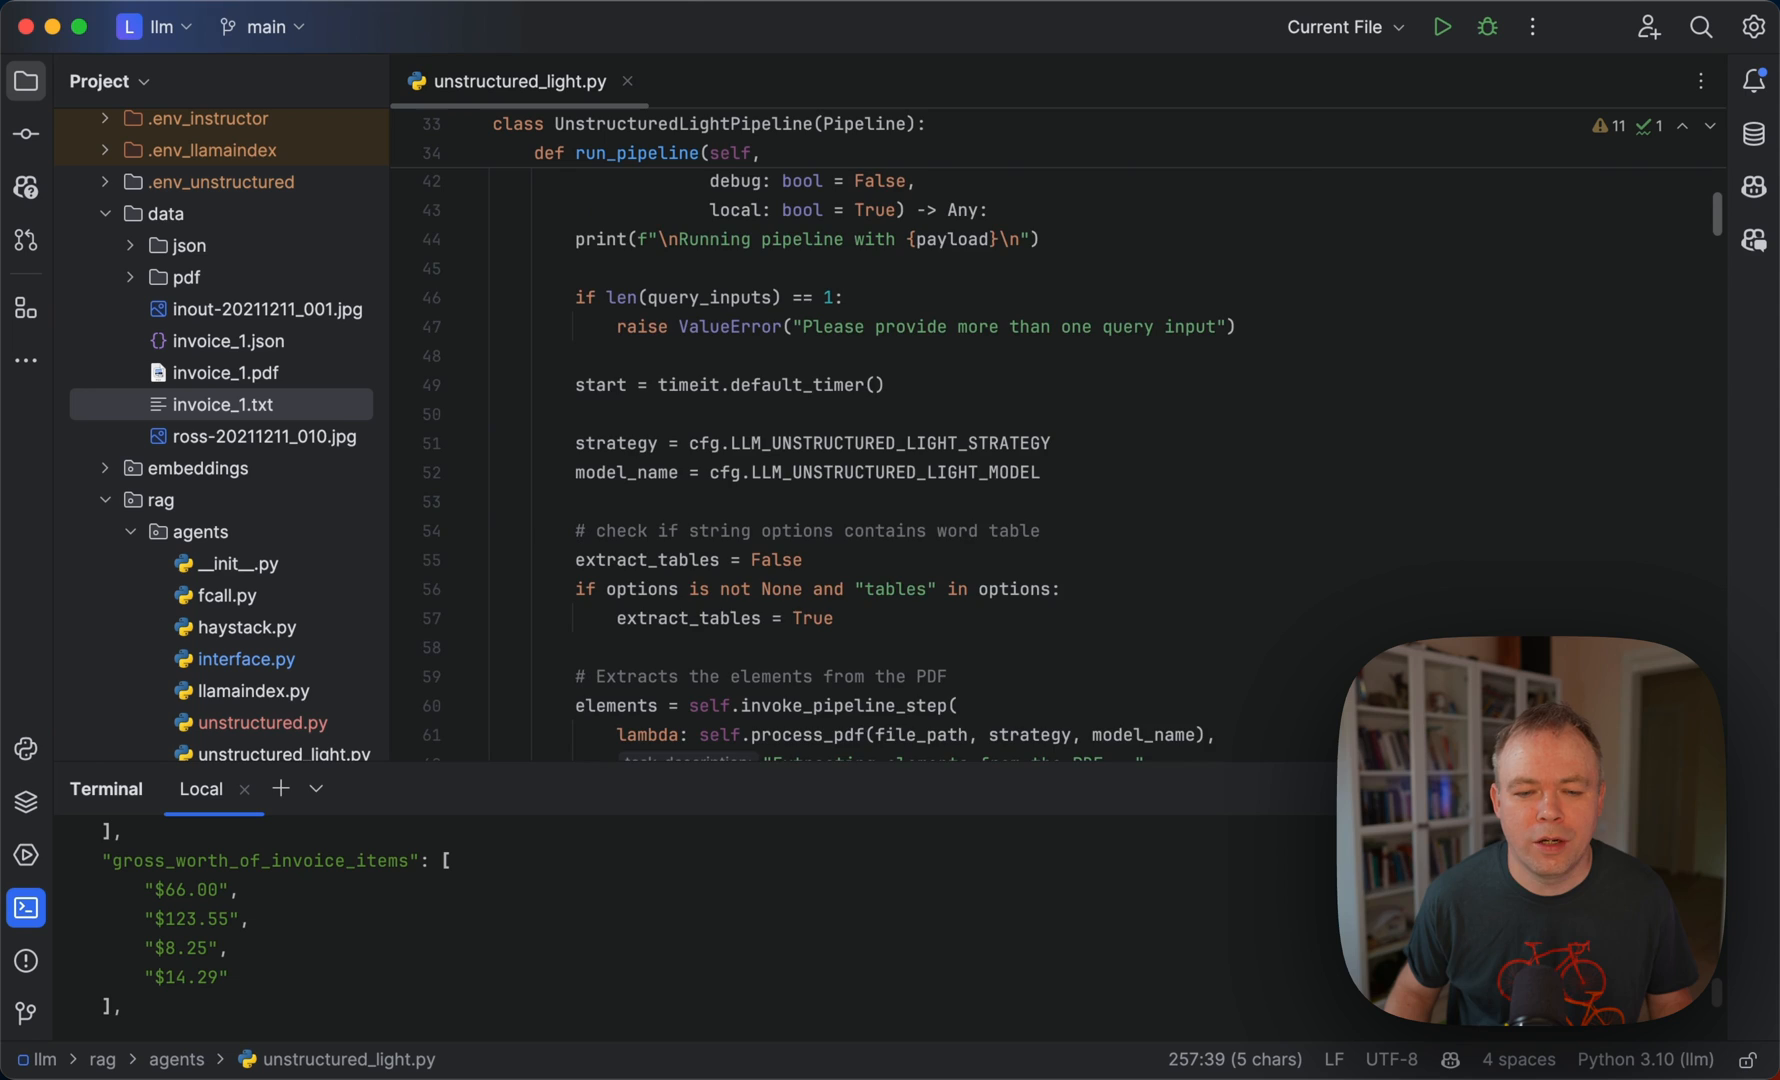
pyautogui.scroll(3)
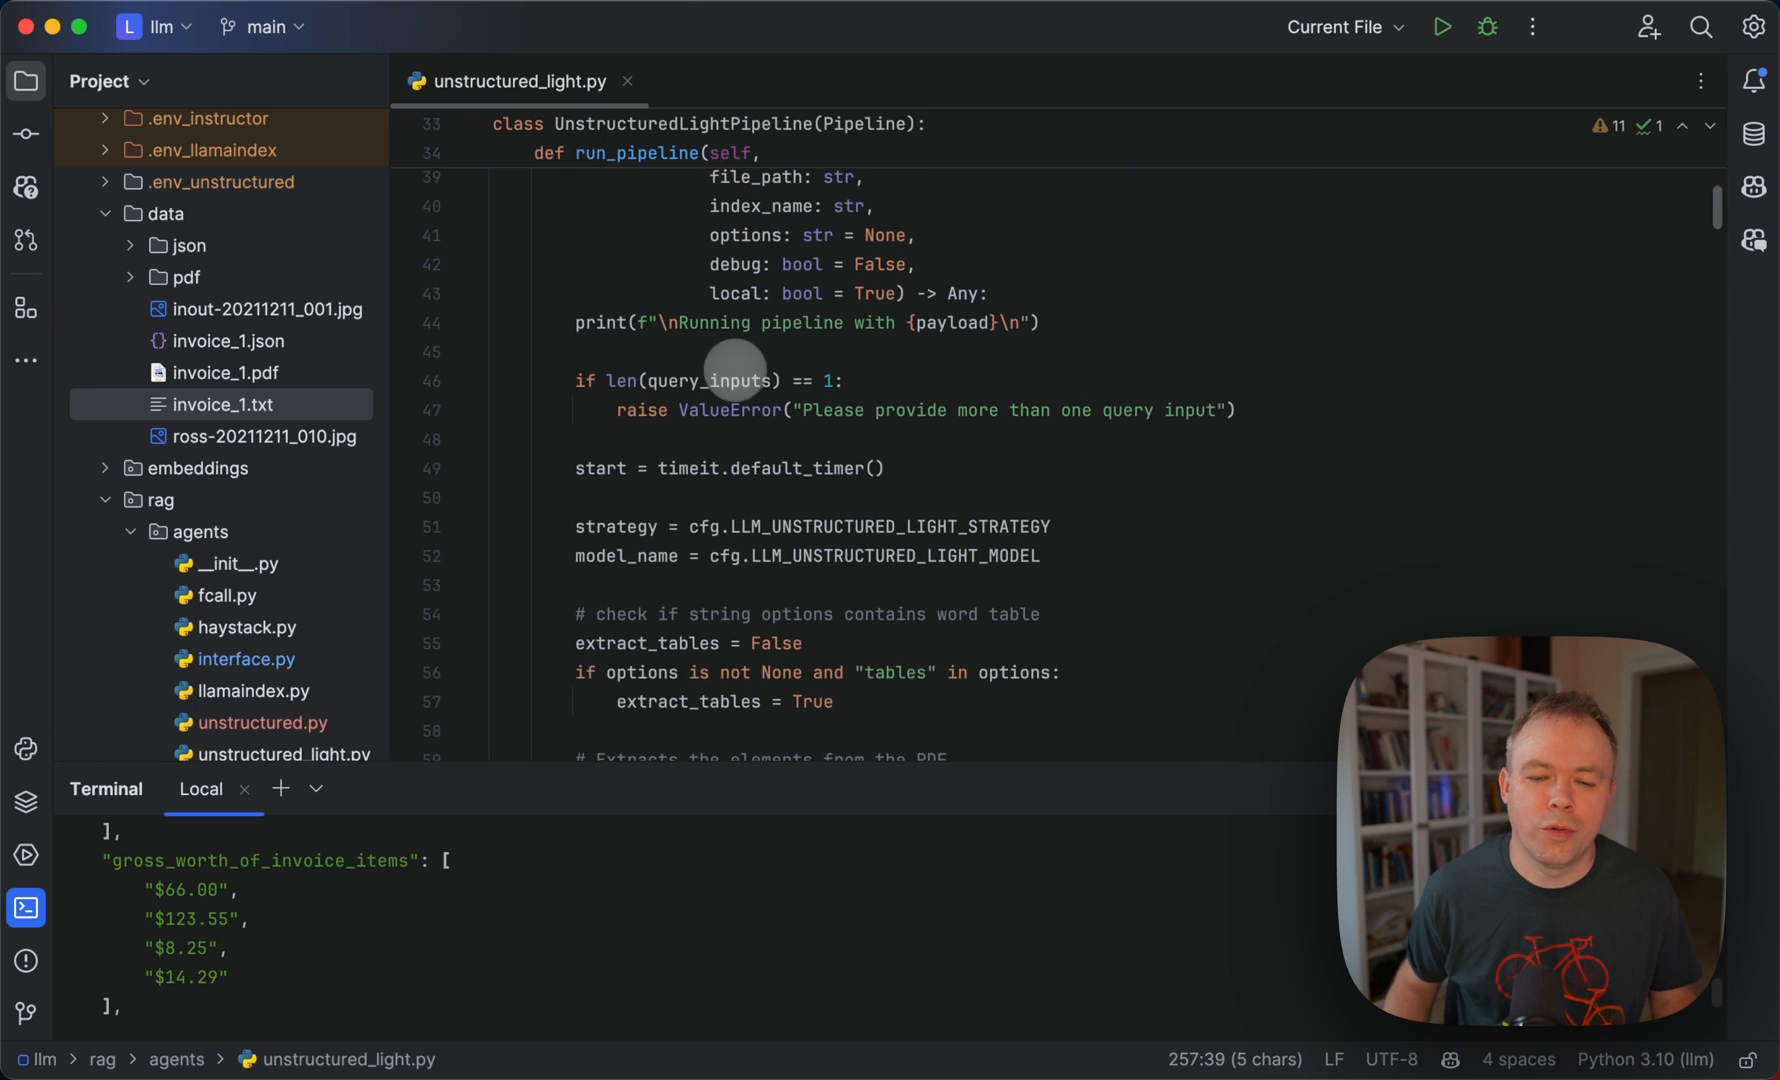
pyautogui.scroll(3)
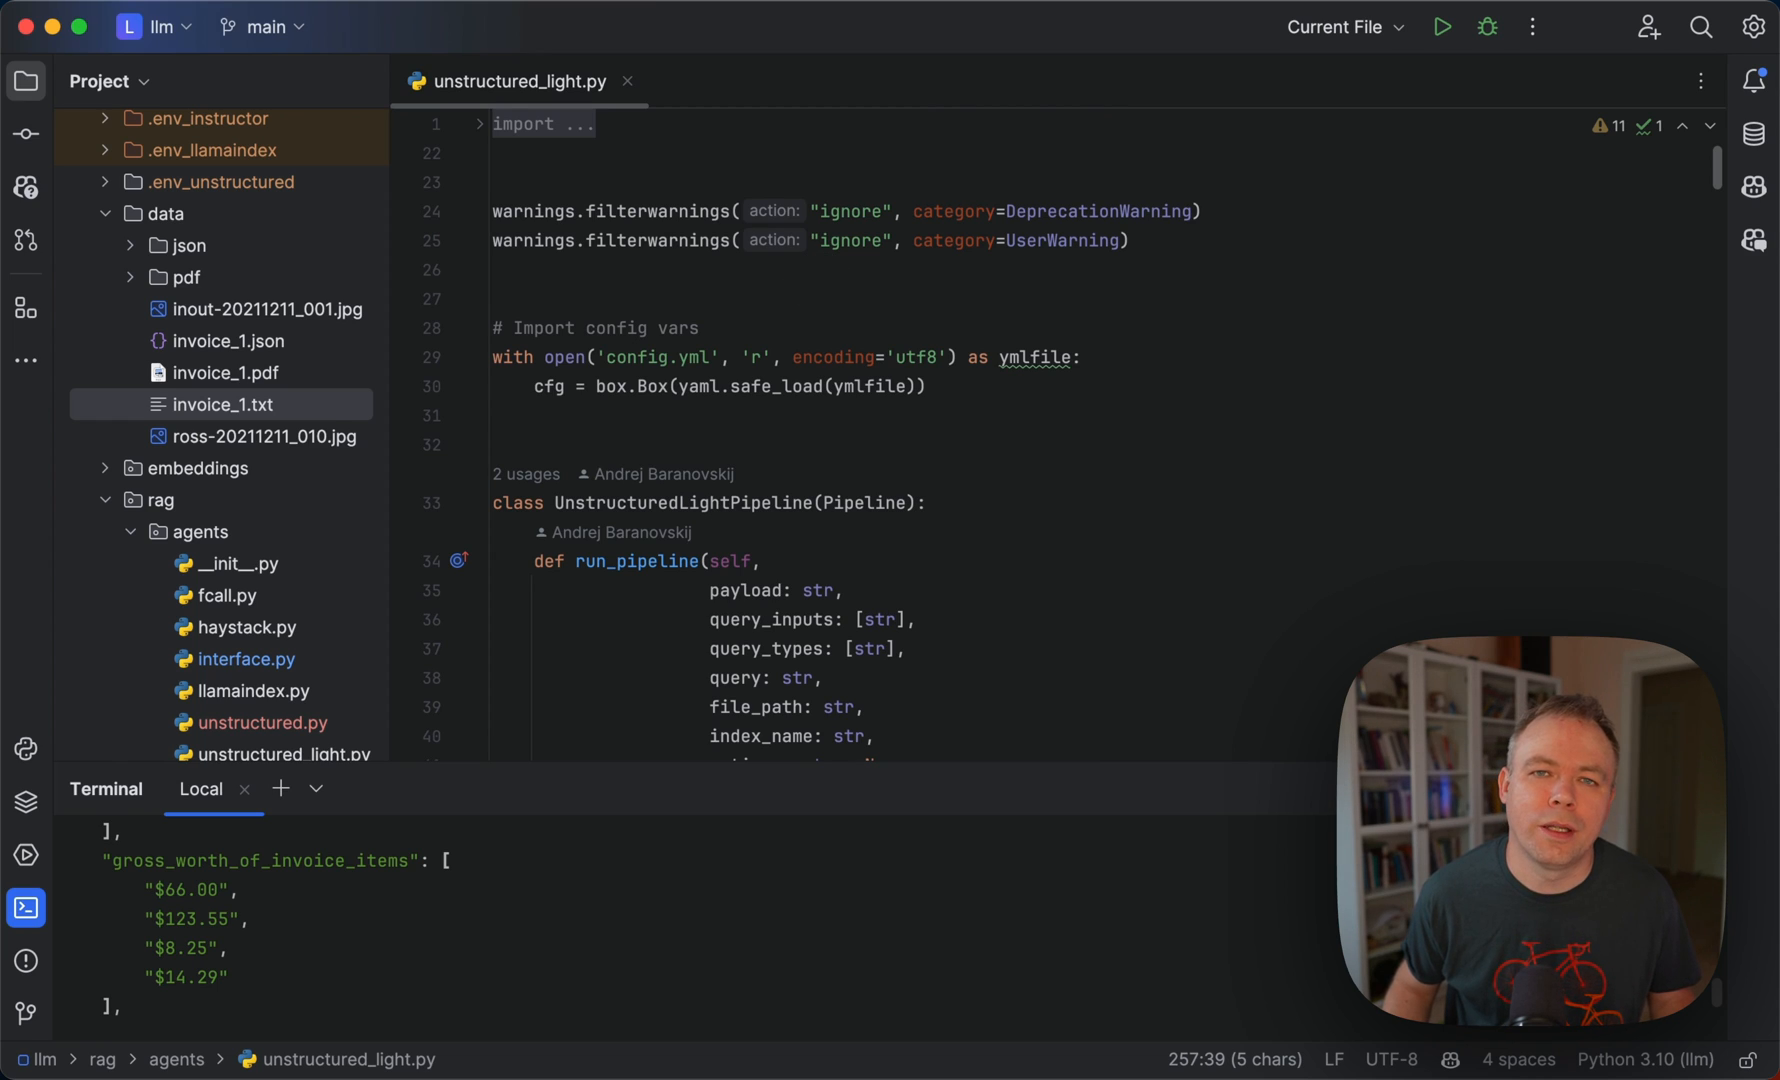
pyautogui.scroll(-3)
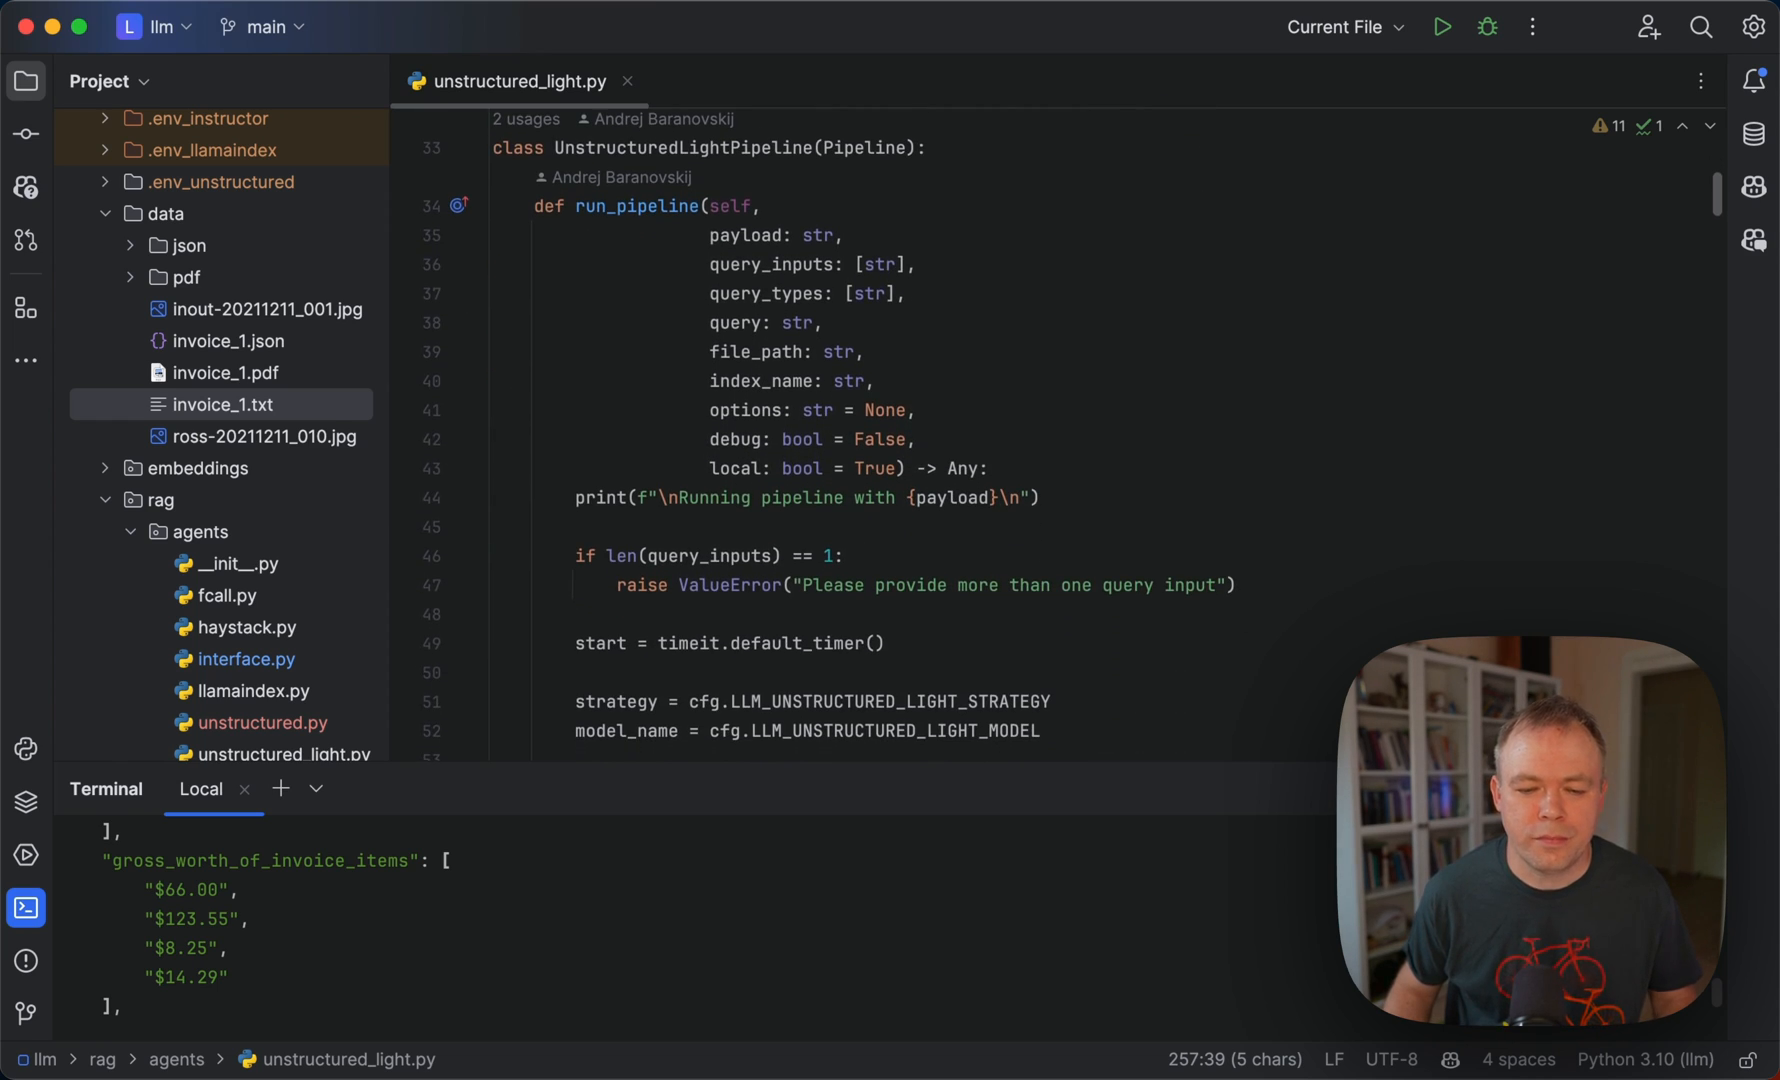
pyautogui.scroll(-3)
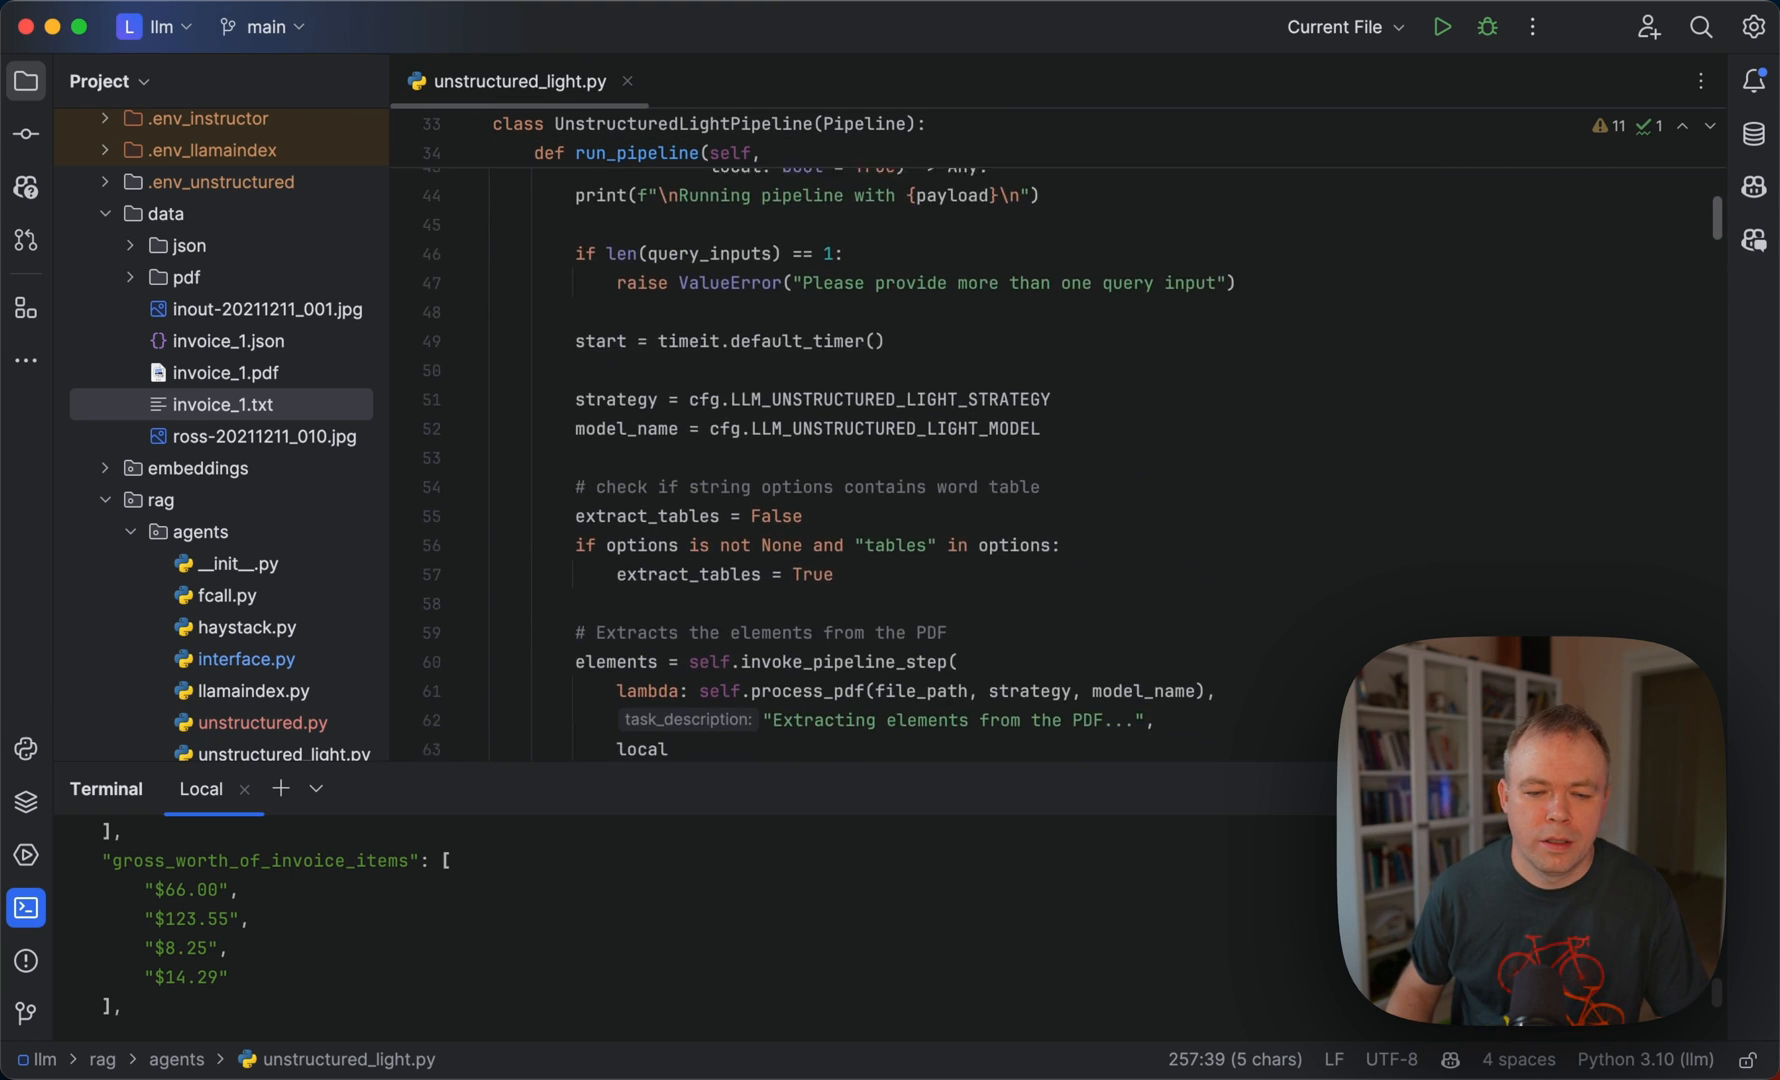
pyautogui.scroll(-3)
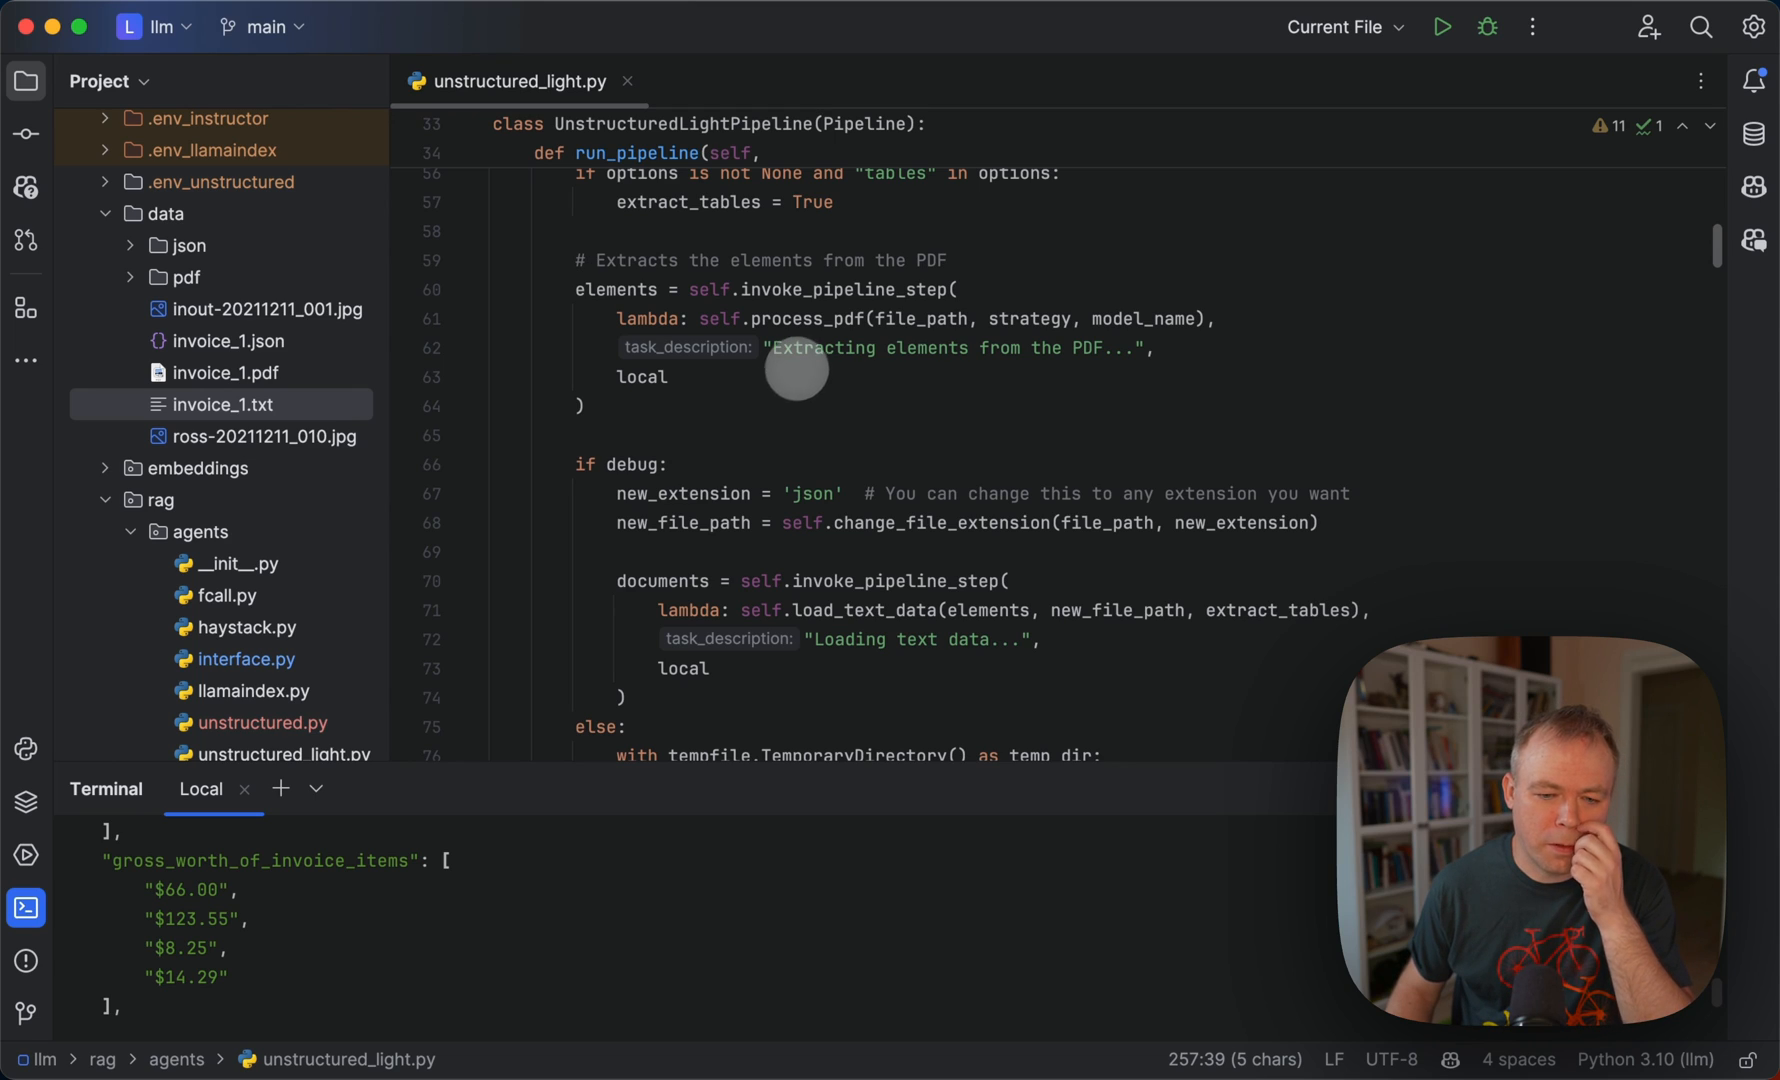
pyautogui.scroll(3)
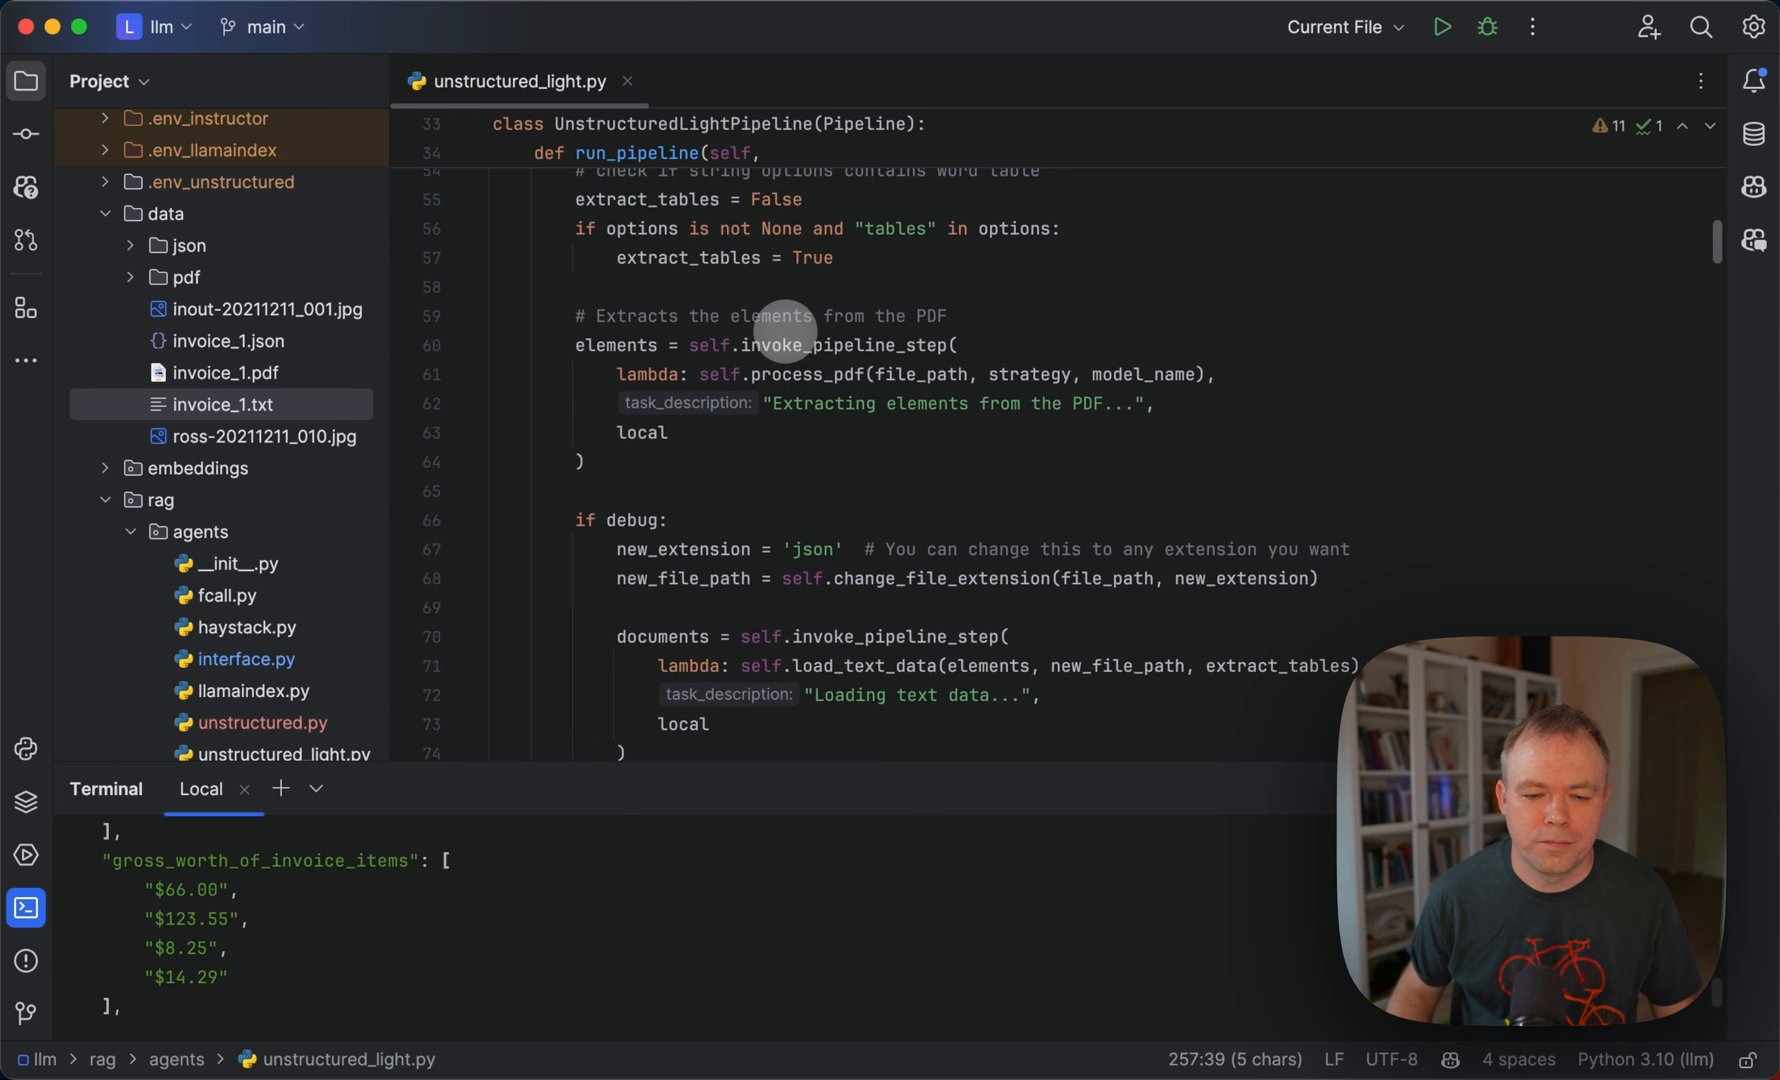
pyautogui.moveTo(862, 350)
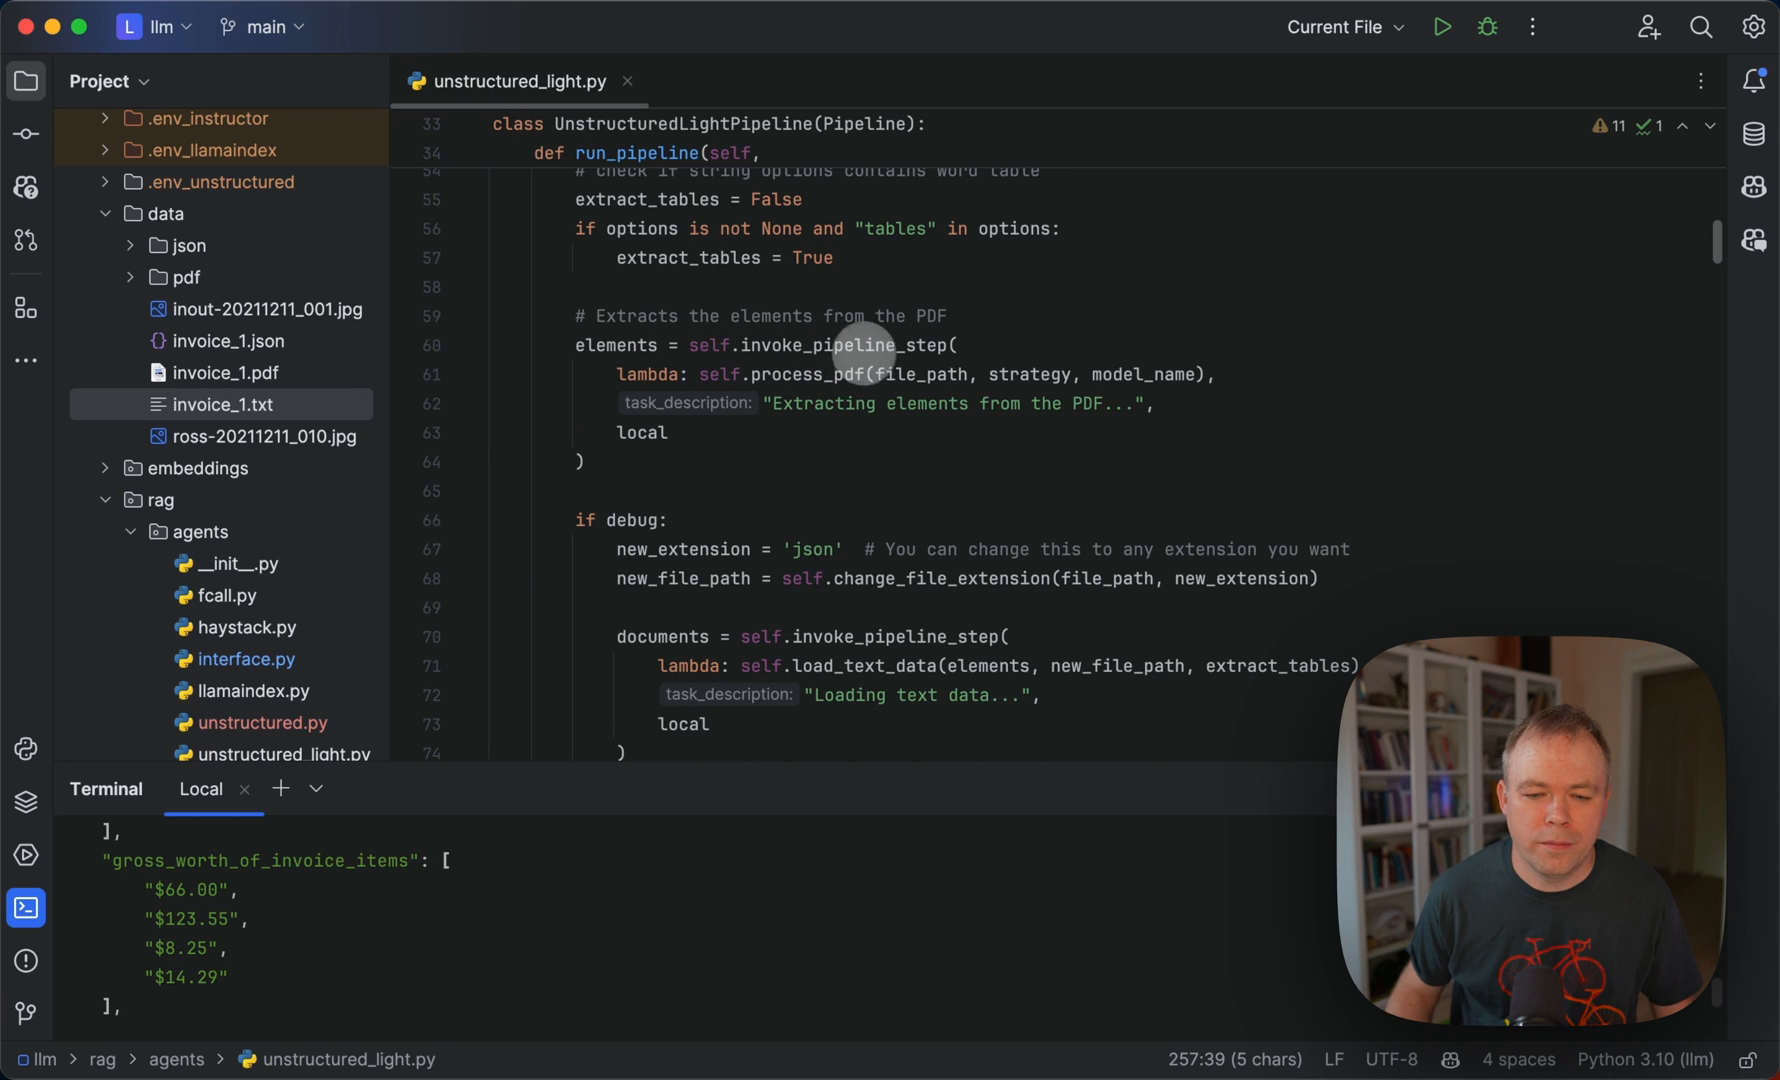
pyautogui.moveTo(750, 352)
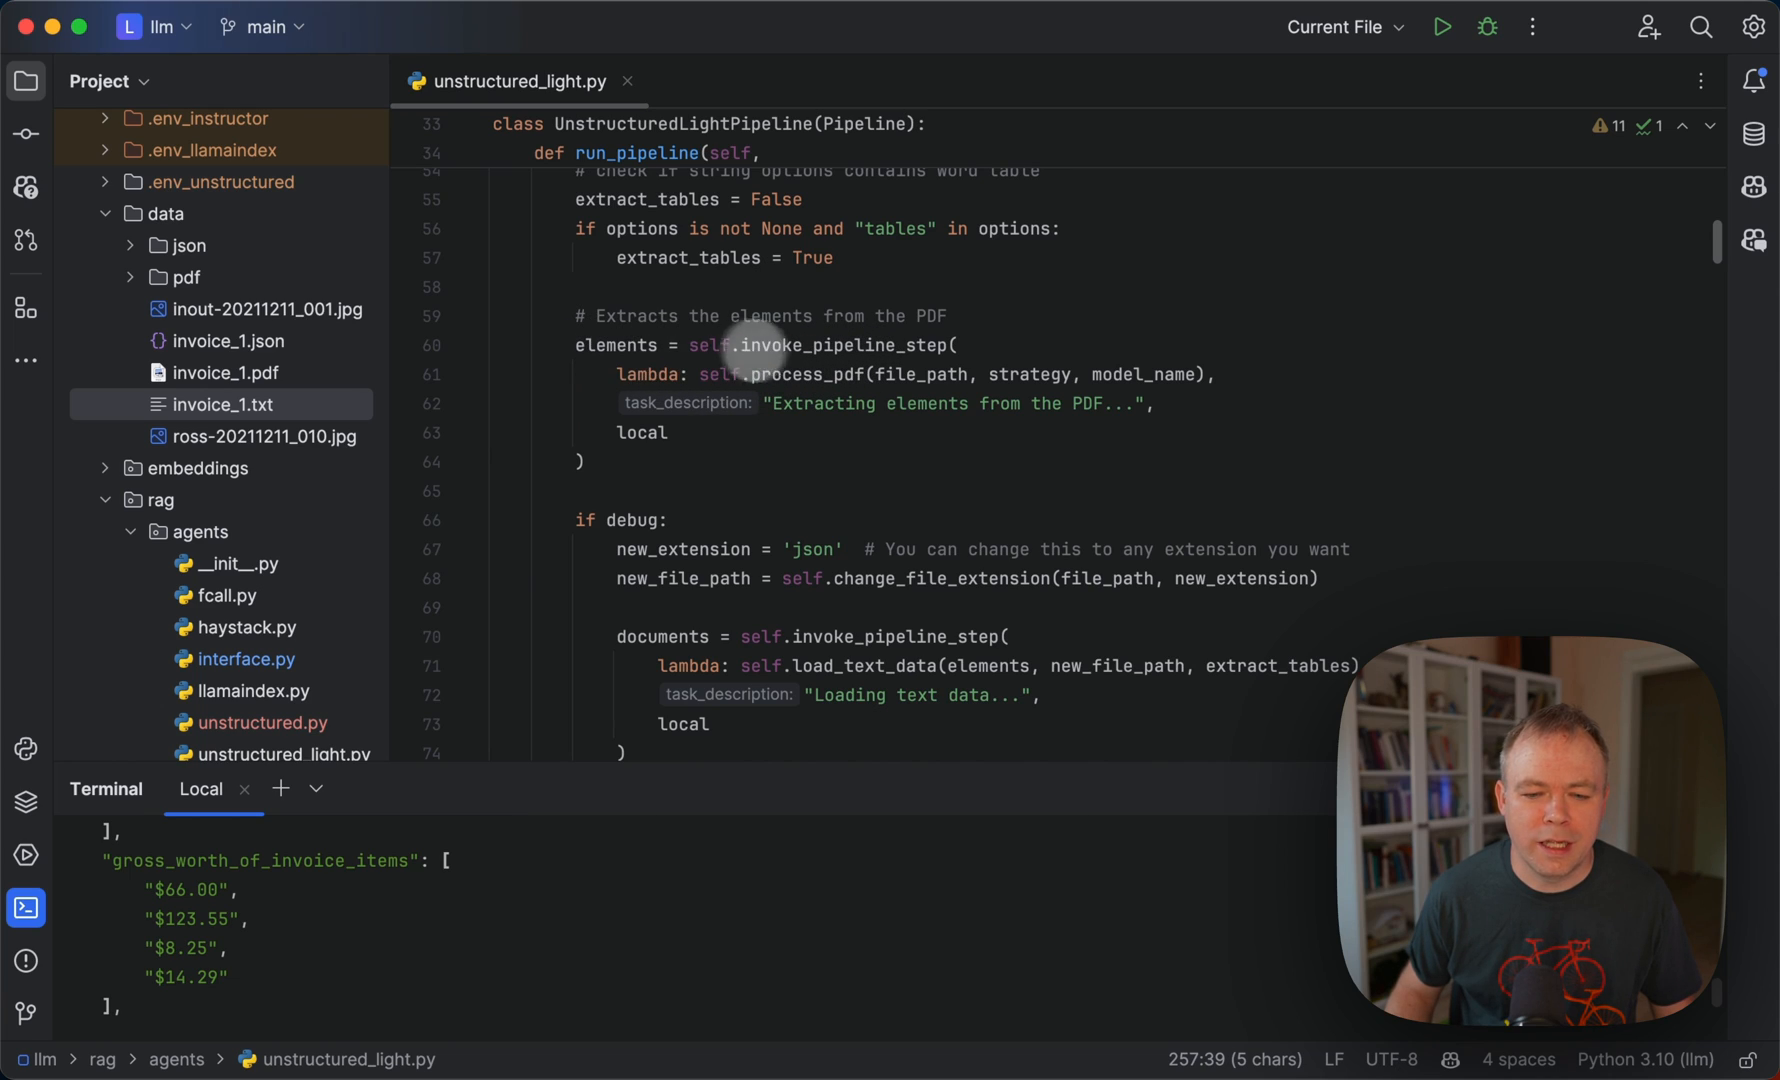
# Jump from the process_pdf call to its definition, which calls partition_pdf with table-structure inference.
pyautogui.rightClick(750, 352)
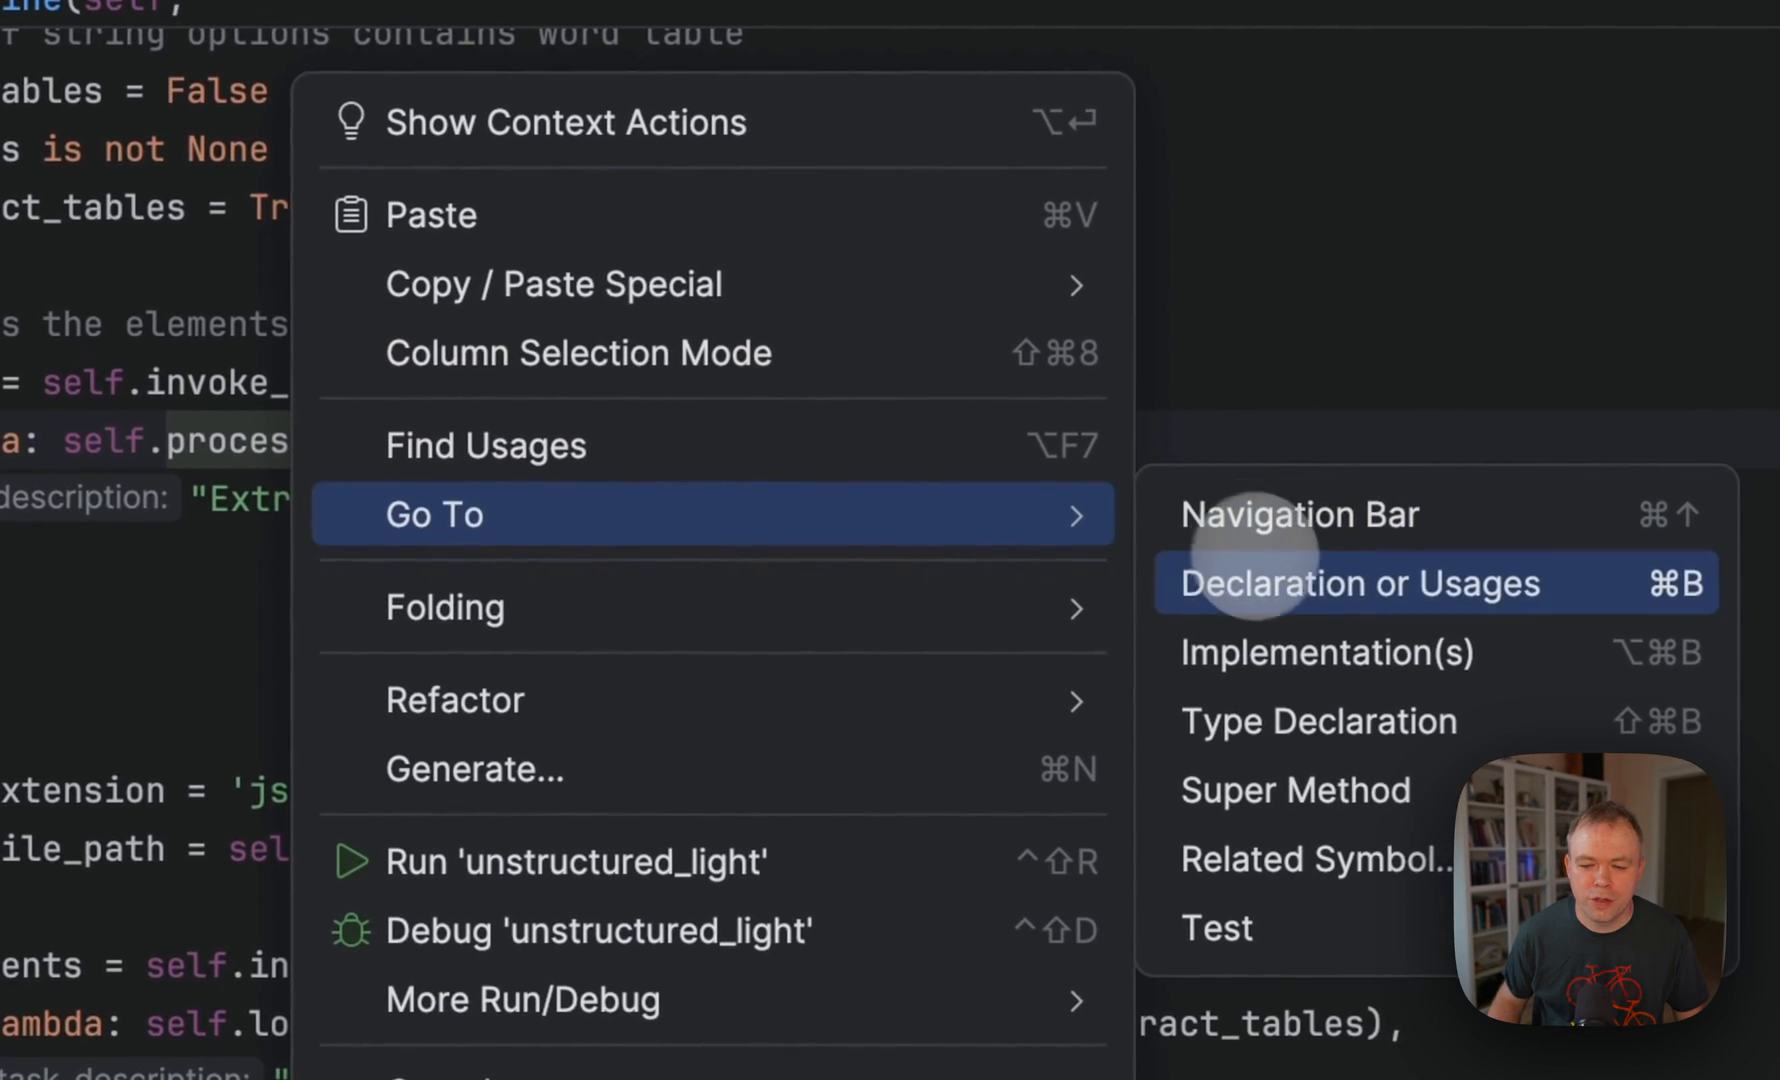
pyautogui.click(1356, 582)
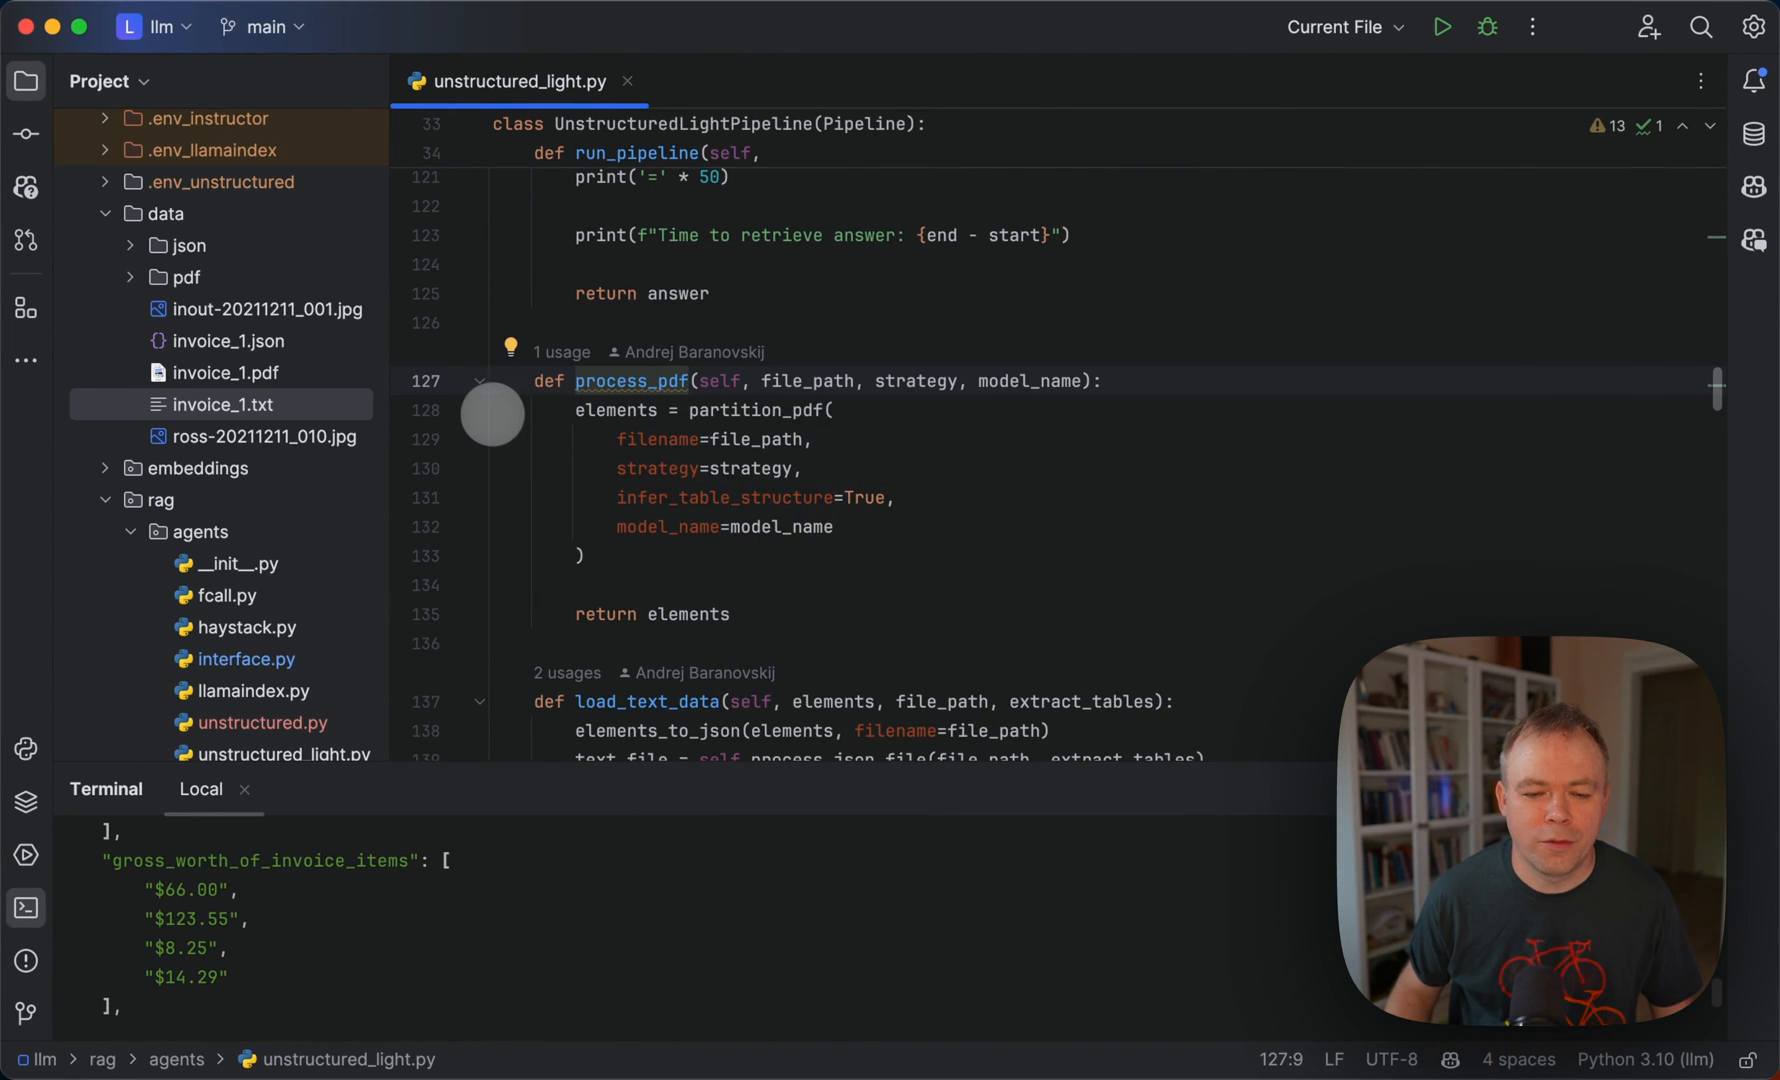
# Scroll run_pipeline to its text splitting, vector store, Ollama initialization, query execution and validation steps.
pyautogui.scroll(3)
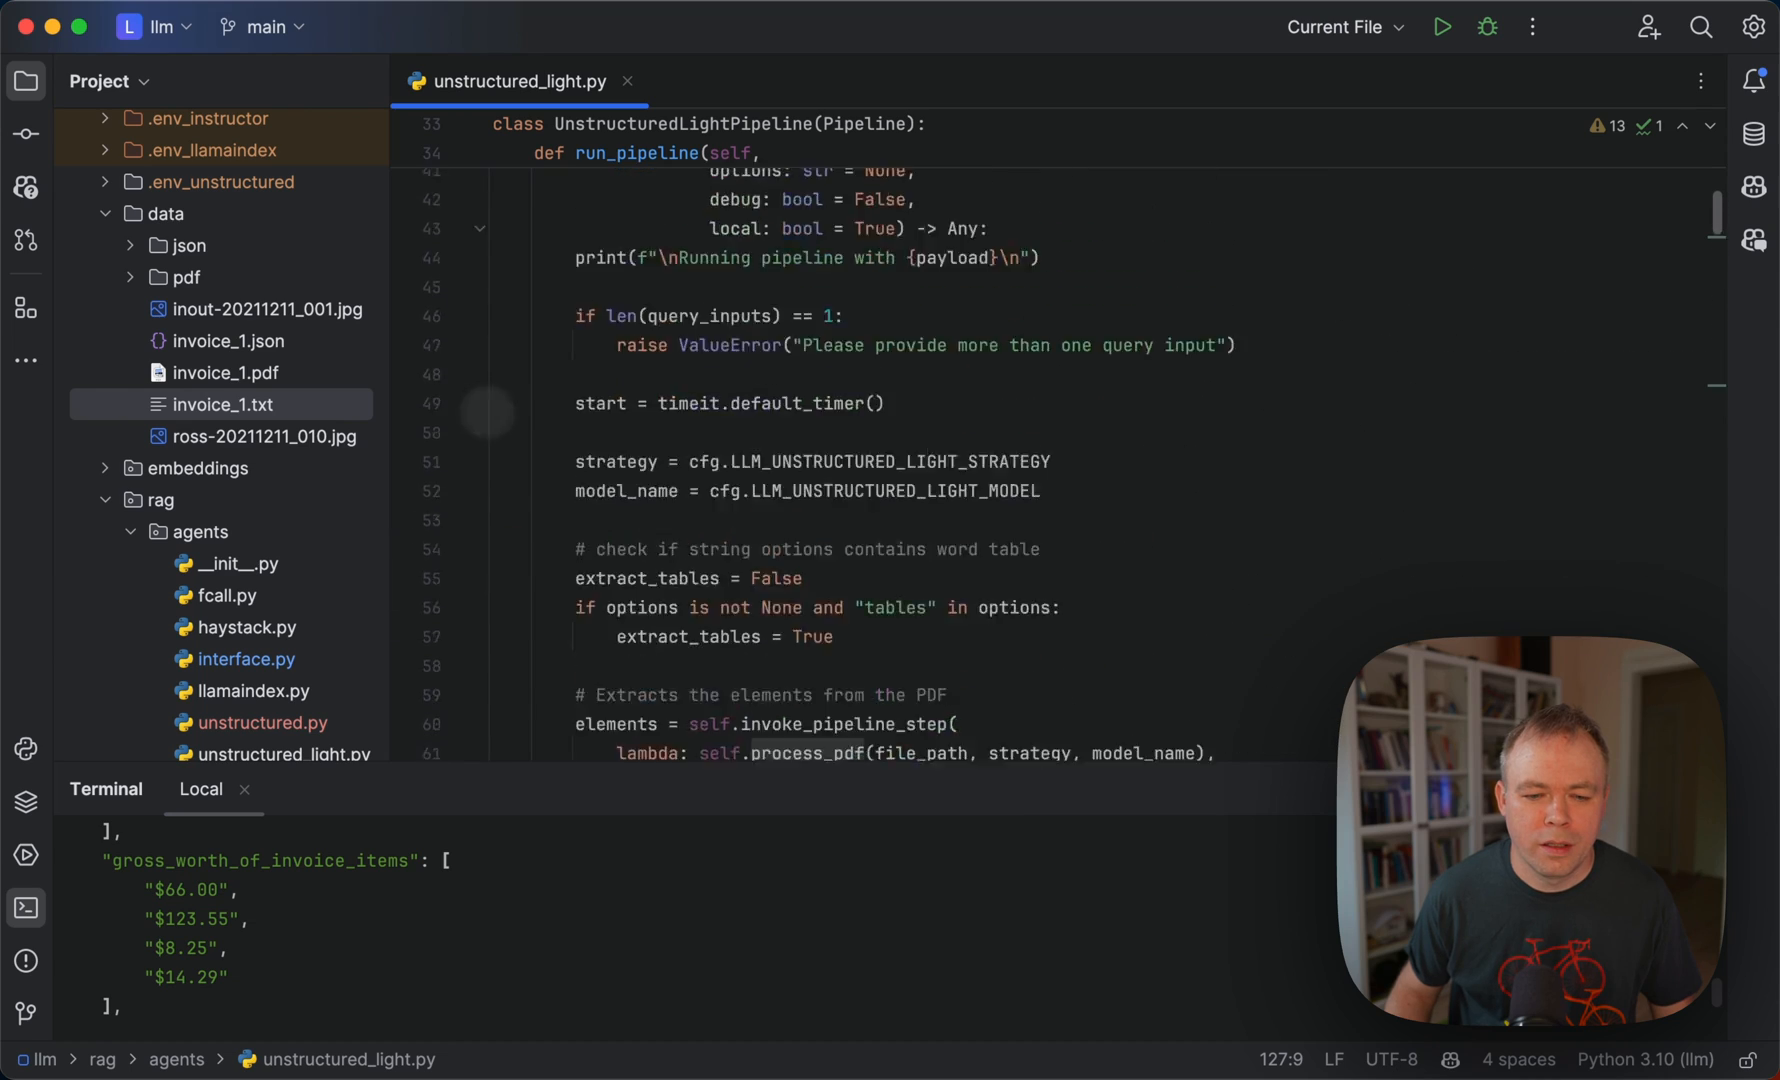
pyautogui.scroll(-3)
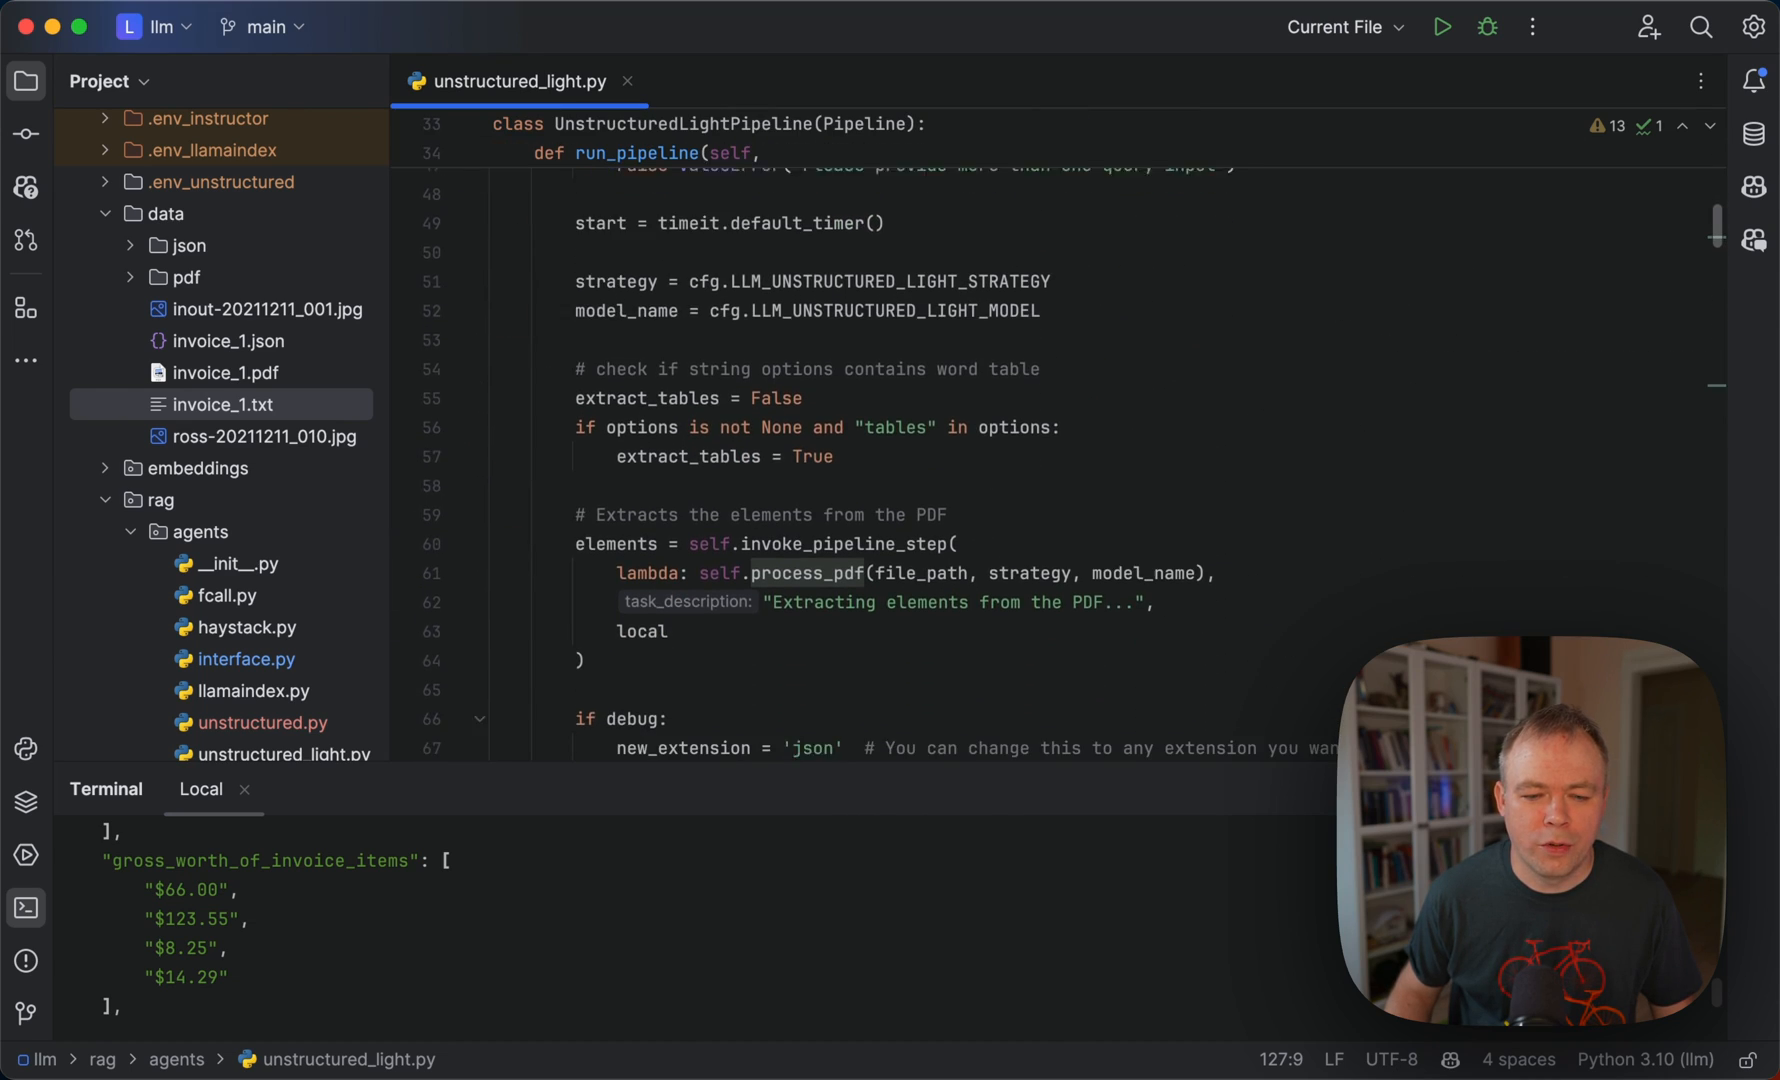
pyautogui.scroll(-3)
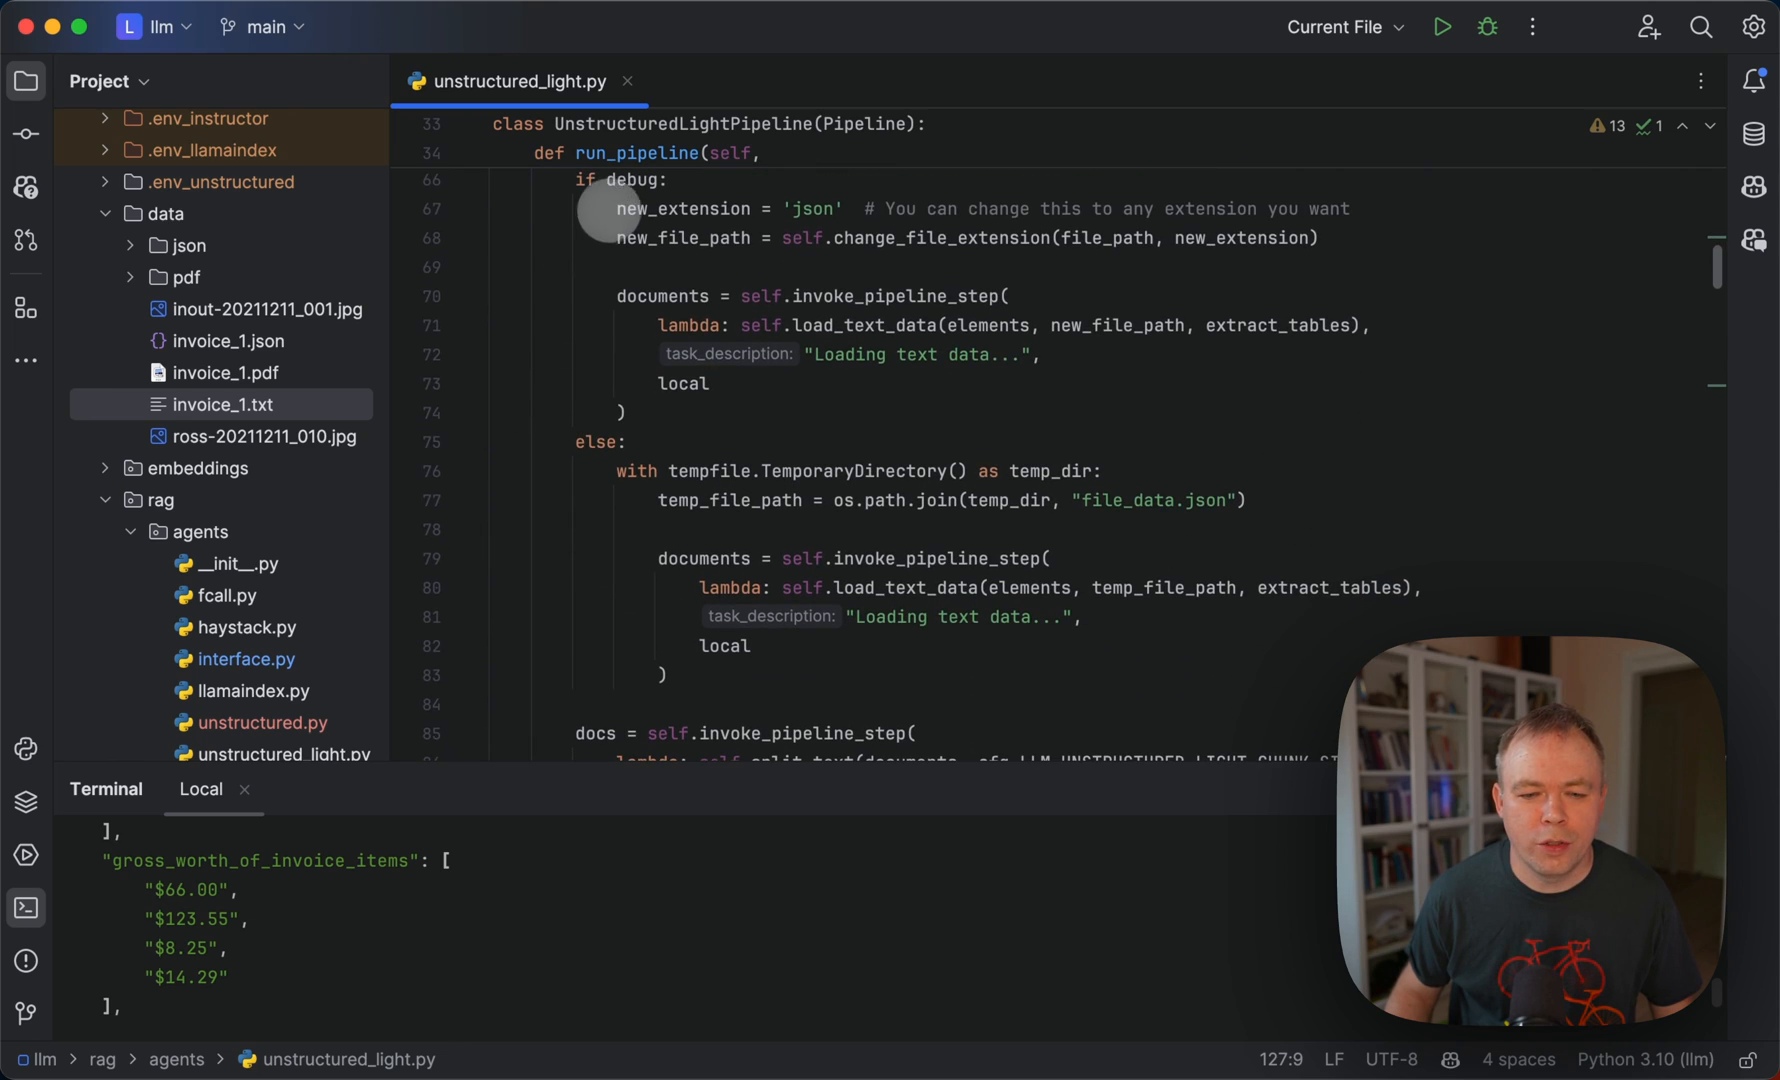
pyautogui.scroll(-3)
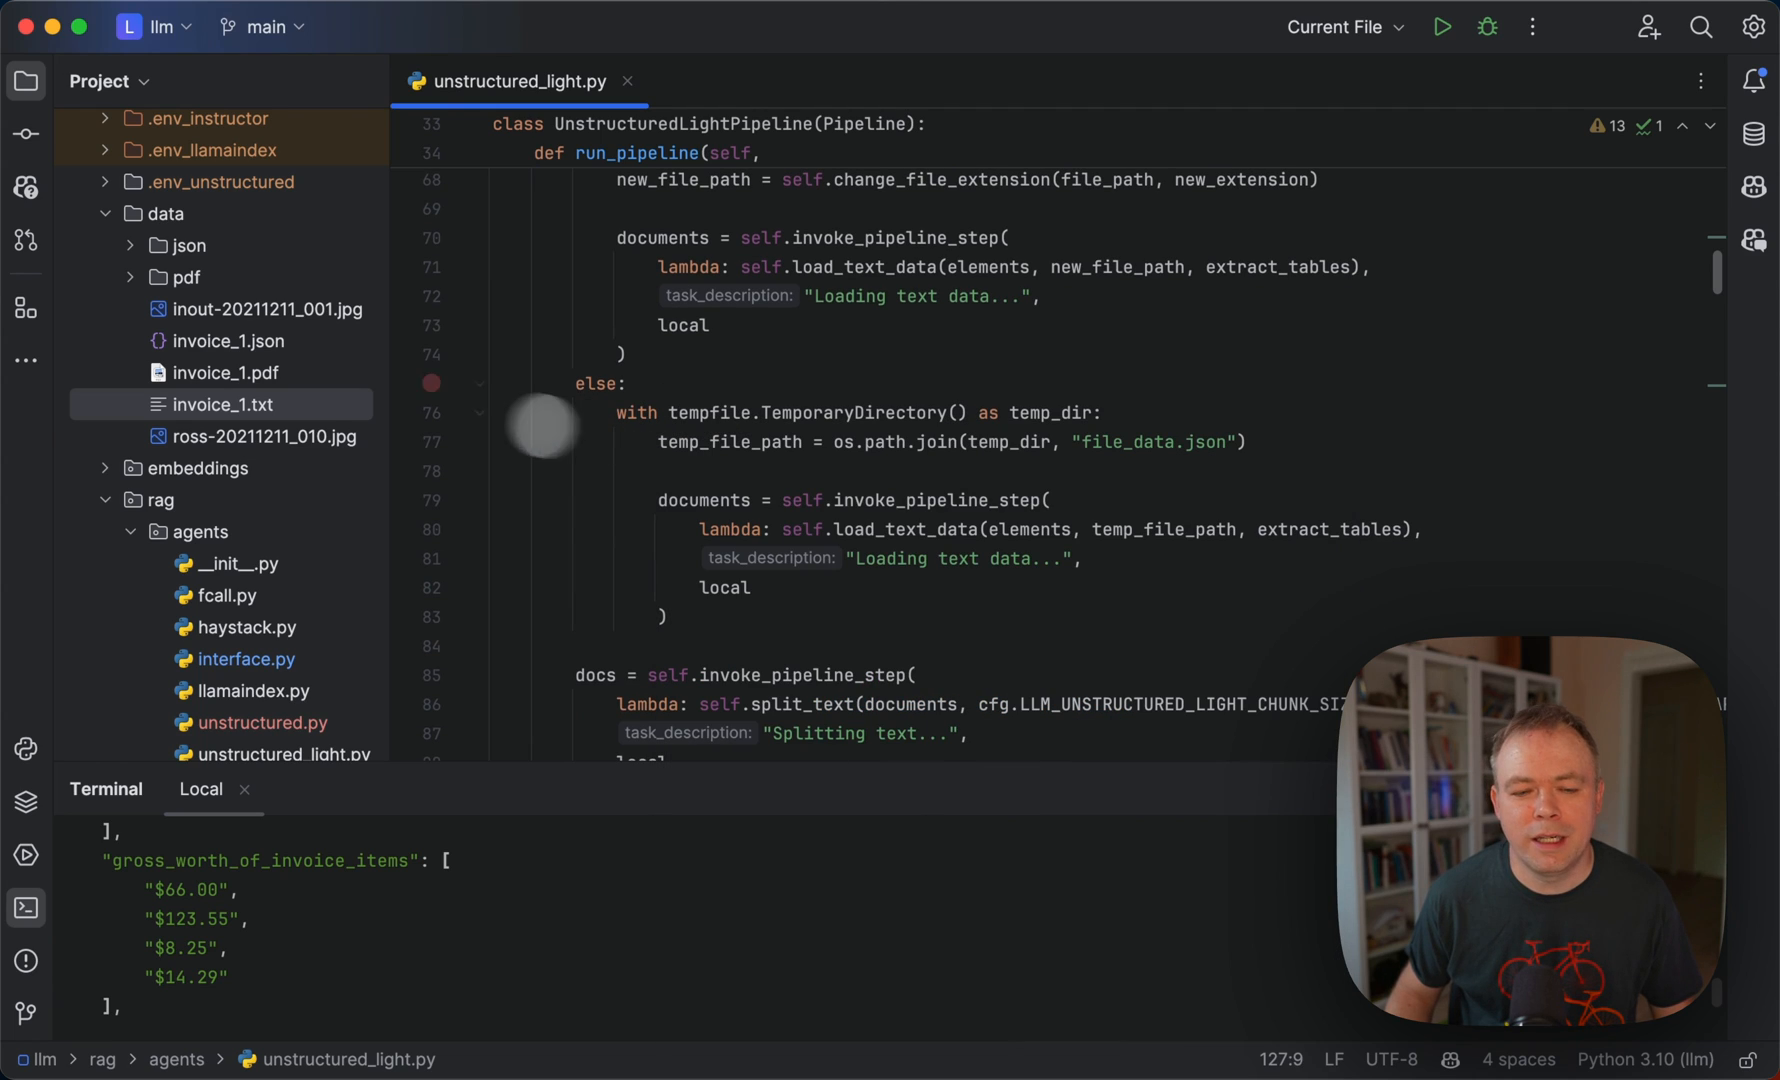
pyautogui.moveTo(596, 358)
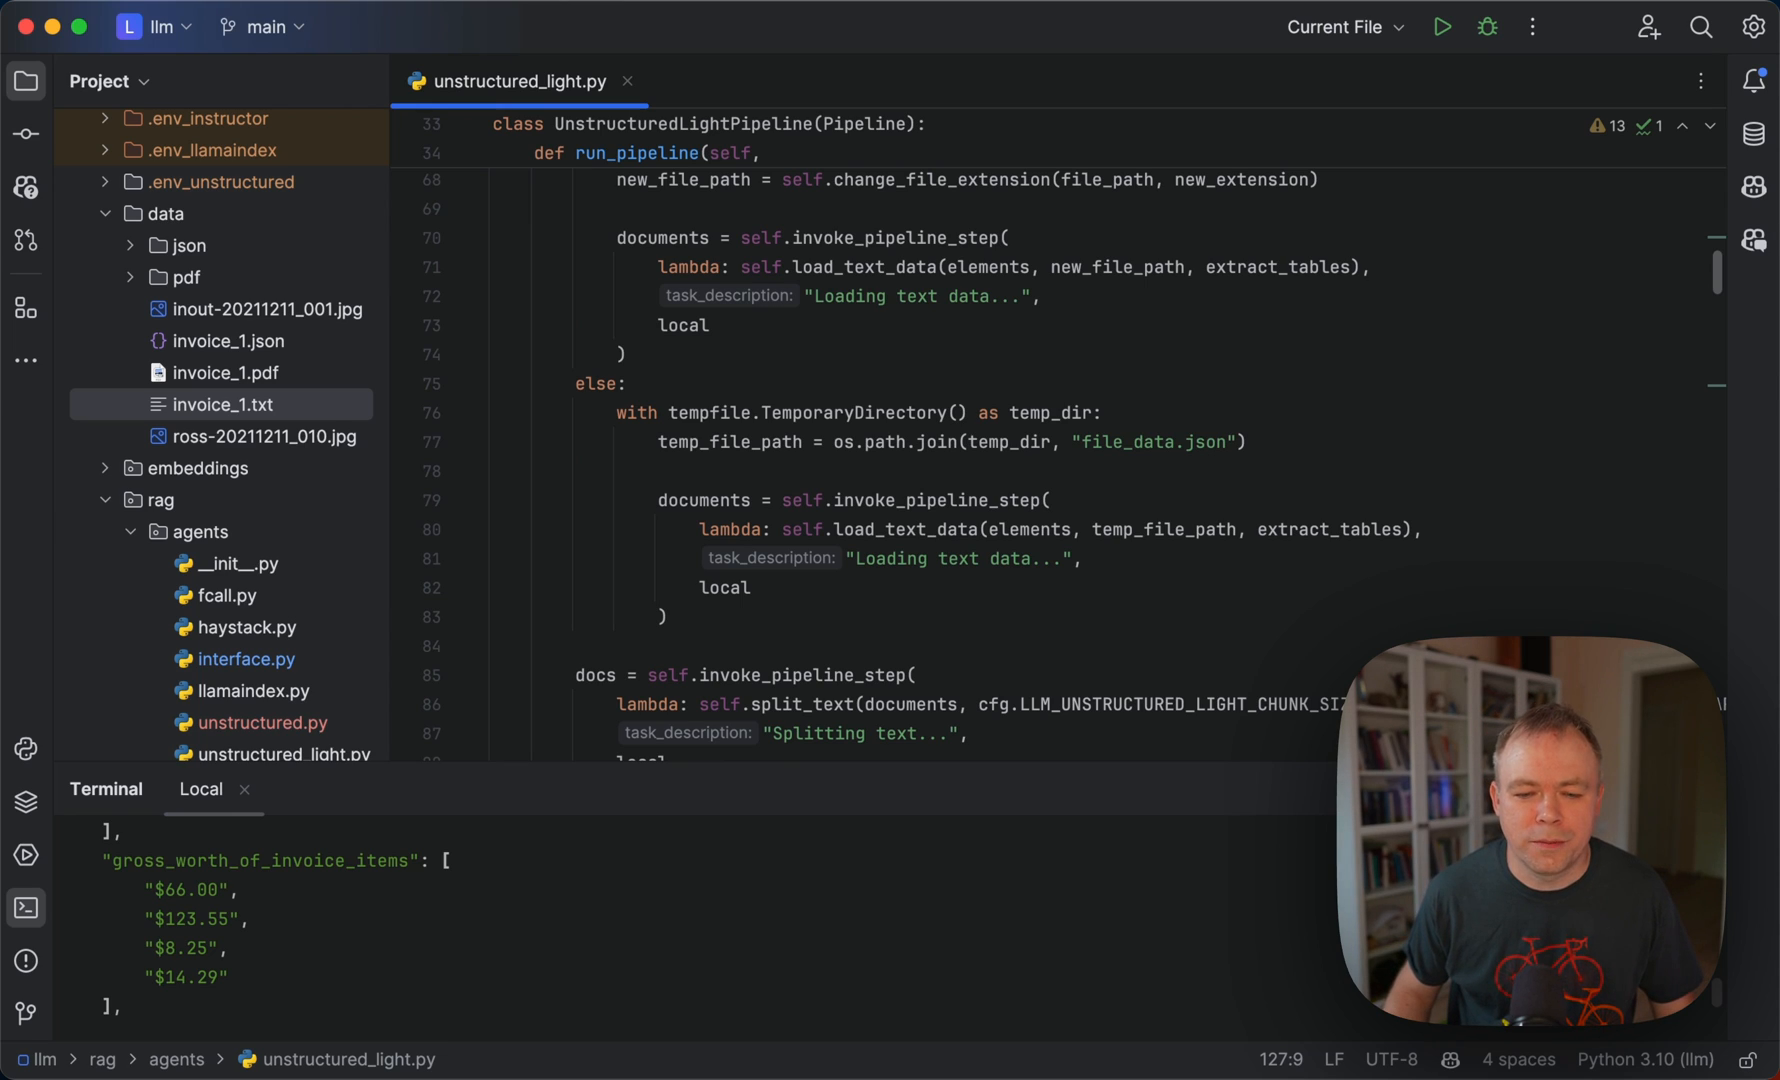
pyautogui.scroll(3)
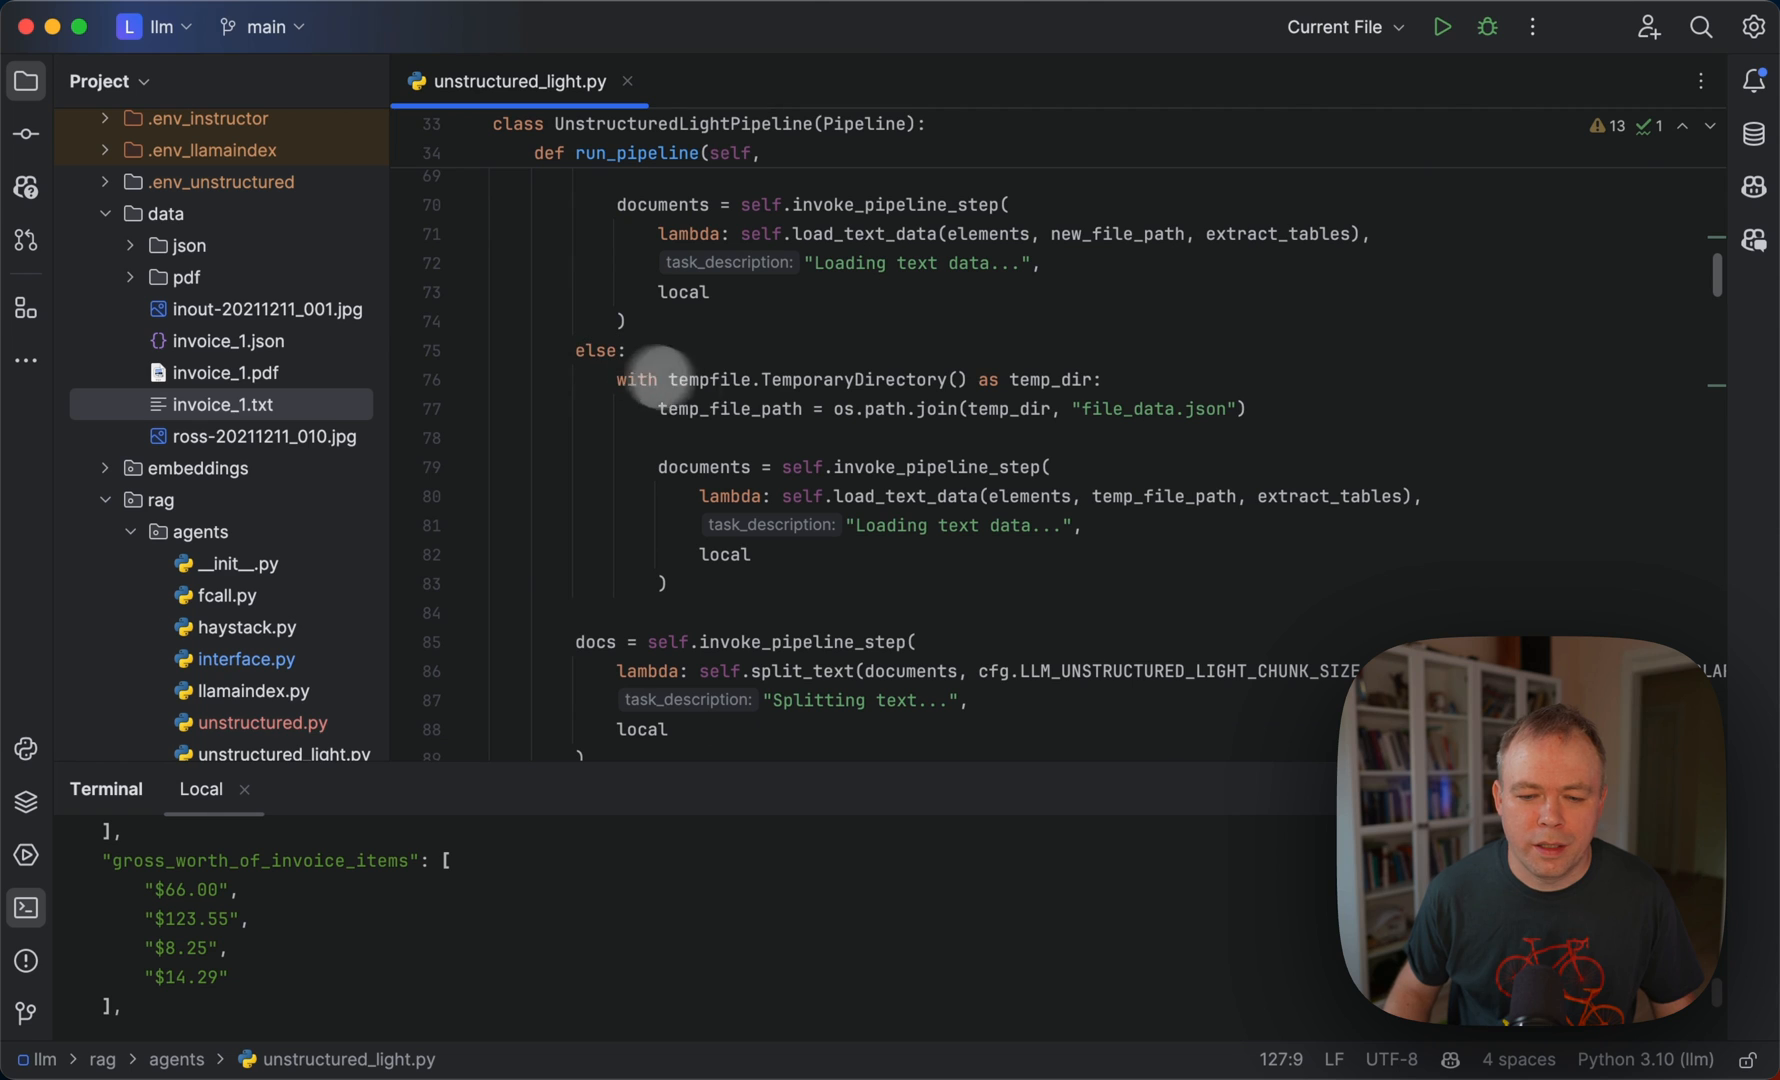
pyautogui.scroll(-3)
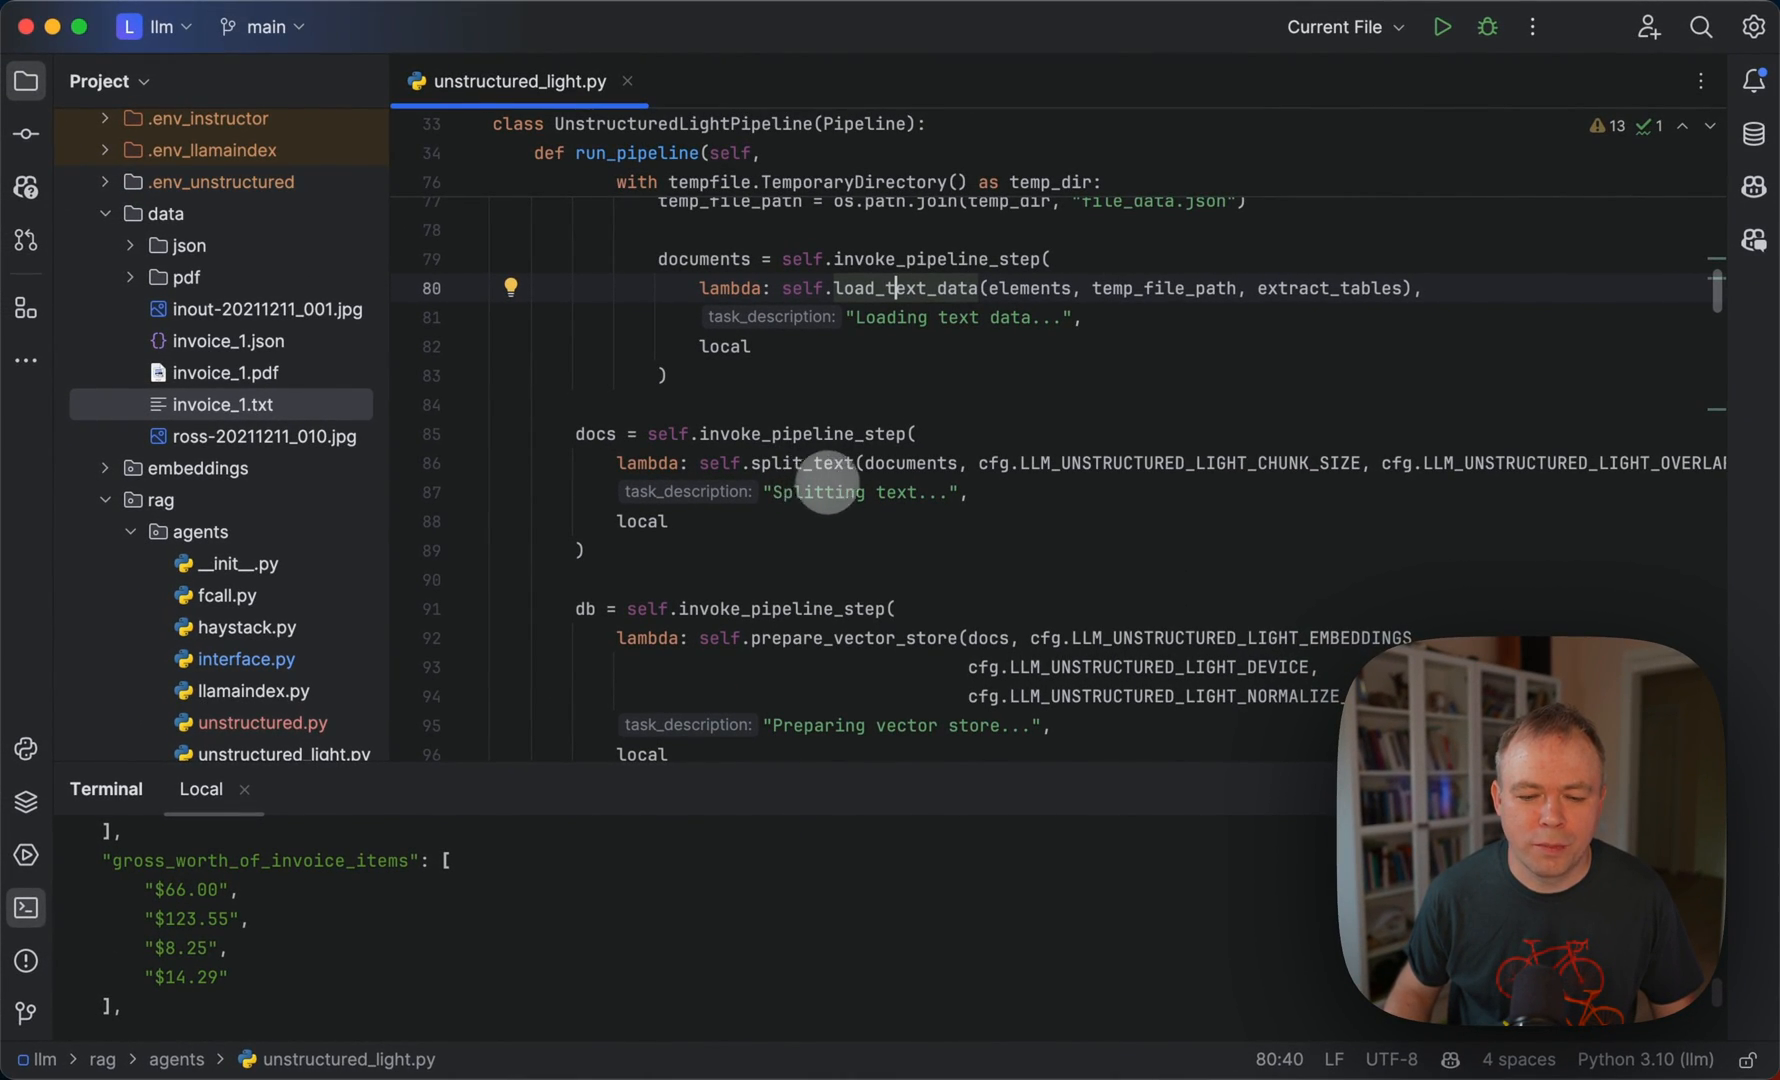
pyautogui.scroll(-3)
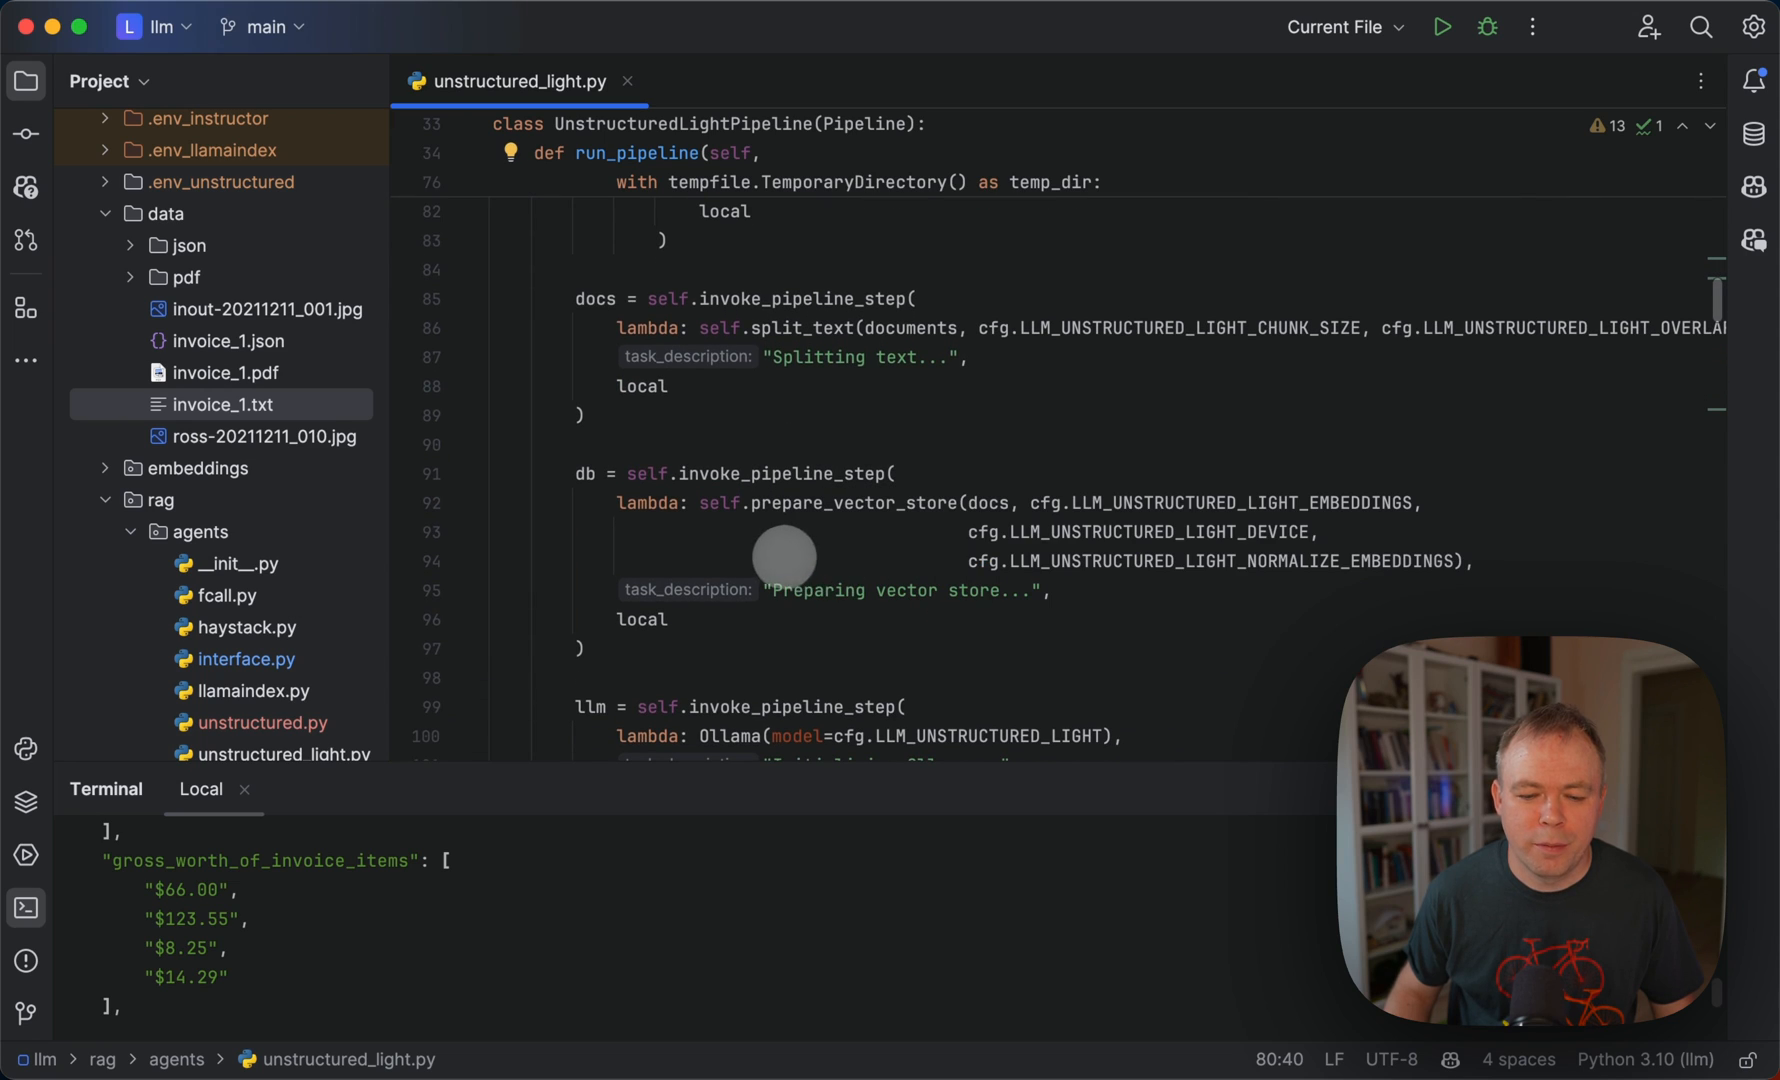
pyautogui.scroll(-3)
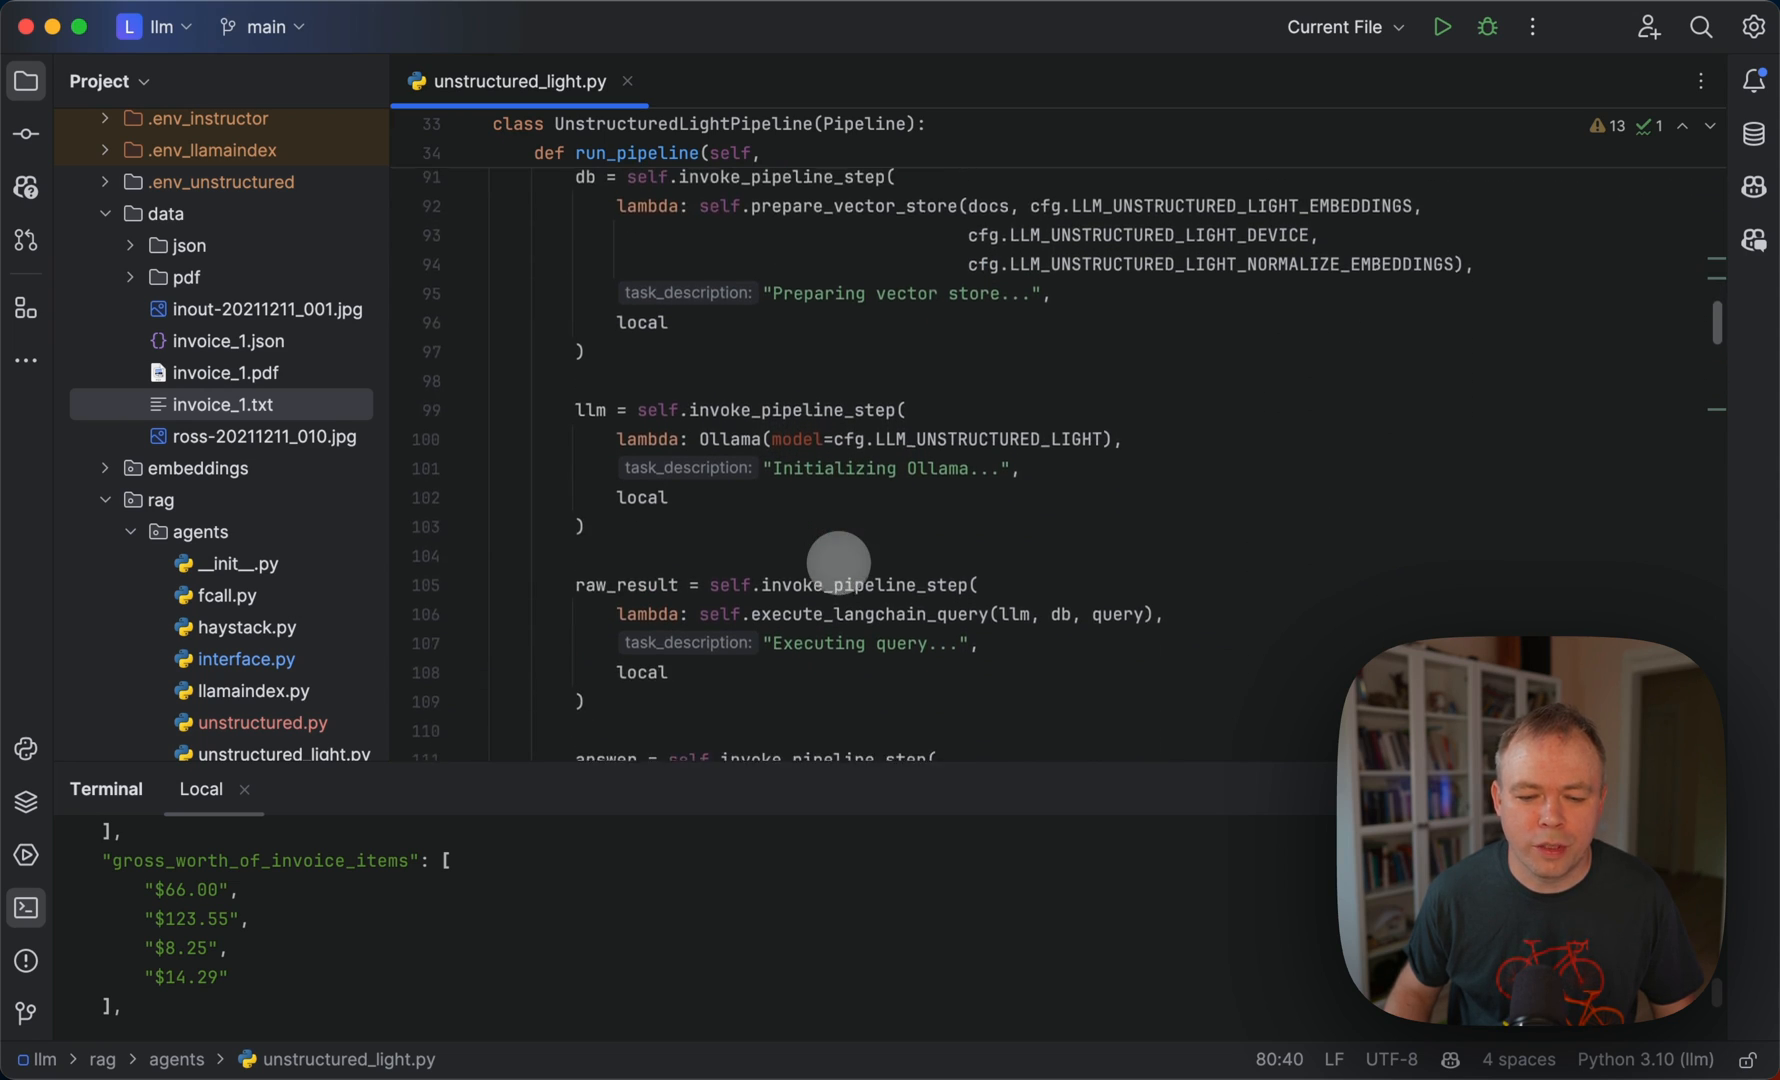
pyautogui.scroll(-3)
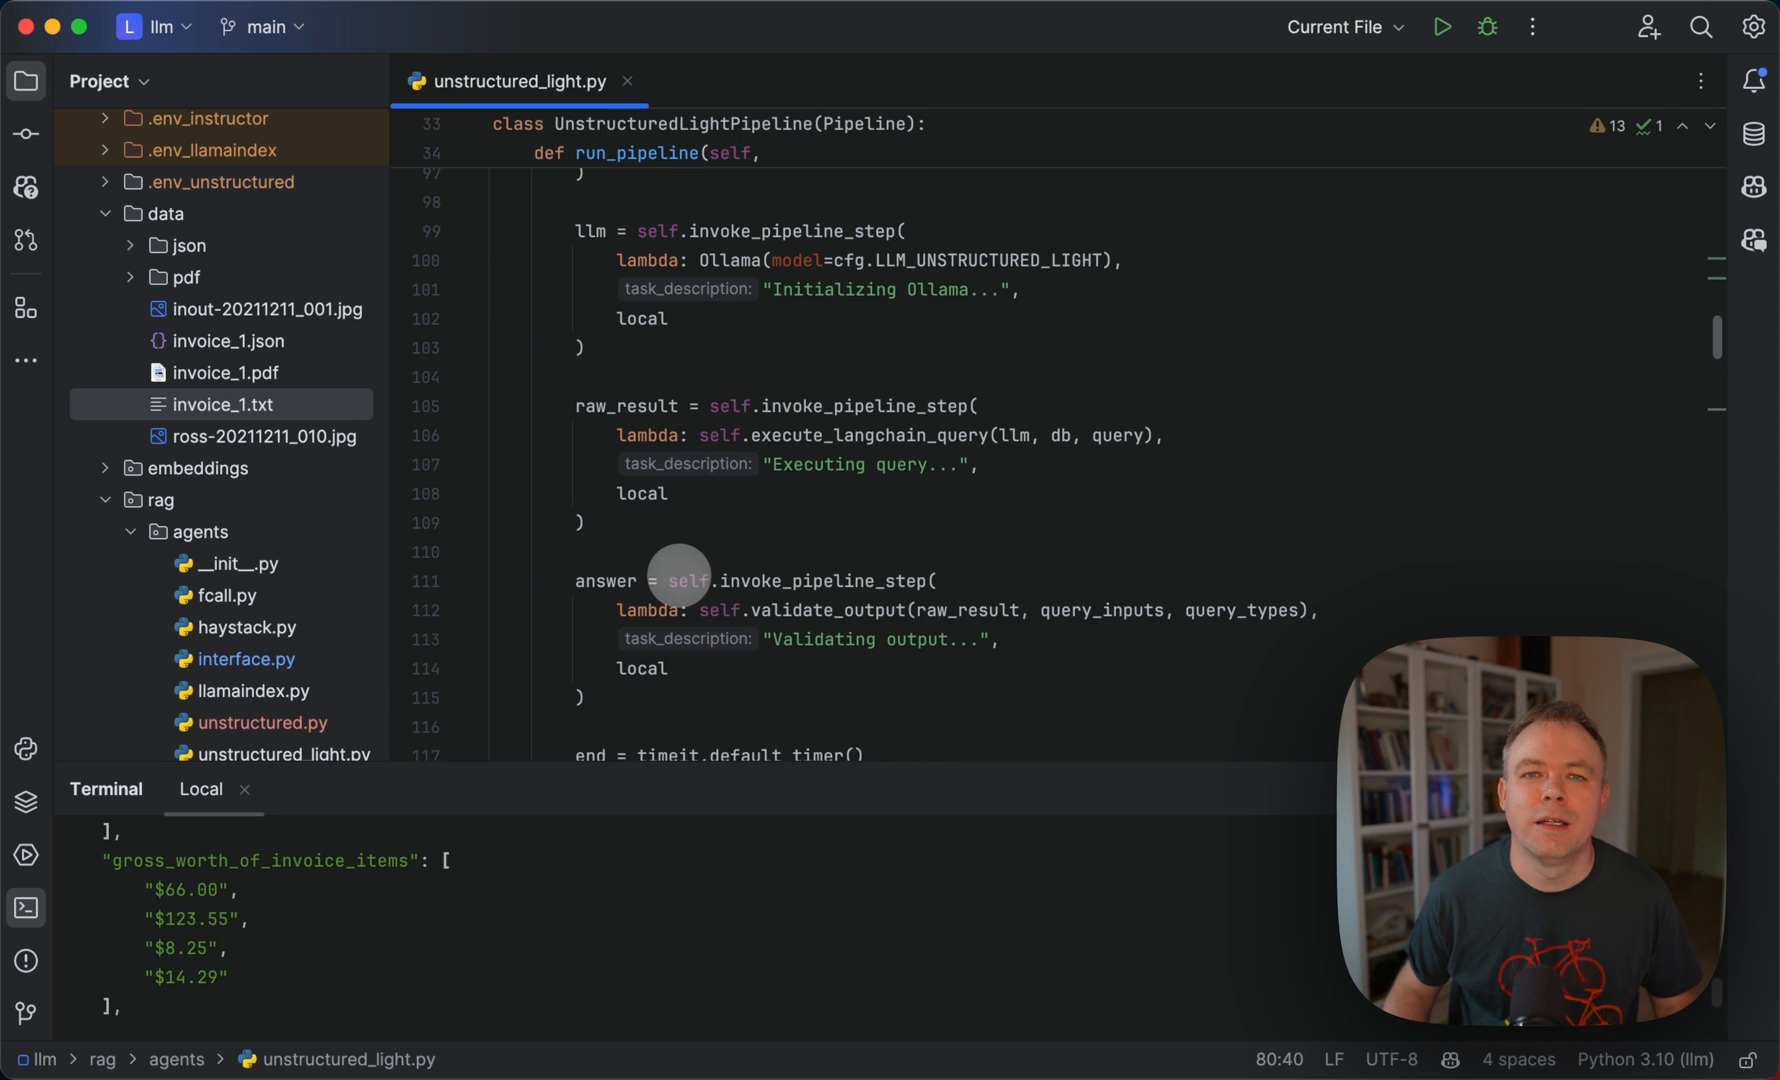
pyautogui.moveTo(688, 580)
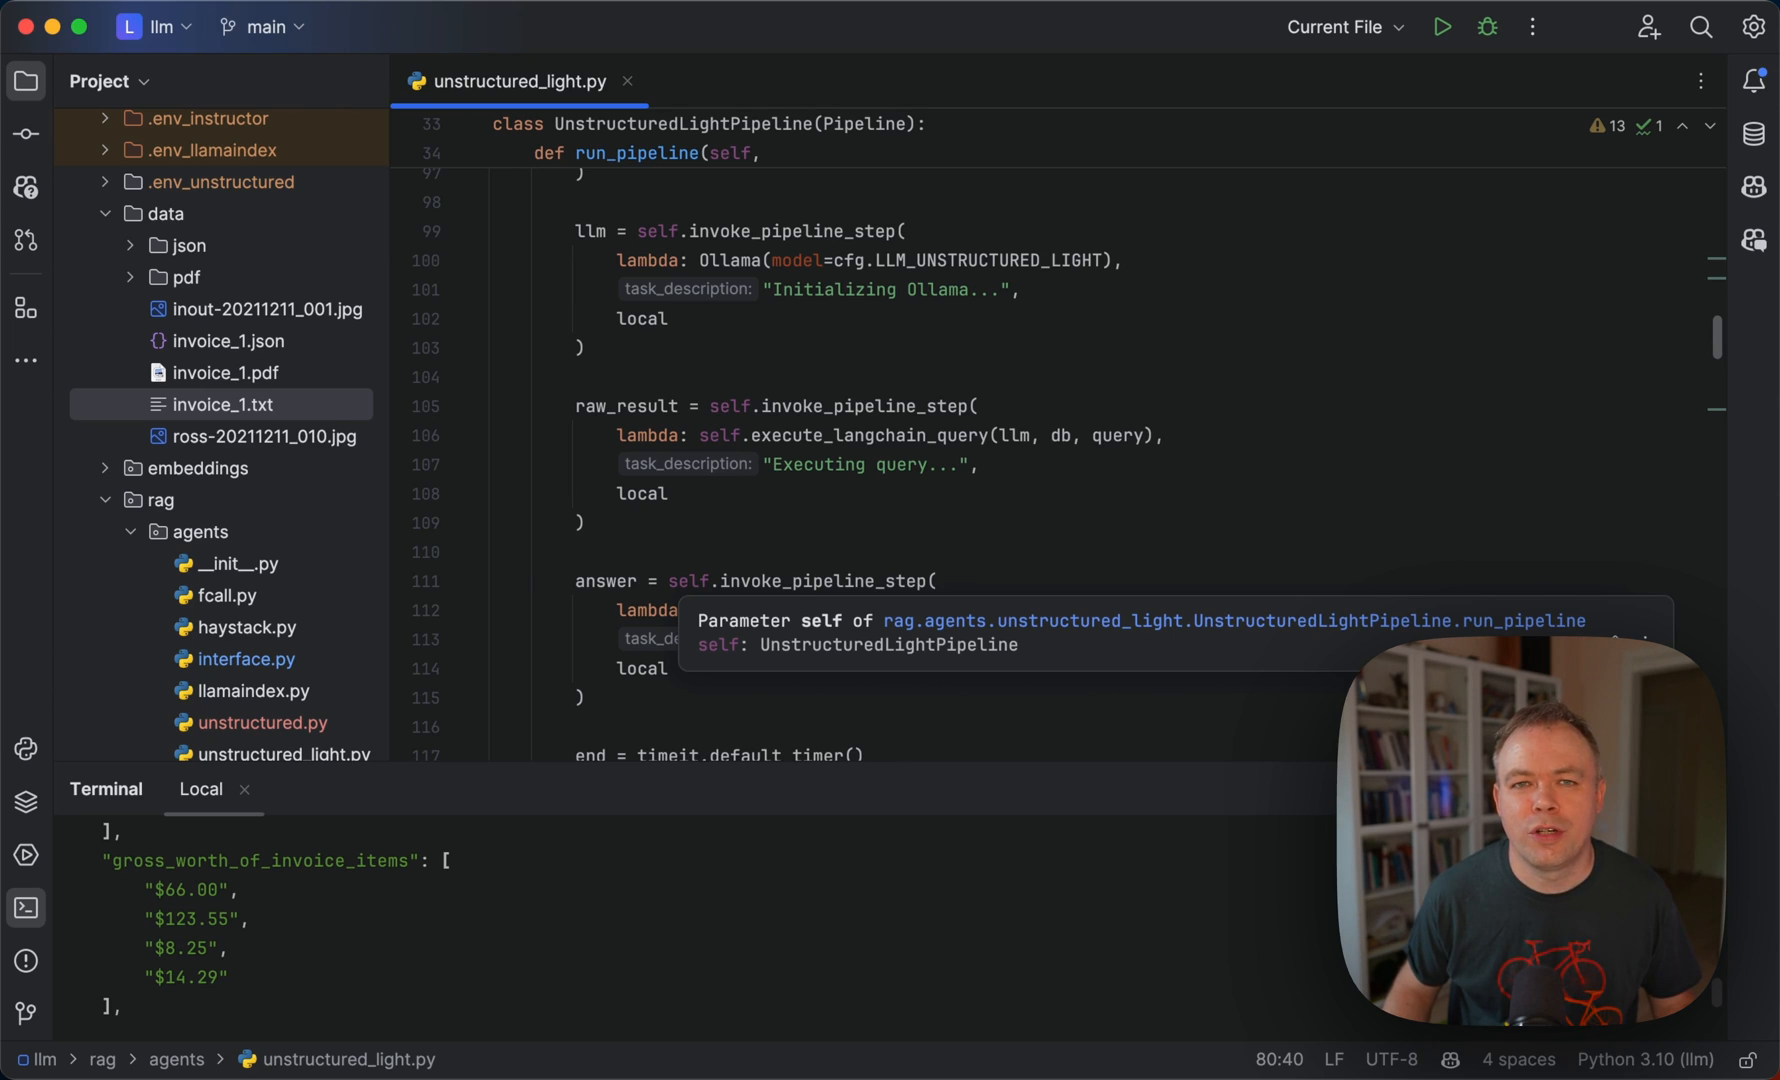
pyautogui.moveTo(678, 580)
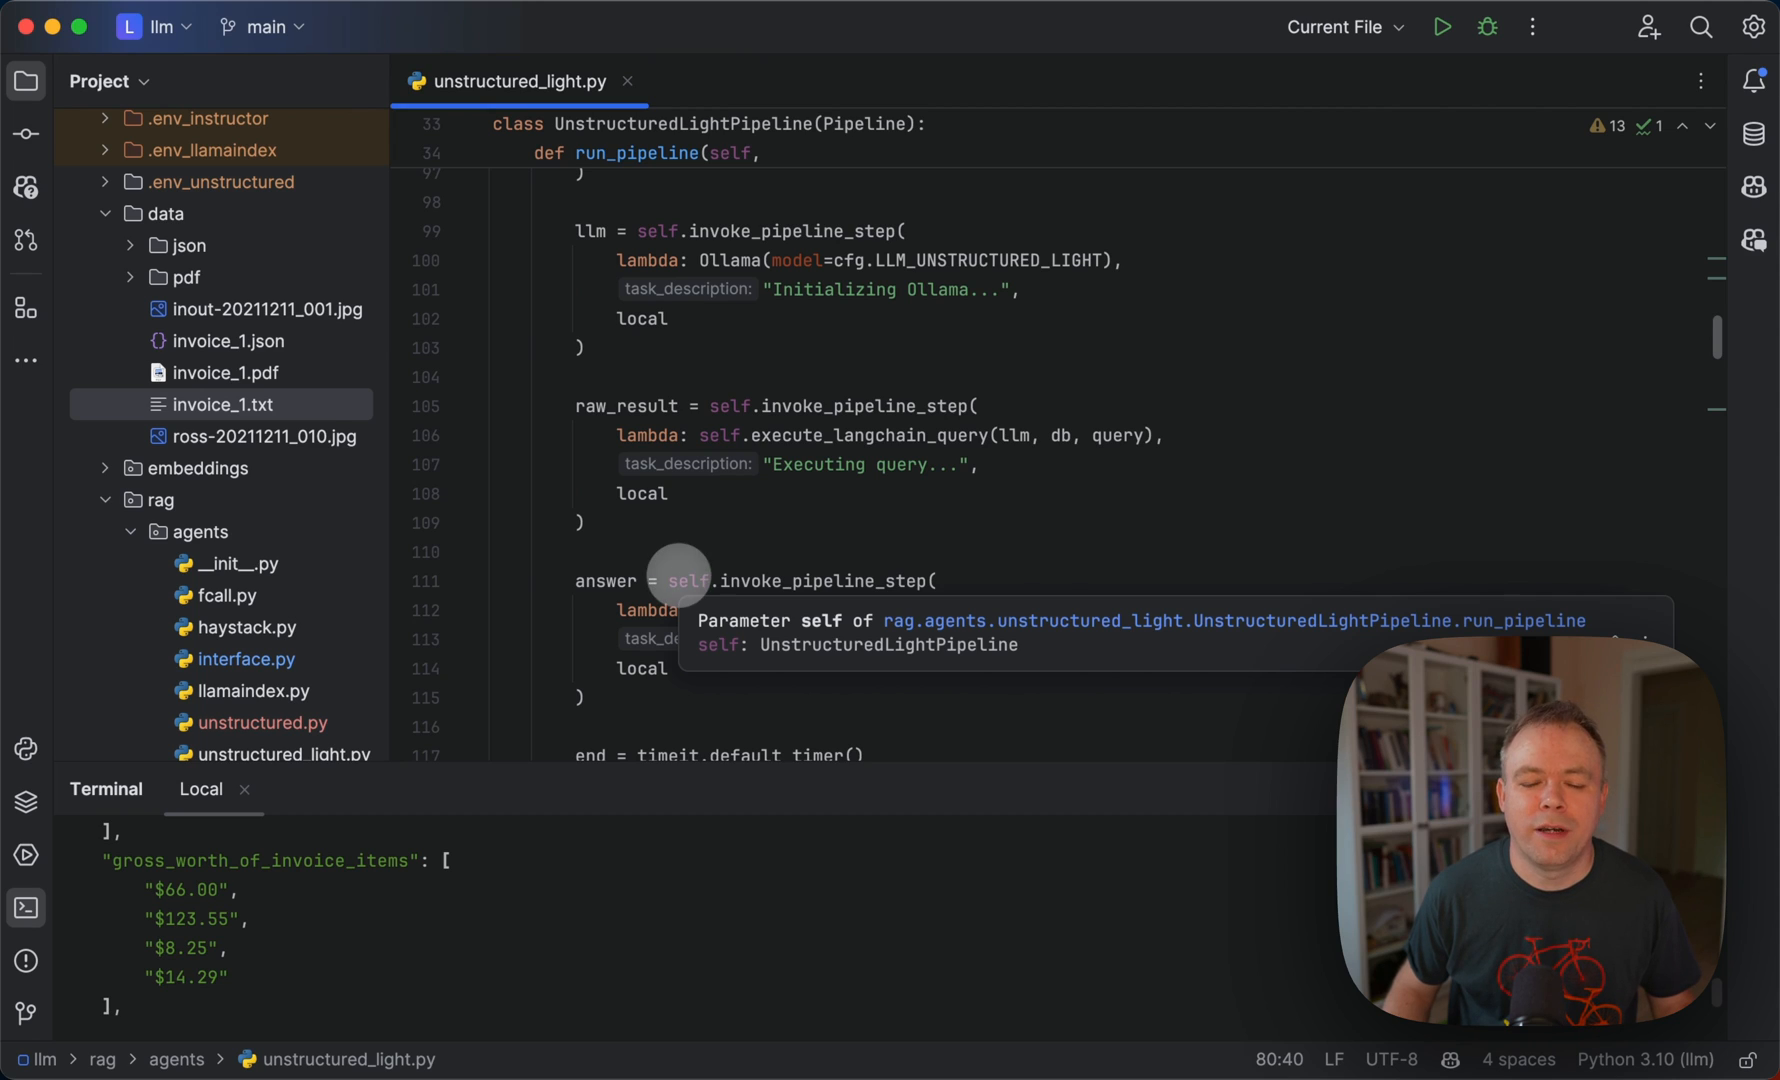
# Scroll past process_pdf to the load_text_data and split_text definitions, with prepare_vector_store below.
pyautogui.scroll(-3)
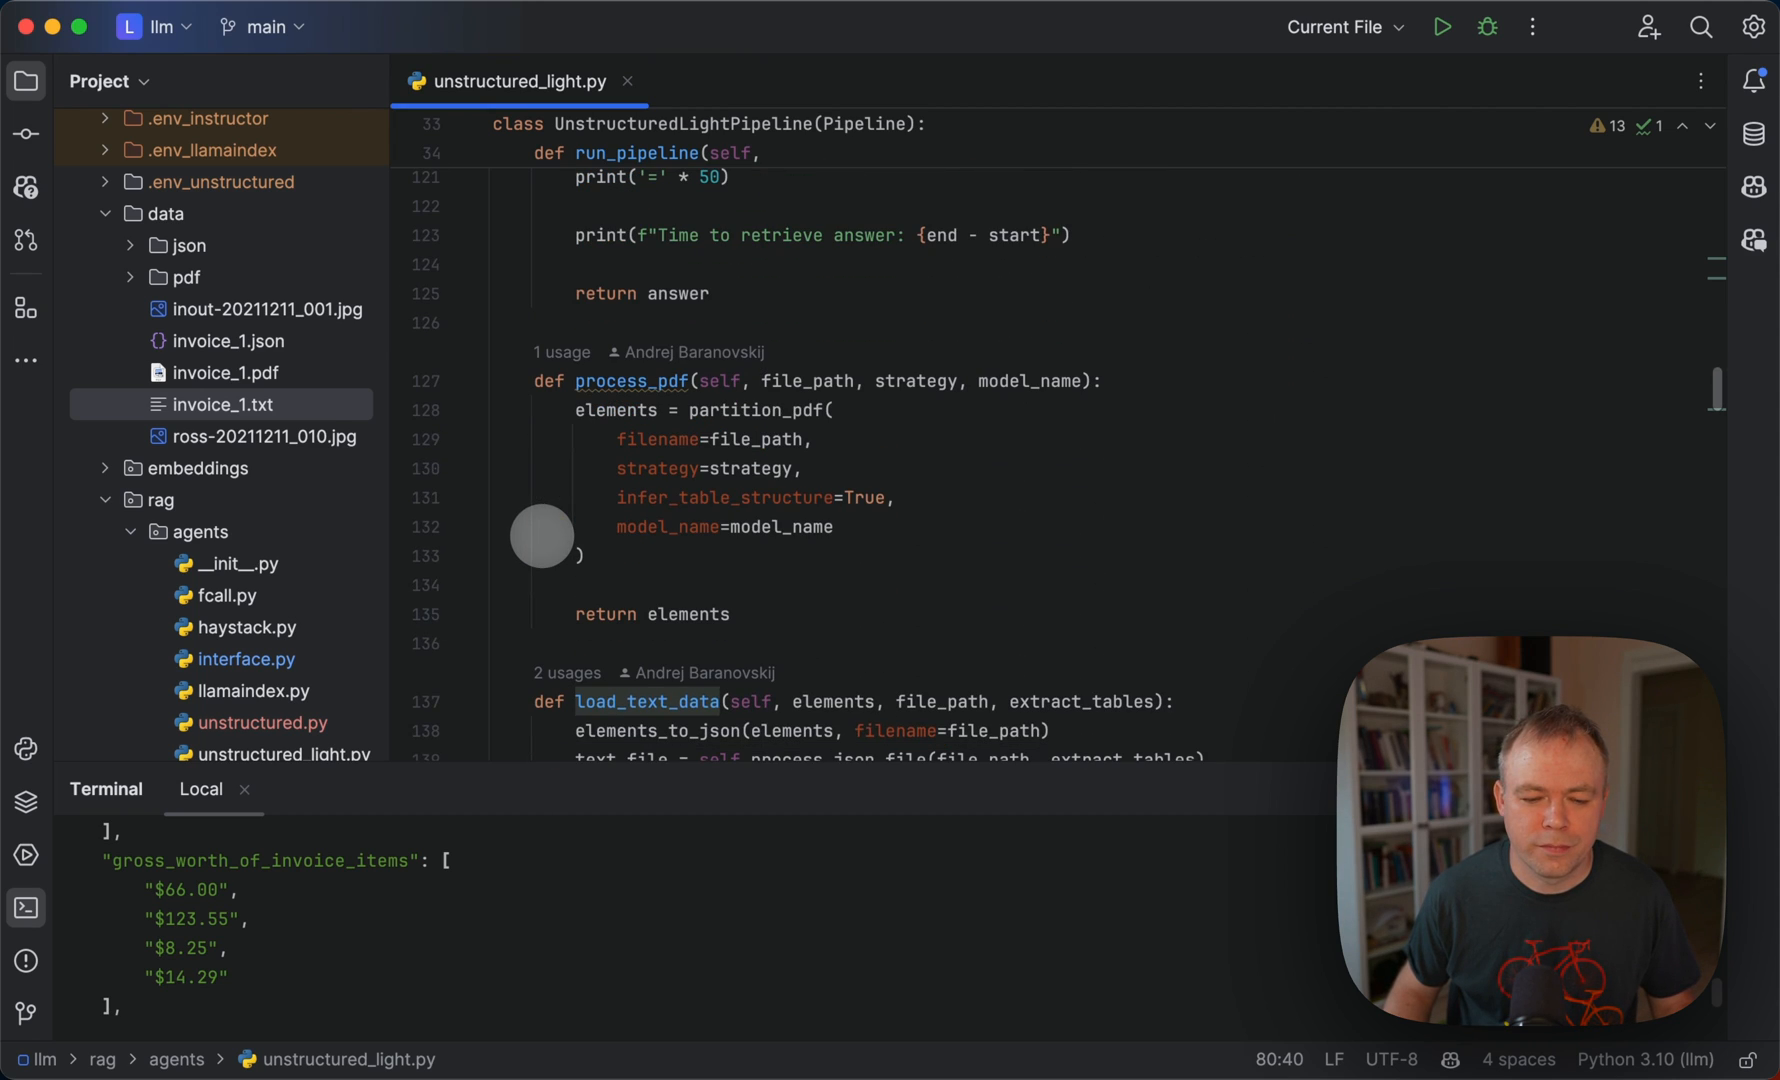
pyautogui.scroll(-3)
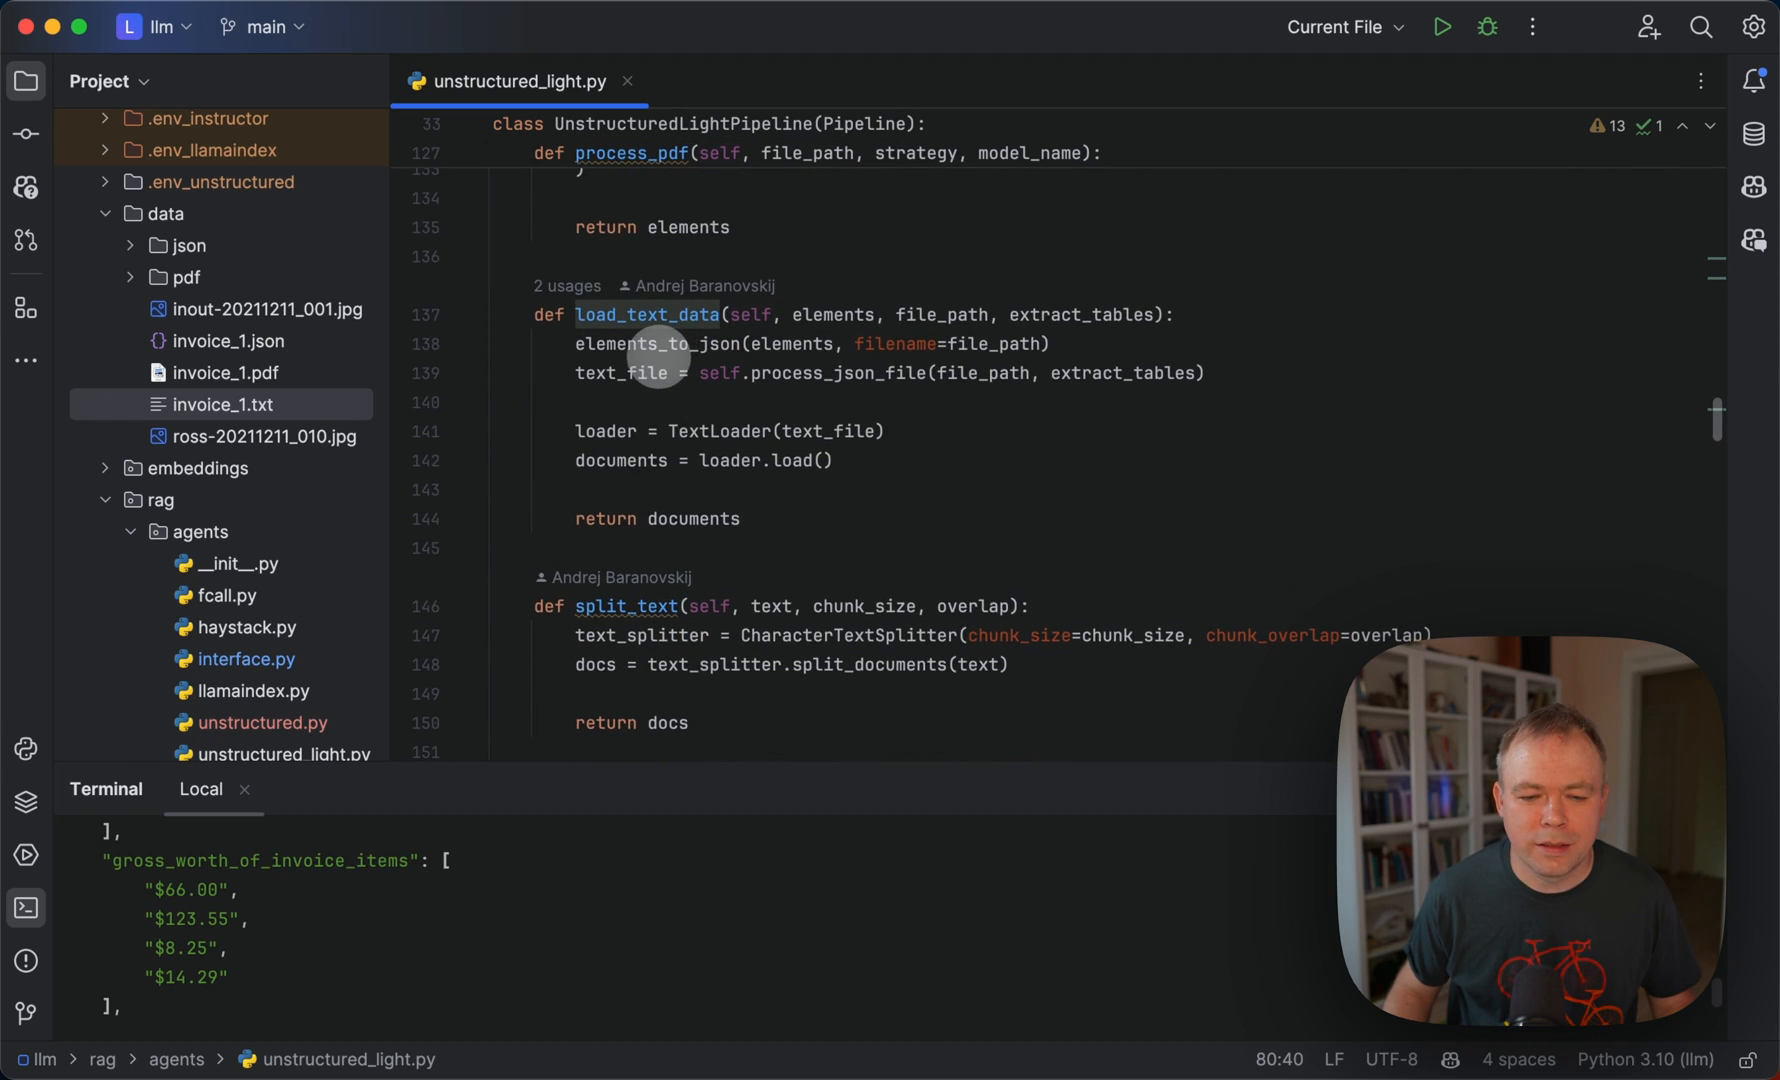
pyautogui.moveTo(798, 362)
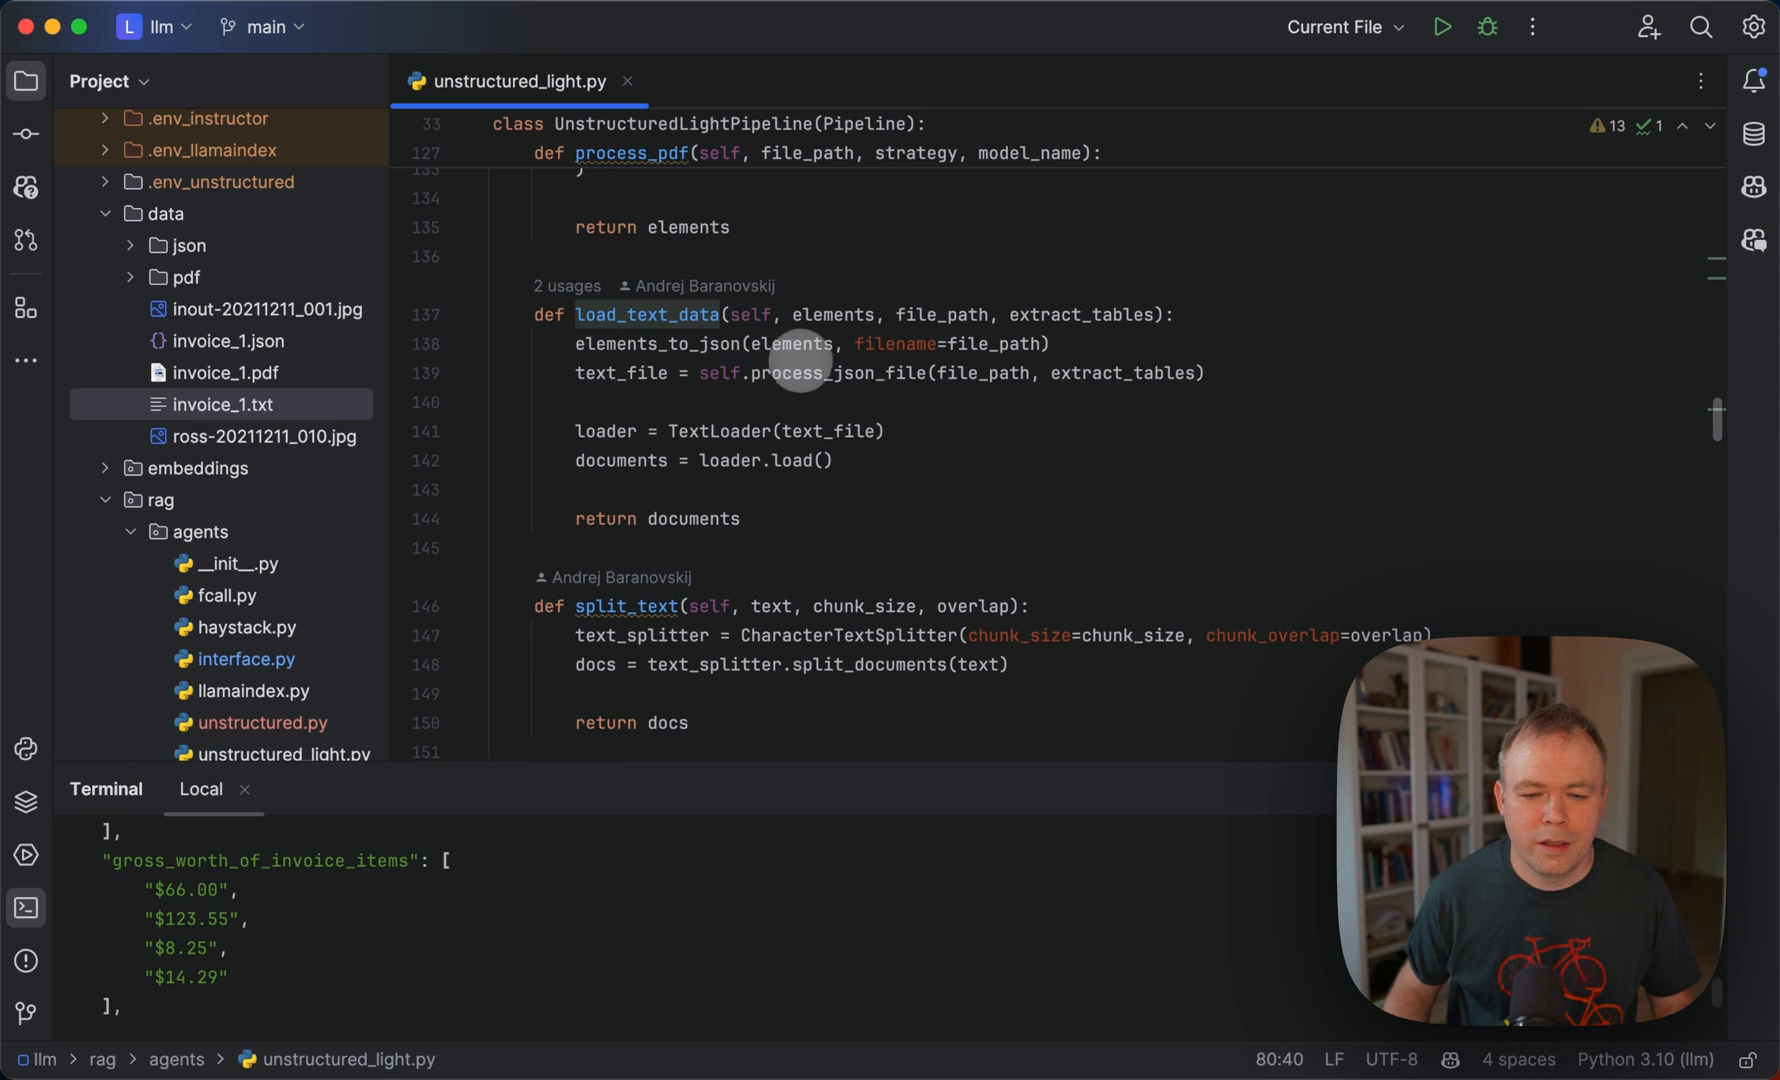
pyautogui.moveTo(698, 372)
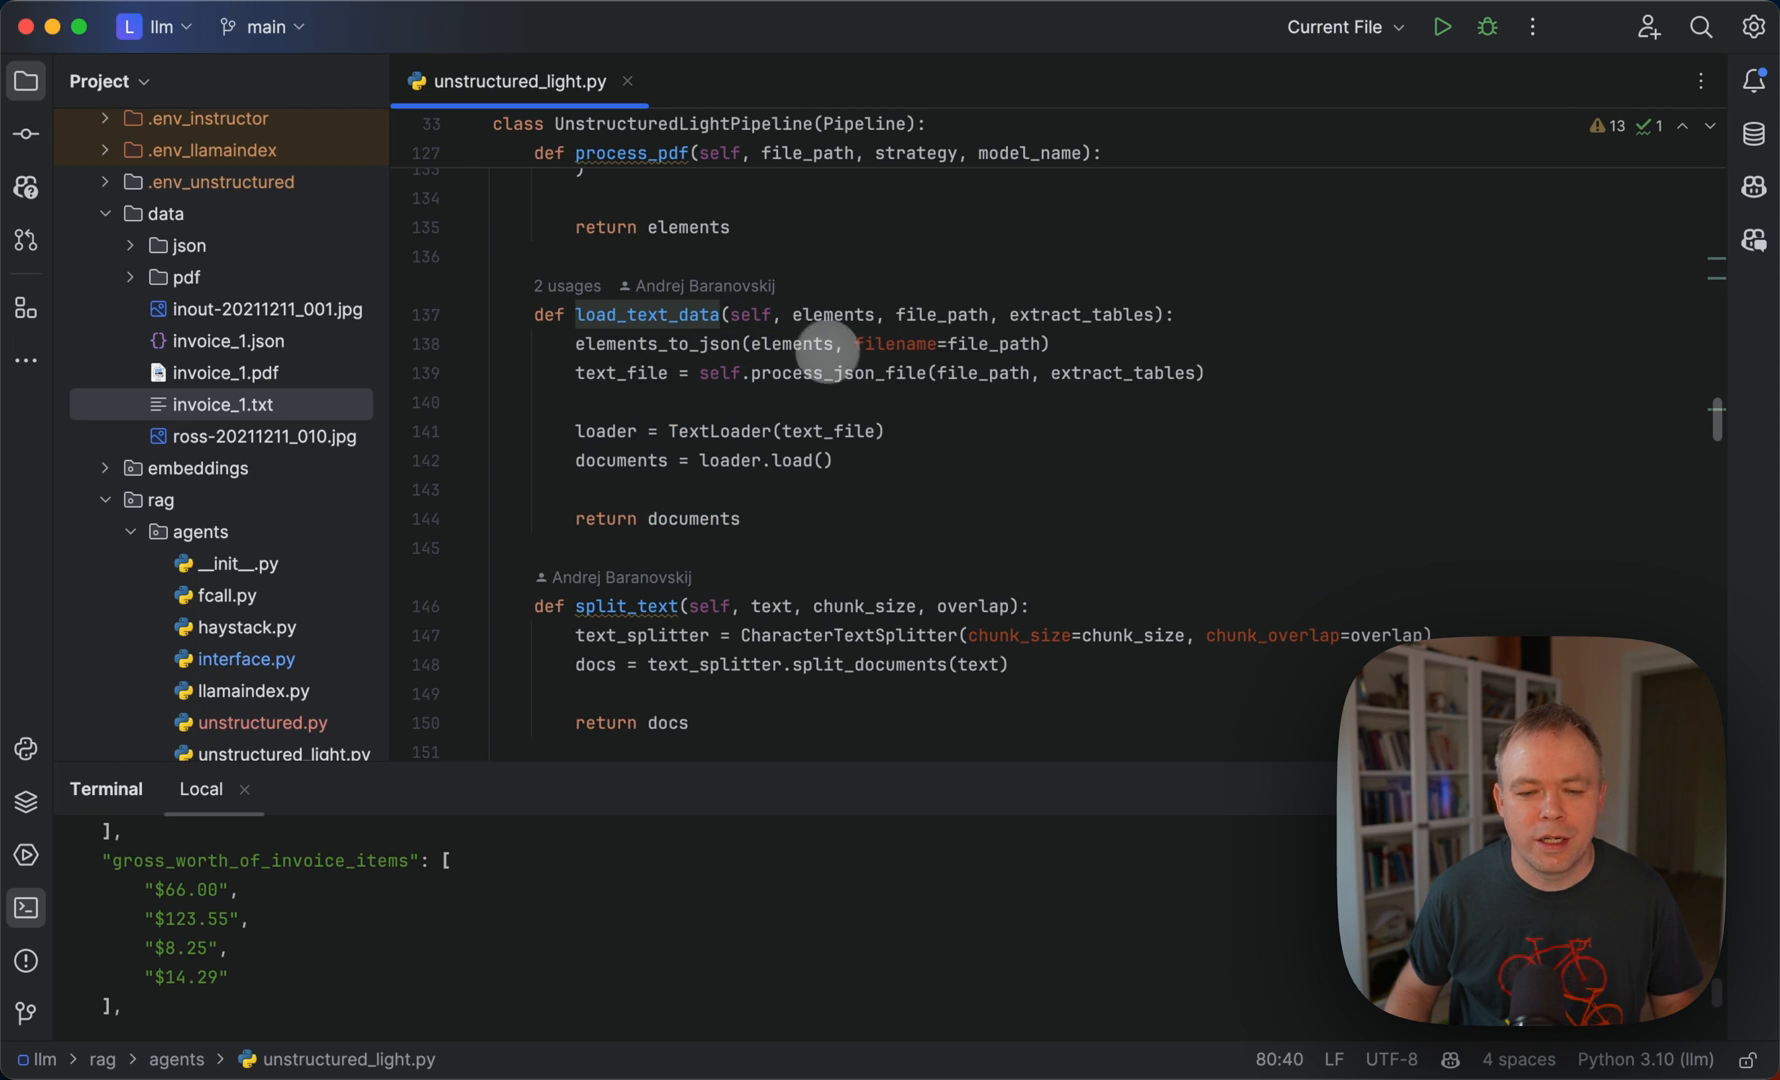
pyautogui.moveTo(844, 372)
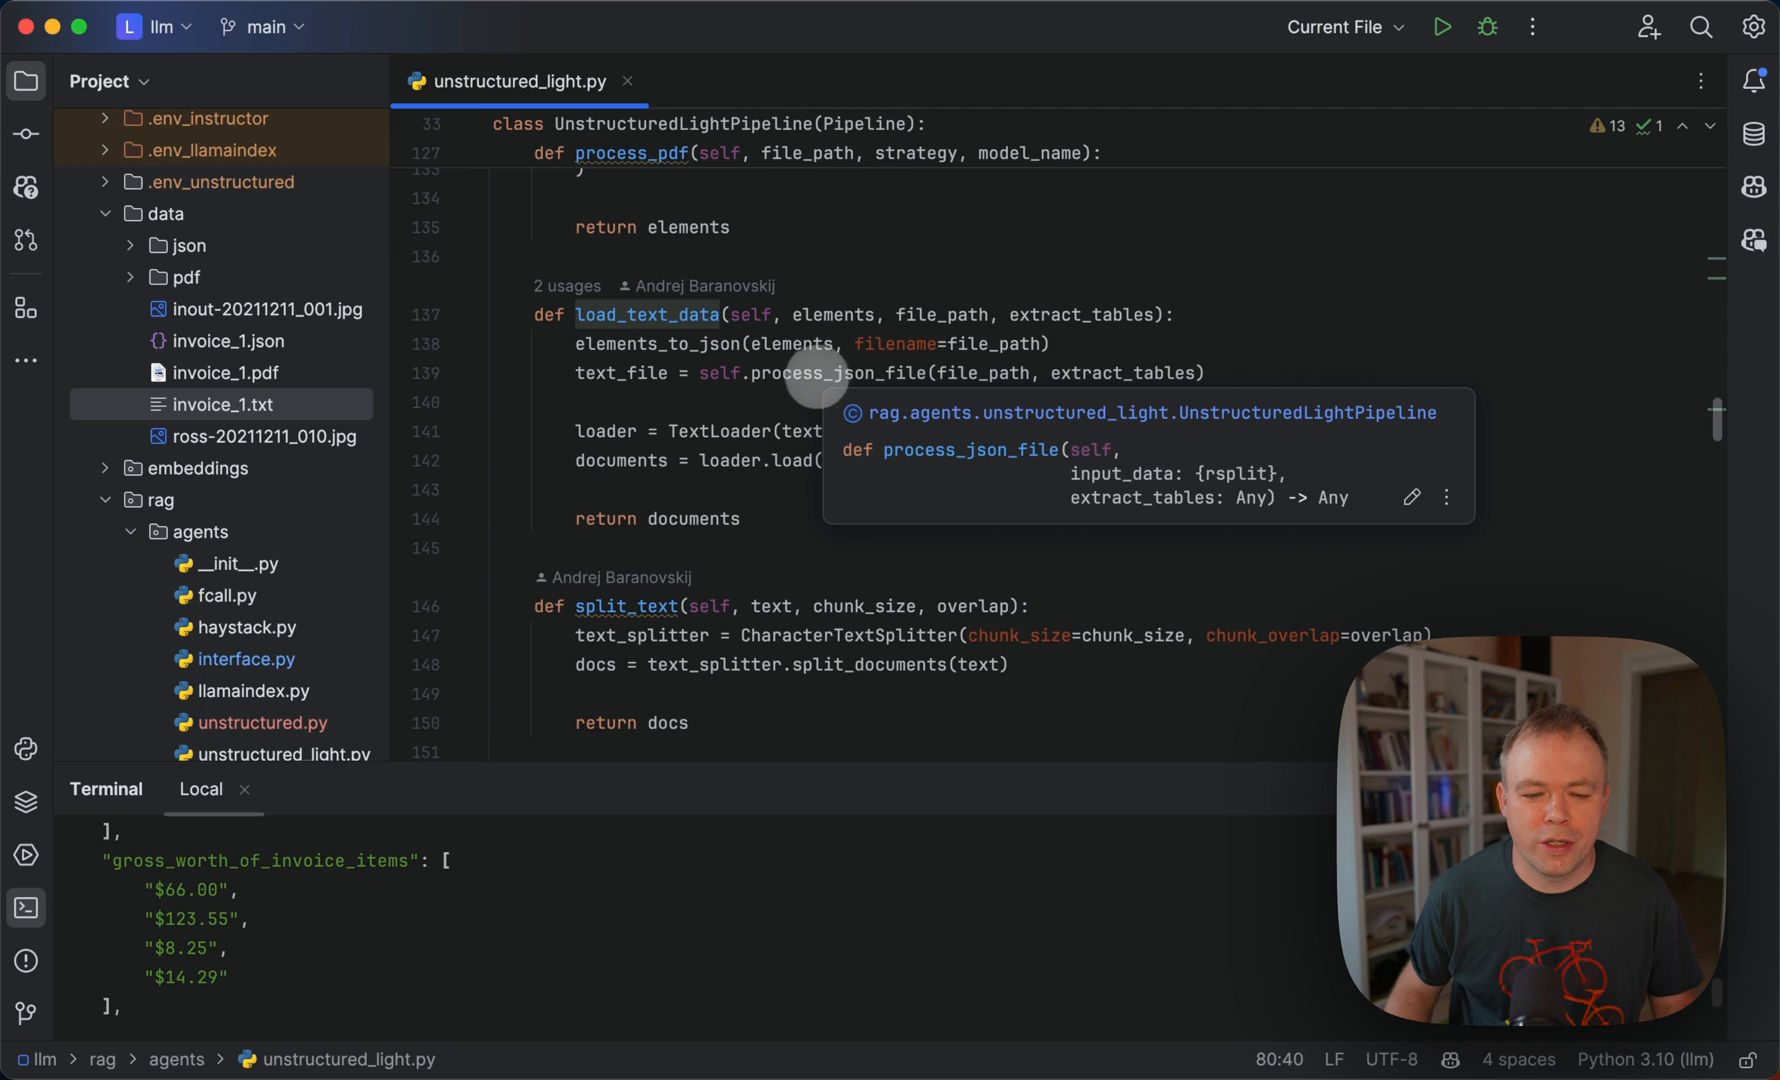
pyautogui.moveTo(664, 468)
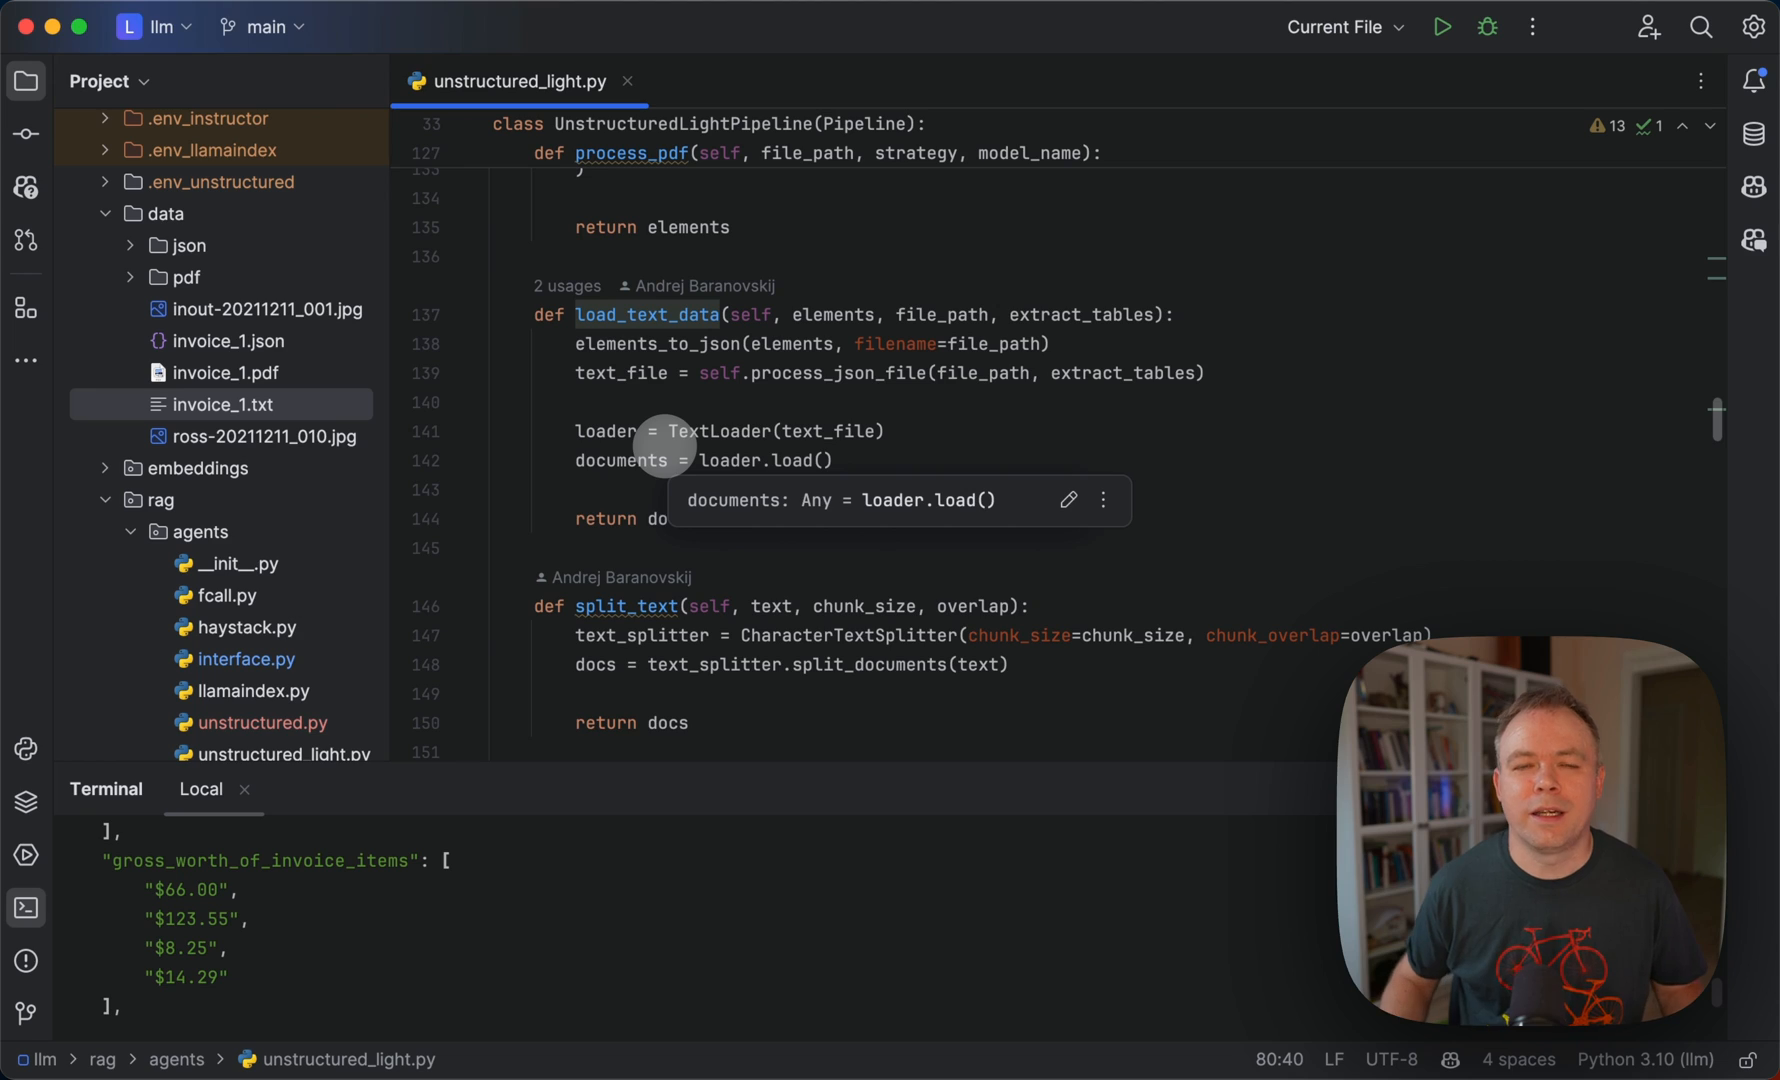
pyautogui.moveTo(744, 430)
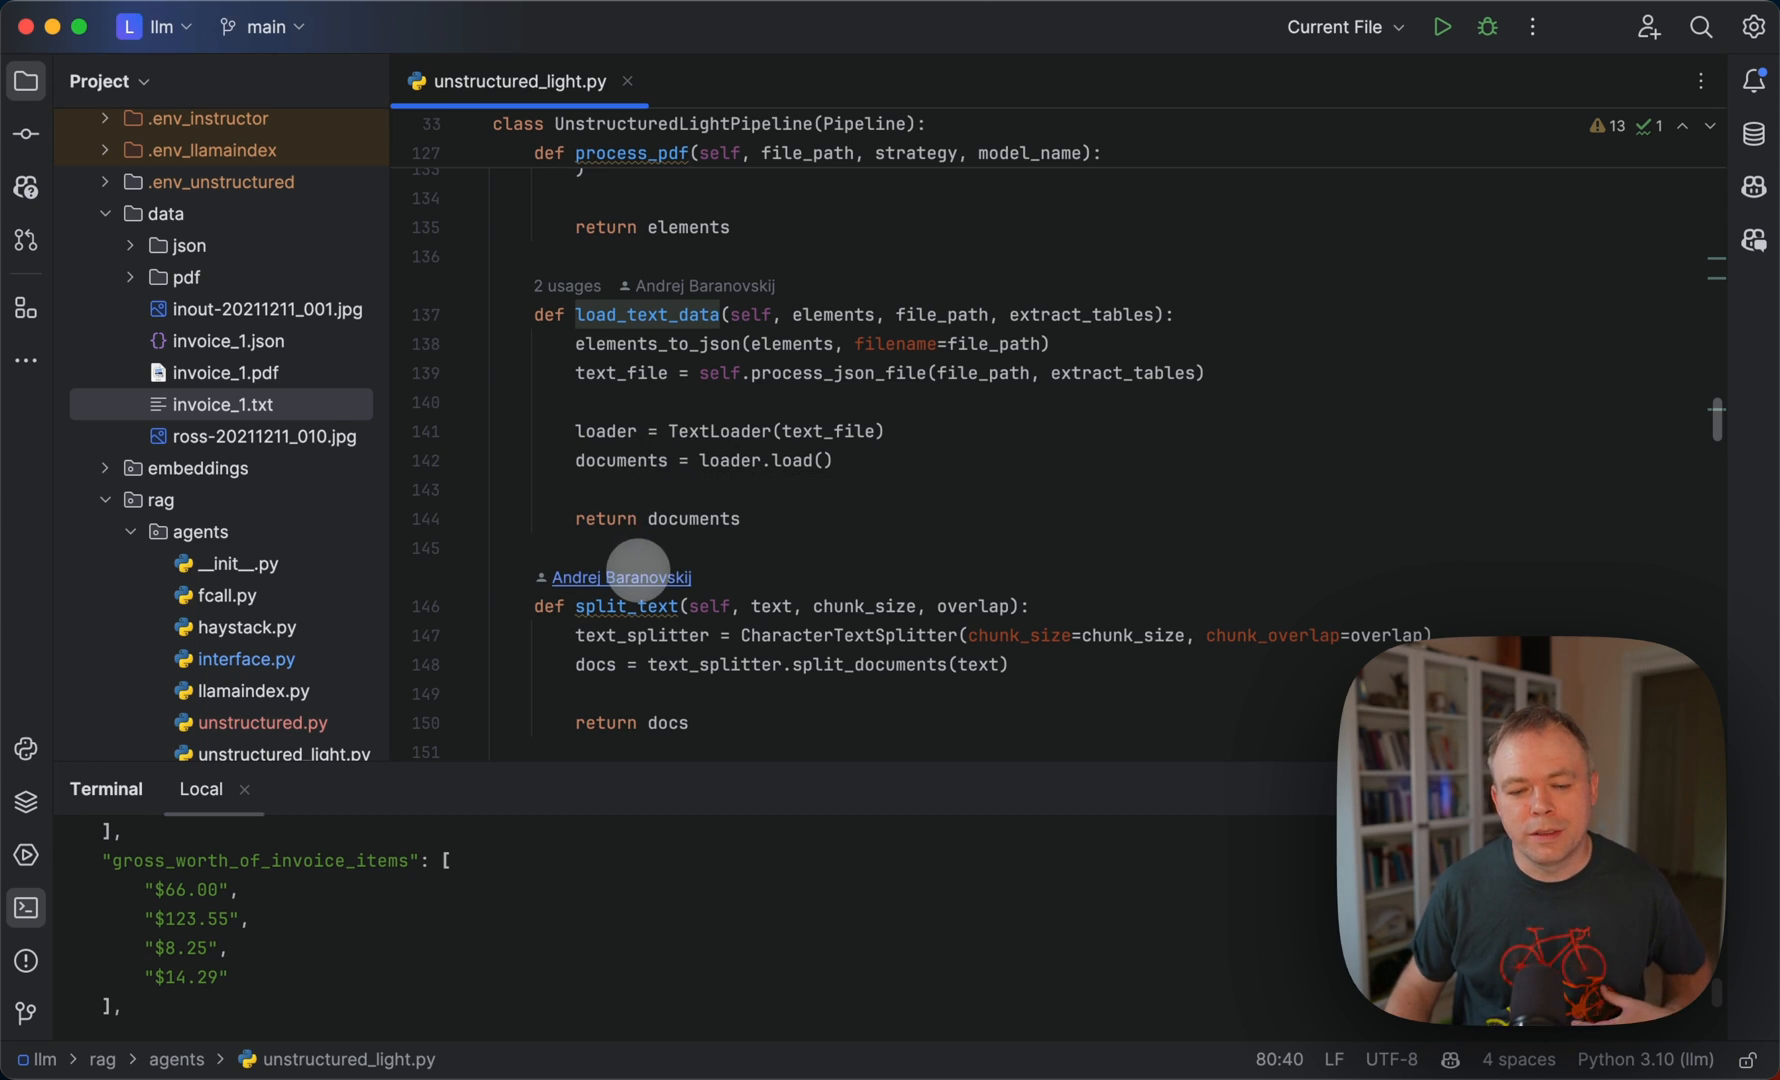
pyautogui.moveTo(620, 576)
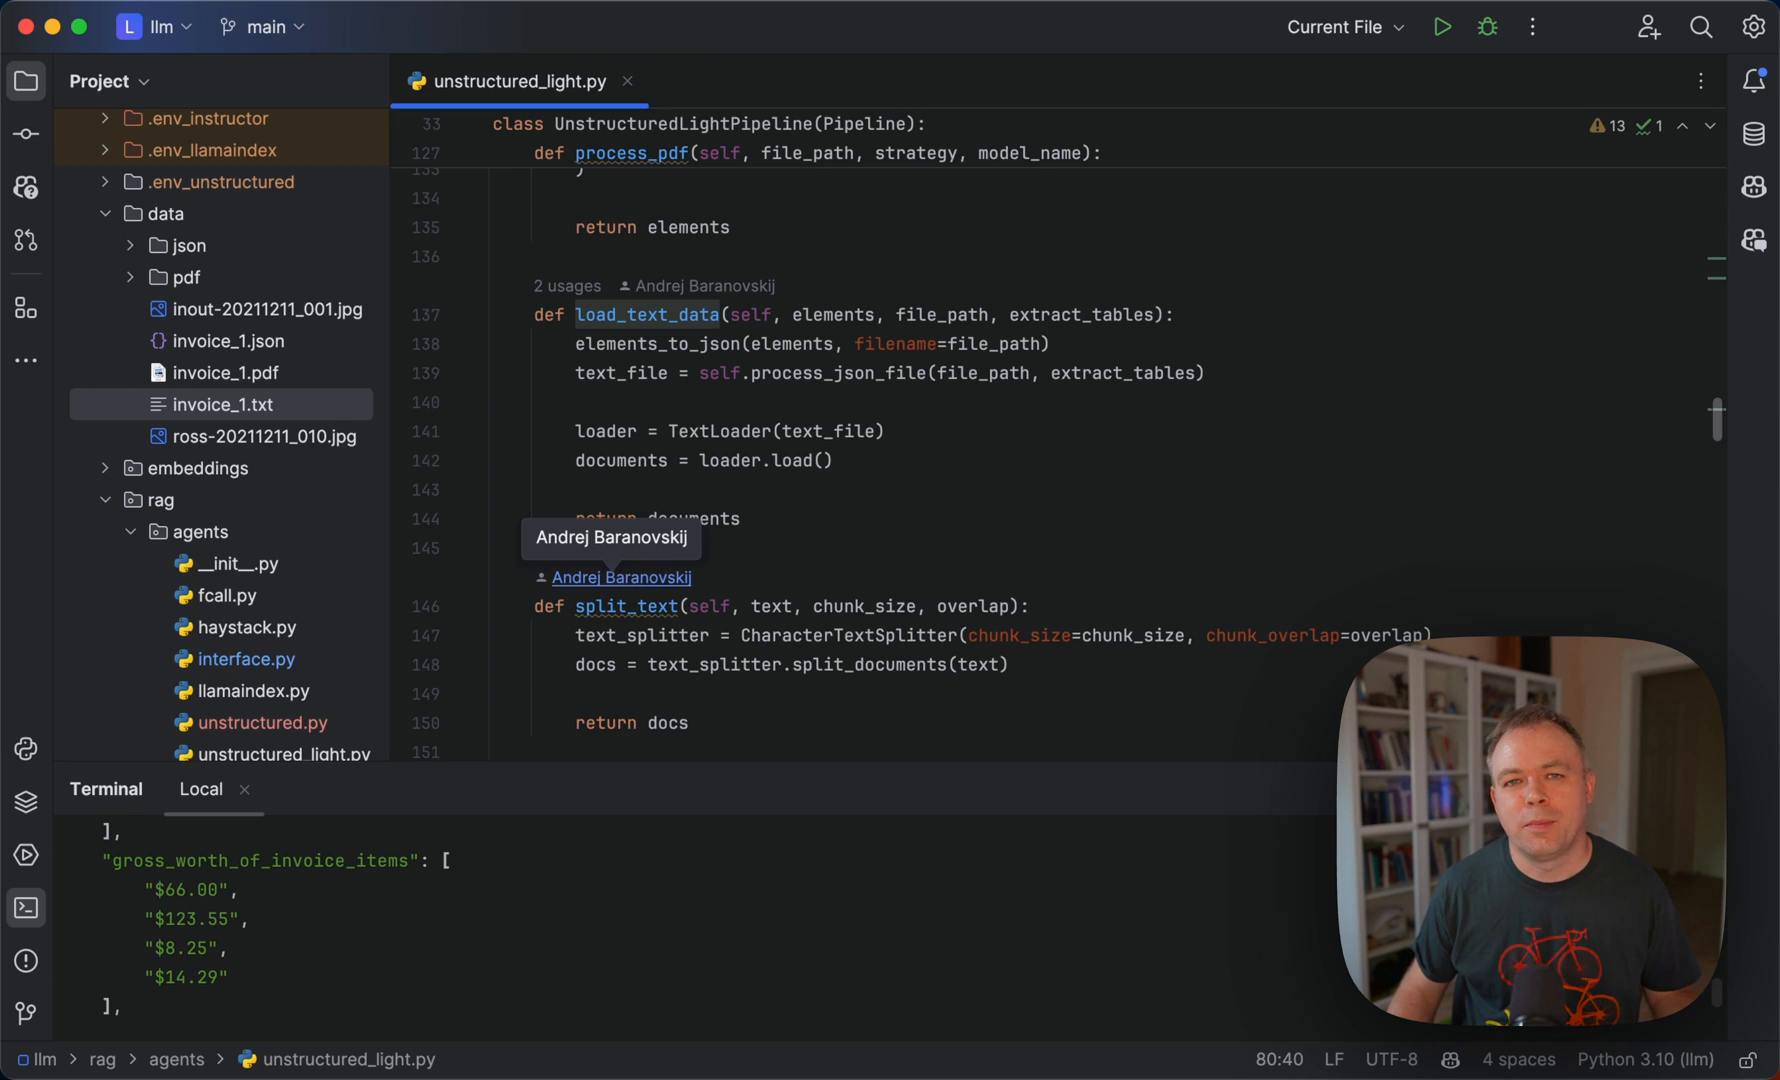
pyautogui.scroll(-3)
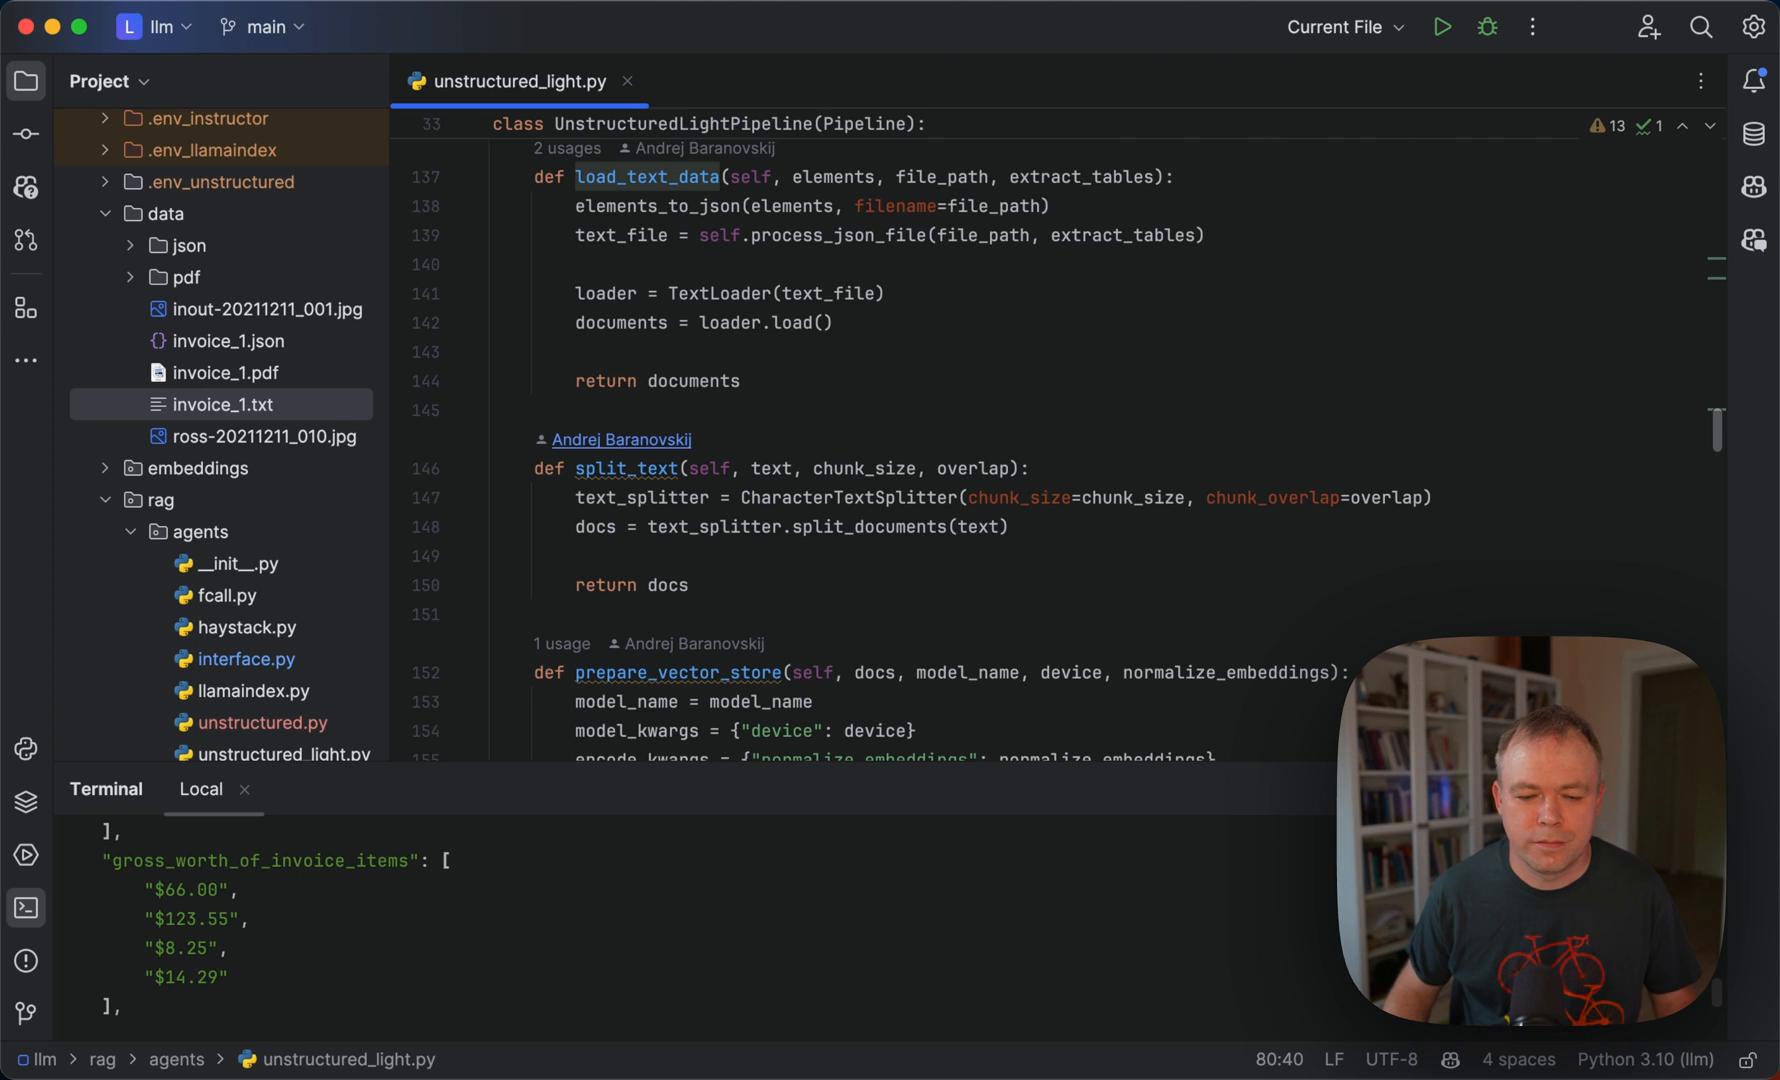
# Scroll through prepare_vector_store, execute_langchain_query and validate_output, then back to run_pipeline's load_text_data calls.
pyautogui.scroll(-3)
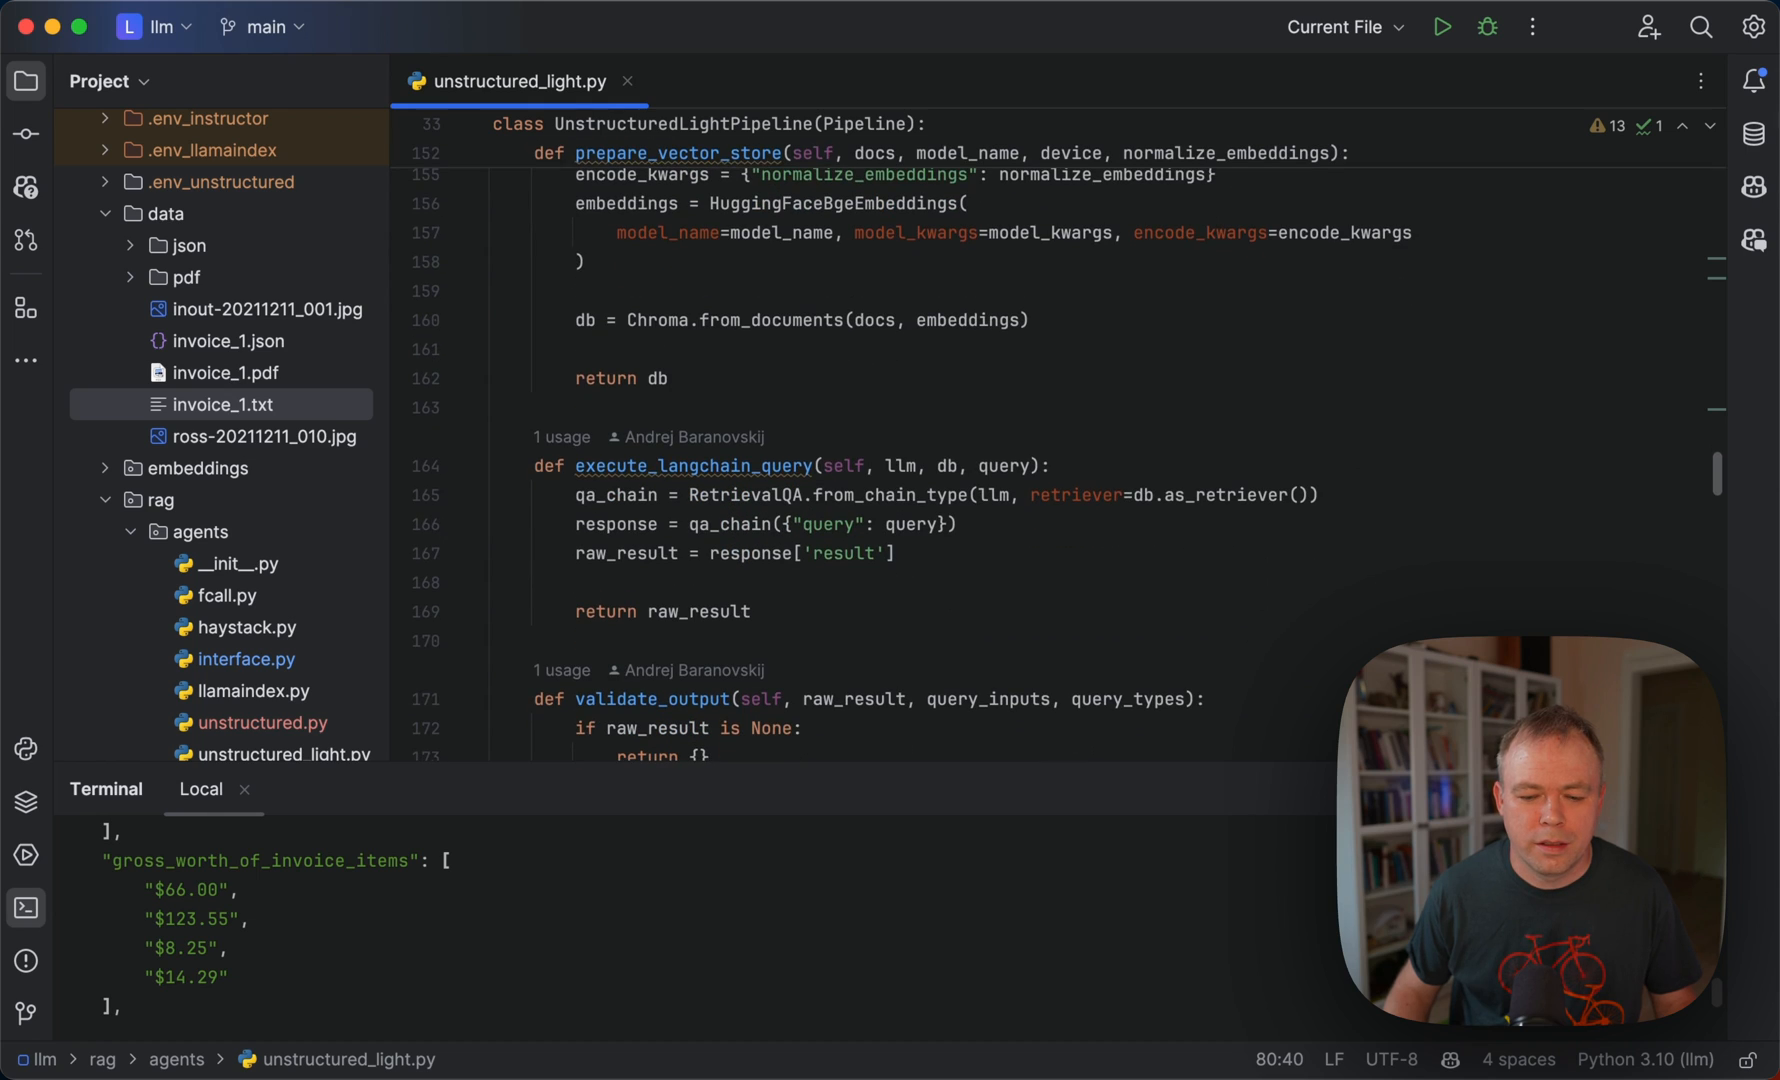
pyautogui.scroll(-3)
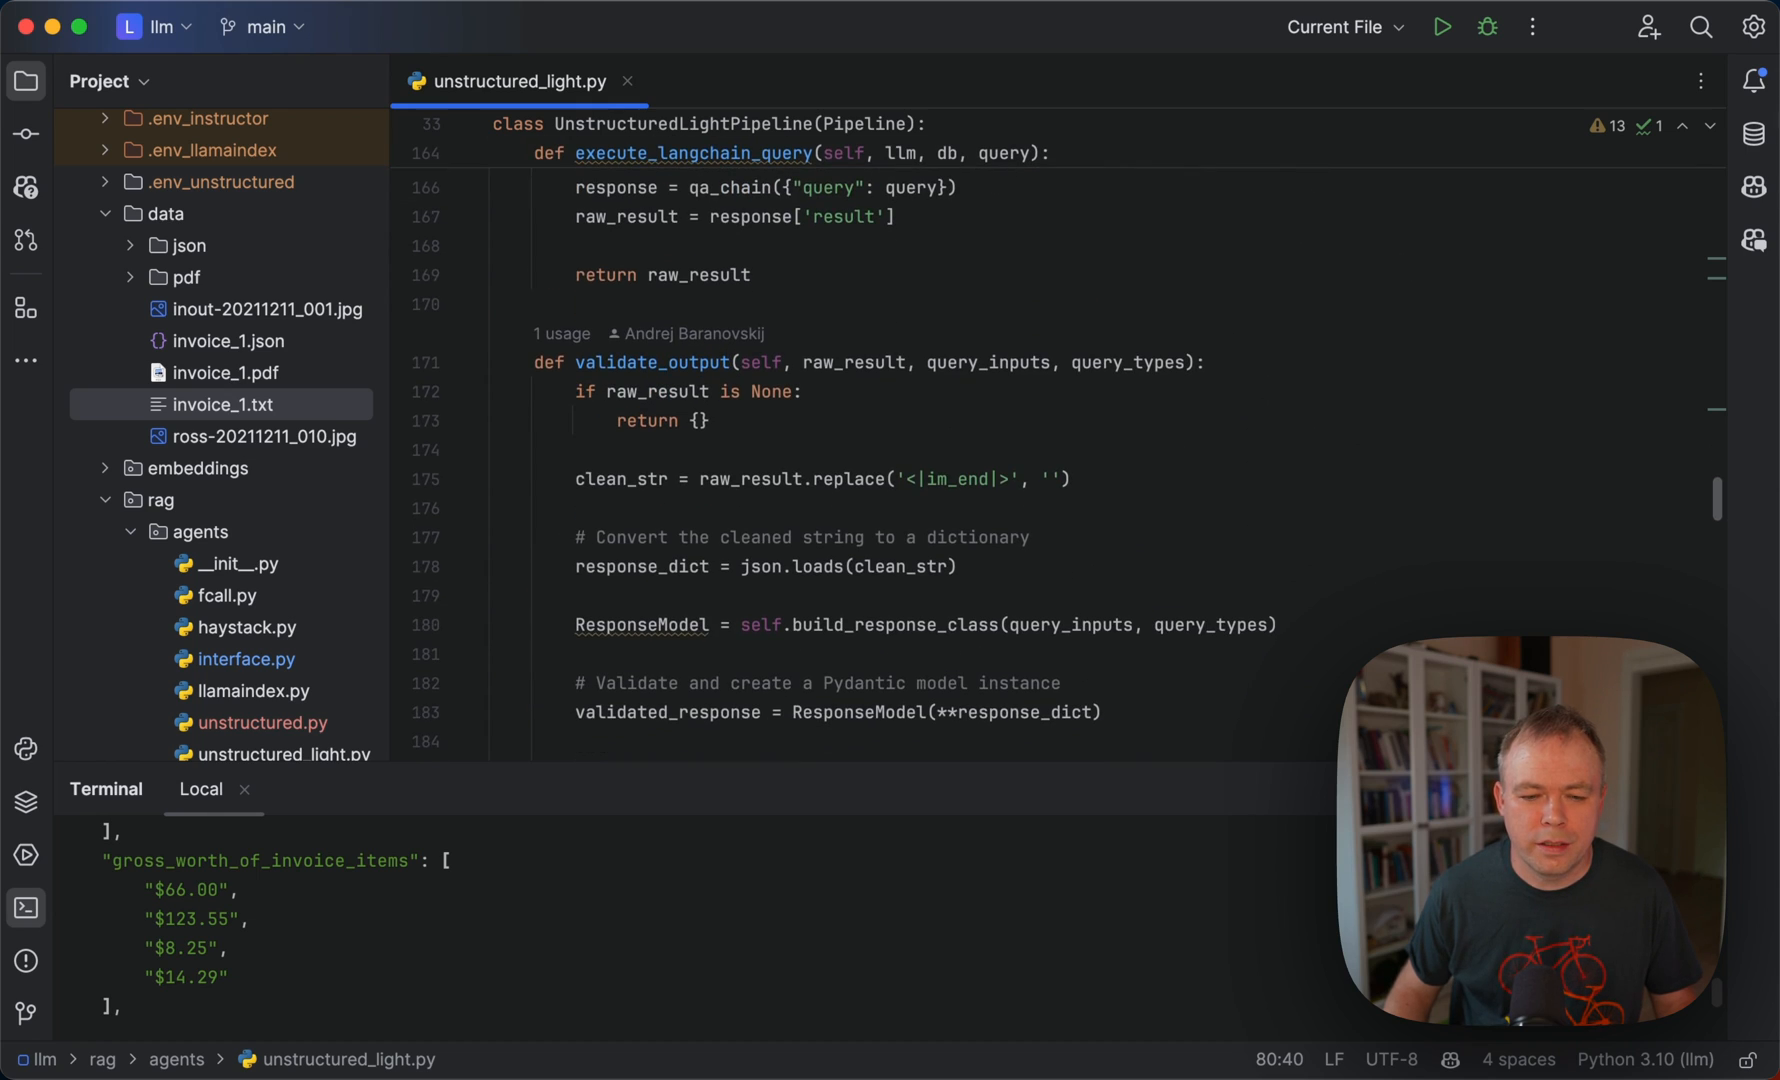
pyautogui.scroll(-3)
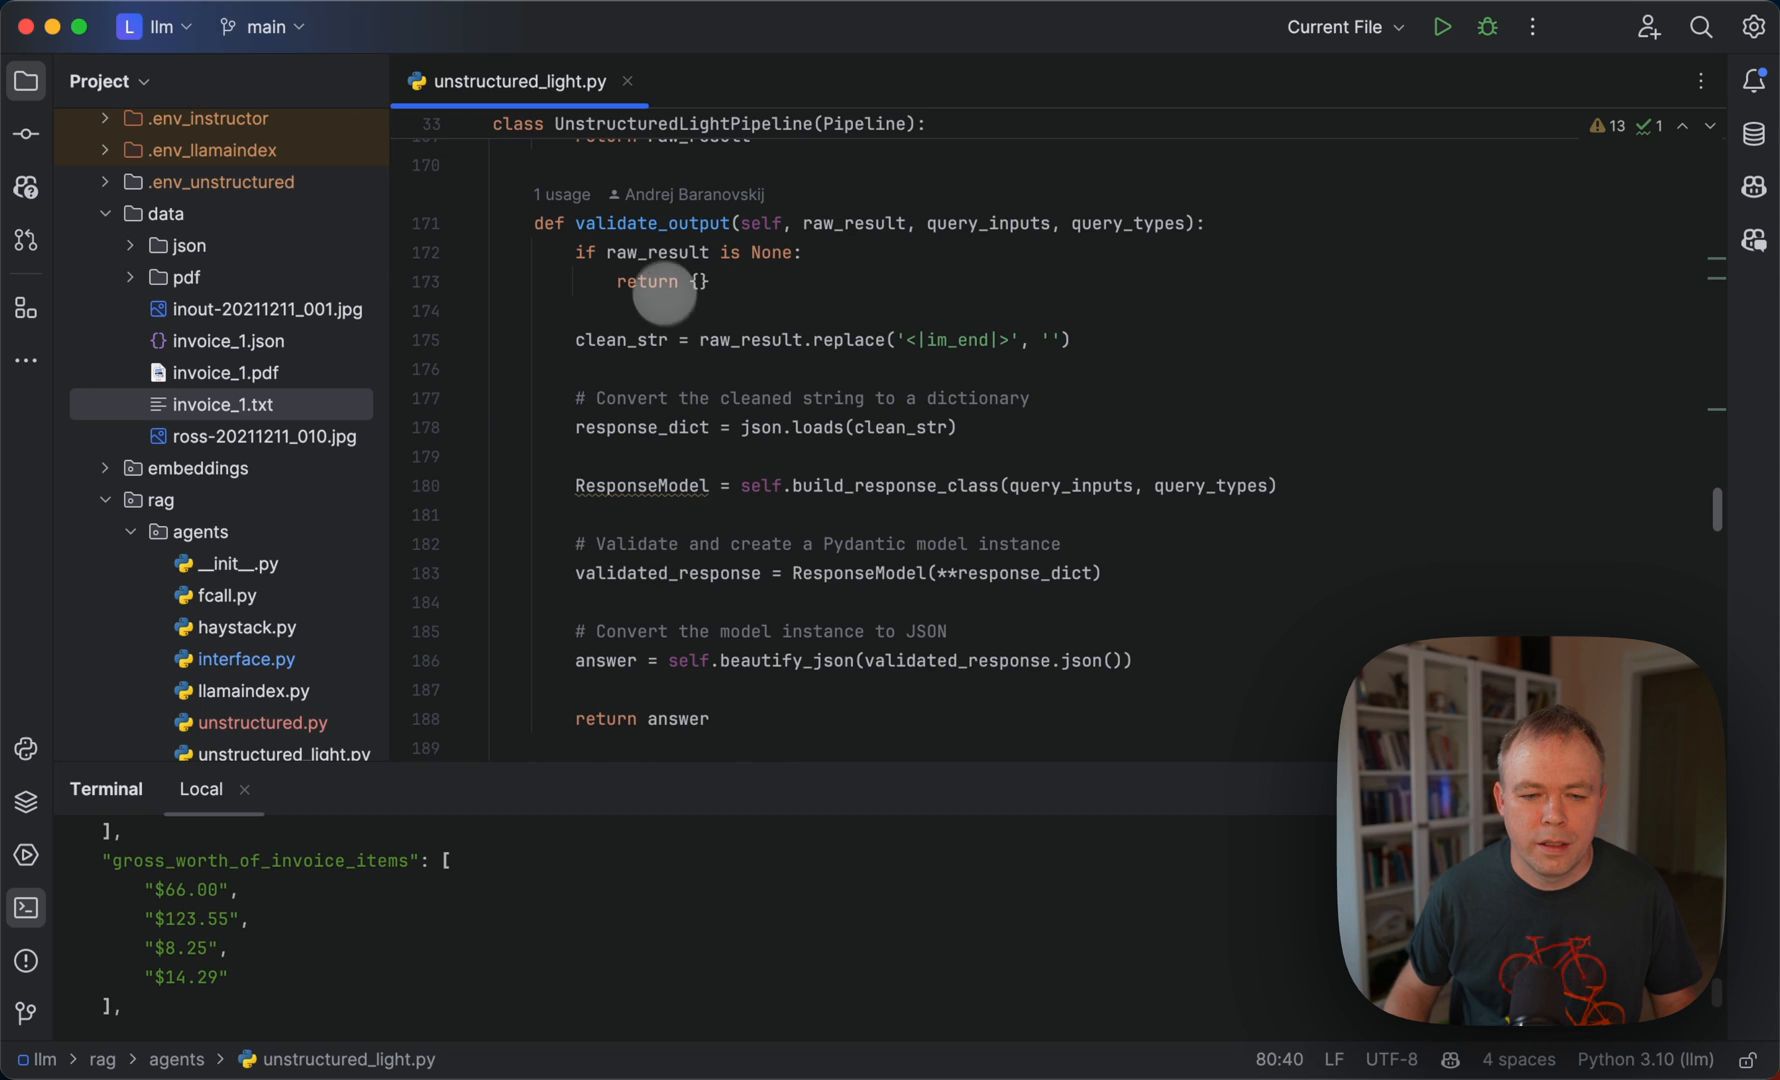
pyautogui.moveTo(714, 428)
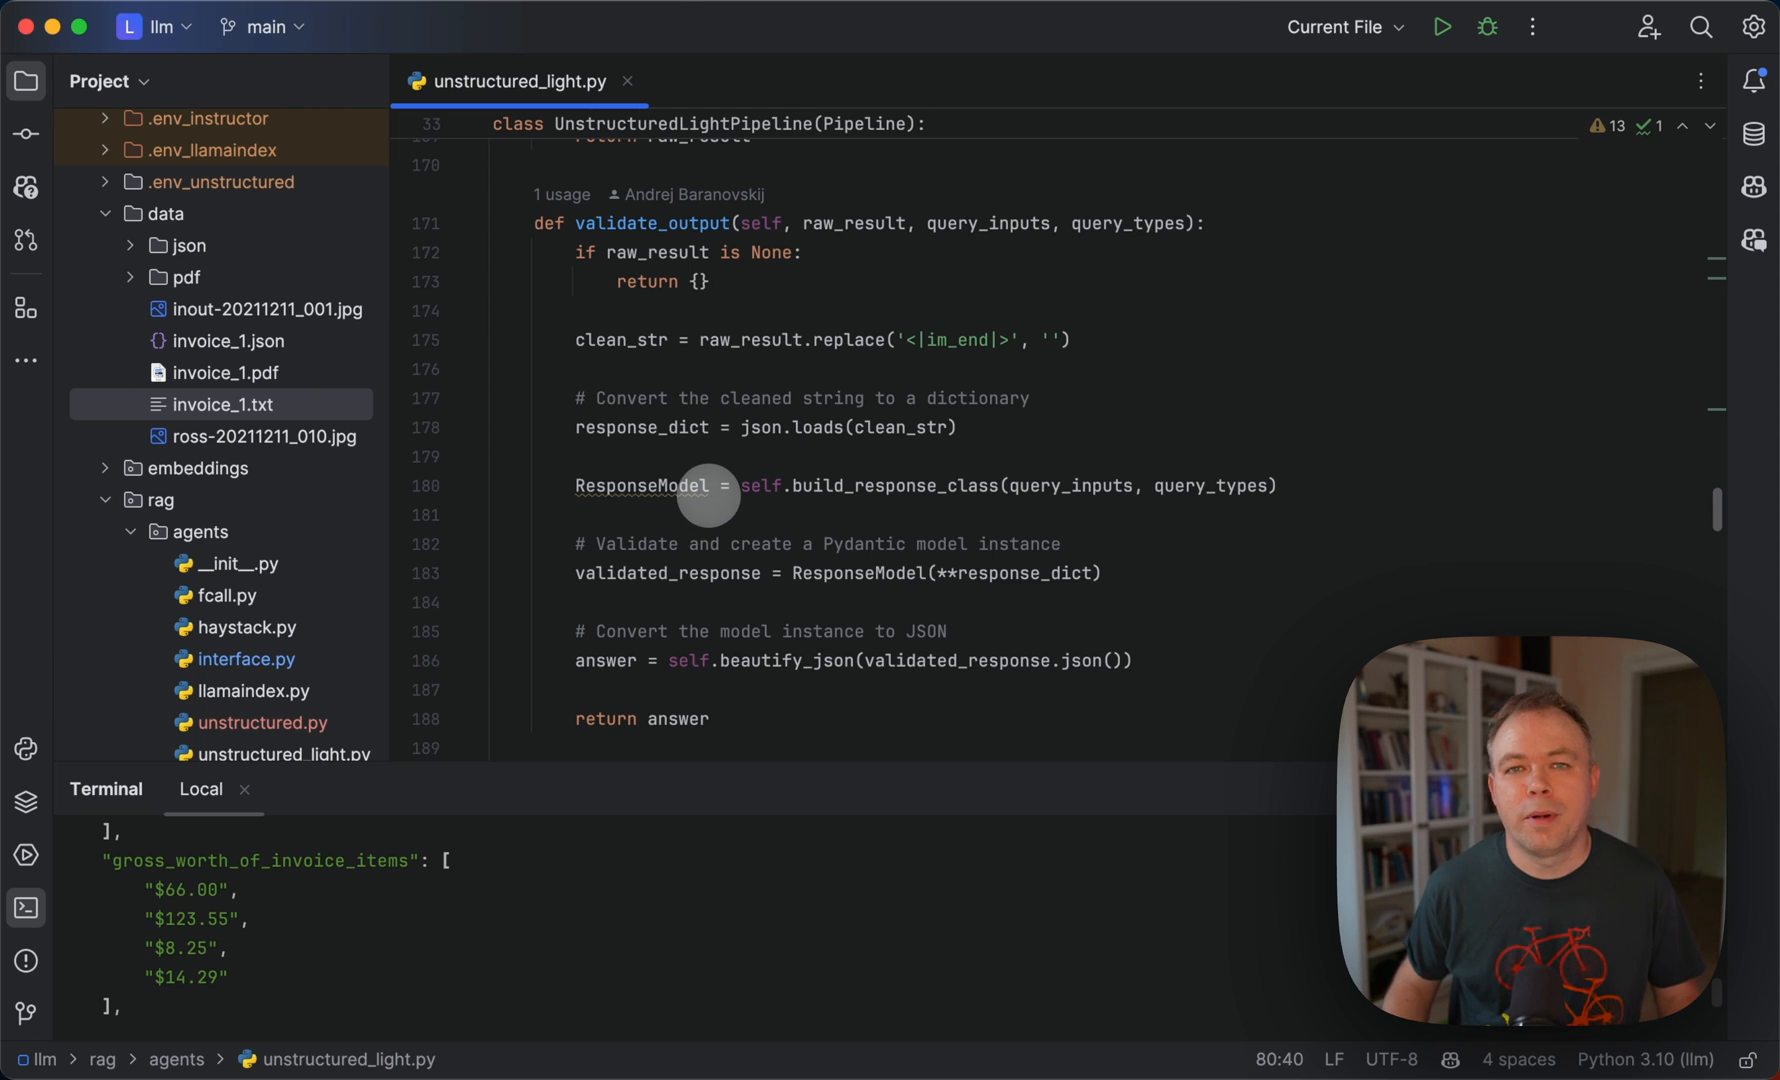
pyautogui.moveTo(582, 444)
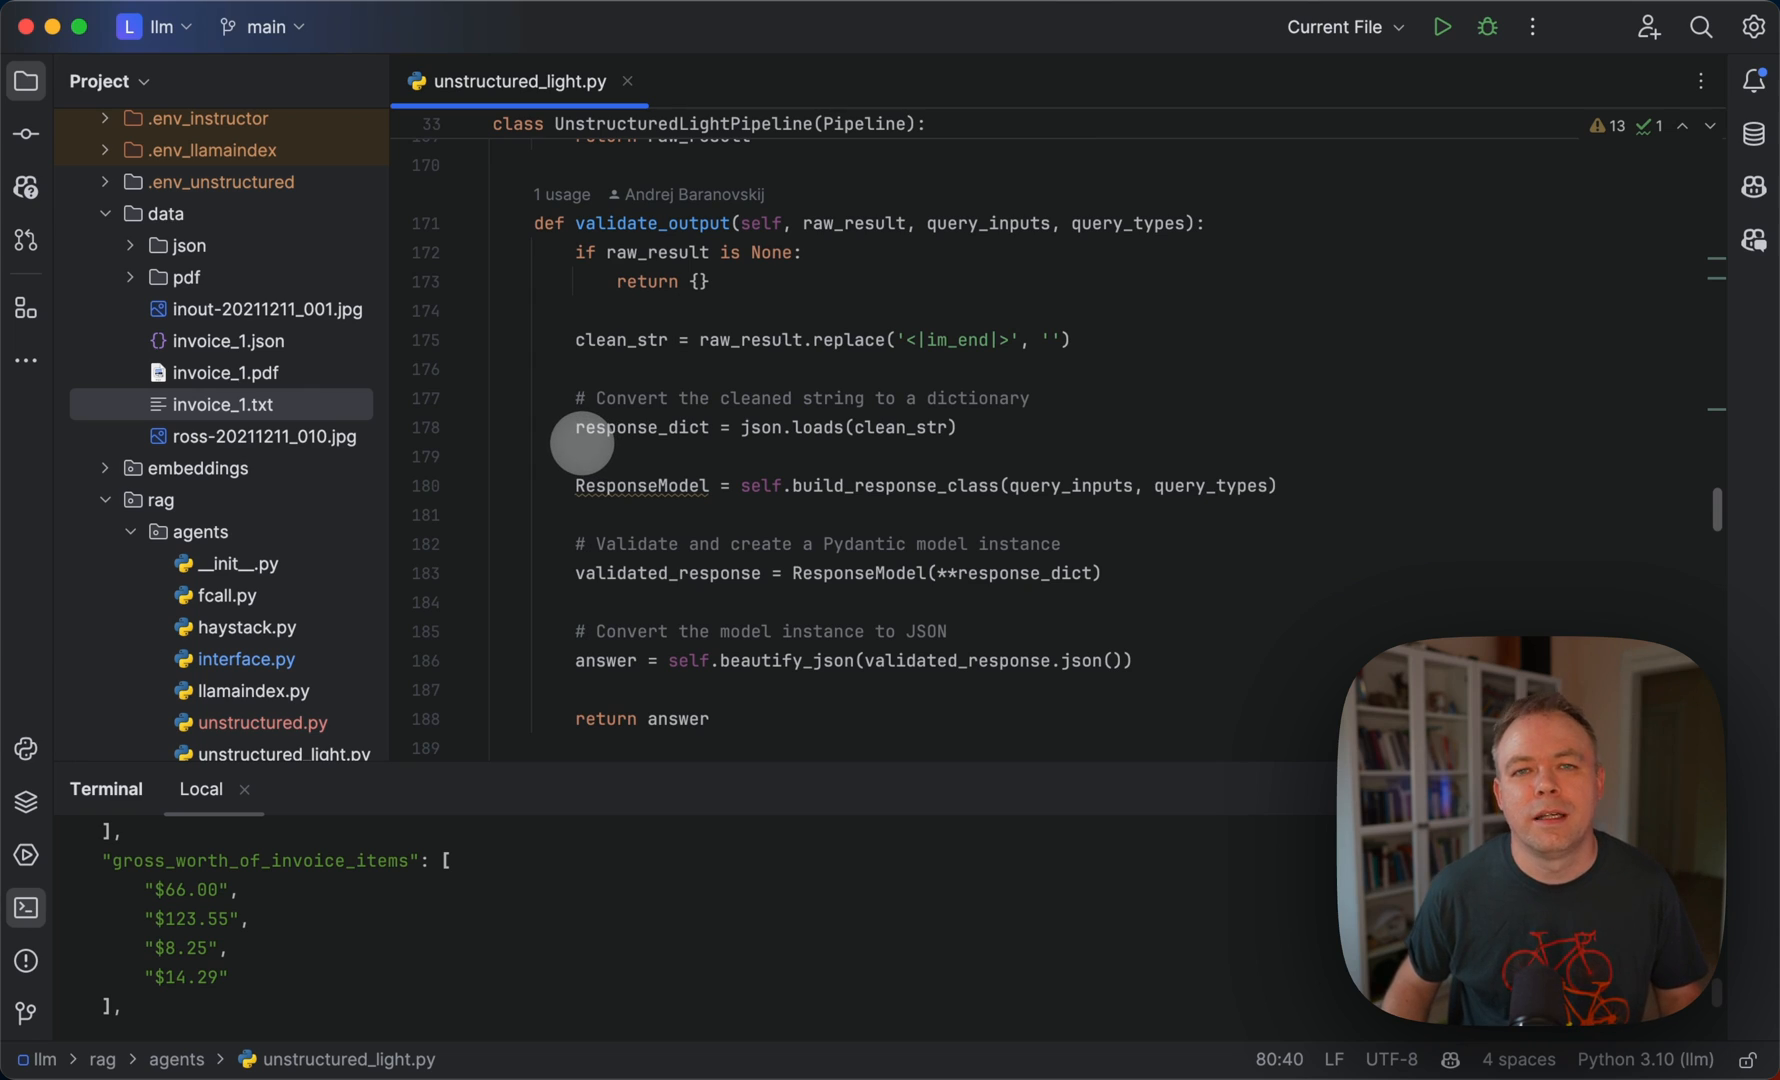
pyautogui.moveTo(582, 444)
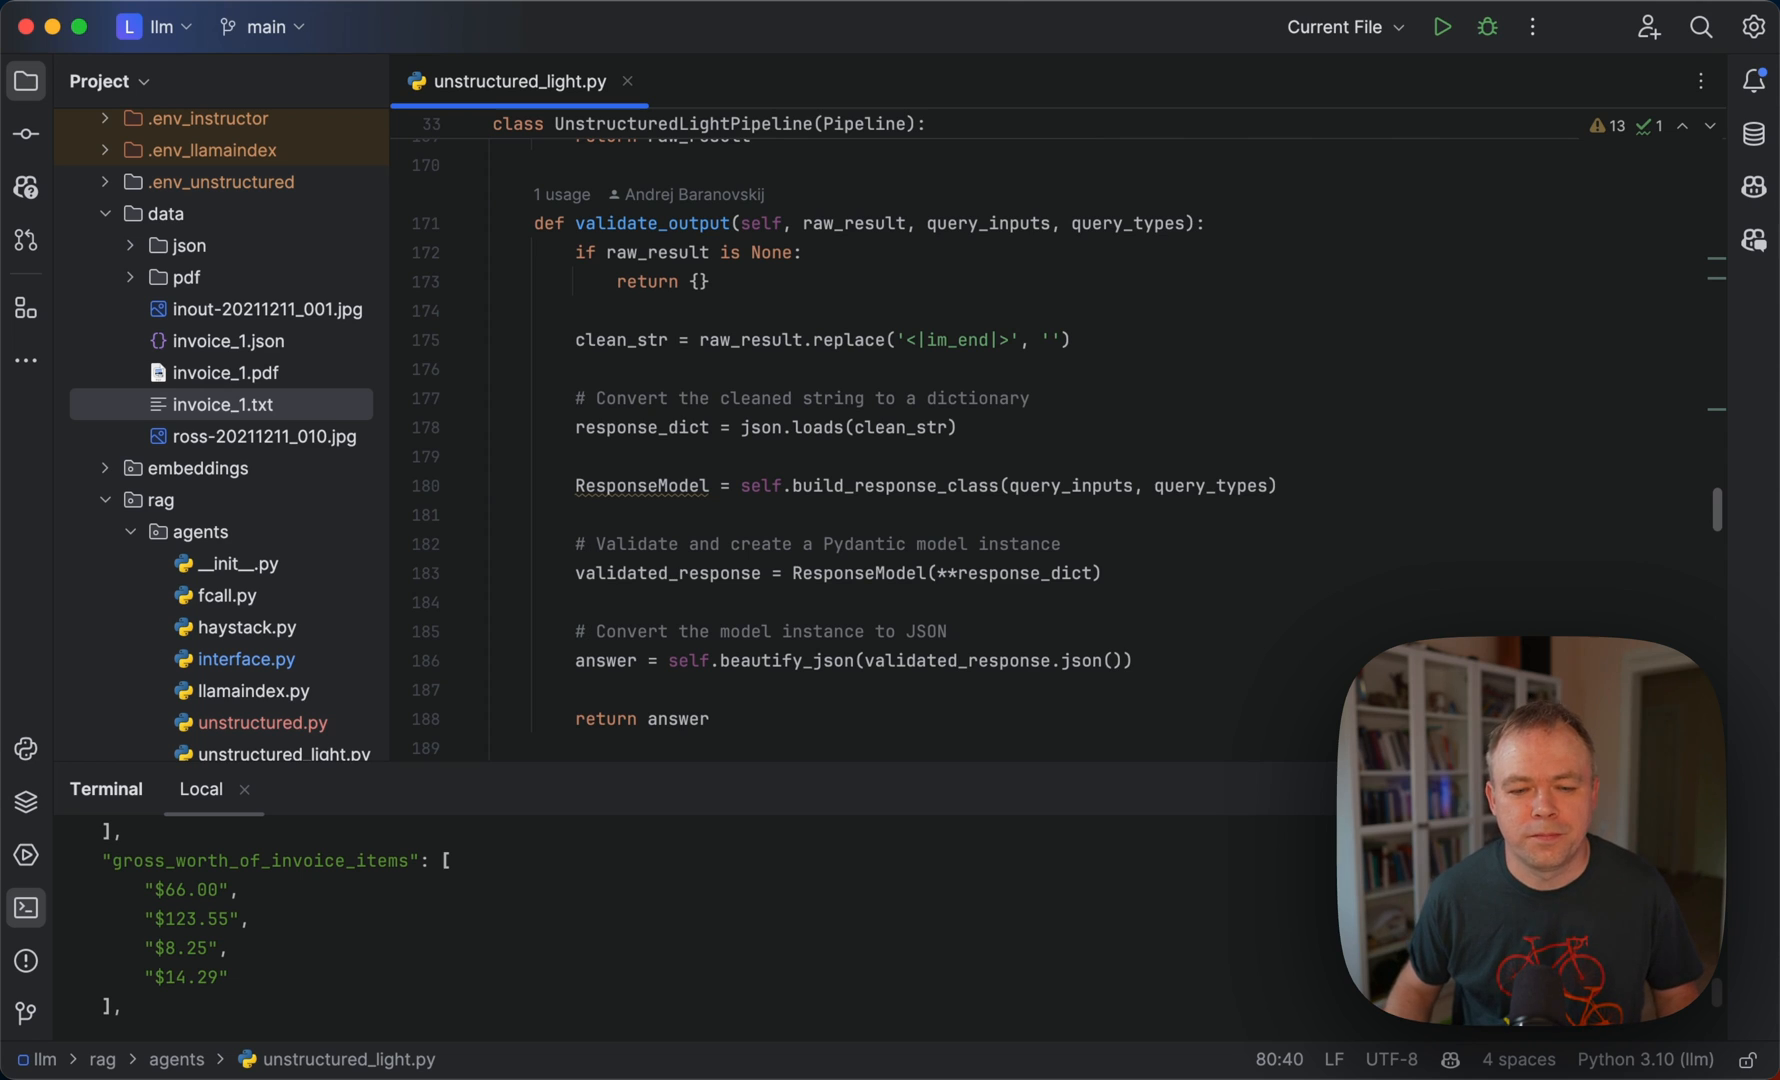
pyautogui.scroll(3)
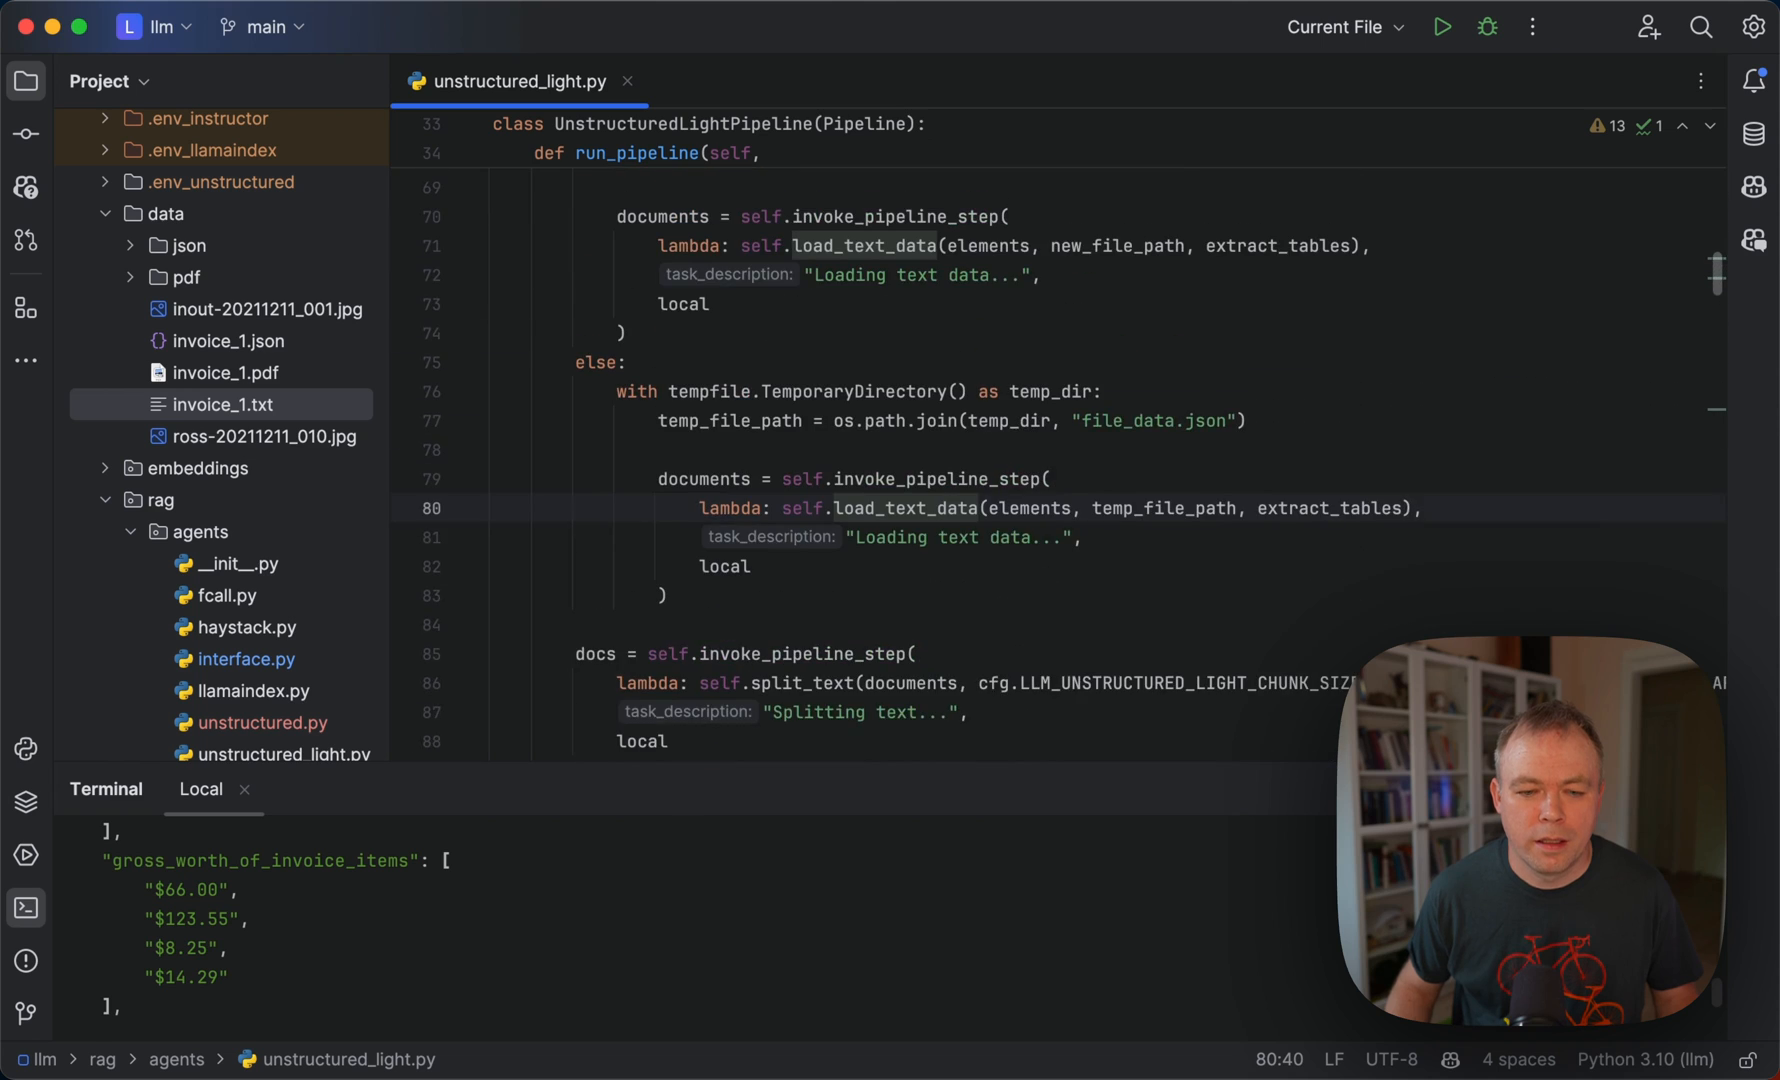
# Scroll run_pipeline to its end: output validation, end timing and printing the JSON response.
pyautogui.scroll(3)
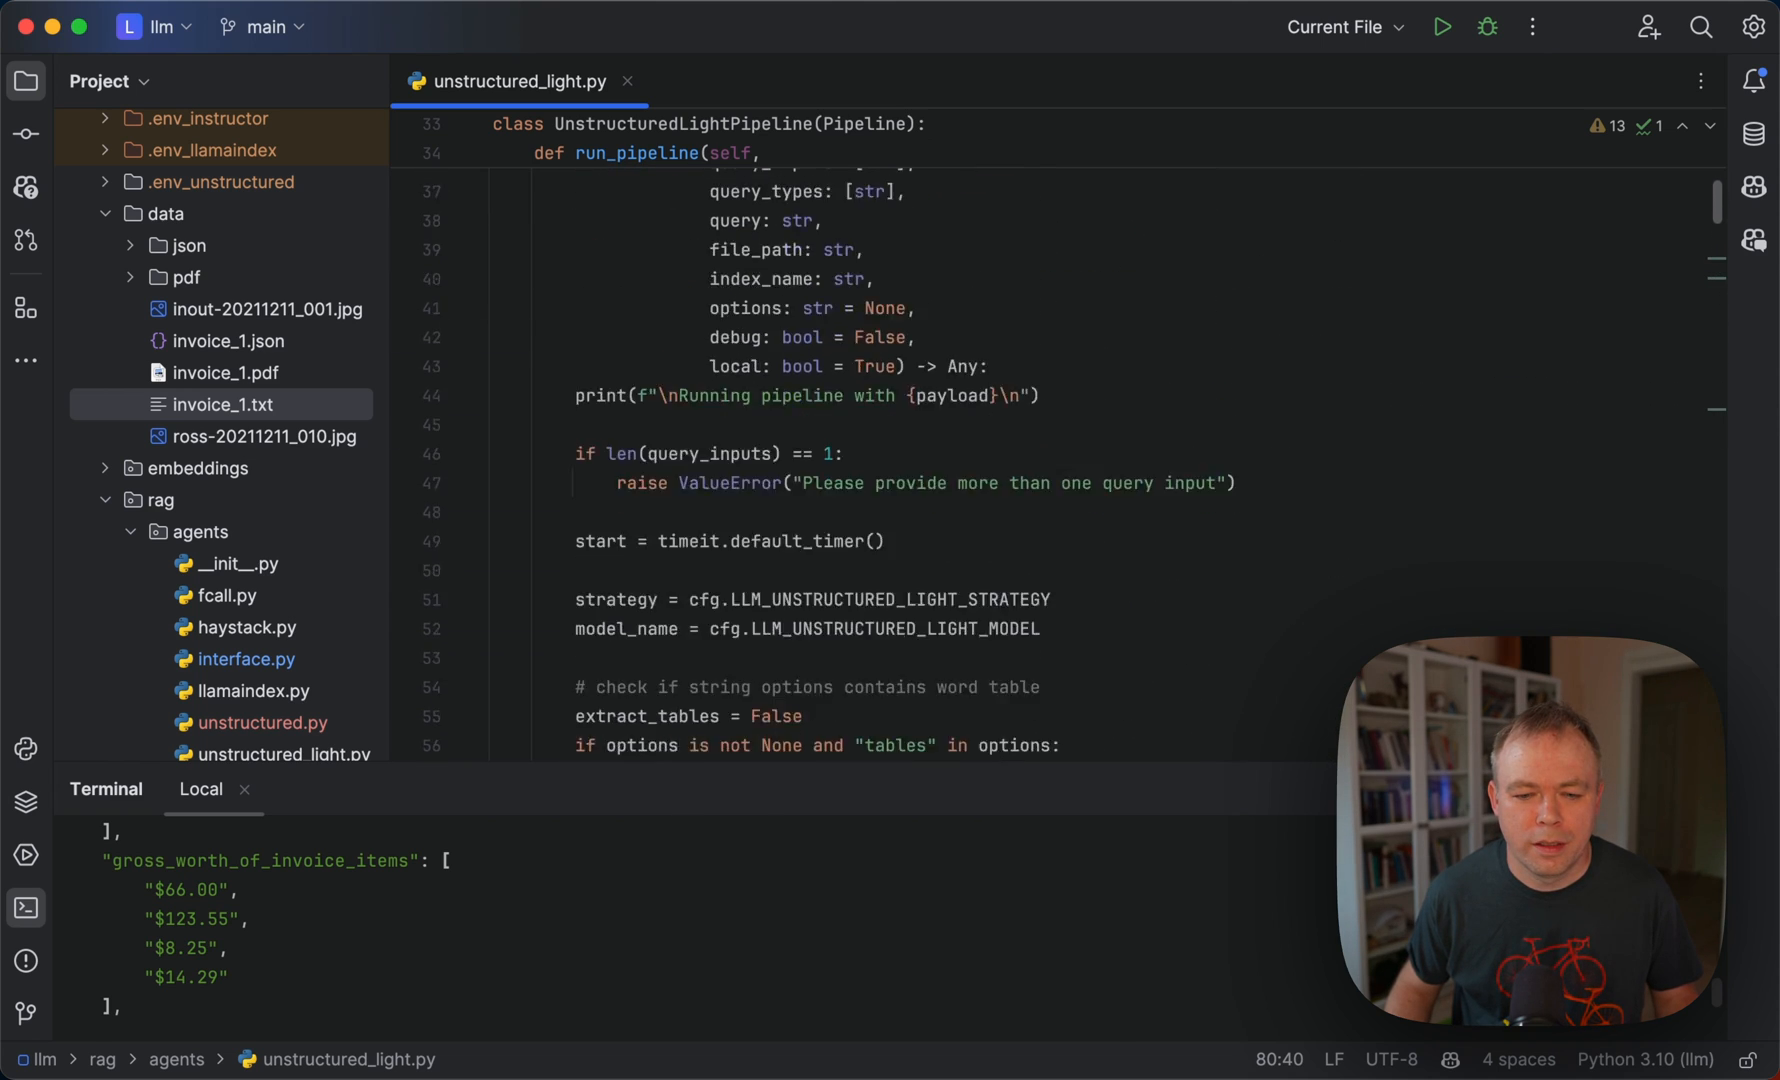
pyautogui.scroll(-3)
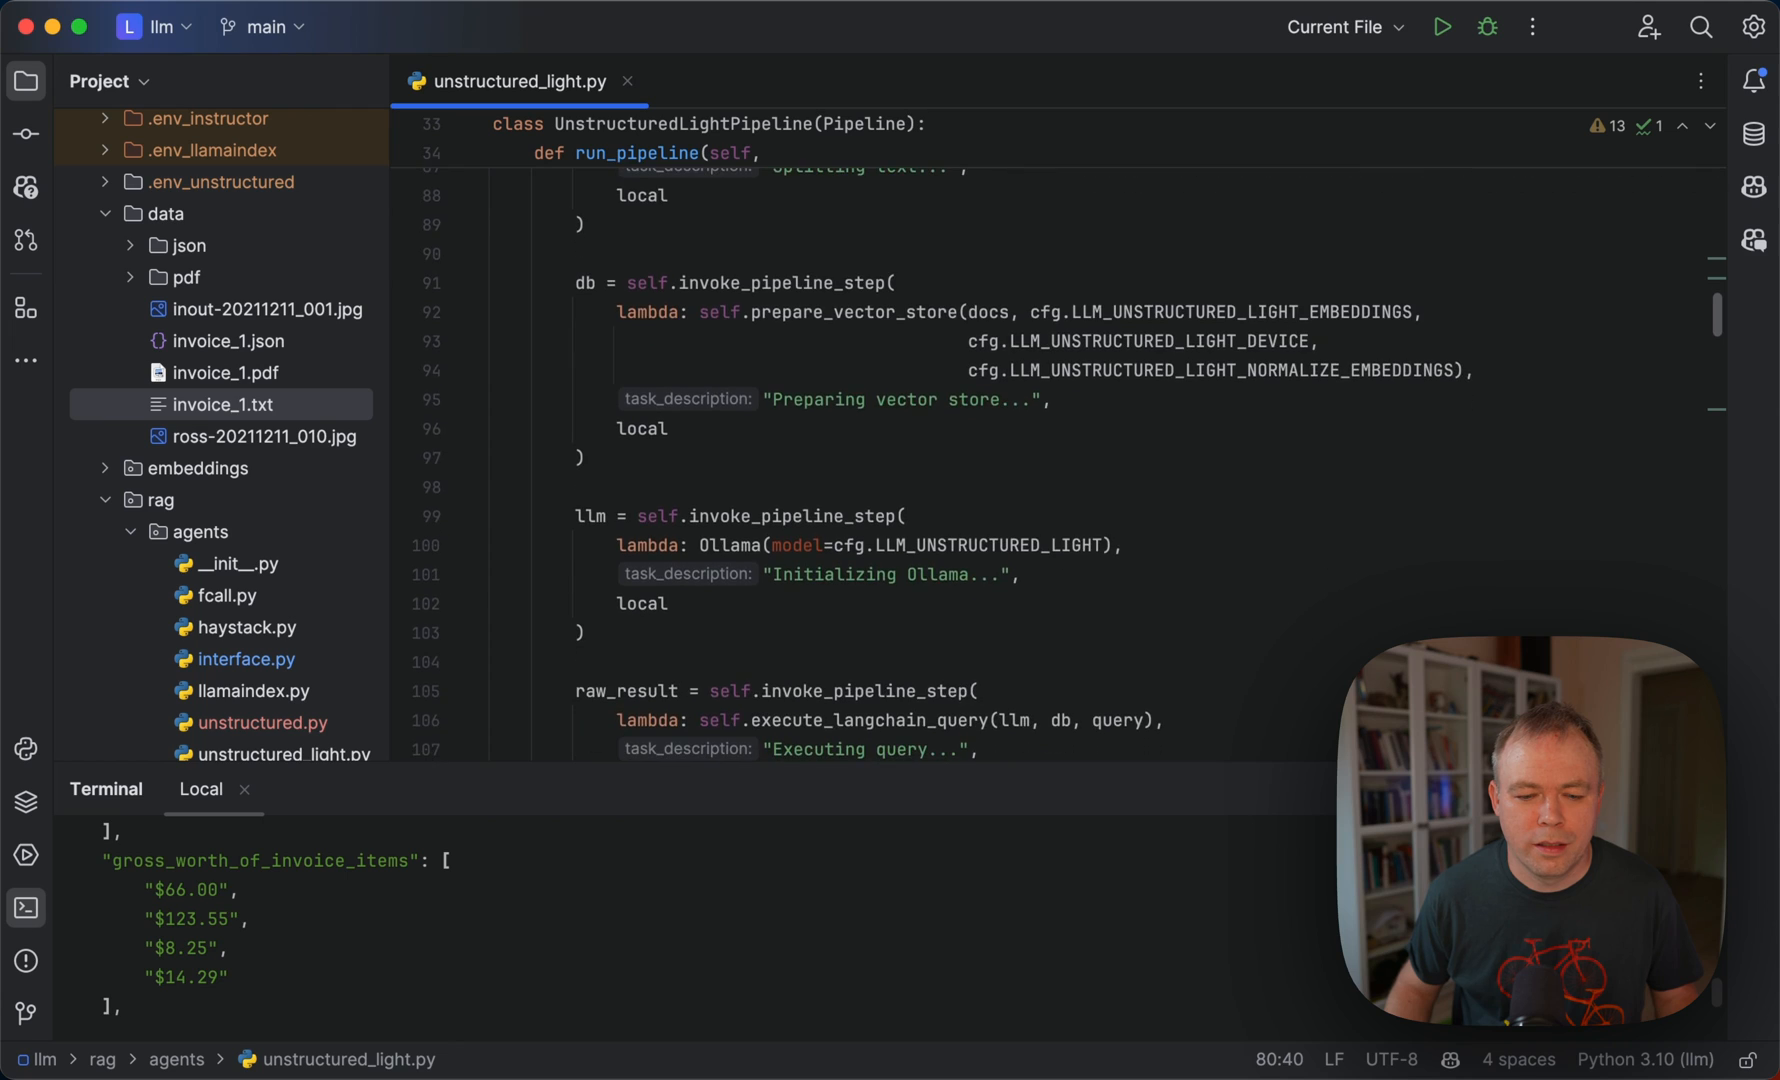
pyautogui.scroll(-3)
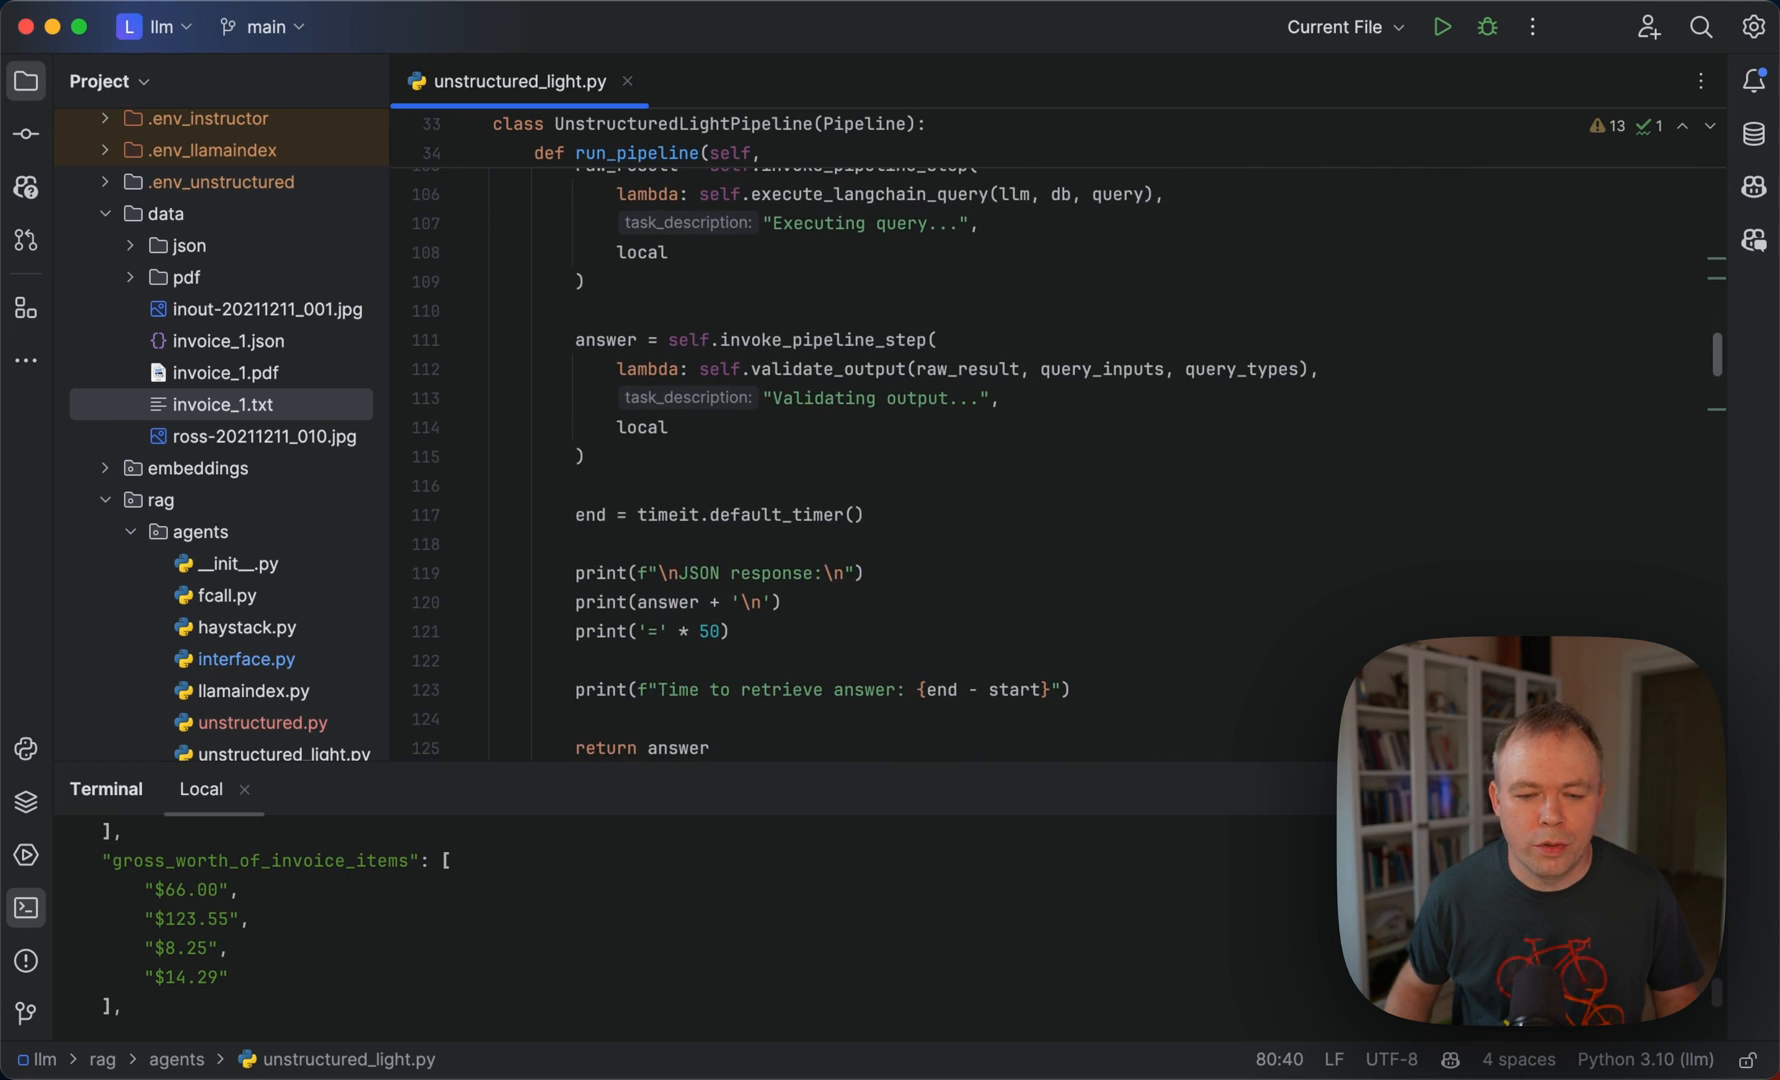
pyautogui.scroll(3)
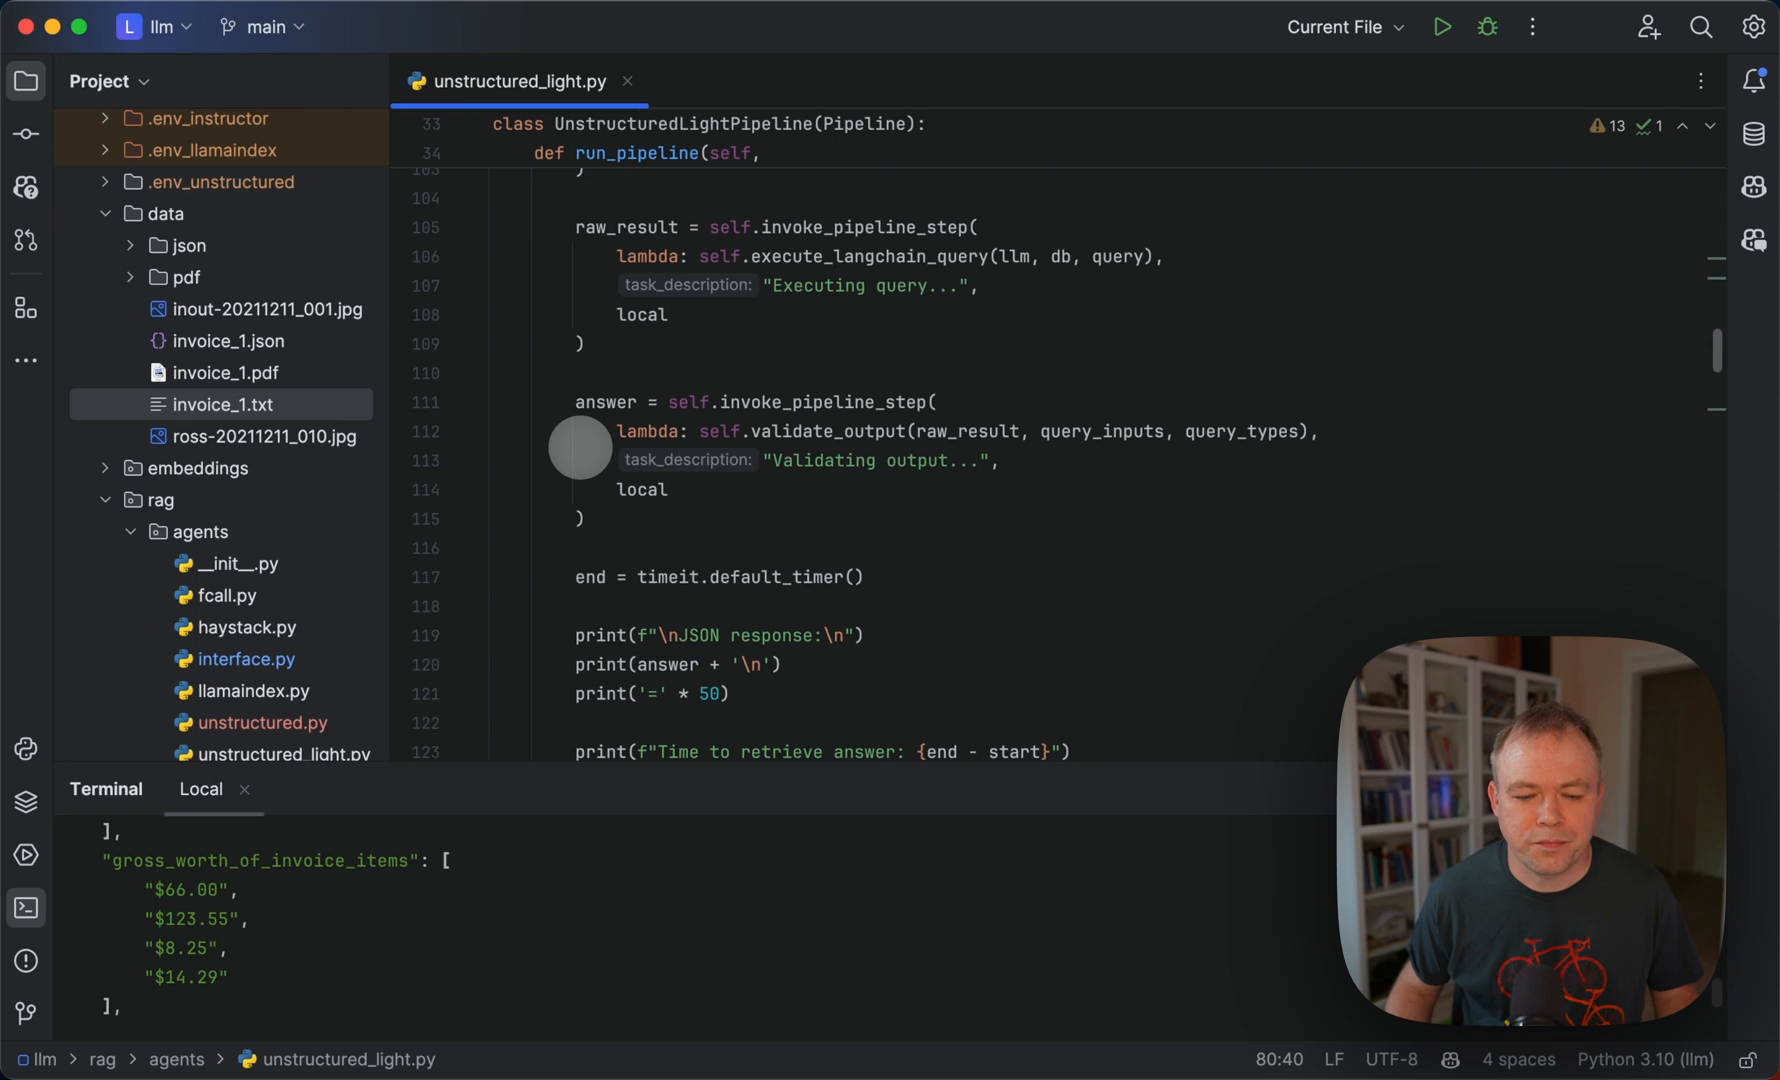